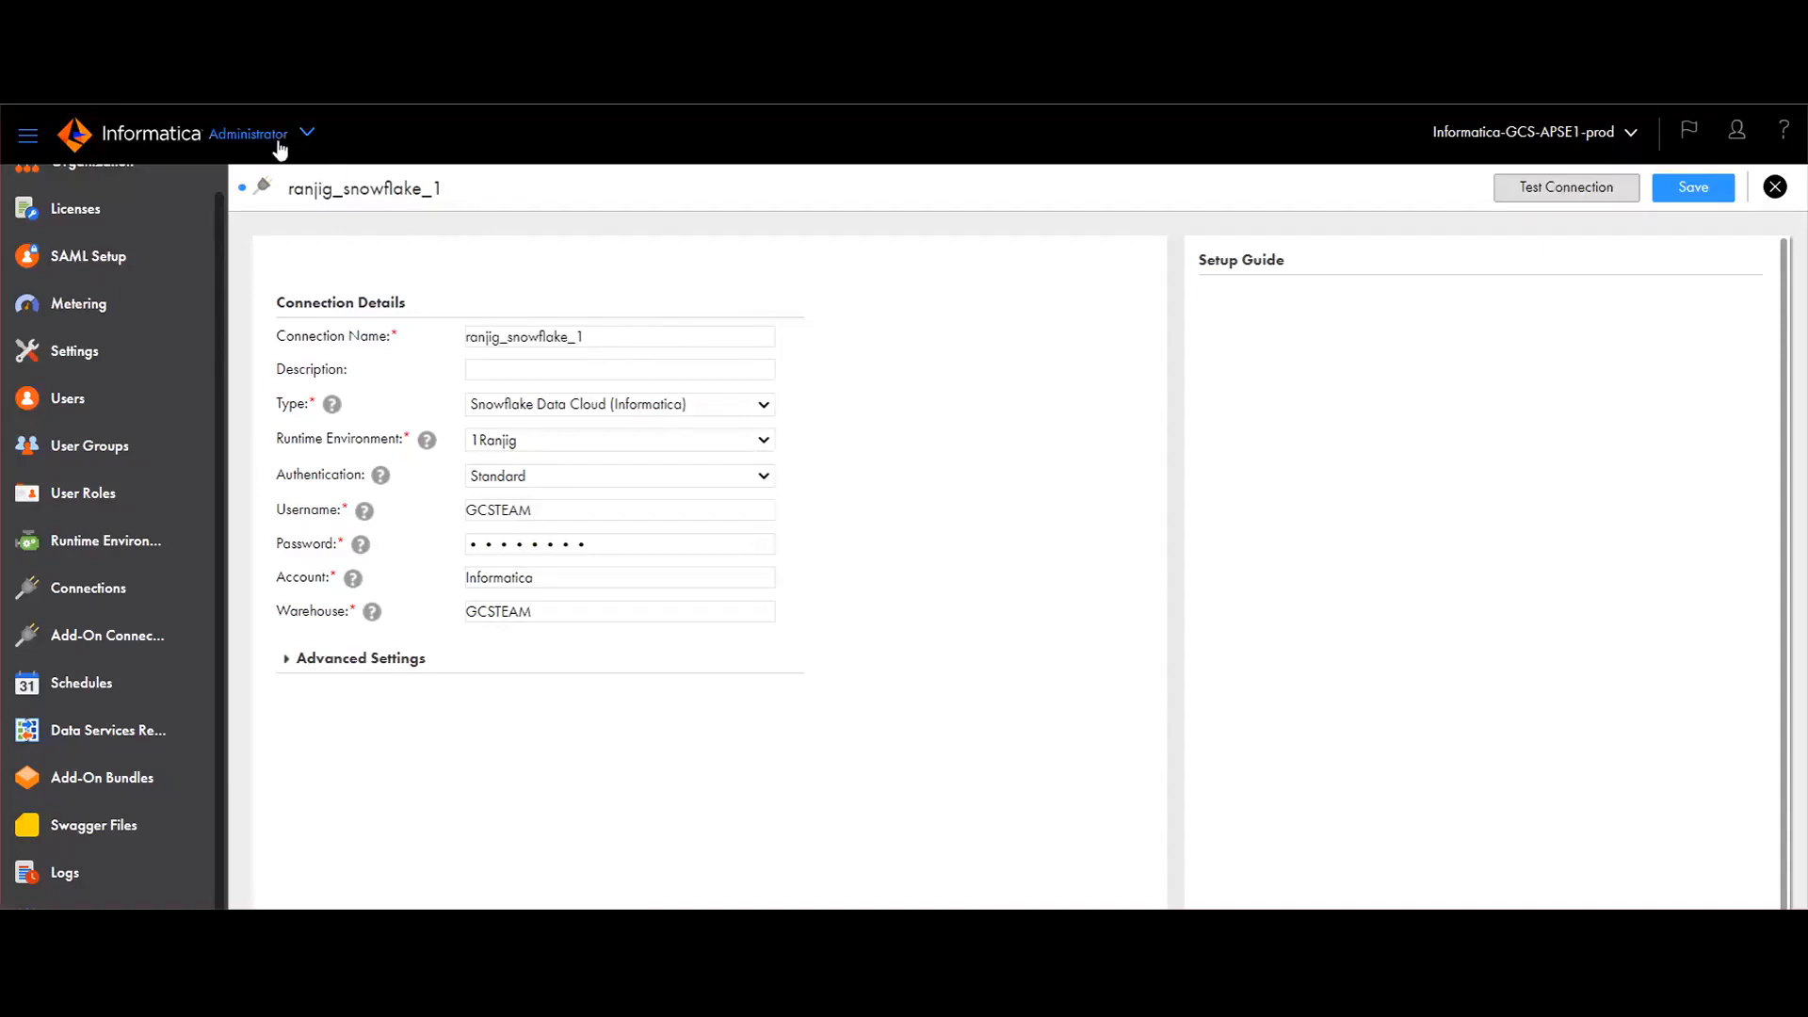
pyautogui.moveTo(89, 588)
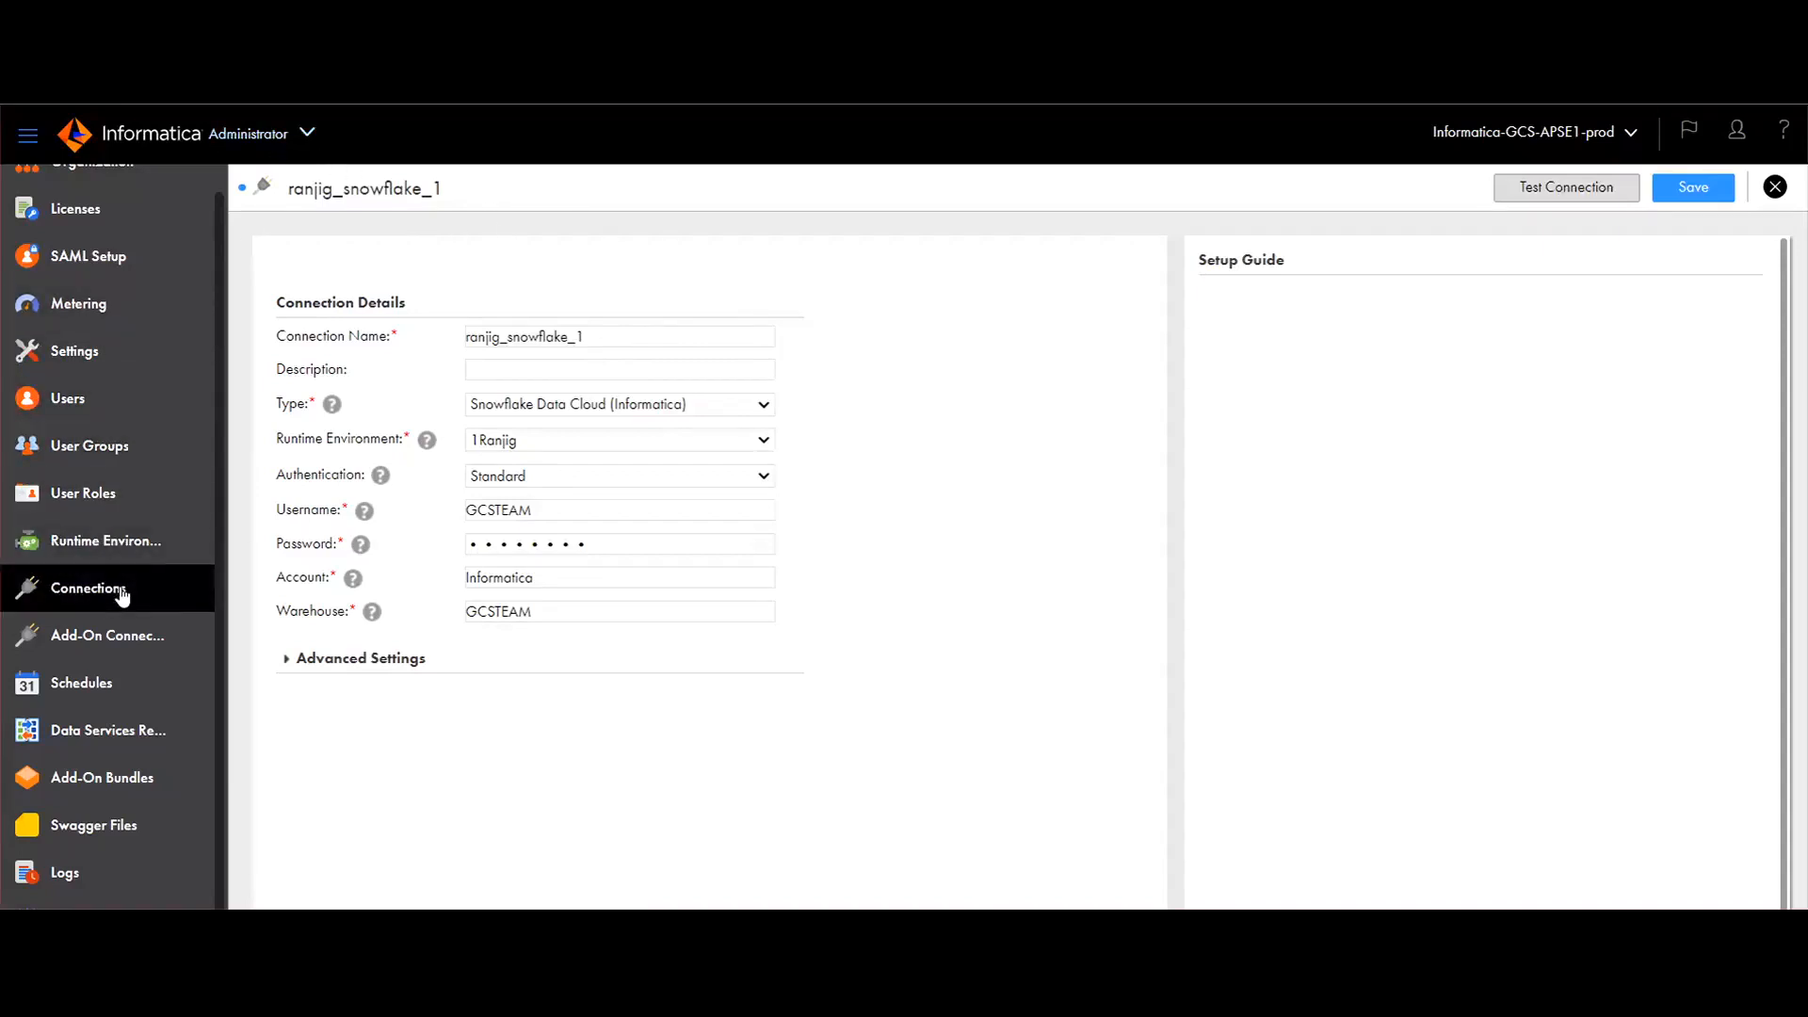
pyautogui.moveTo(208, 303)
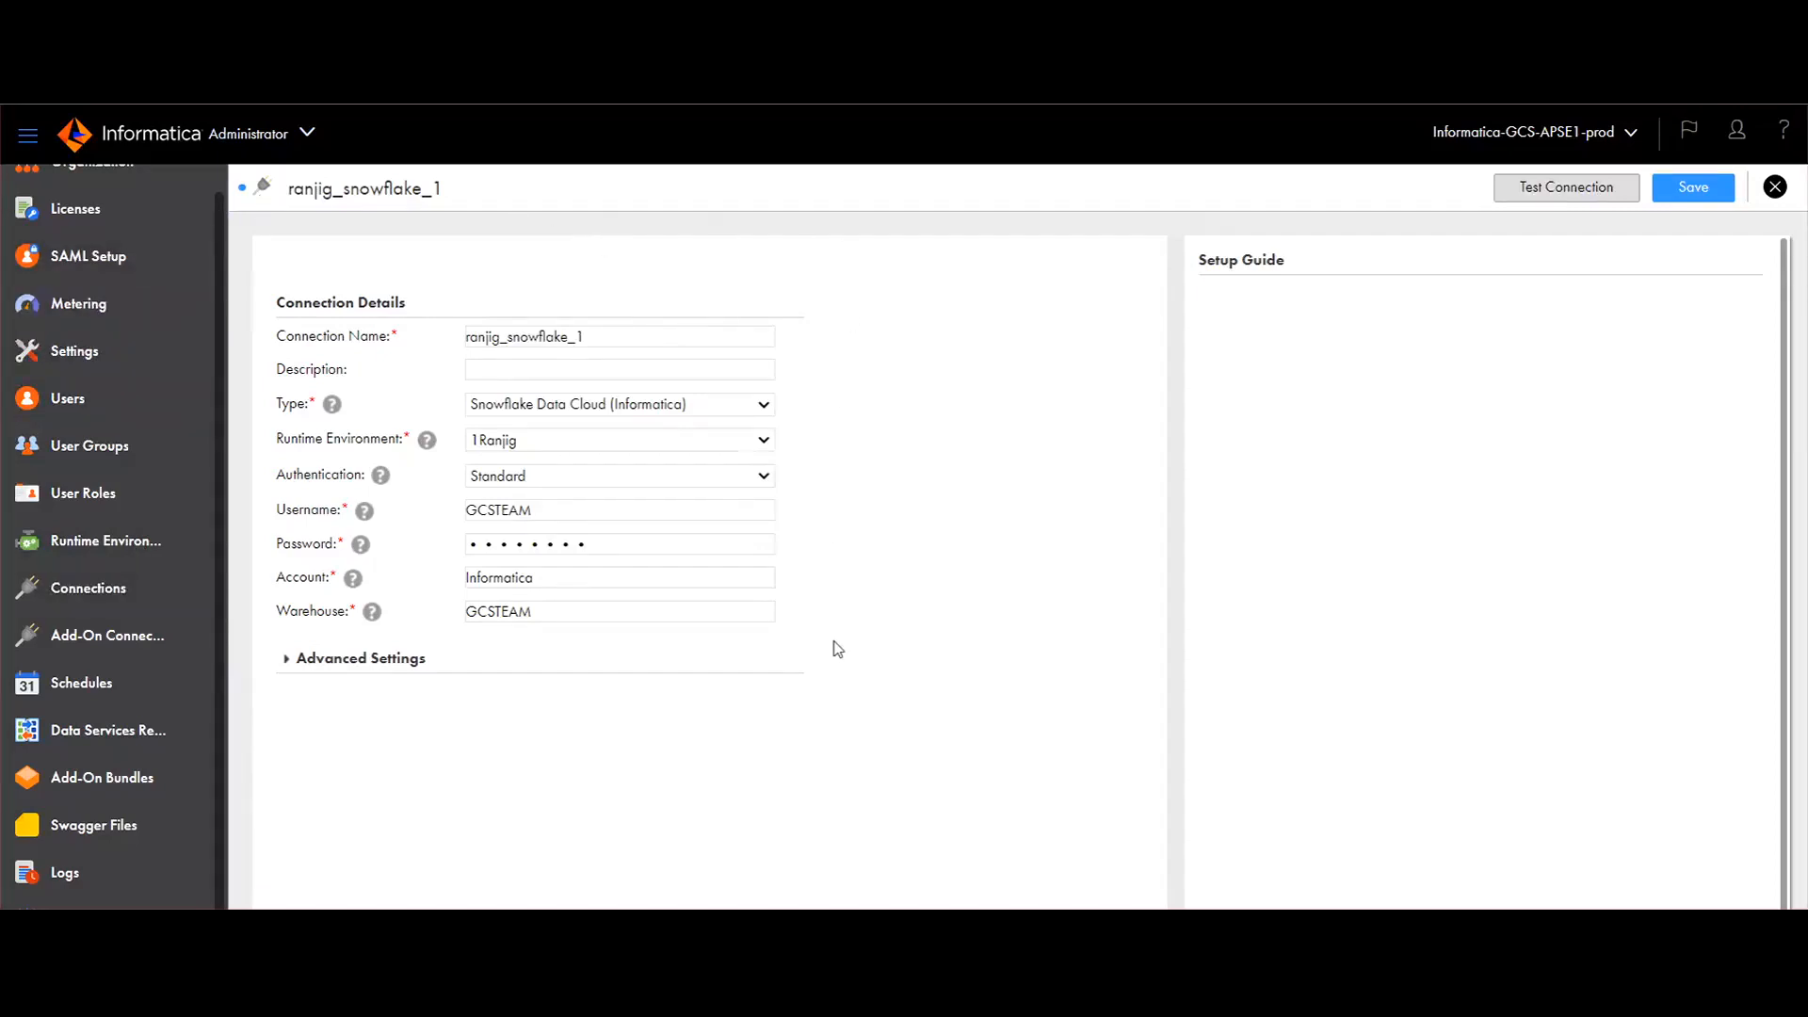
pyautogui.moveTo(533, 358)
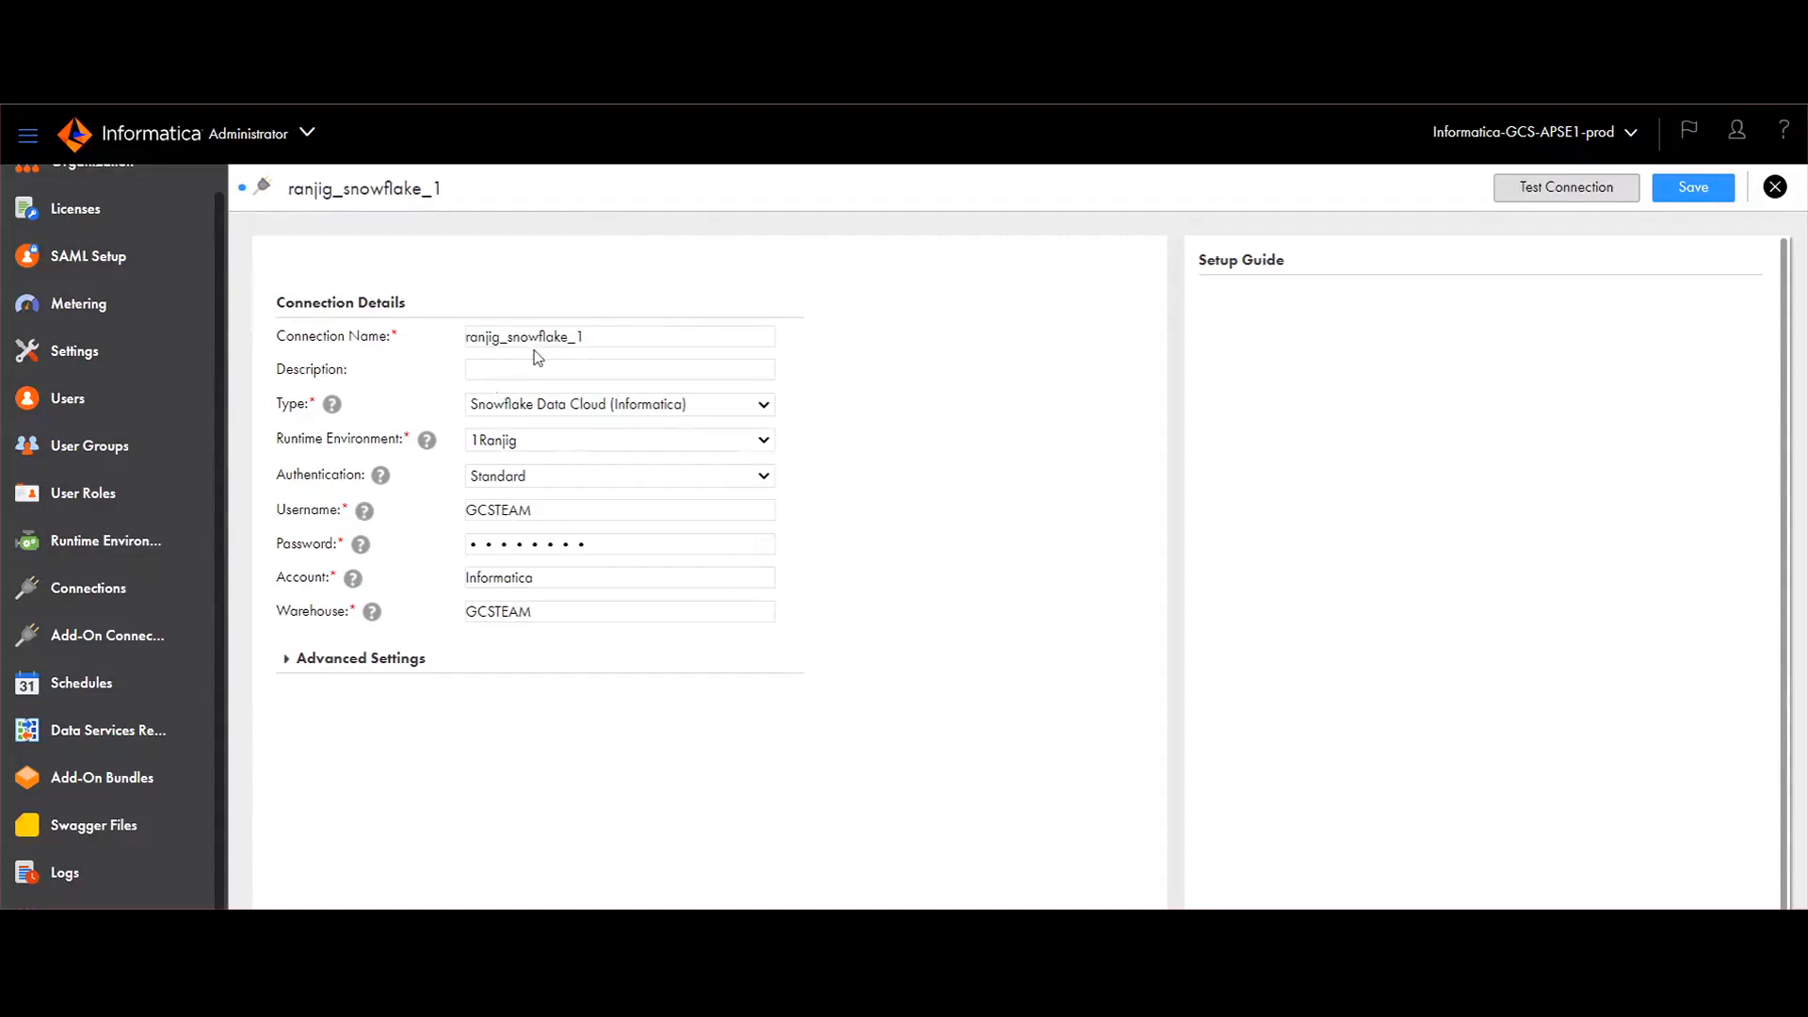
pyautogui.moveTo(364, 462)
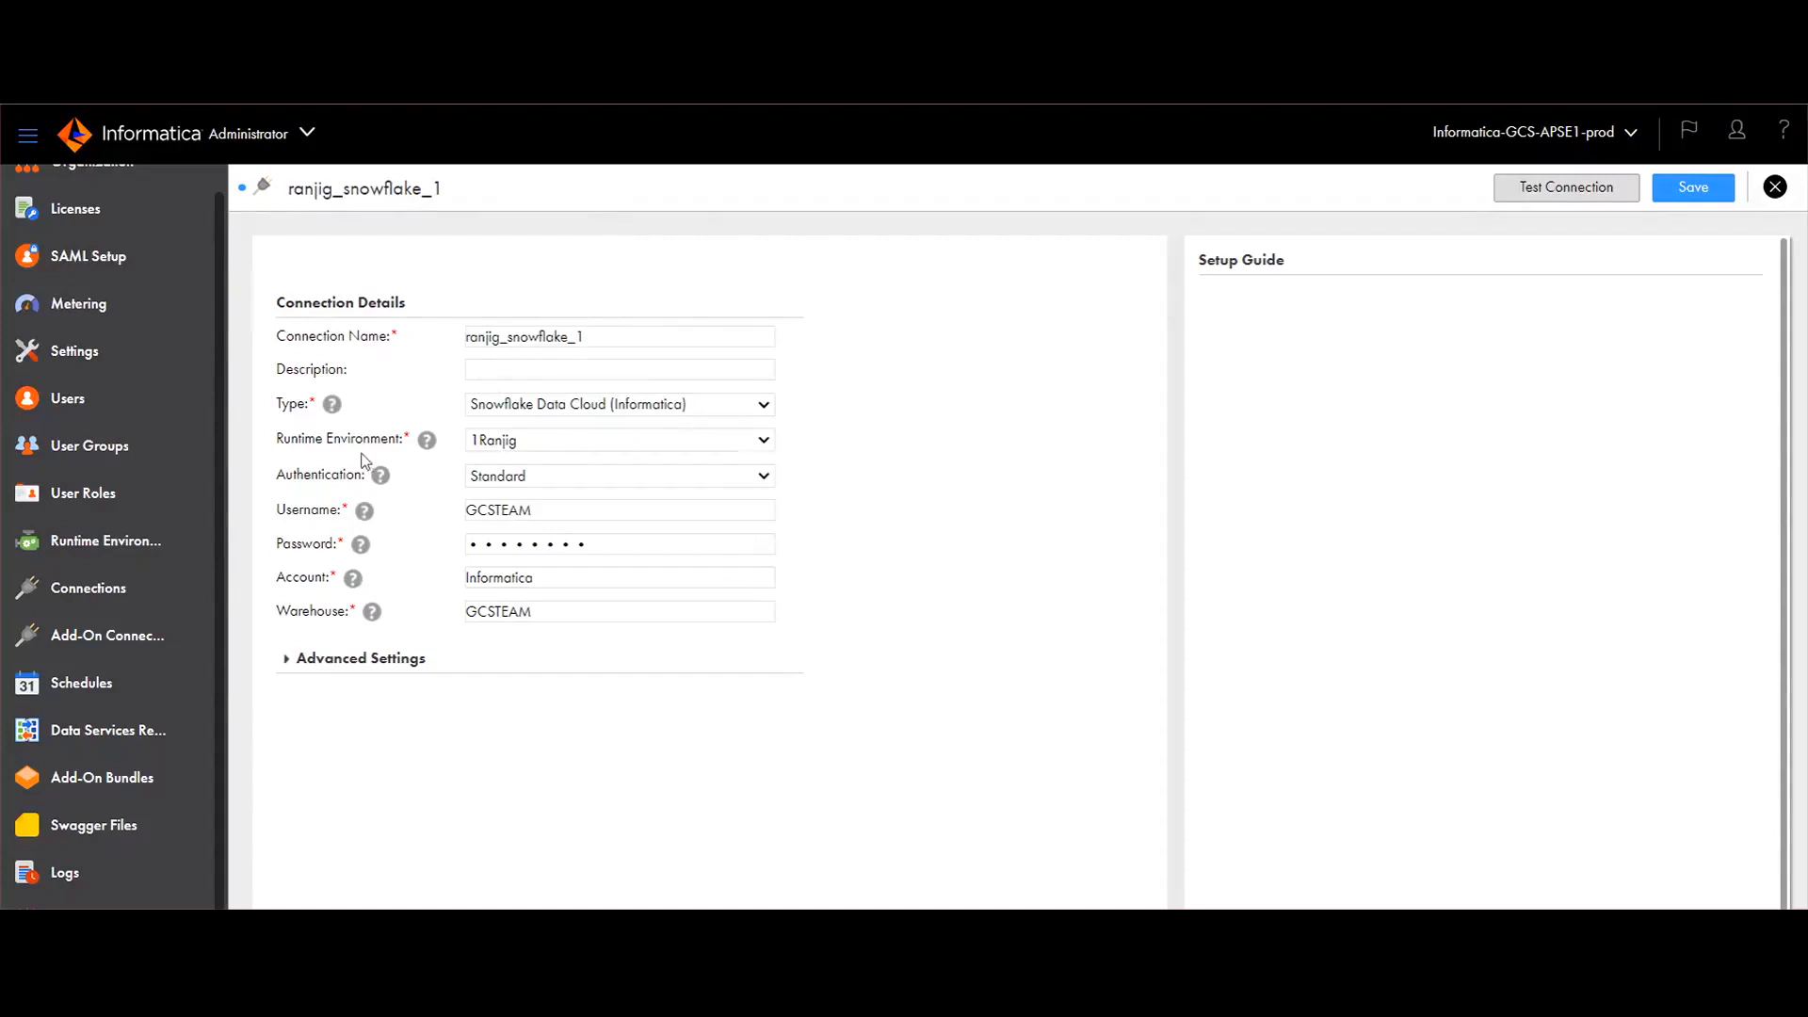
pyautogui.moveTo(501, 480)
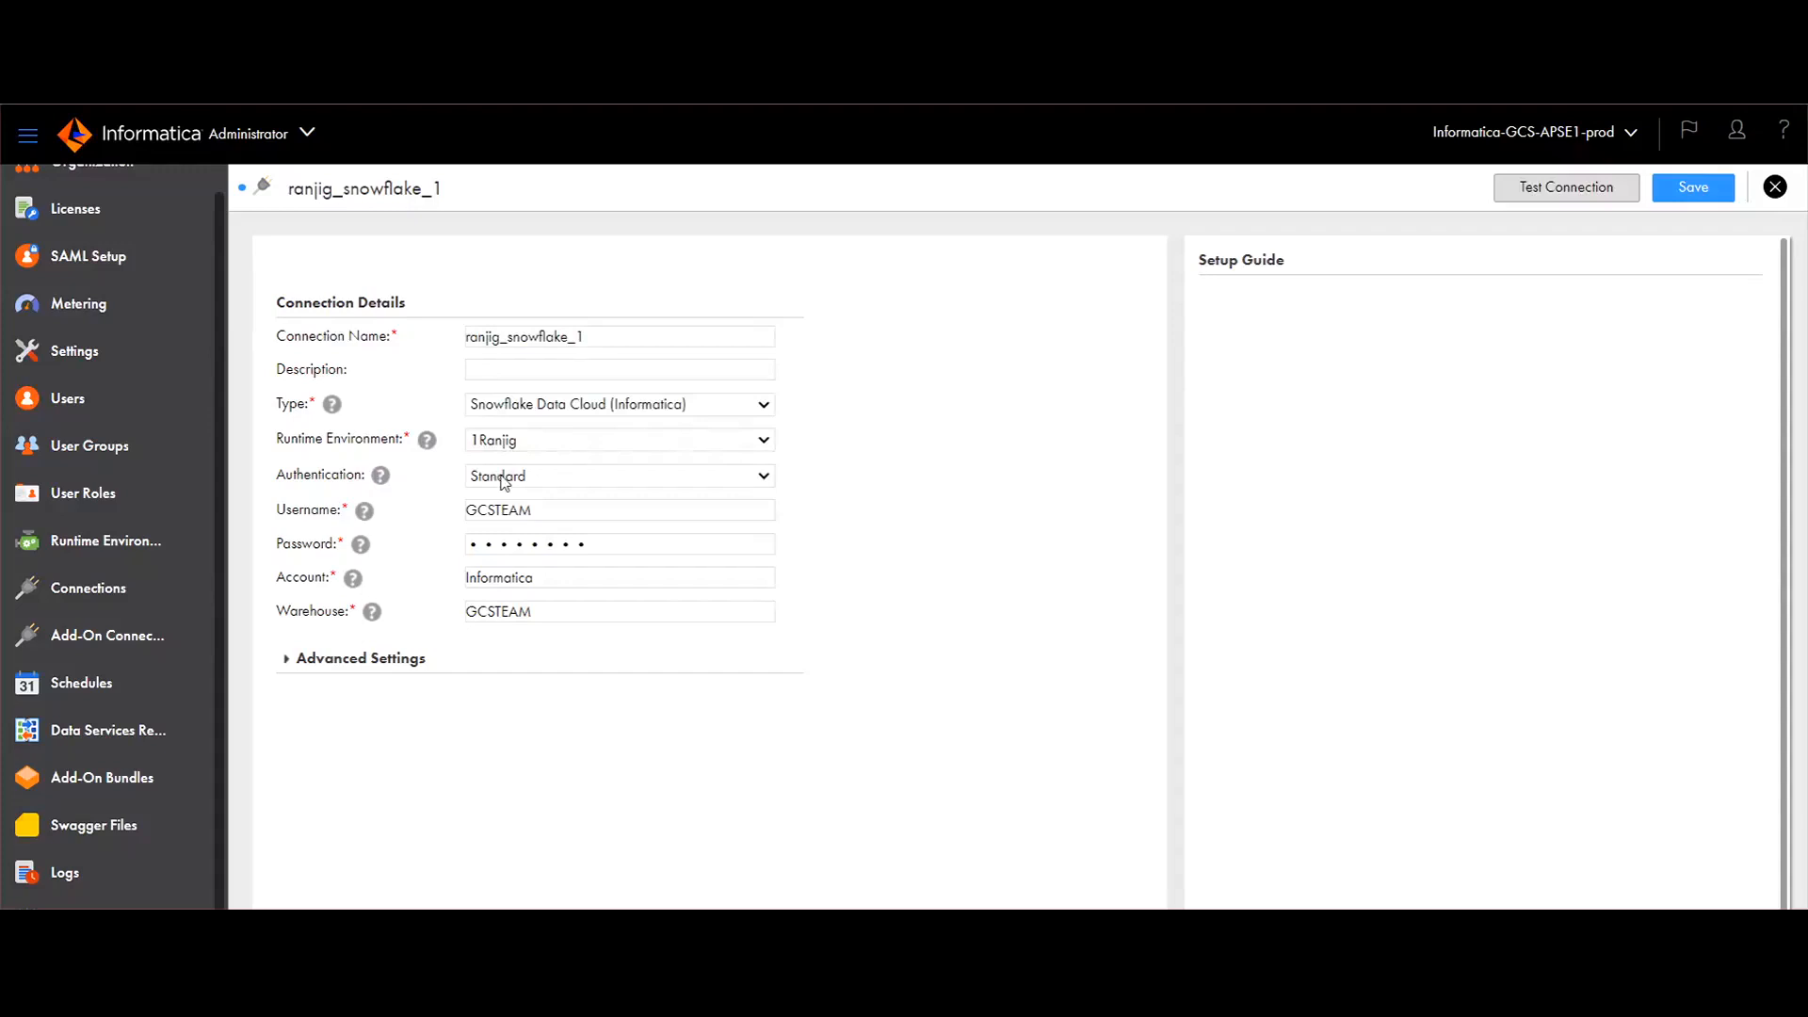
pyautogui.moveTo(934, 486)
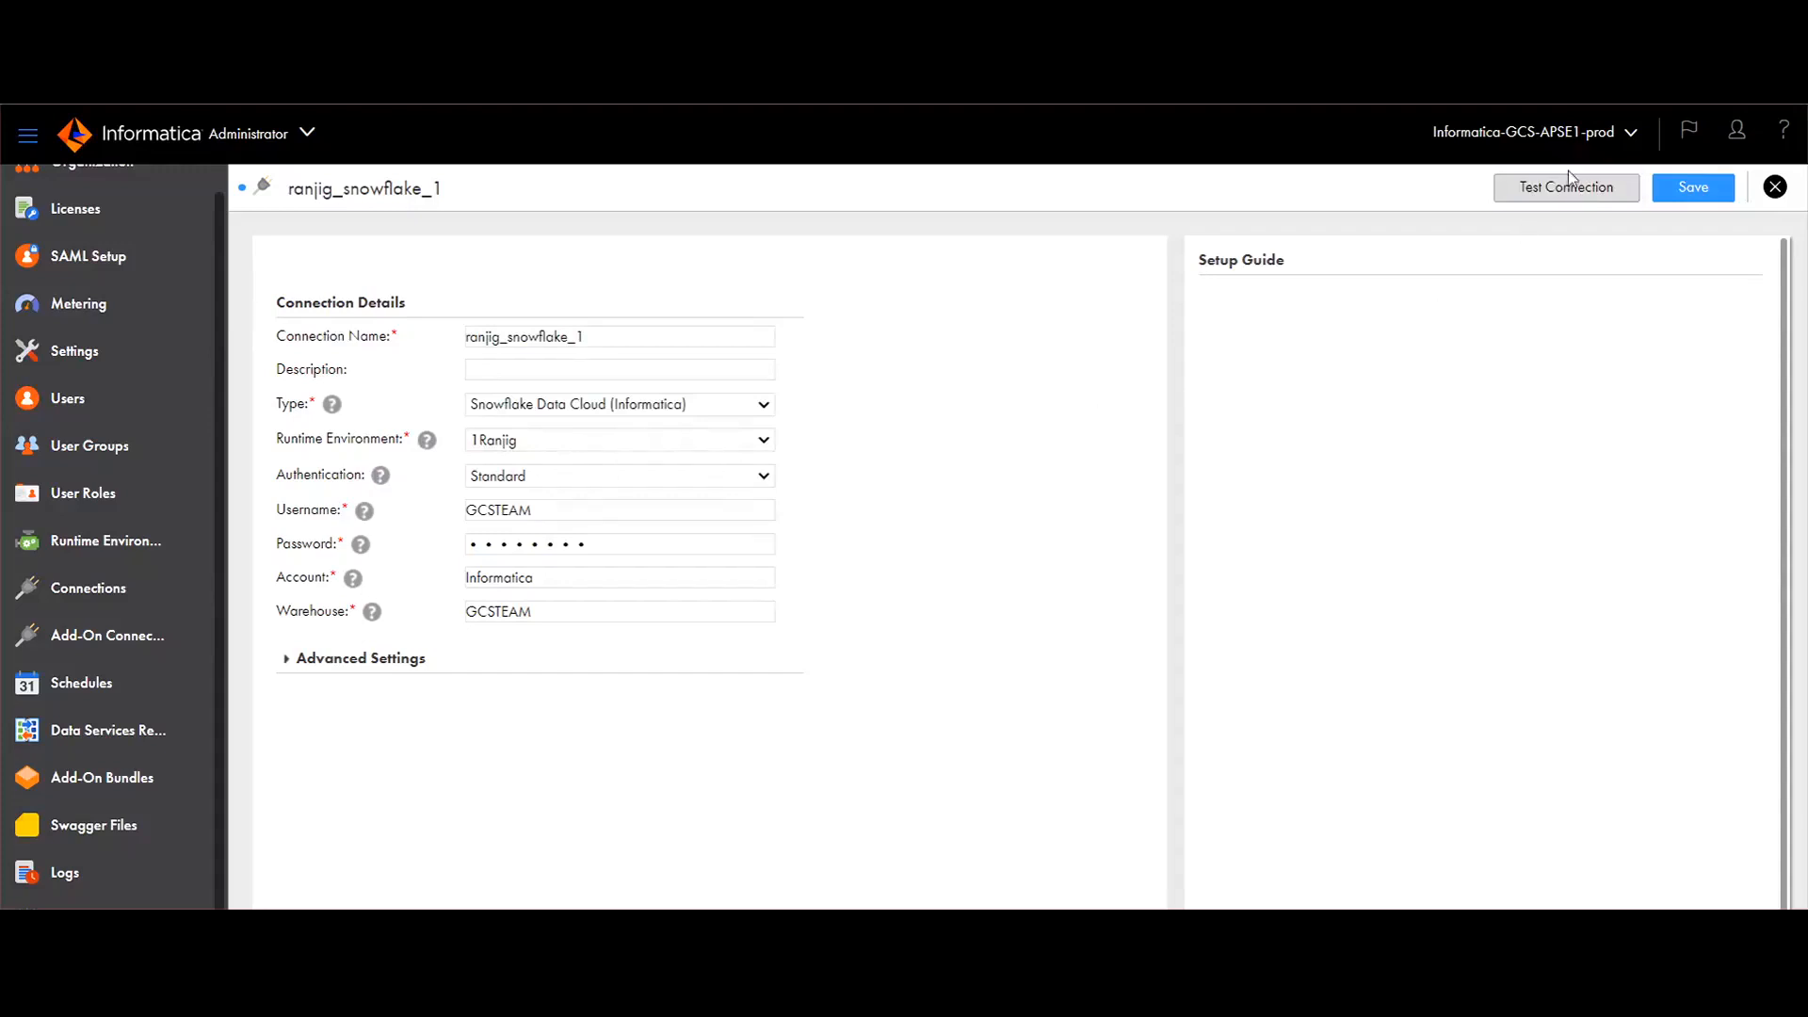
# Test the ranjig_snowflake_1 connection successfully, save it, and switch to Metadata Command Center.
pyautogui.click(1565, 187)
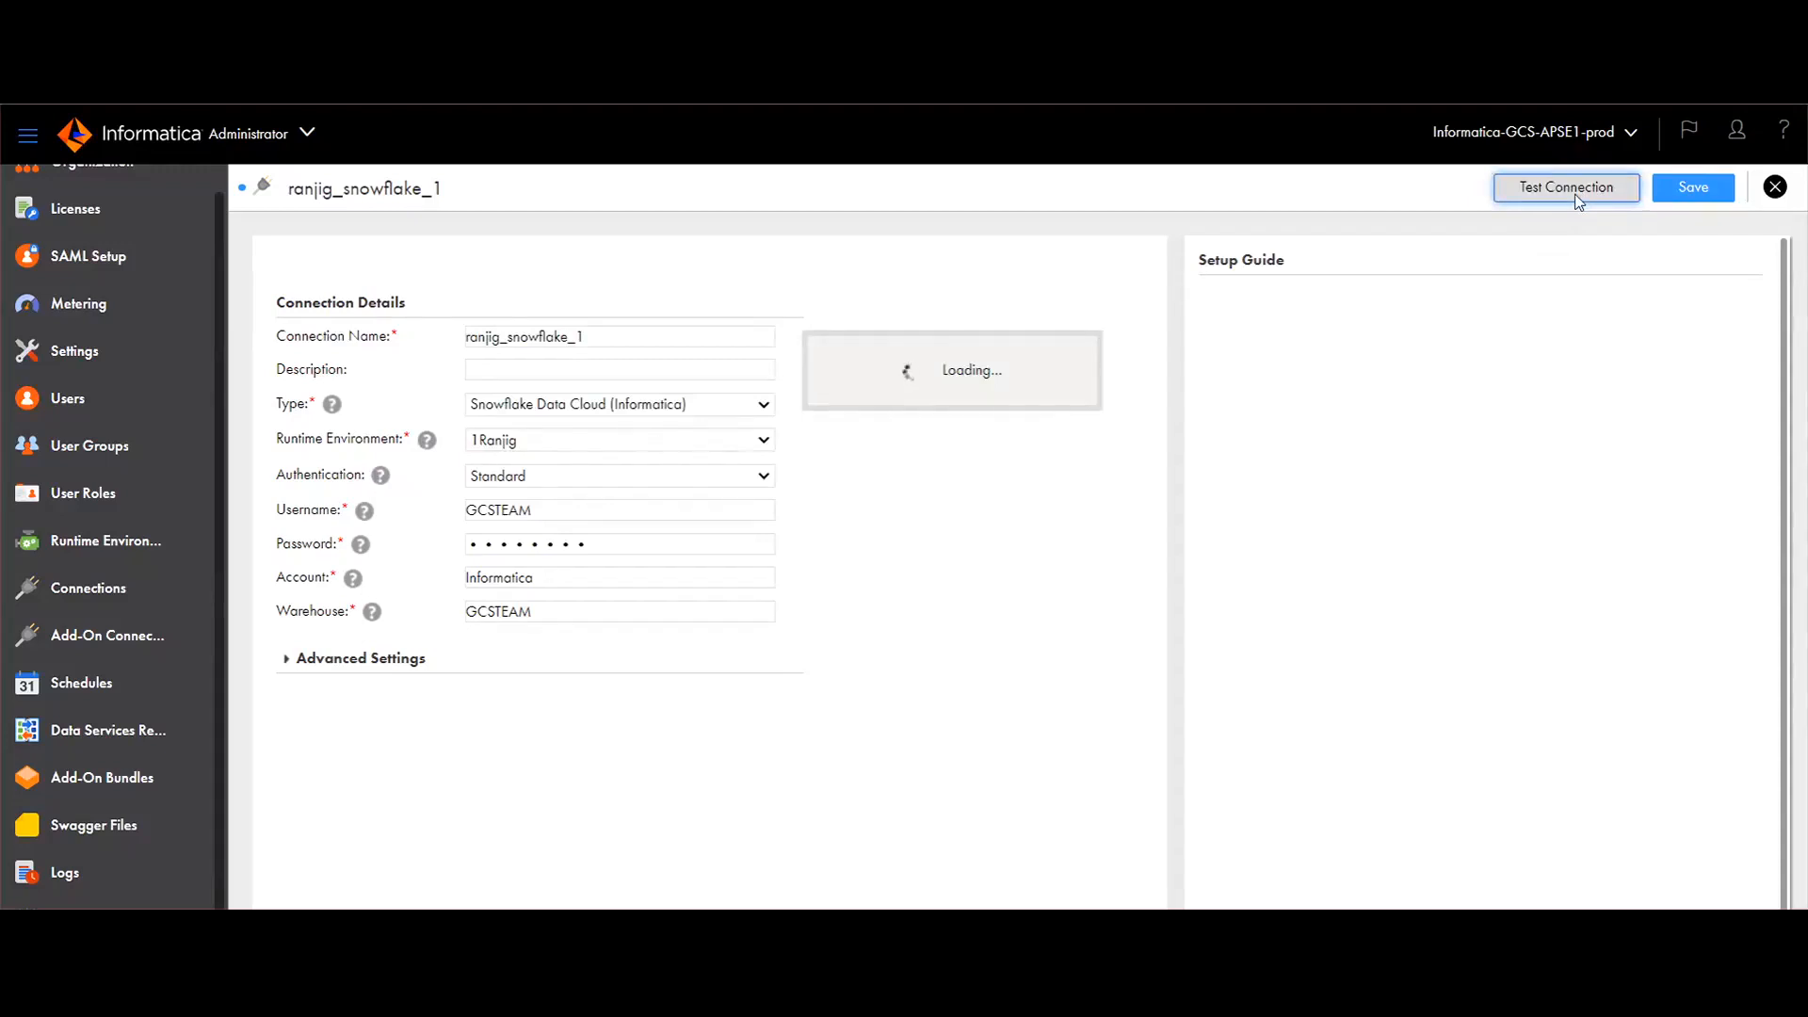
pyautogui.click(1565, 187)
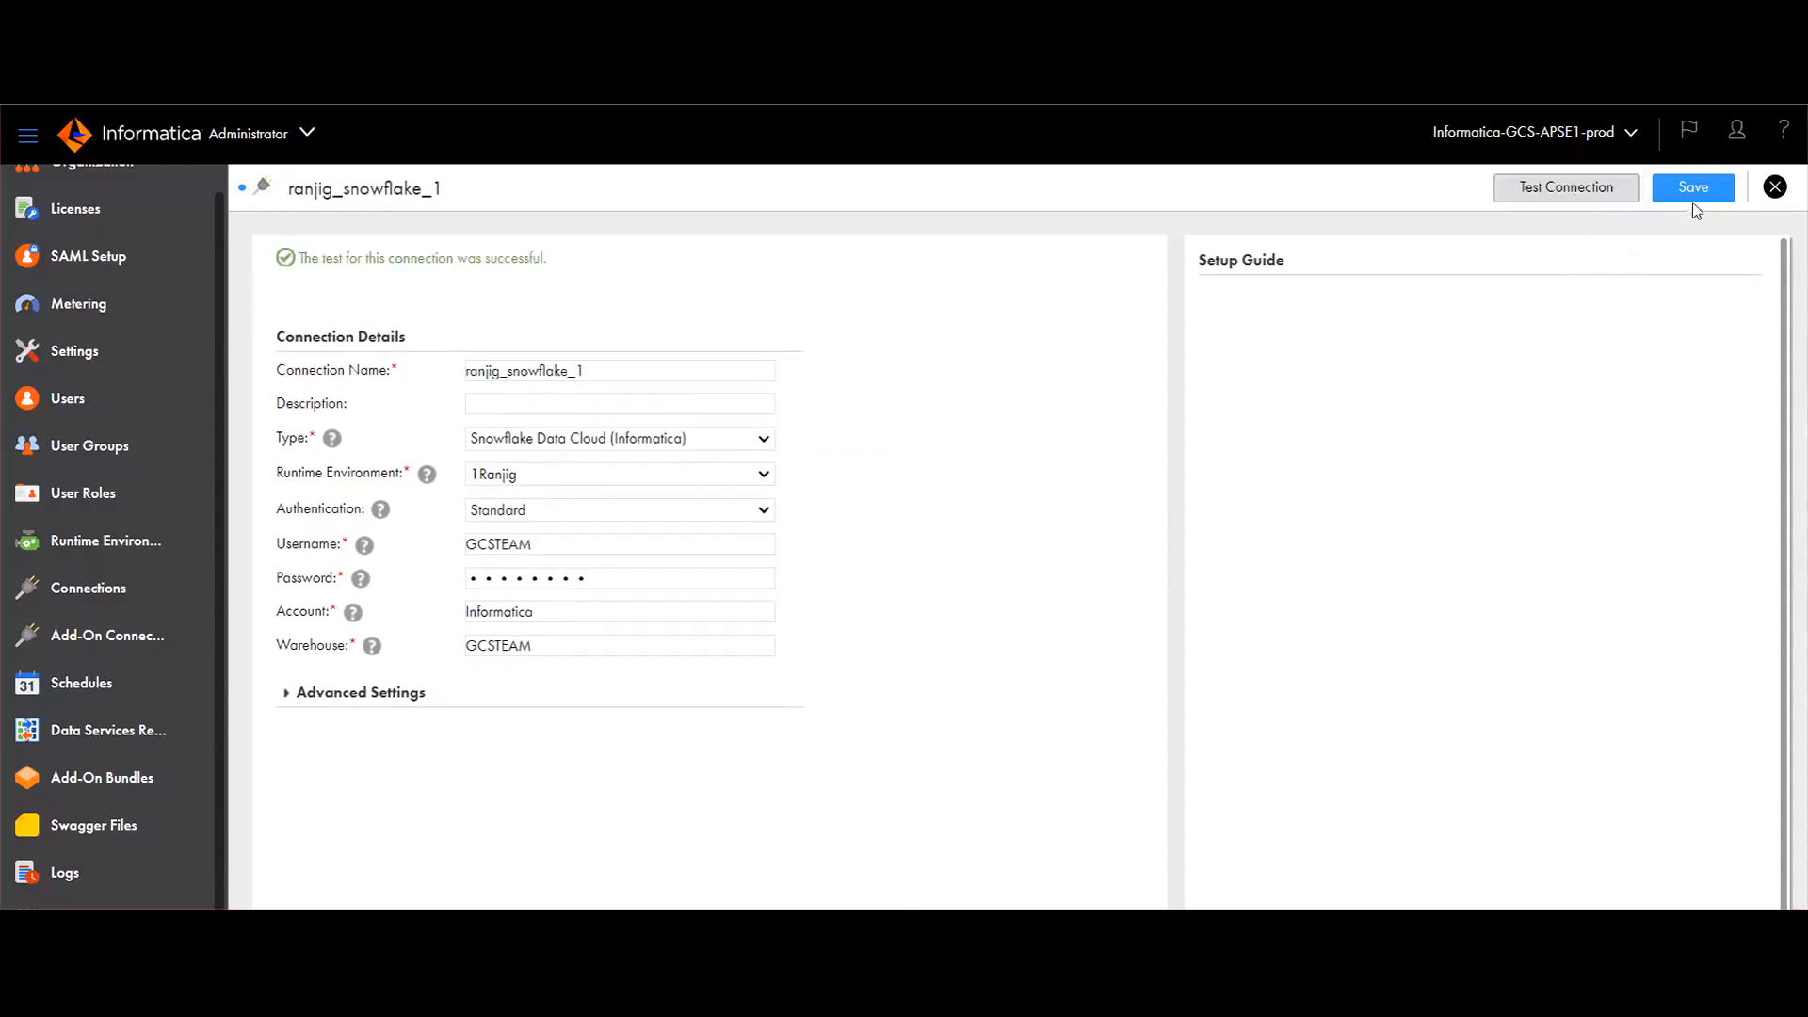
pyautogui.click(1692, 188)
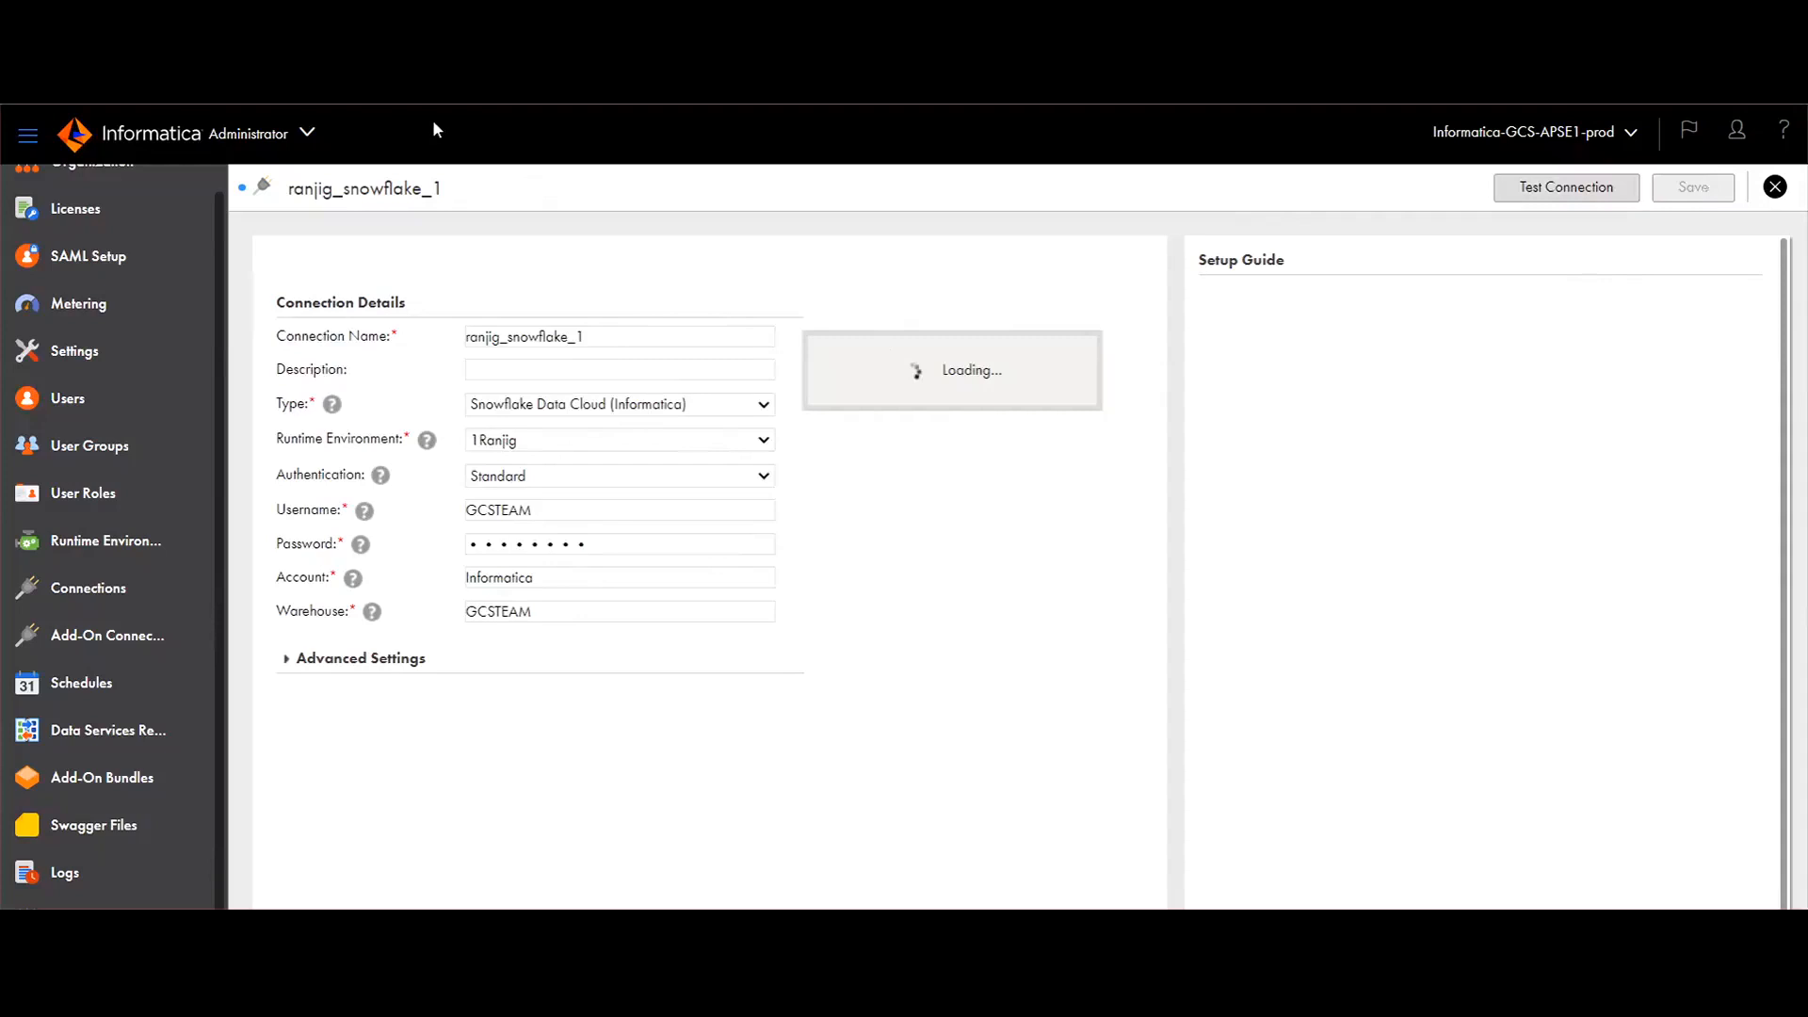
pyautogui.click(1691, 186)
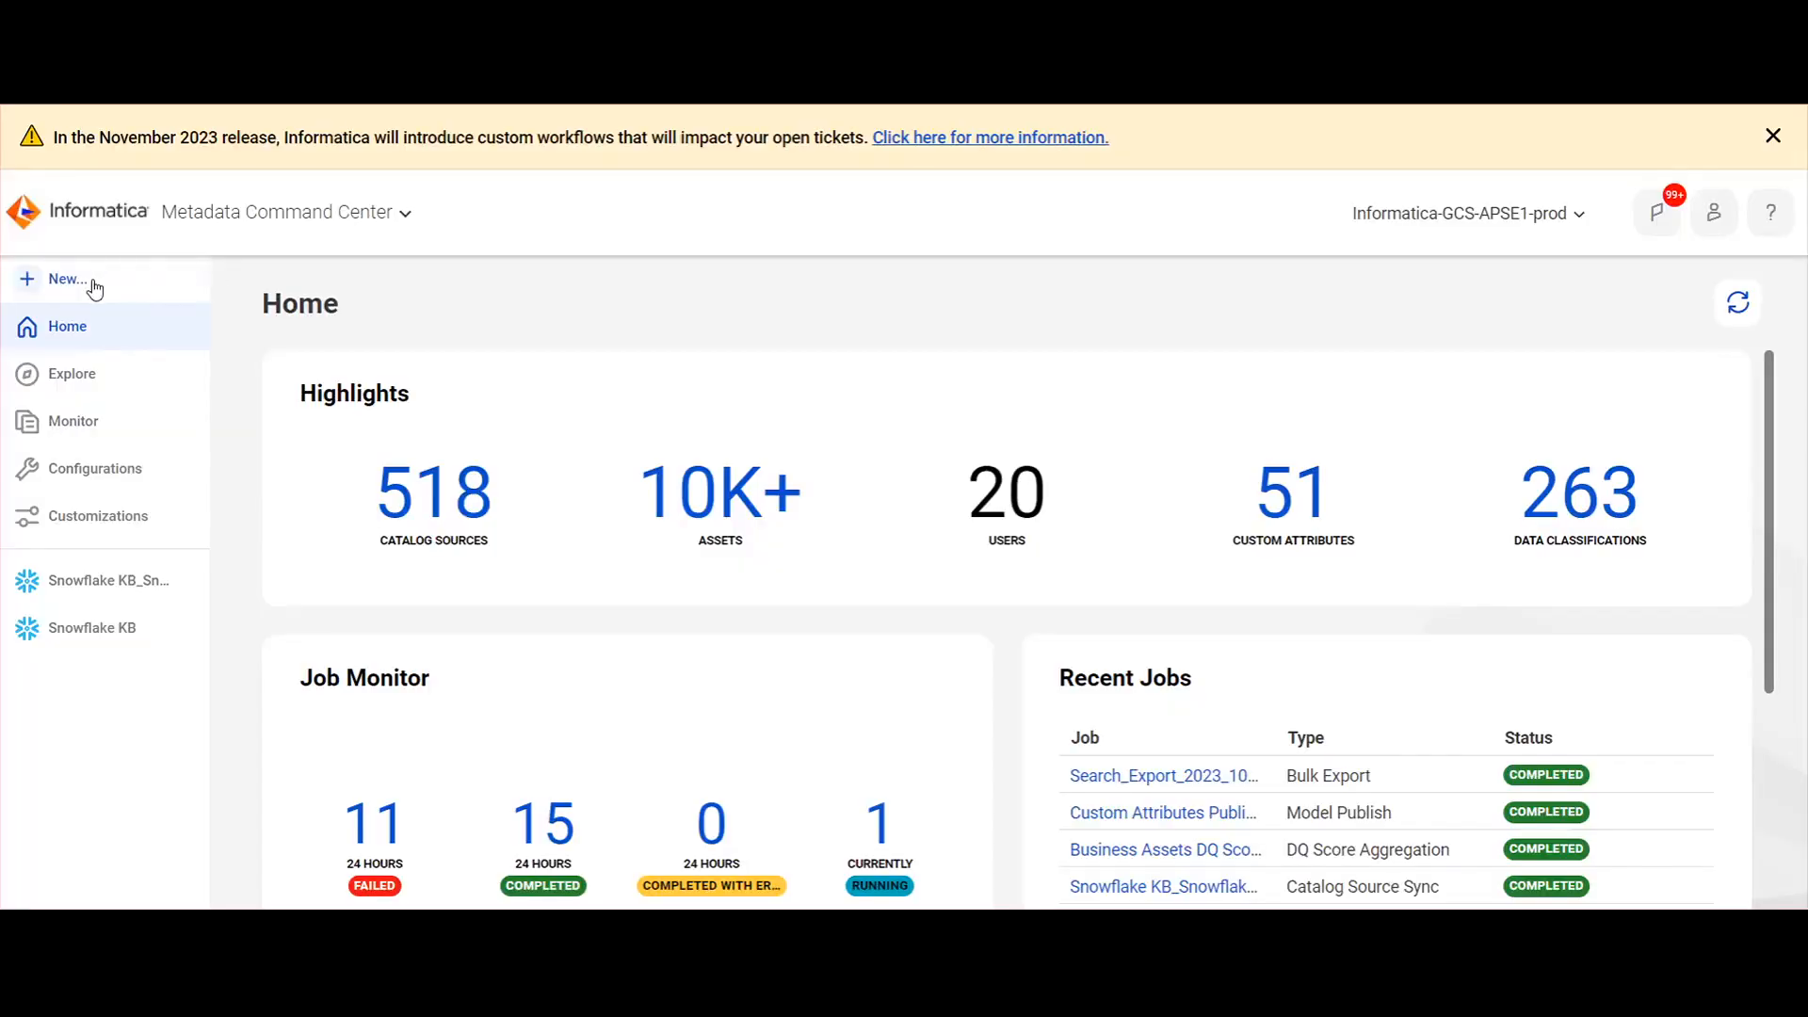
pyautogui.moveTo(64, 286)
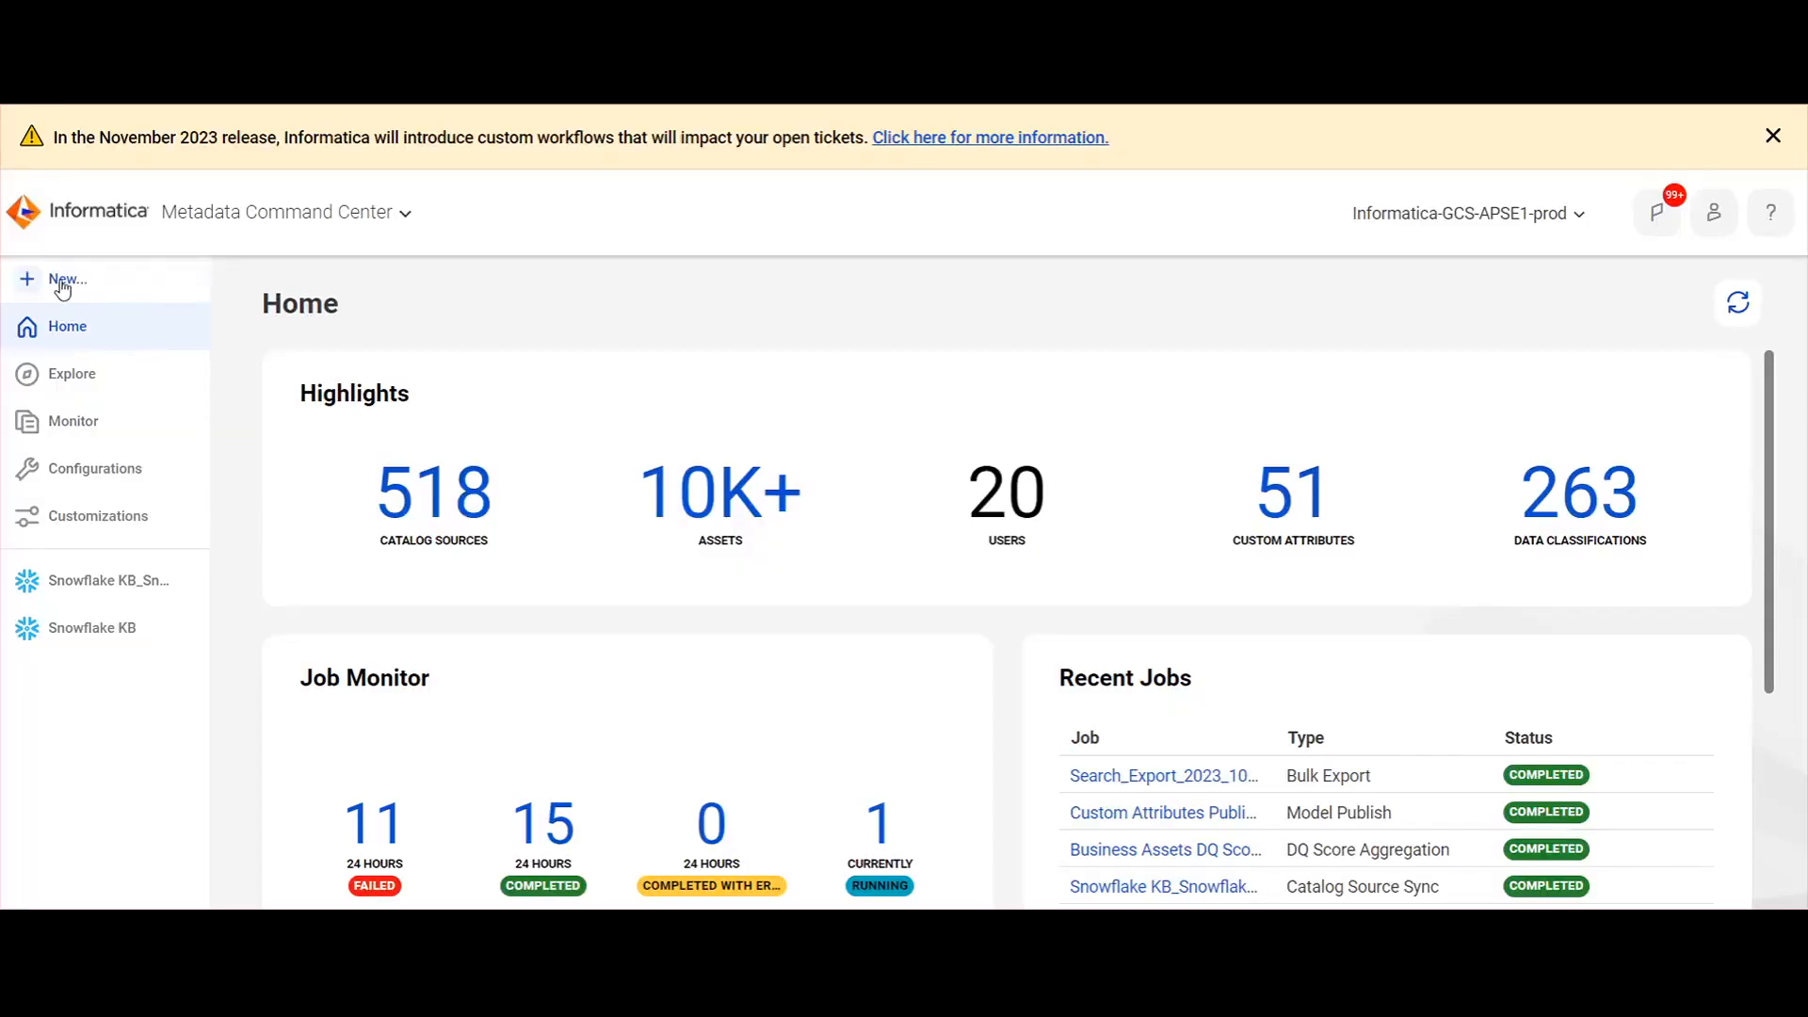
# Create a new catalog source of type Snowflake, found by searching 'snowflake'.
pyautogui.click(66, 279)
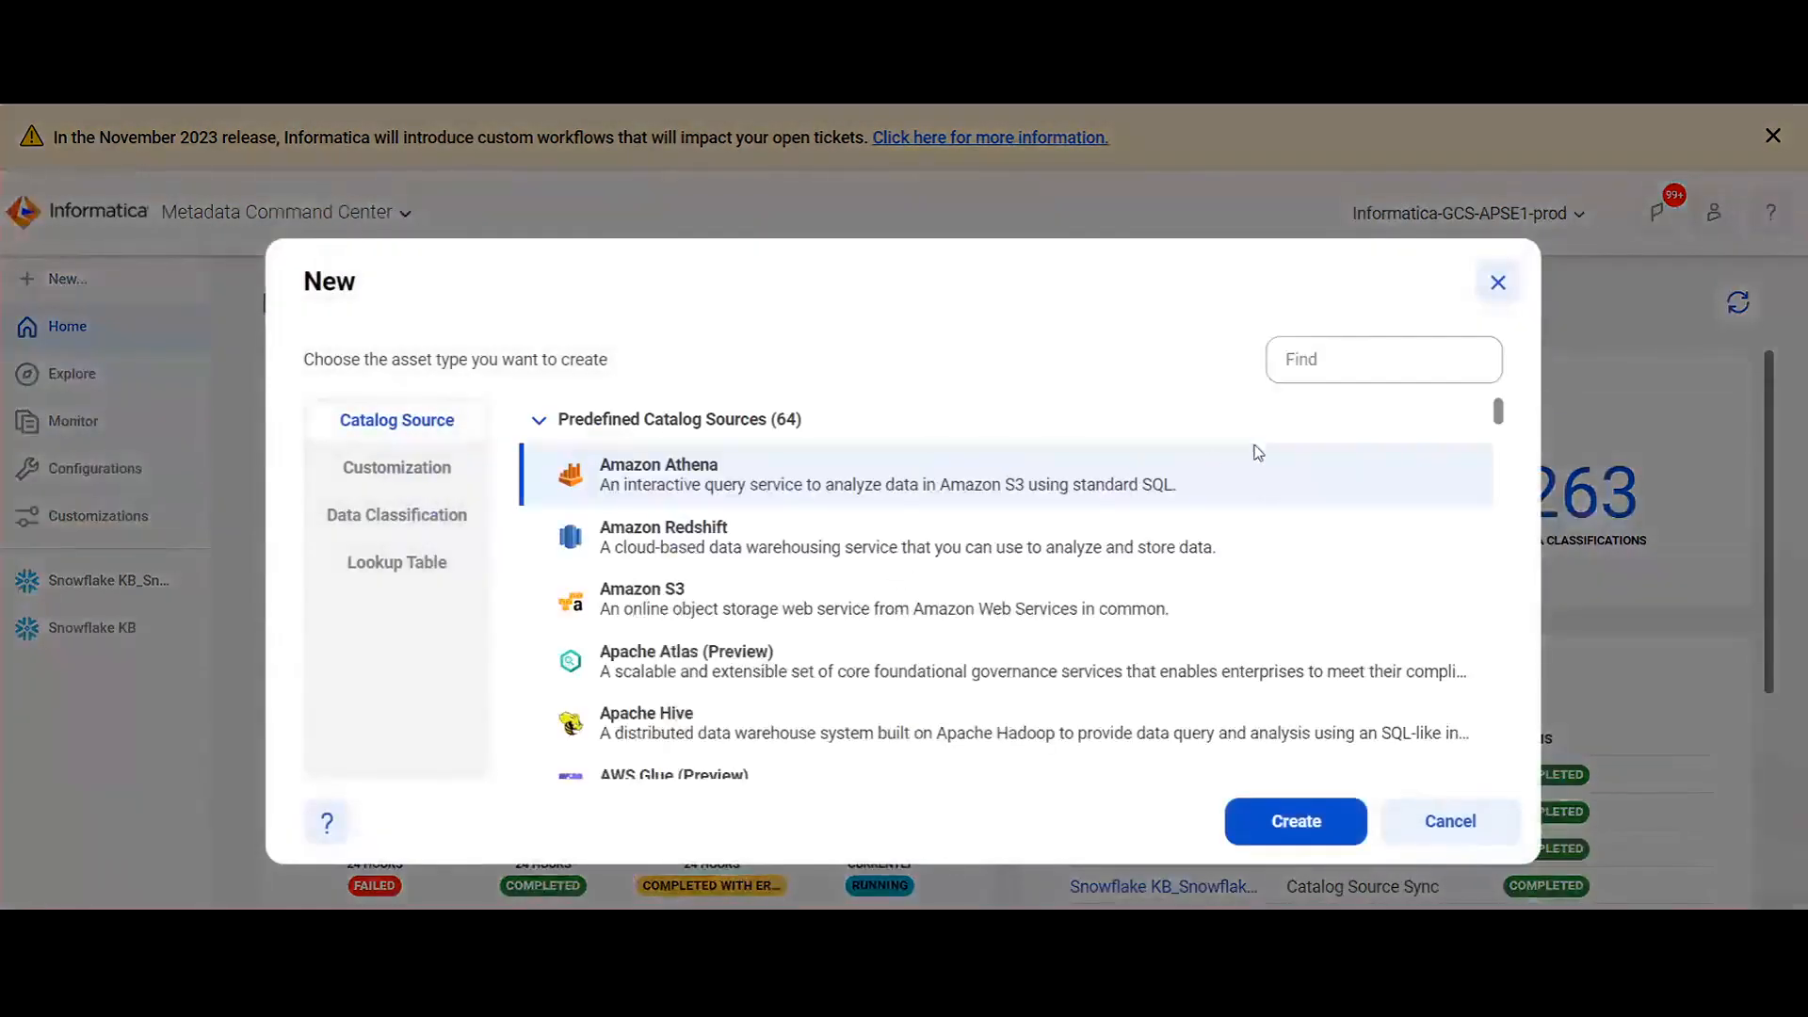
pyautogui.click(1382, 358)
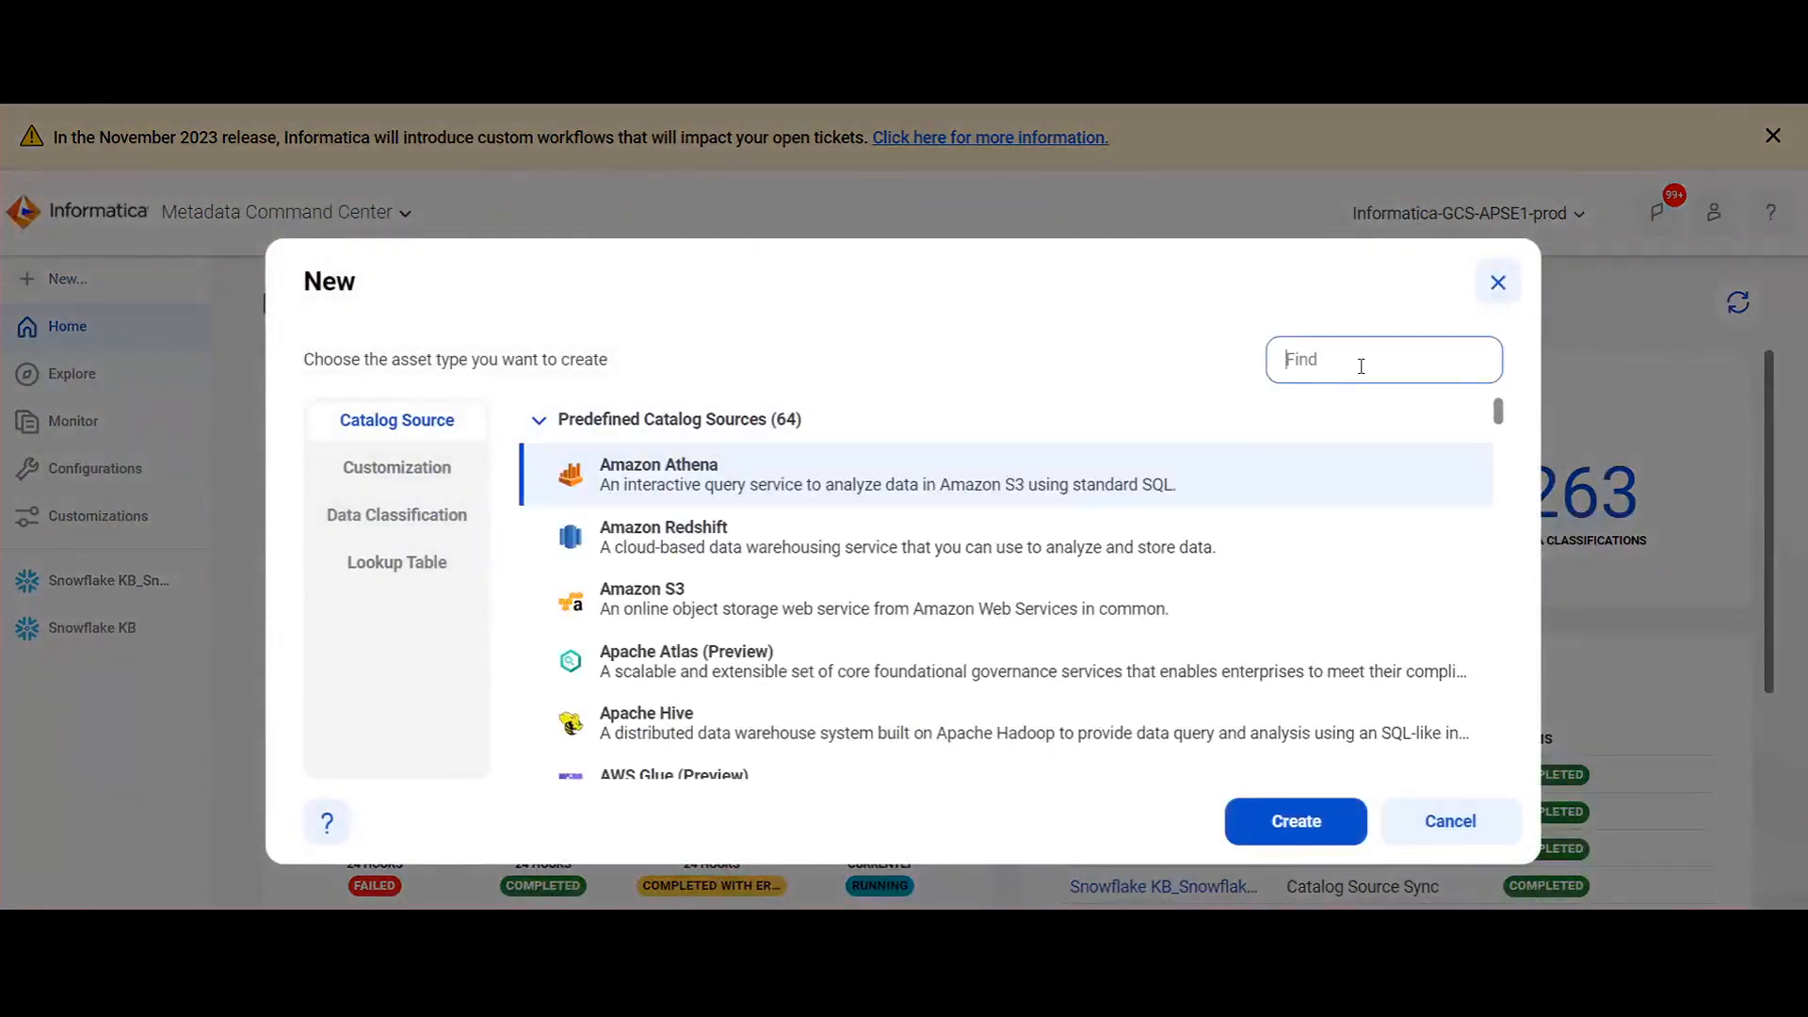
pyautogui.write('snowflake')
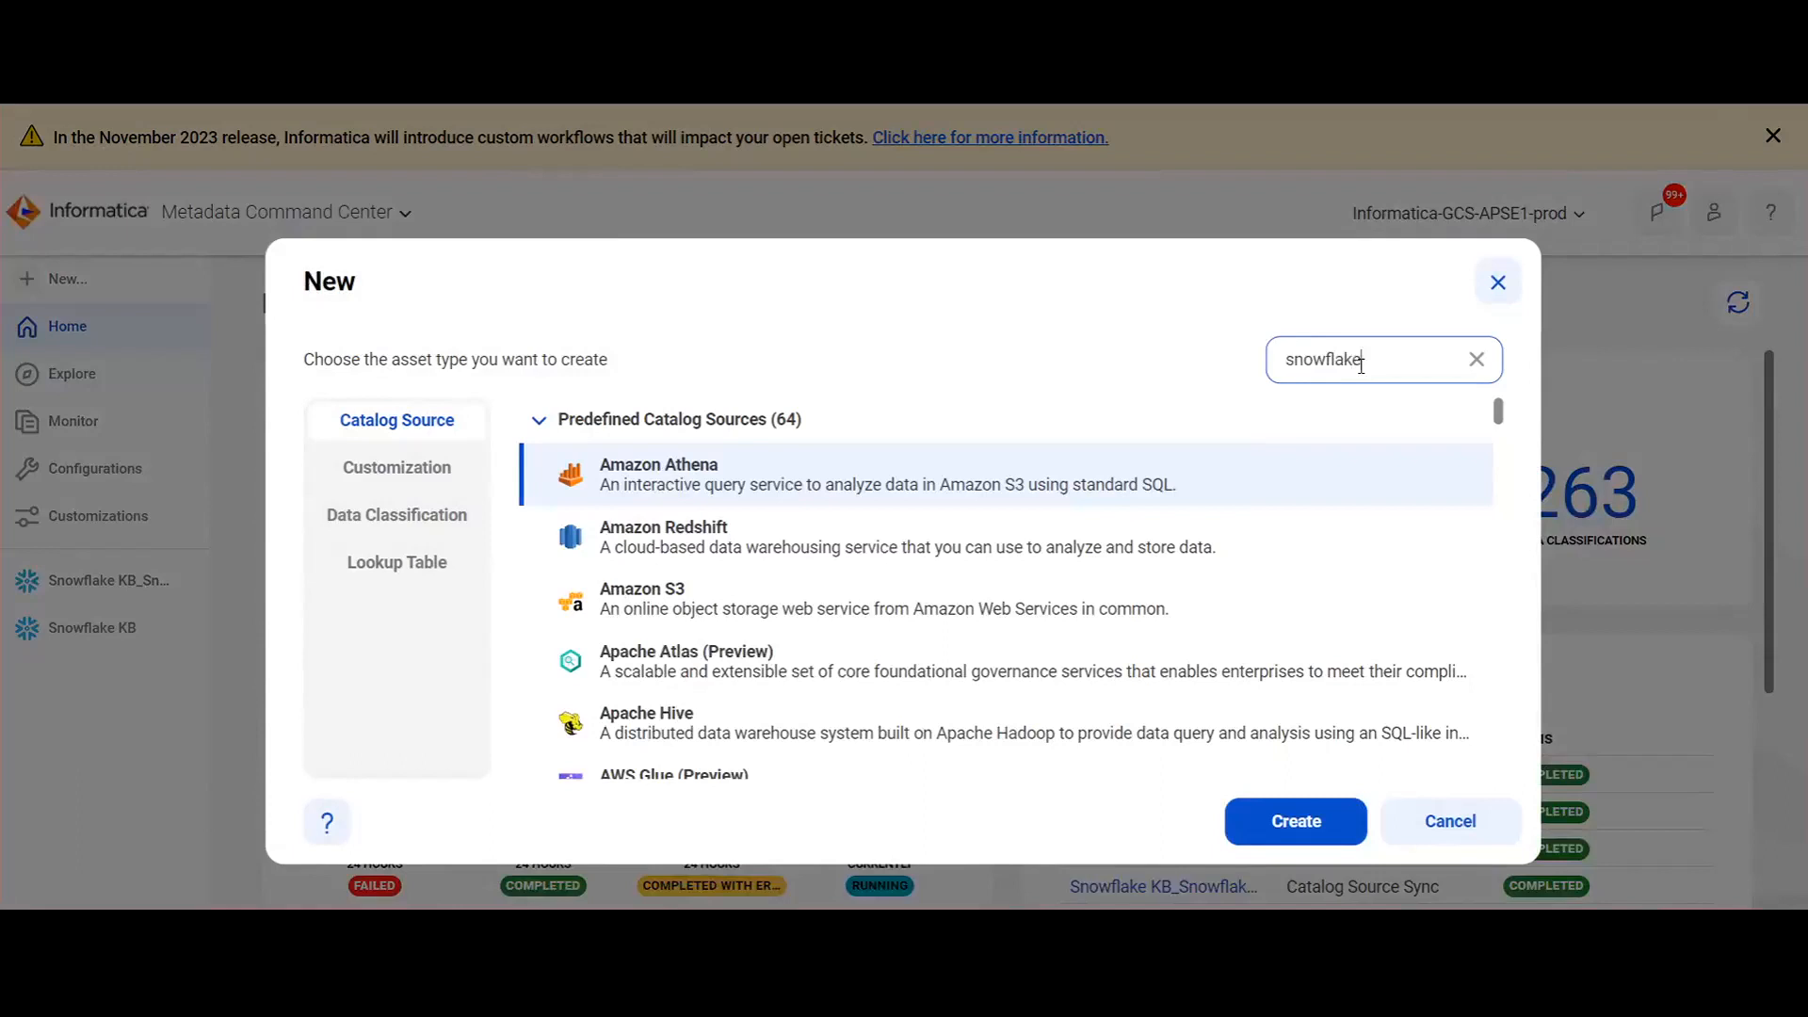
pyautogui.write('snowflake')
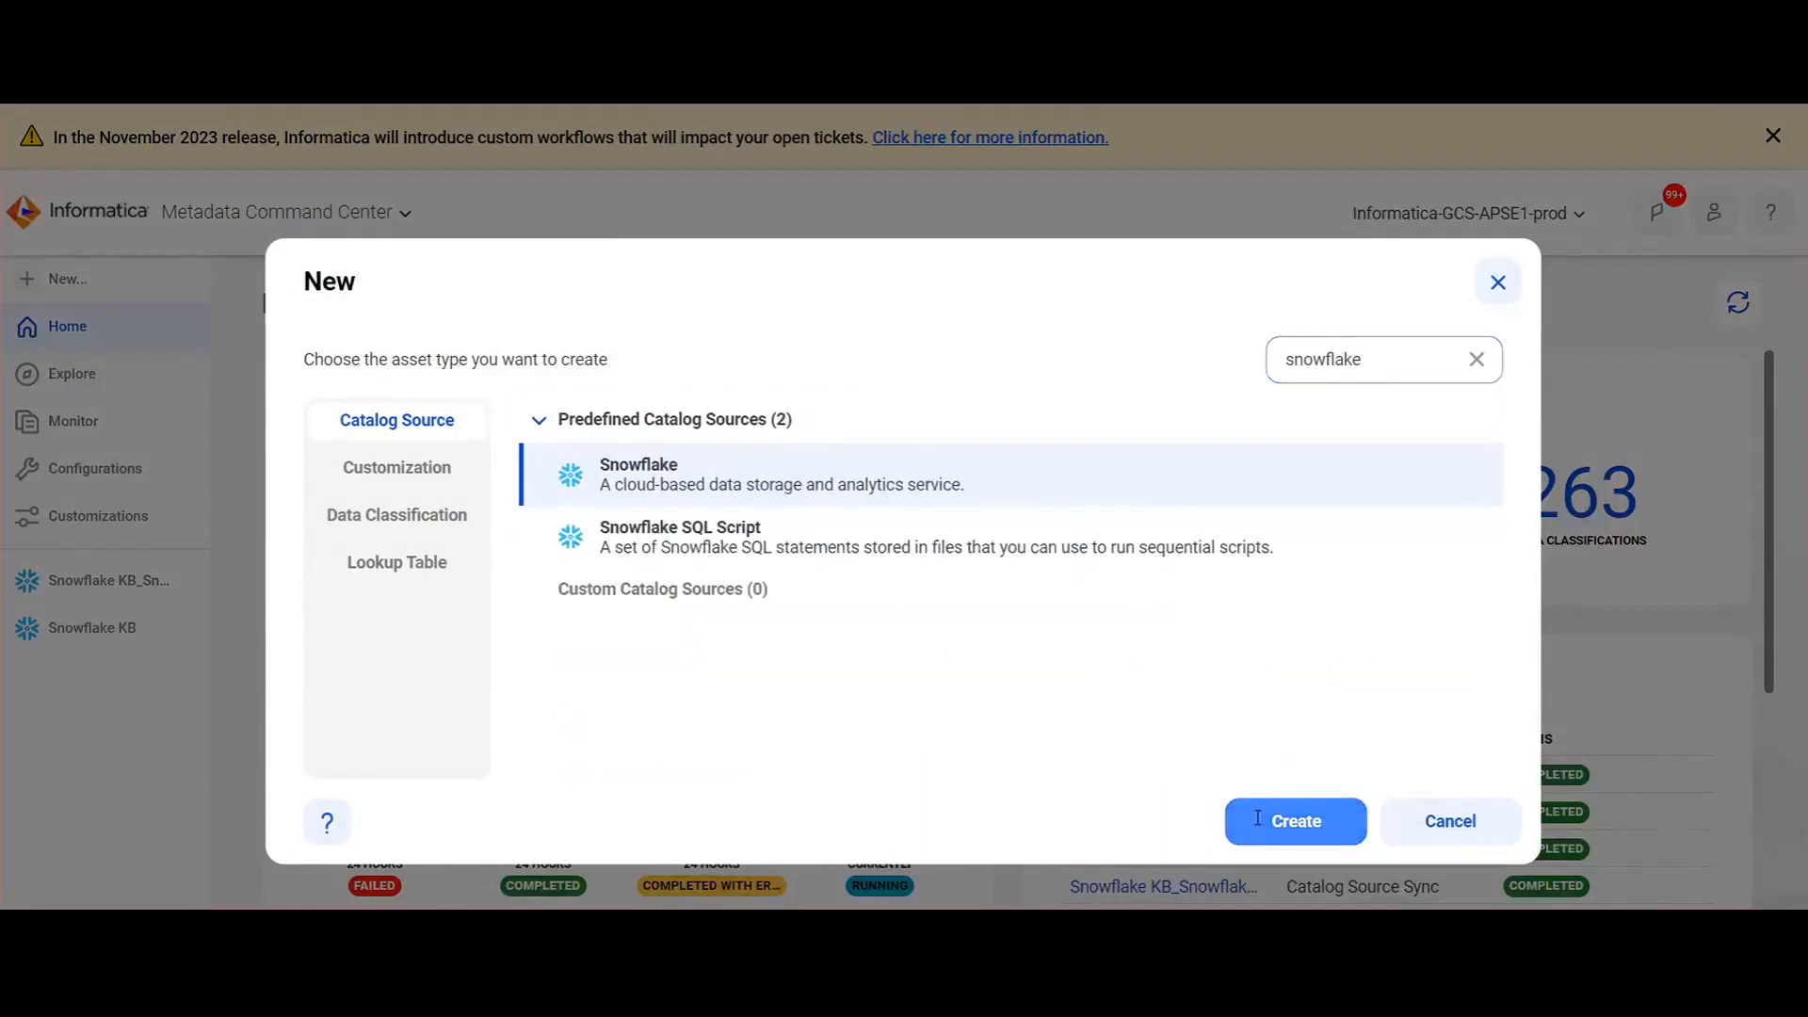
pyautogui.click(1294, 821)
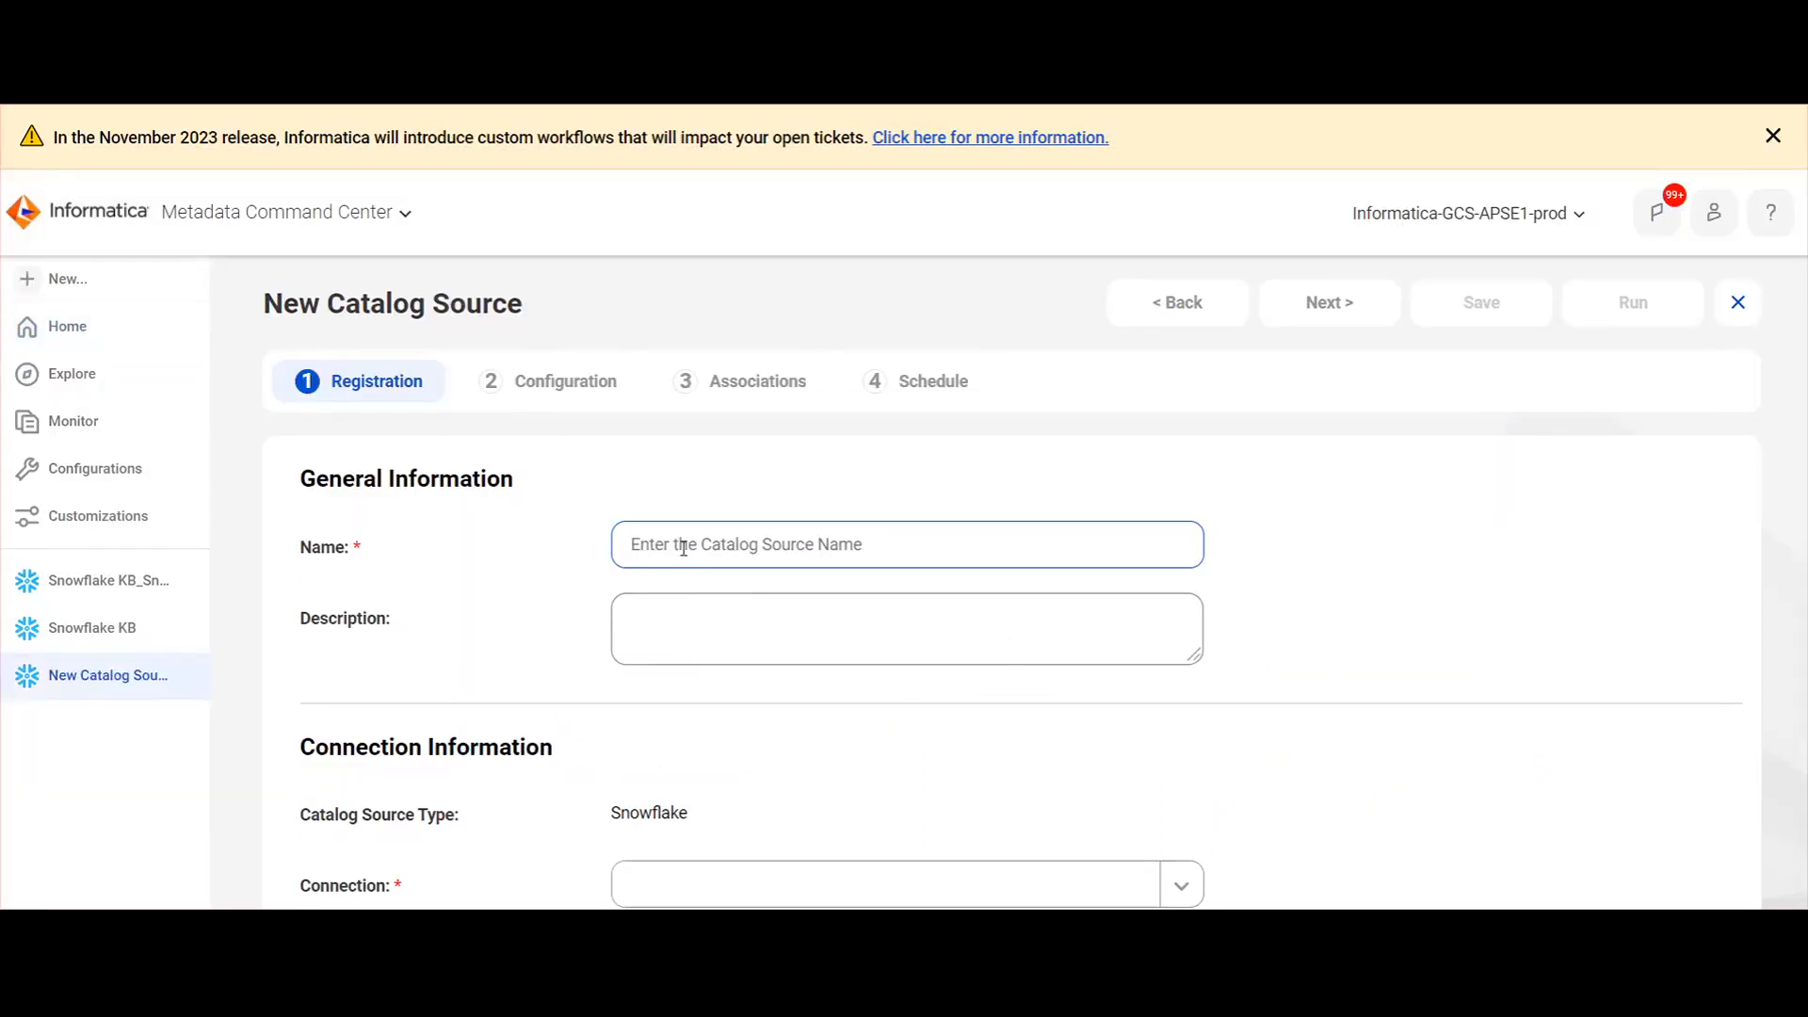
# Register the source as 'Snowflake test' with connection ranjig_snowflake_1 and continue to Configuration.
pyautogui.click(906, 543)
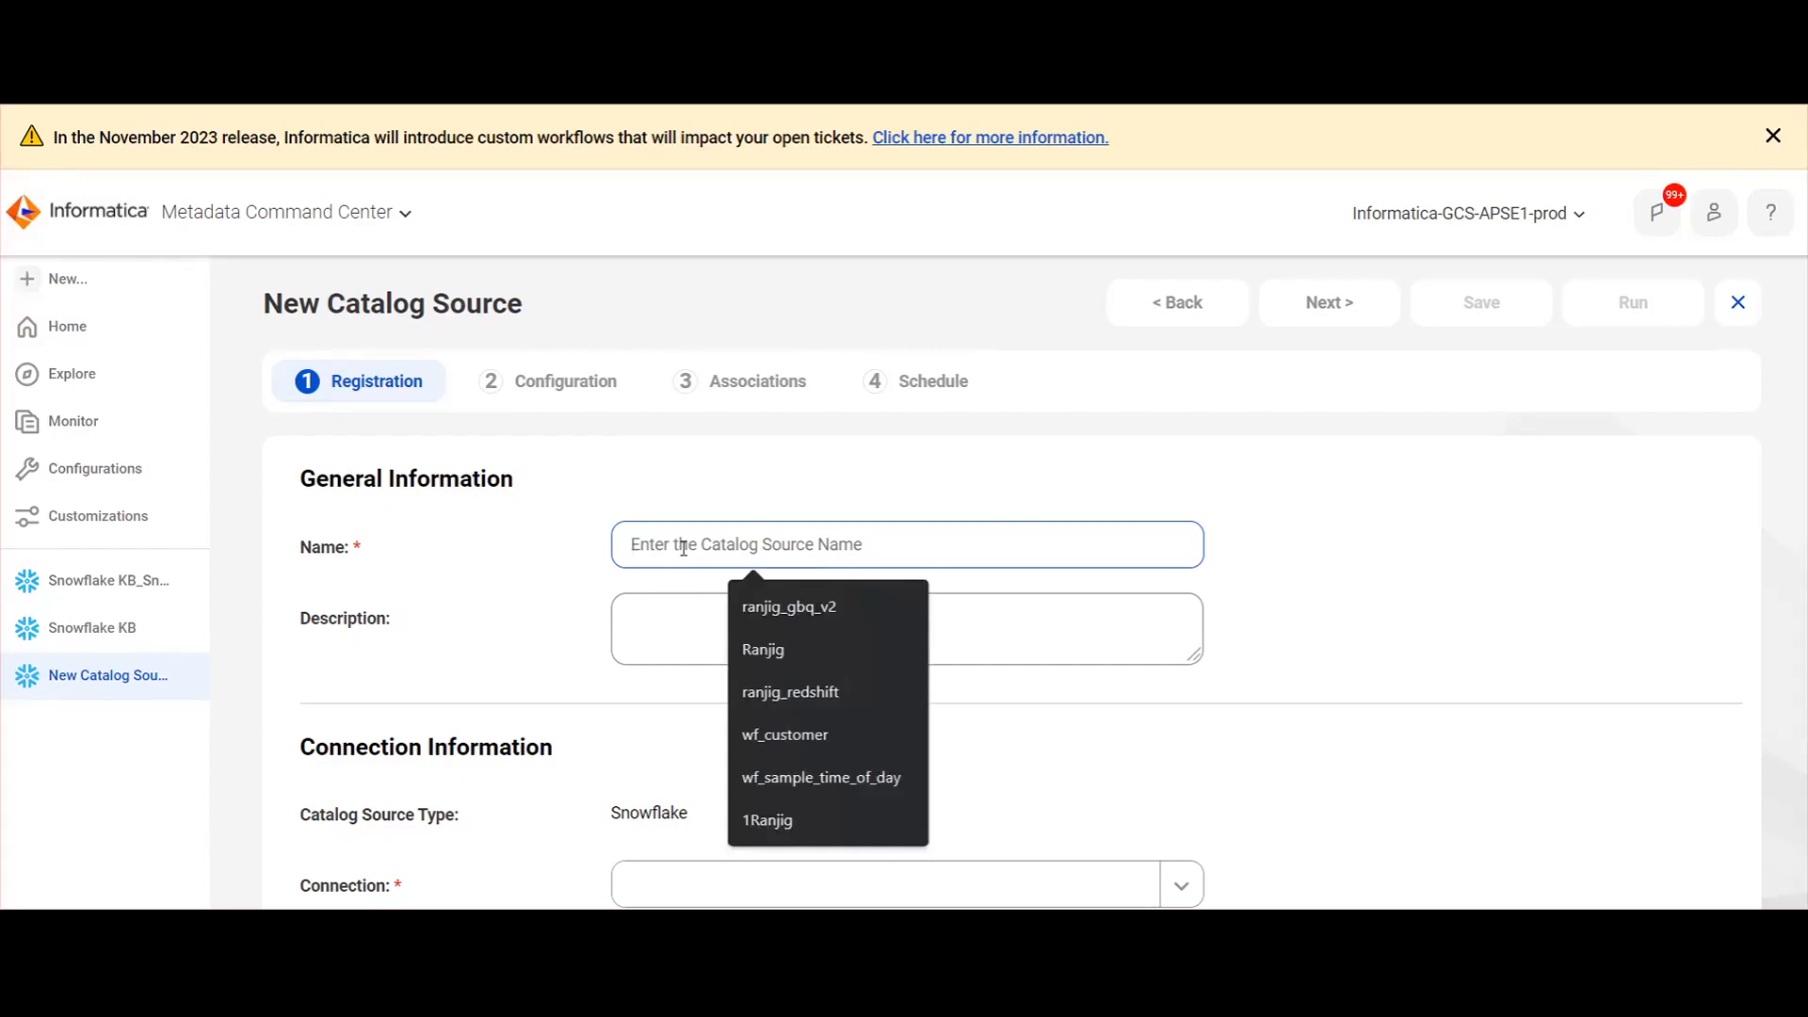
pyautogui.write('Snowflake test')
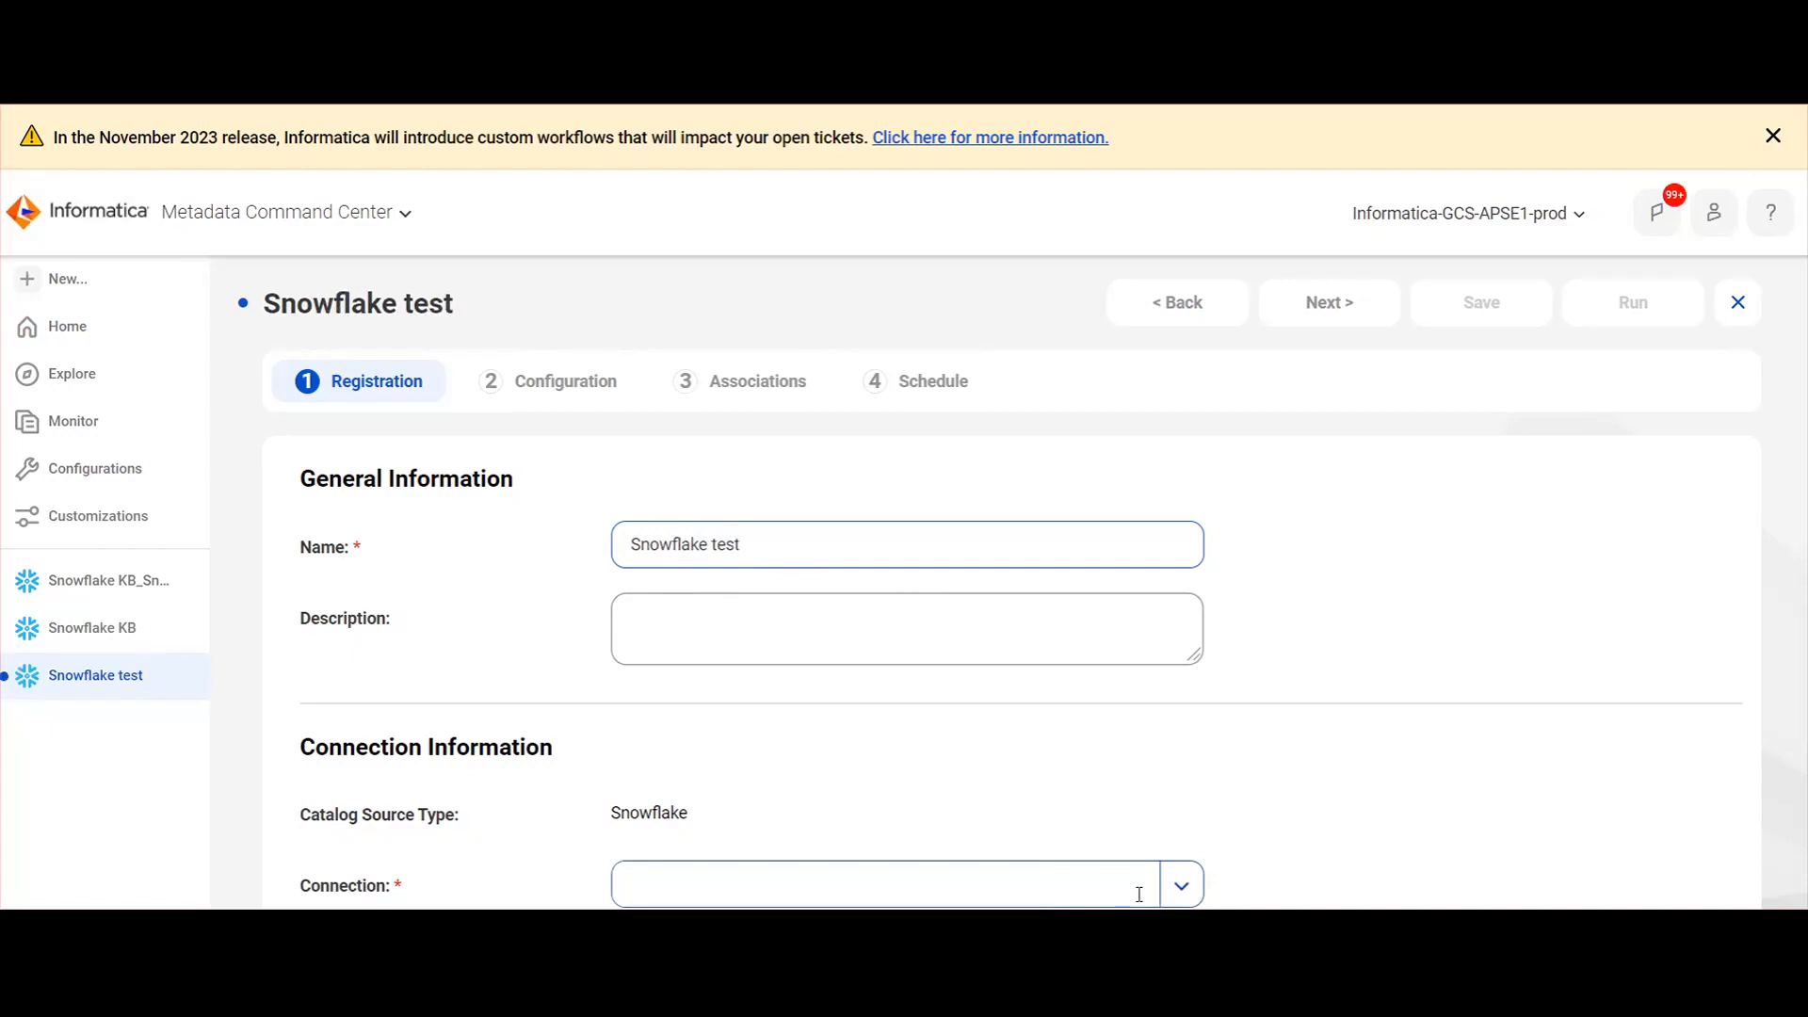
pyautogui.write('ranjit')
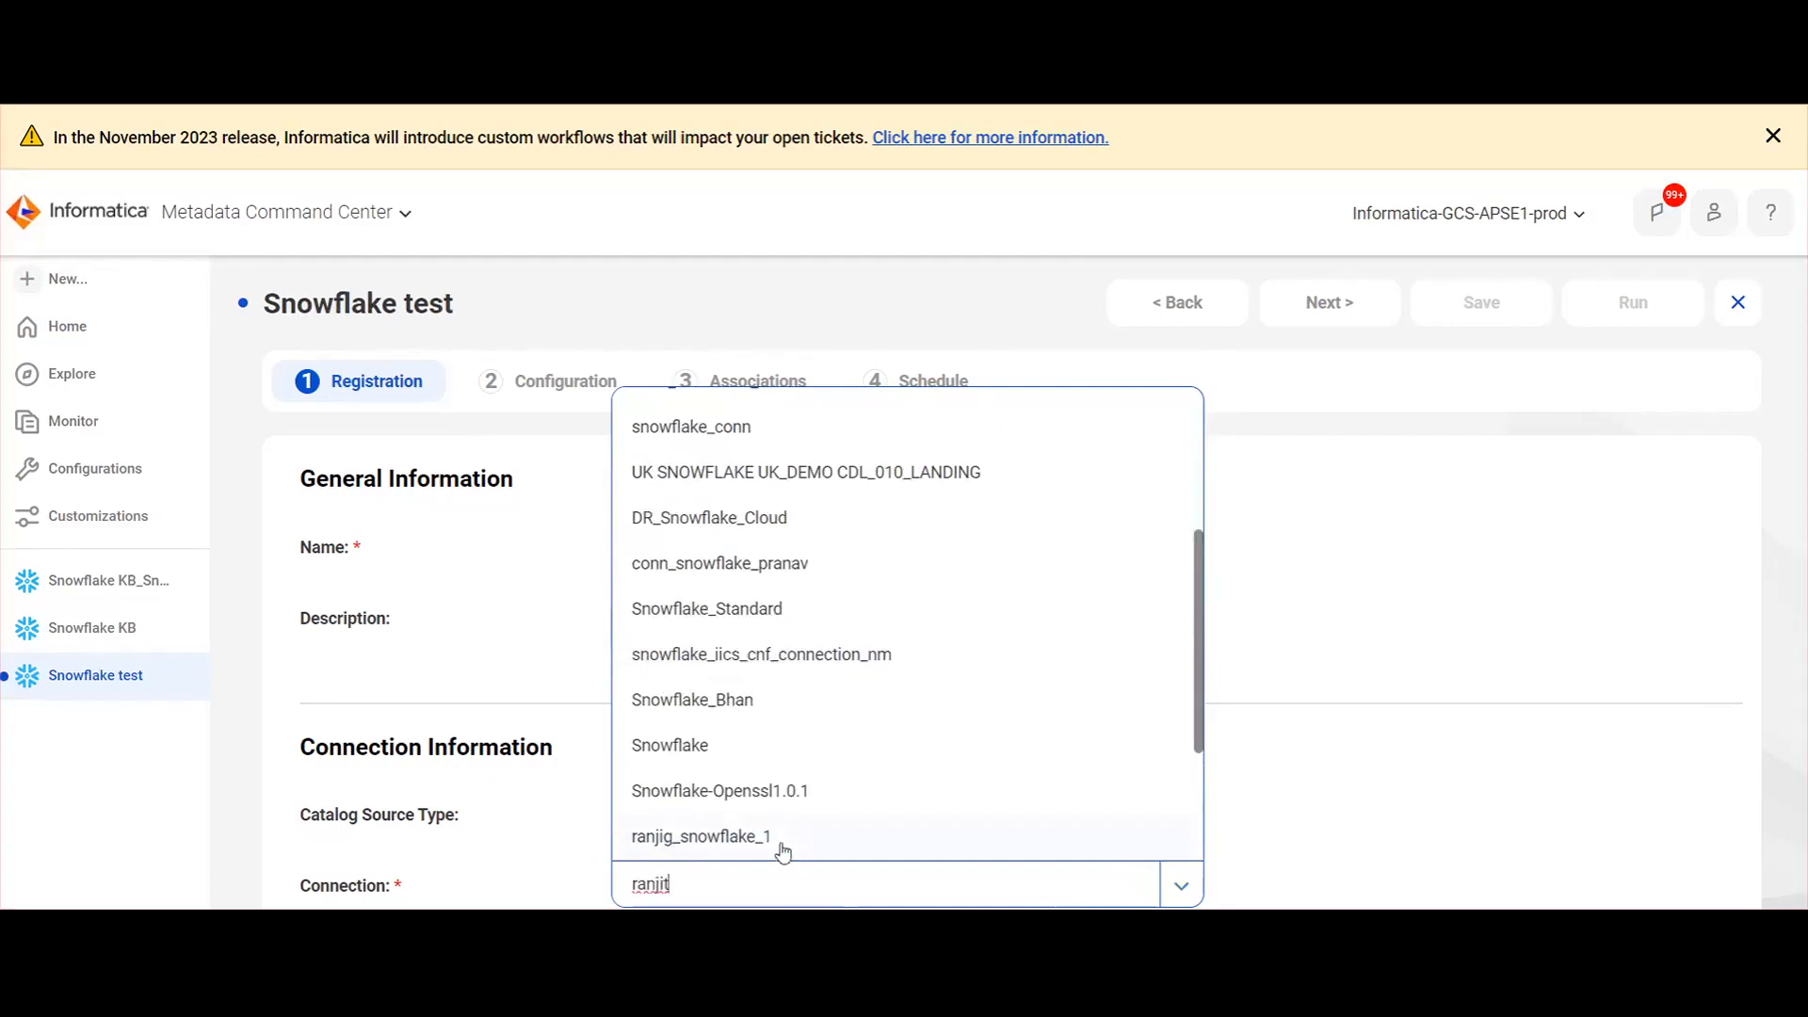
pyautogui.click(701, 836)
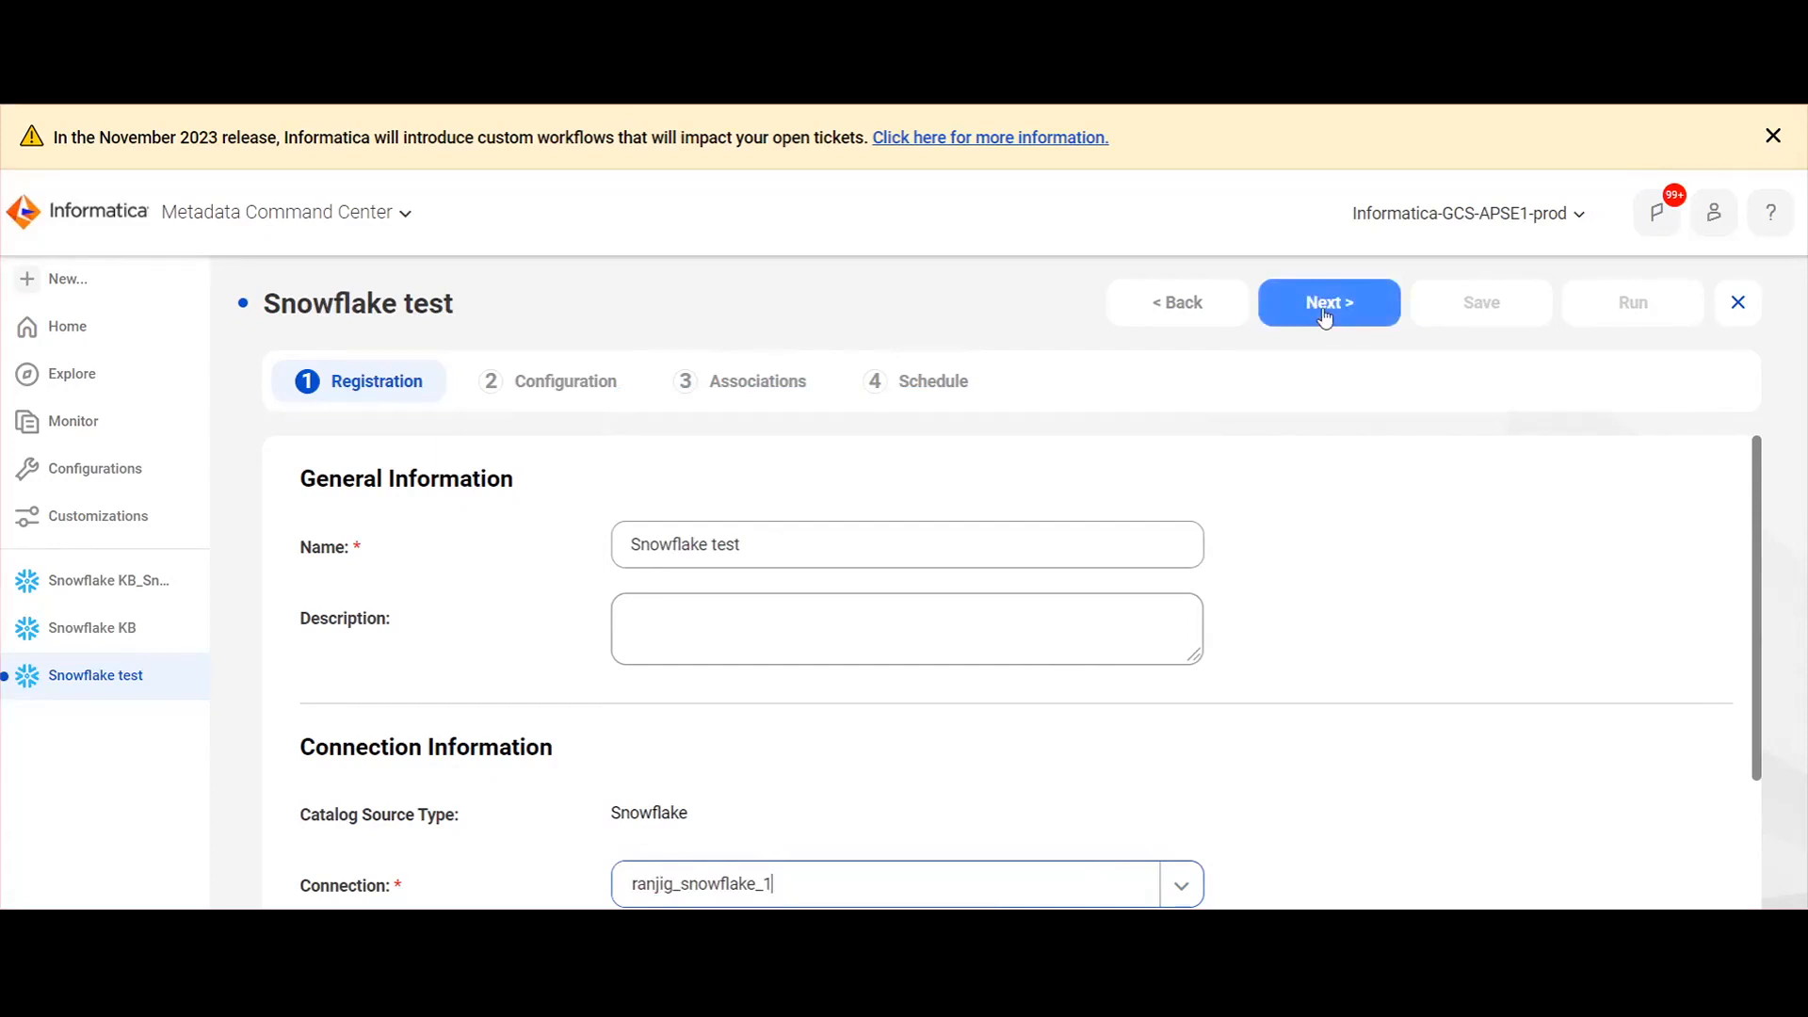
pyautogui.click(1328, 302)
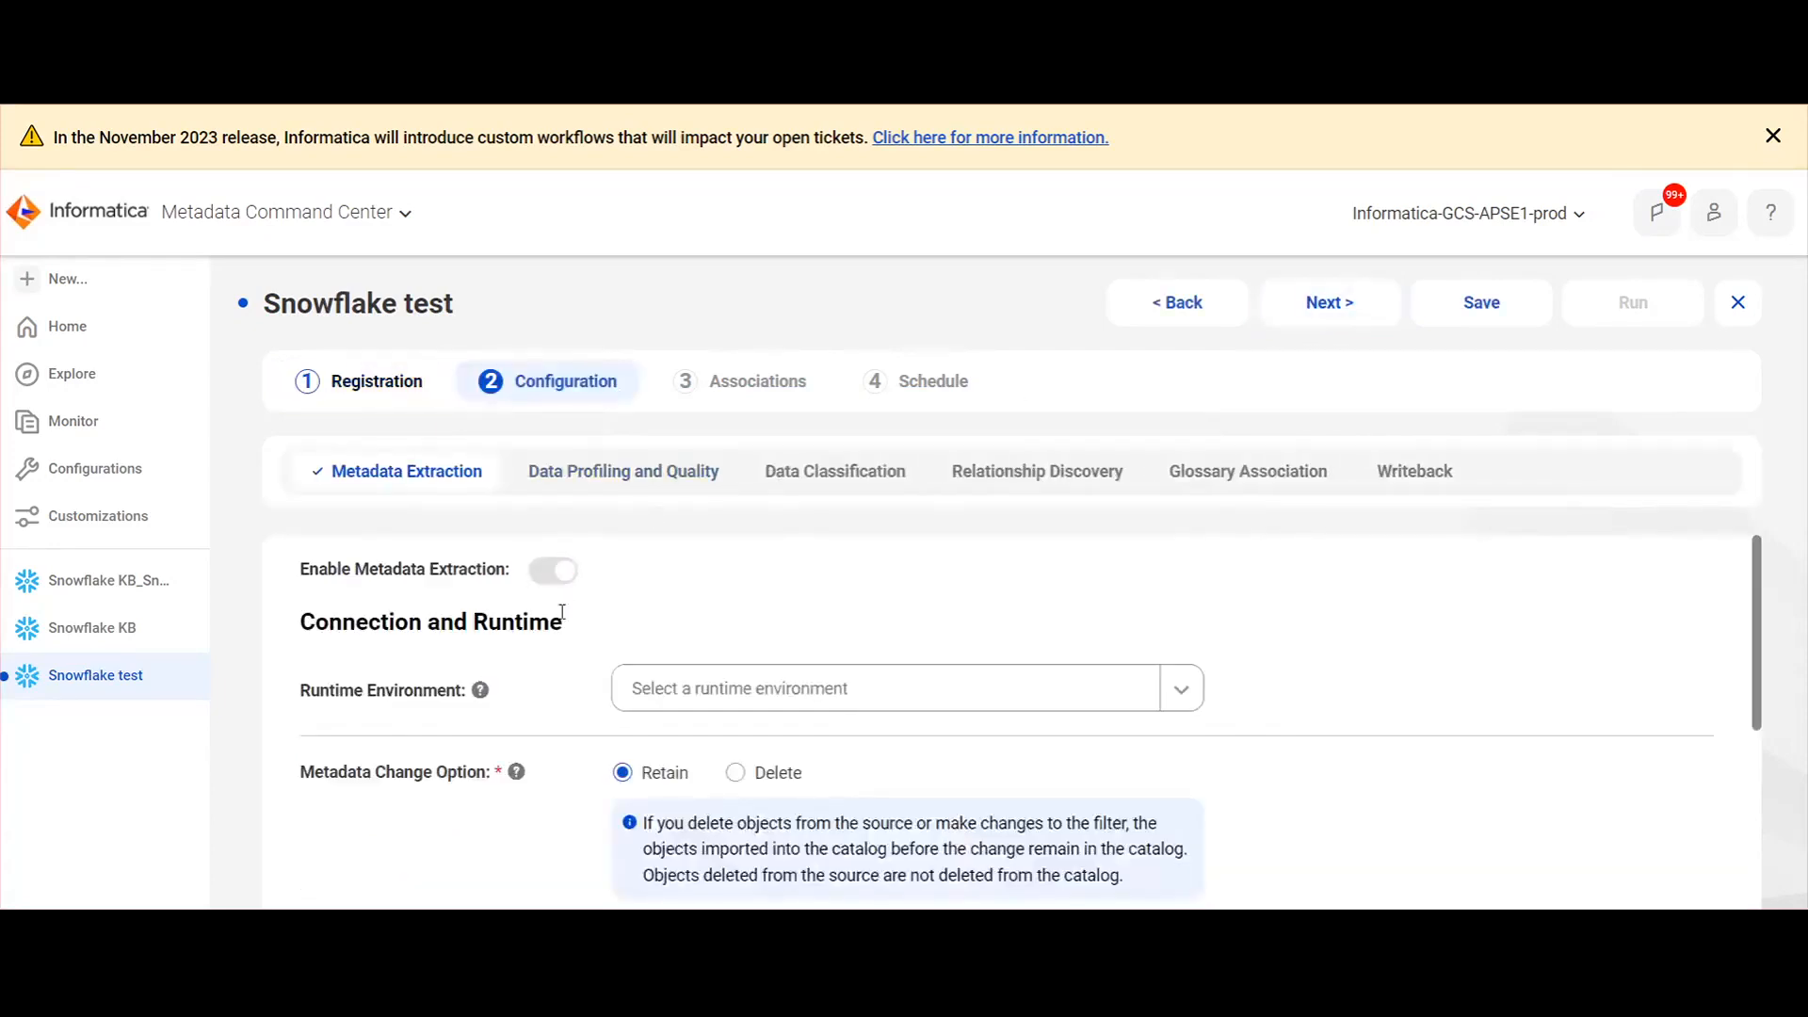
# Add a metadata extraction filter condition set to include metadata.
pyautogui.scroll(-3)
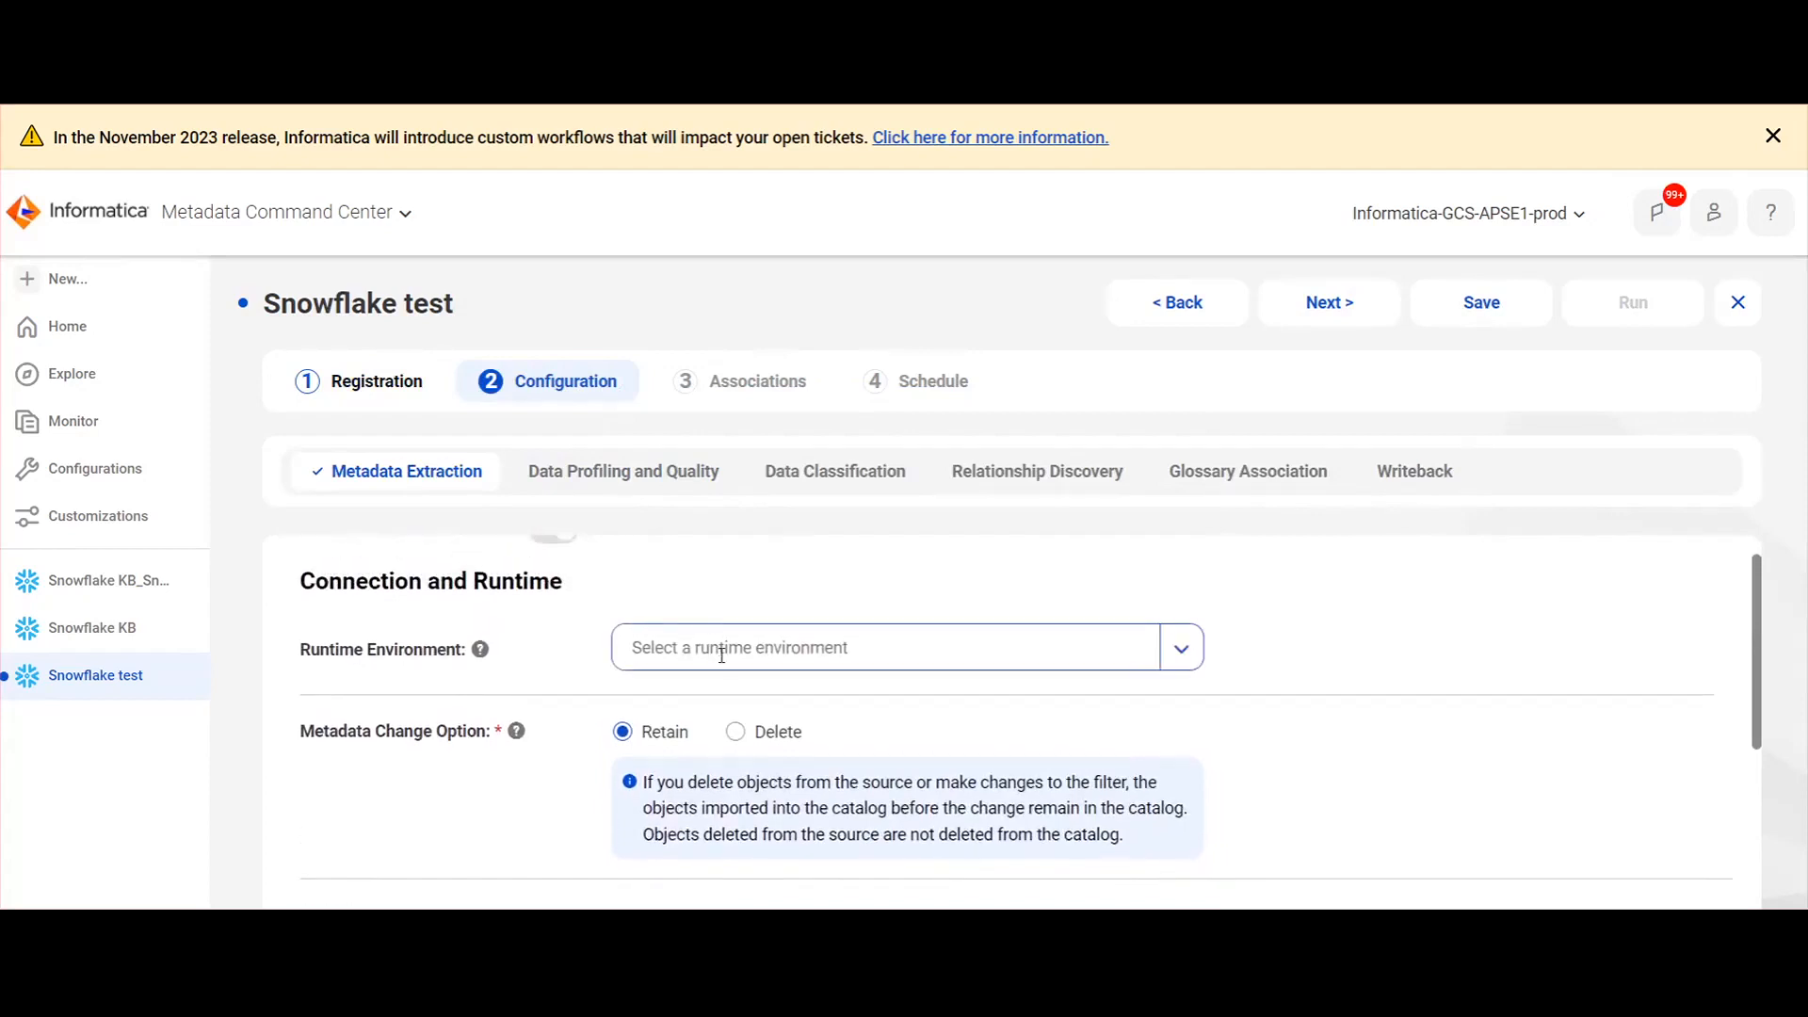
pyautogui.write('1ra')
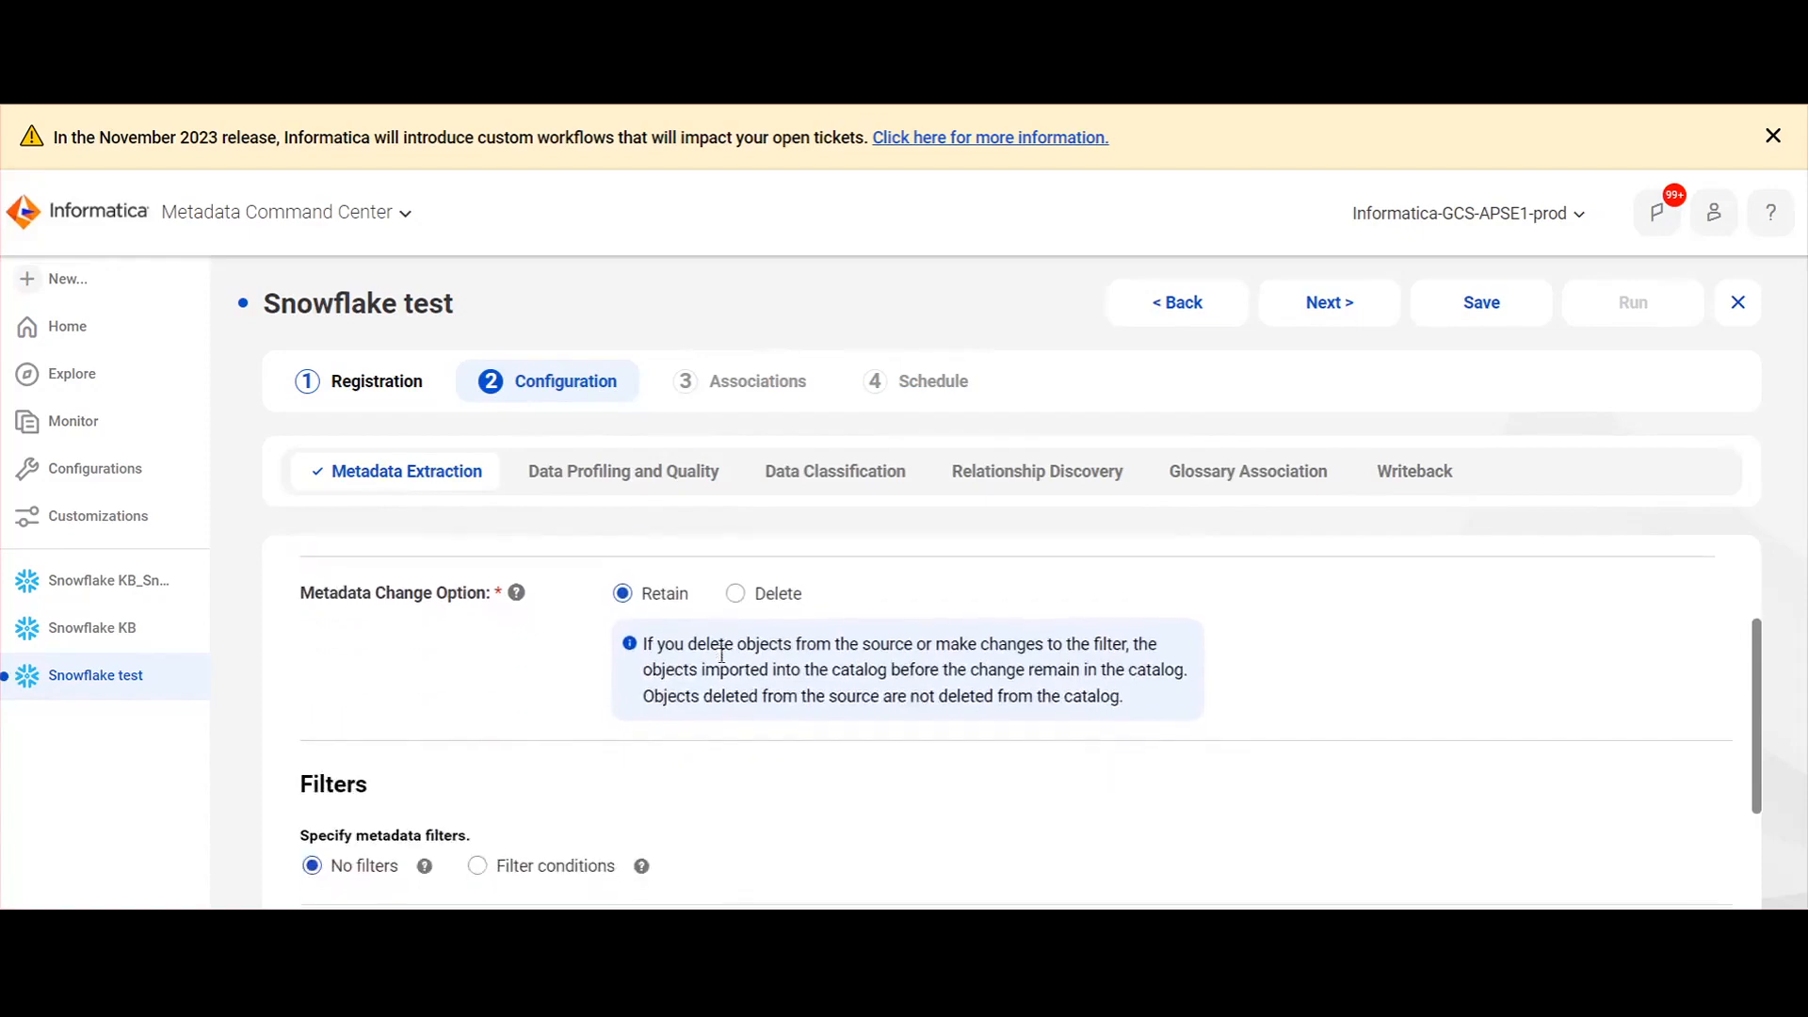
pyautogui.click(477, 661)
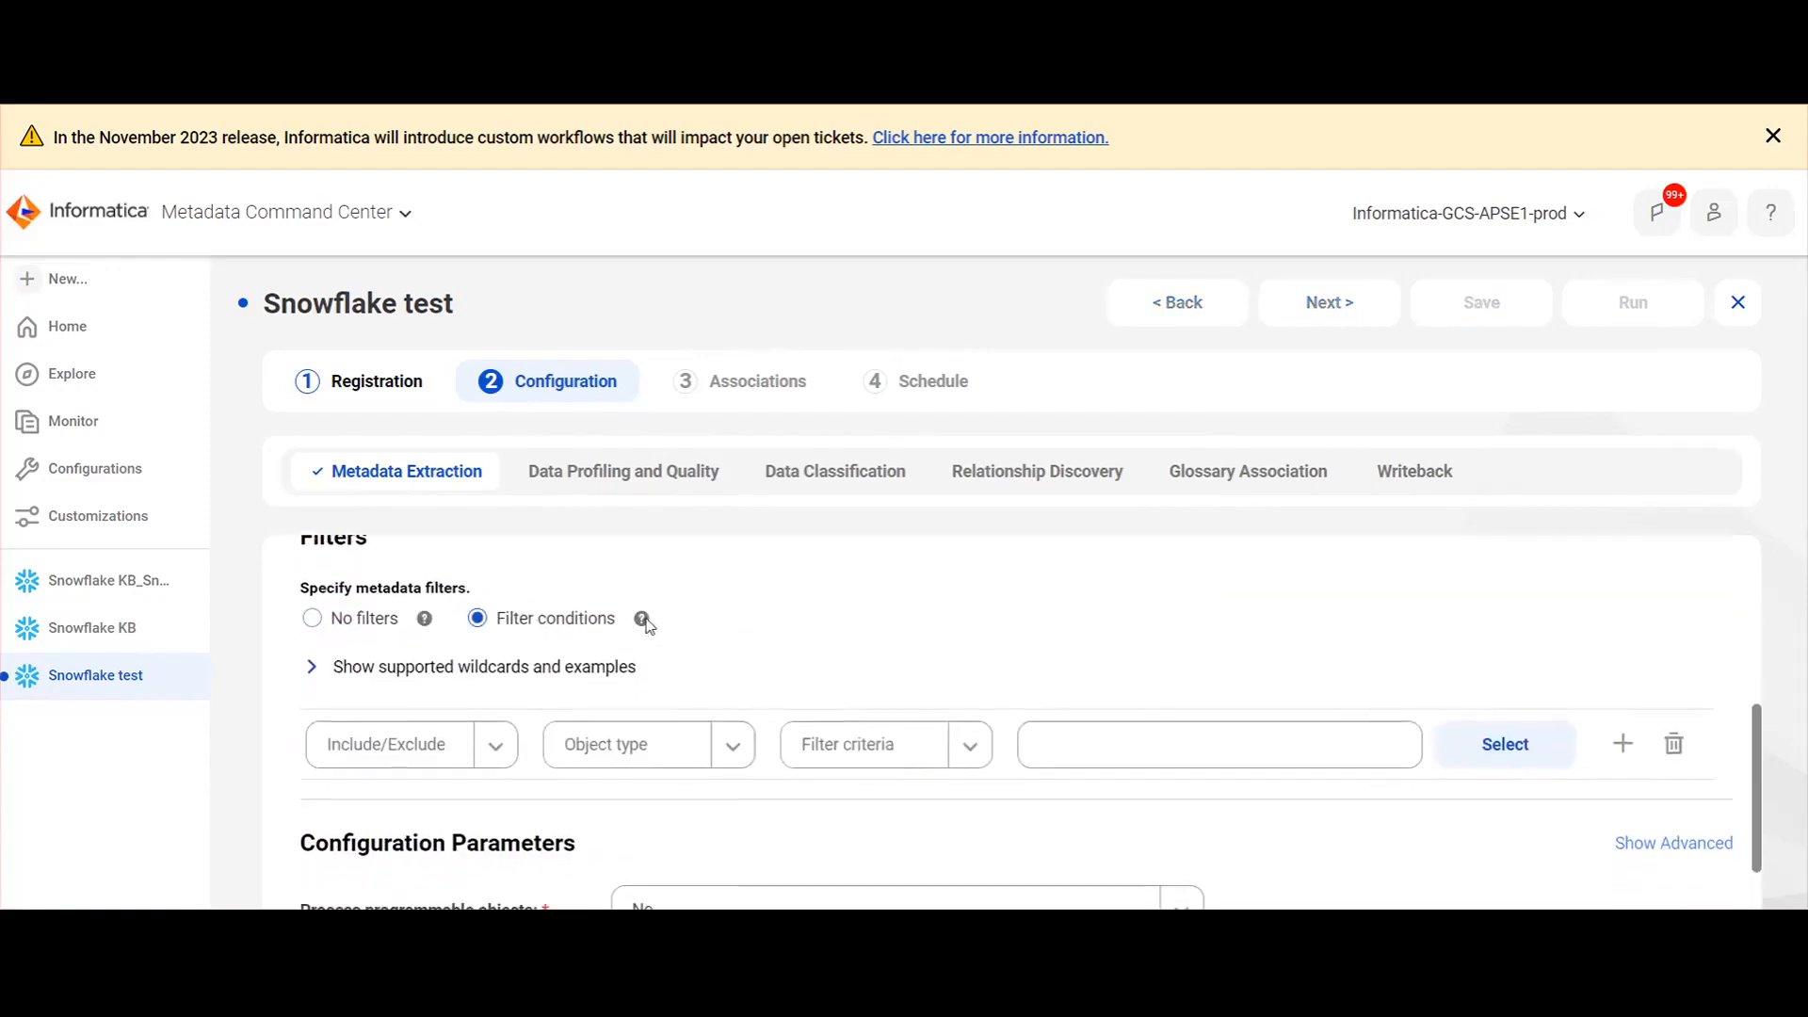
pyautogui.click(311, 666)
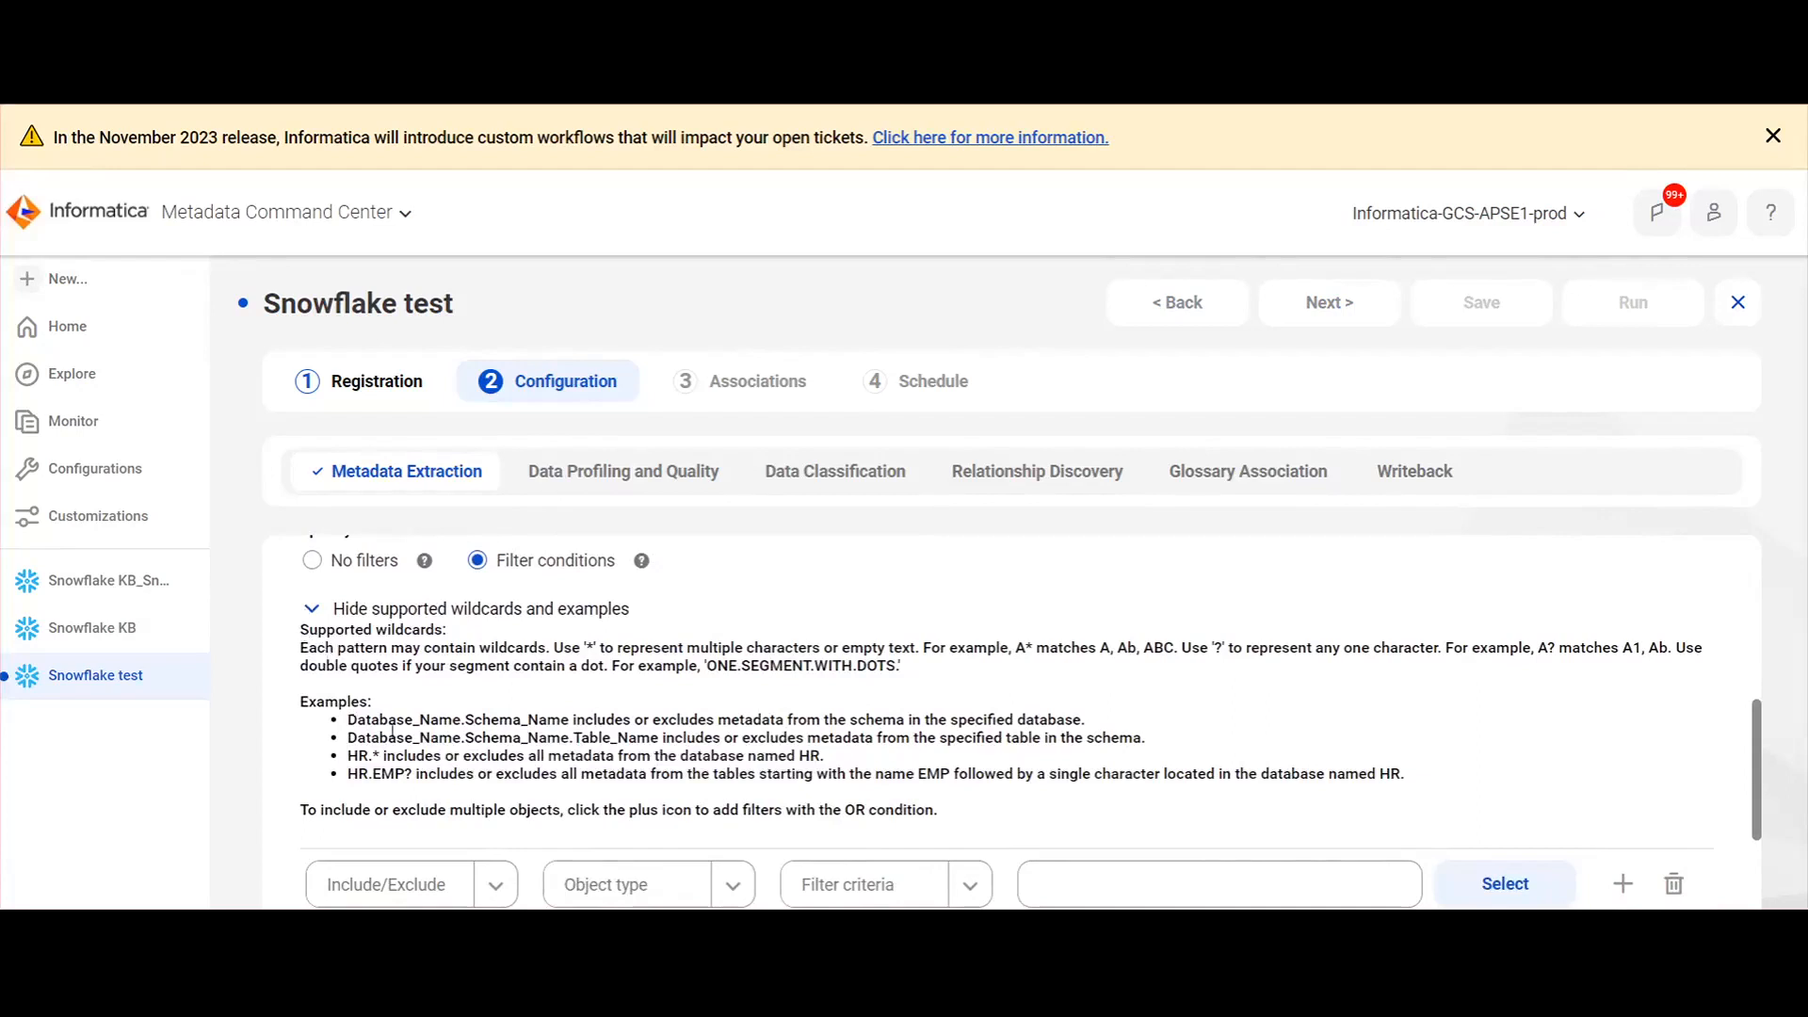
pyautogui.scroll(-3)
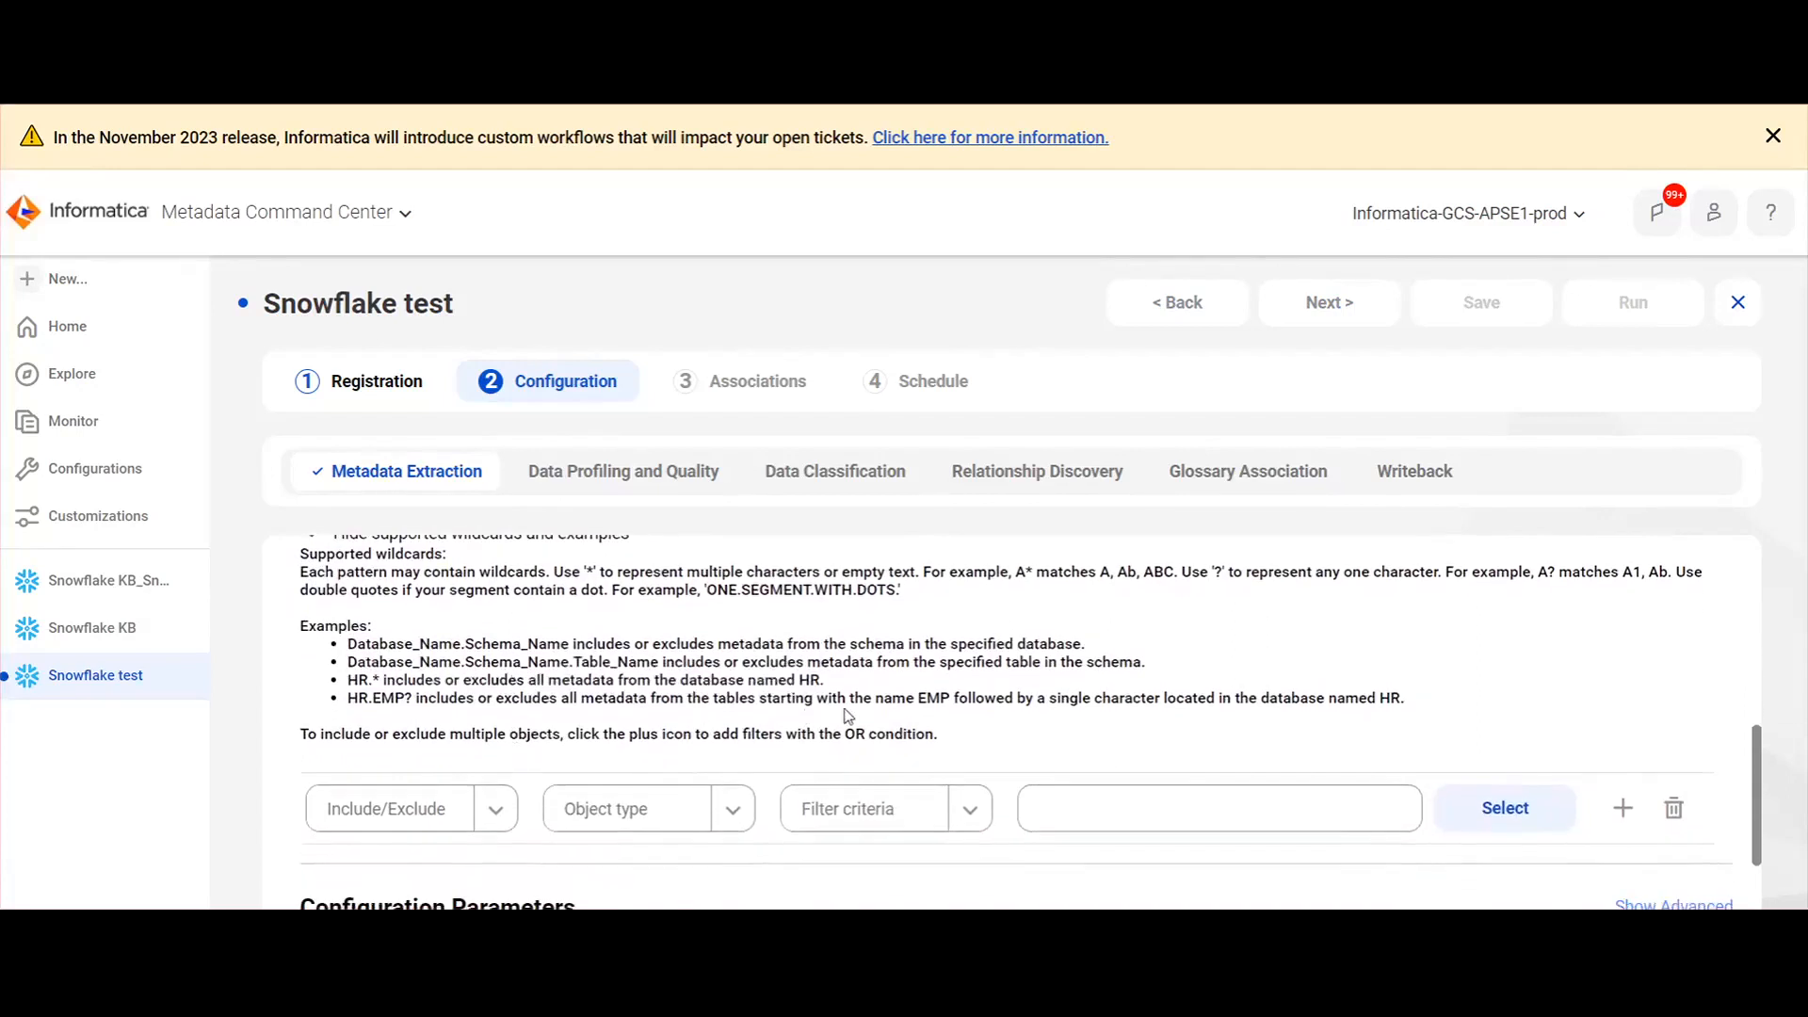
pyautogui.scroll(-3)
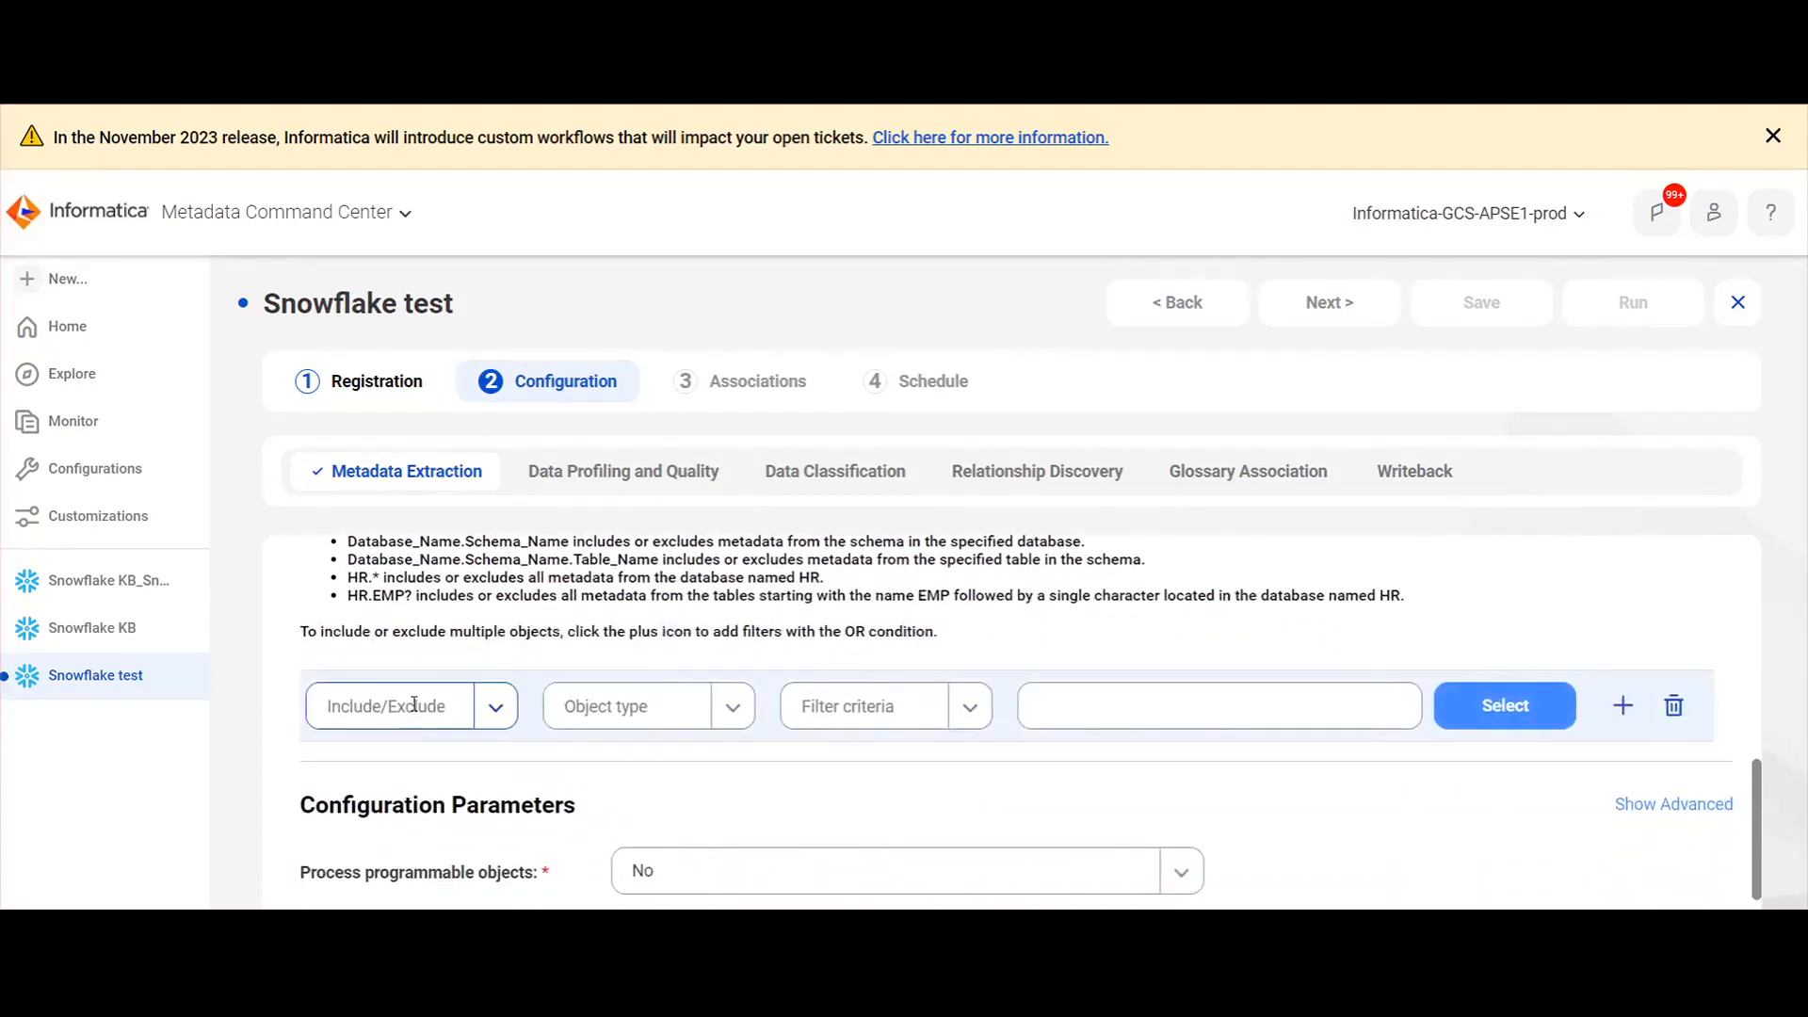
pyautogui.click(410, 704)
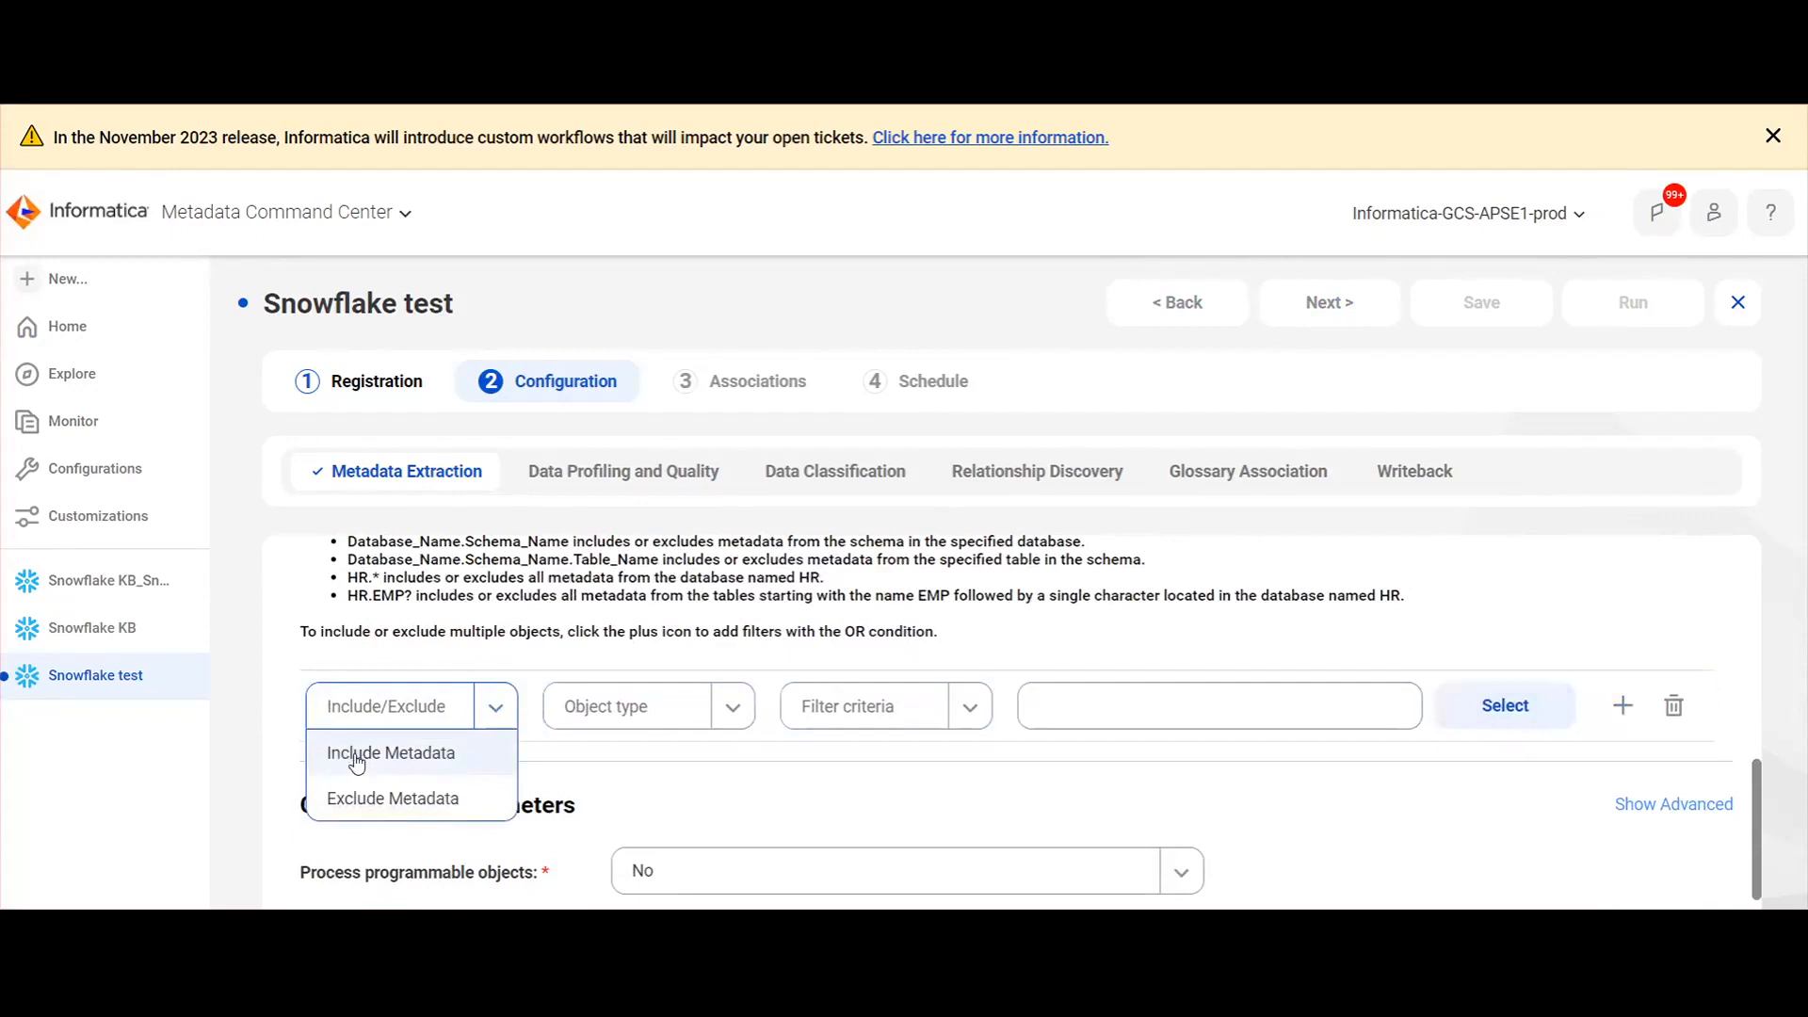
pyautogui.click(392, 751)
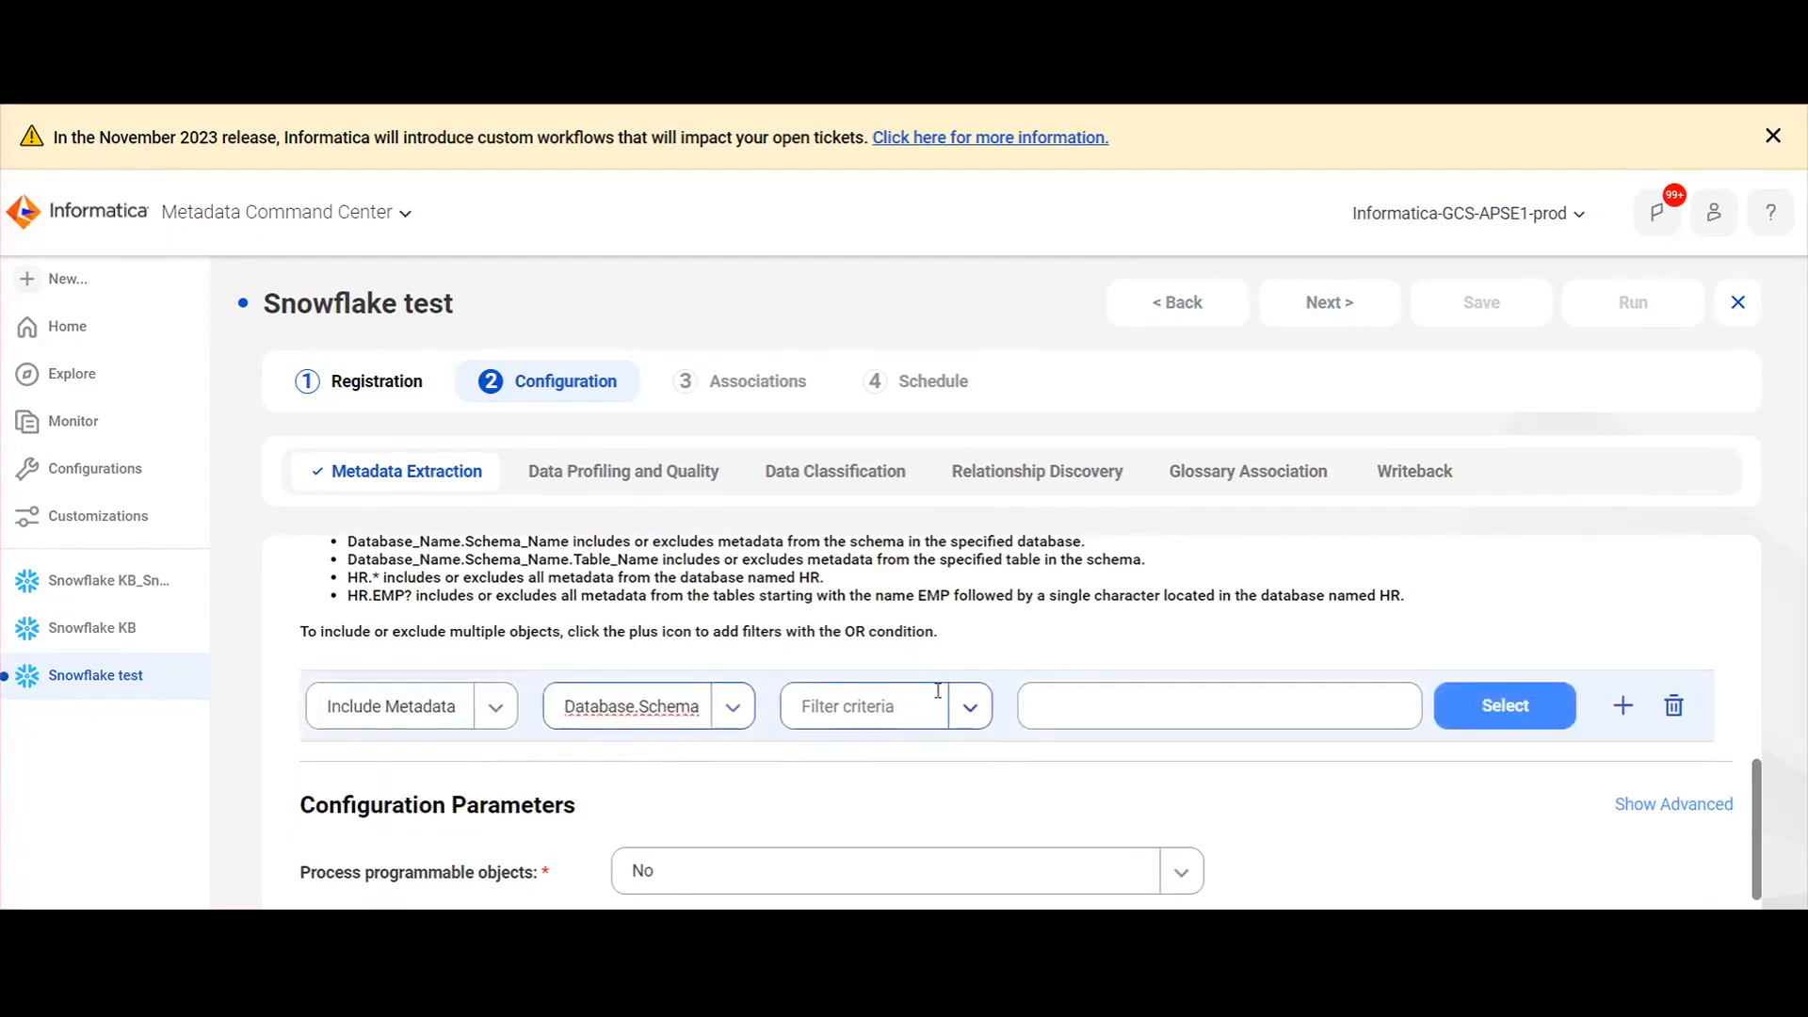
# Set the filter's Database.Schema value to gcs.gcs_repro.
pyautogui.click(1503, 704)
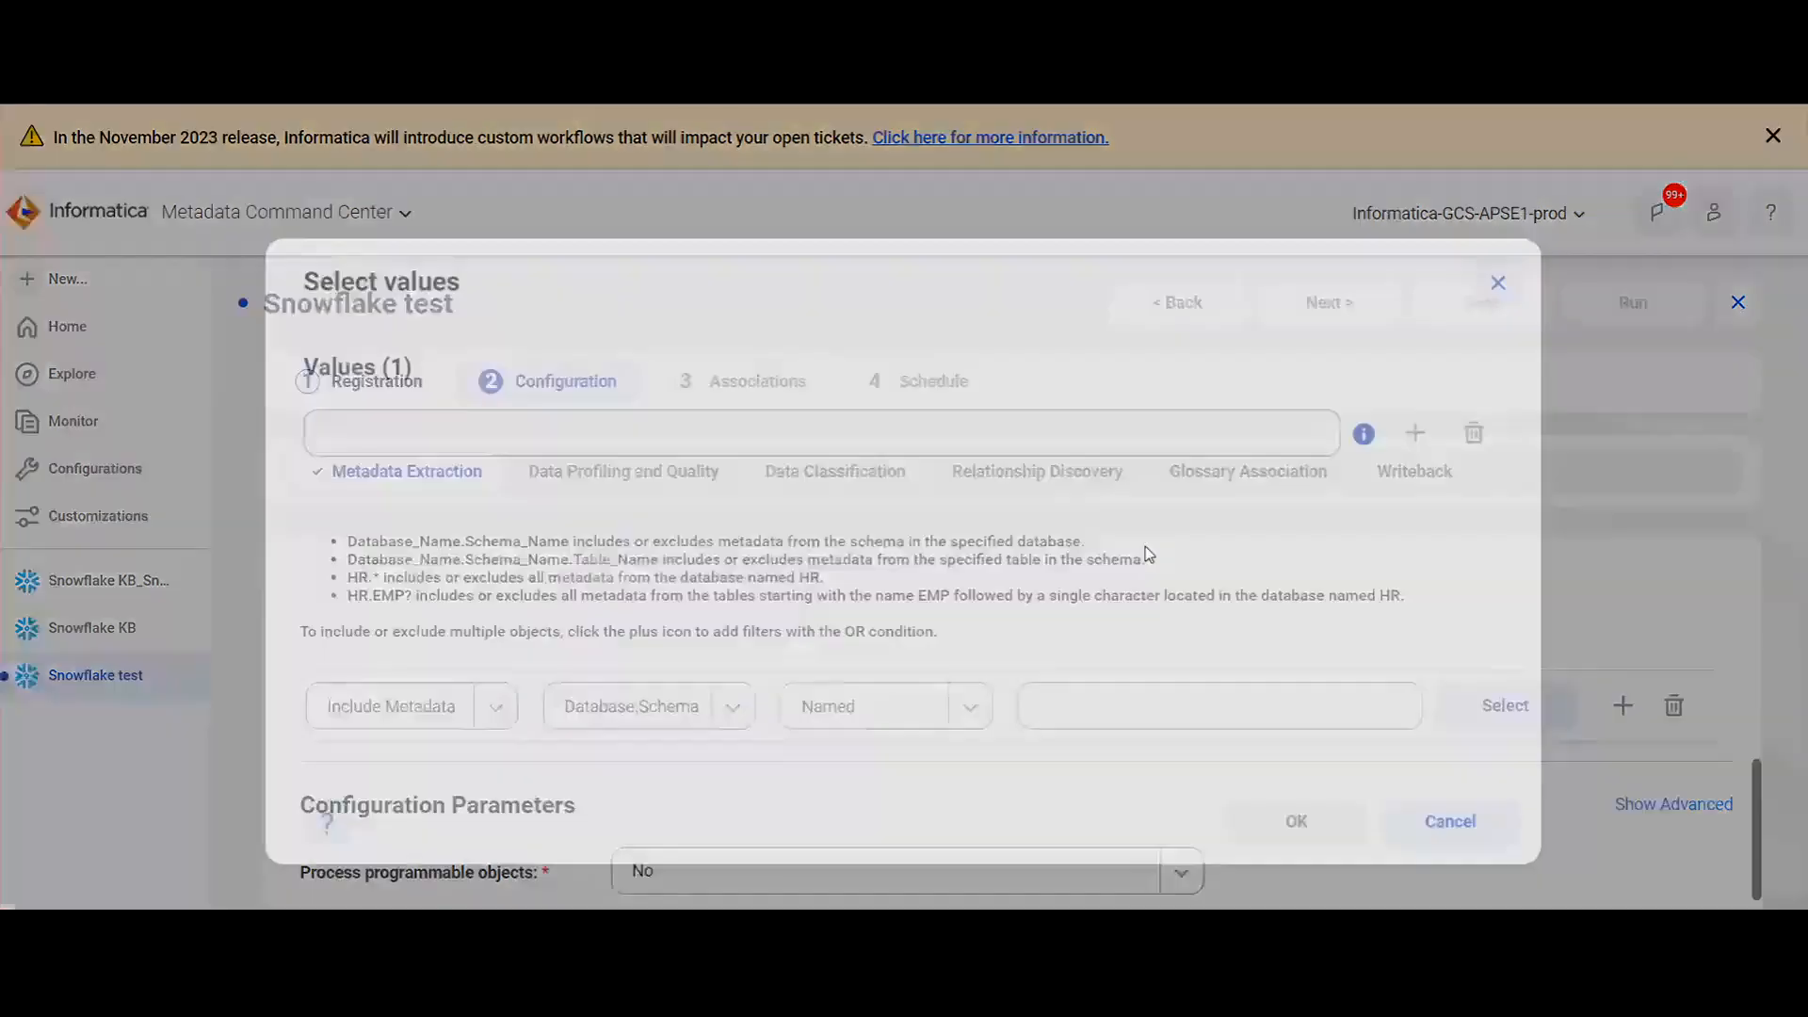
pyautogui.write('gcs')
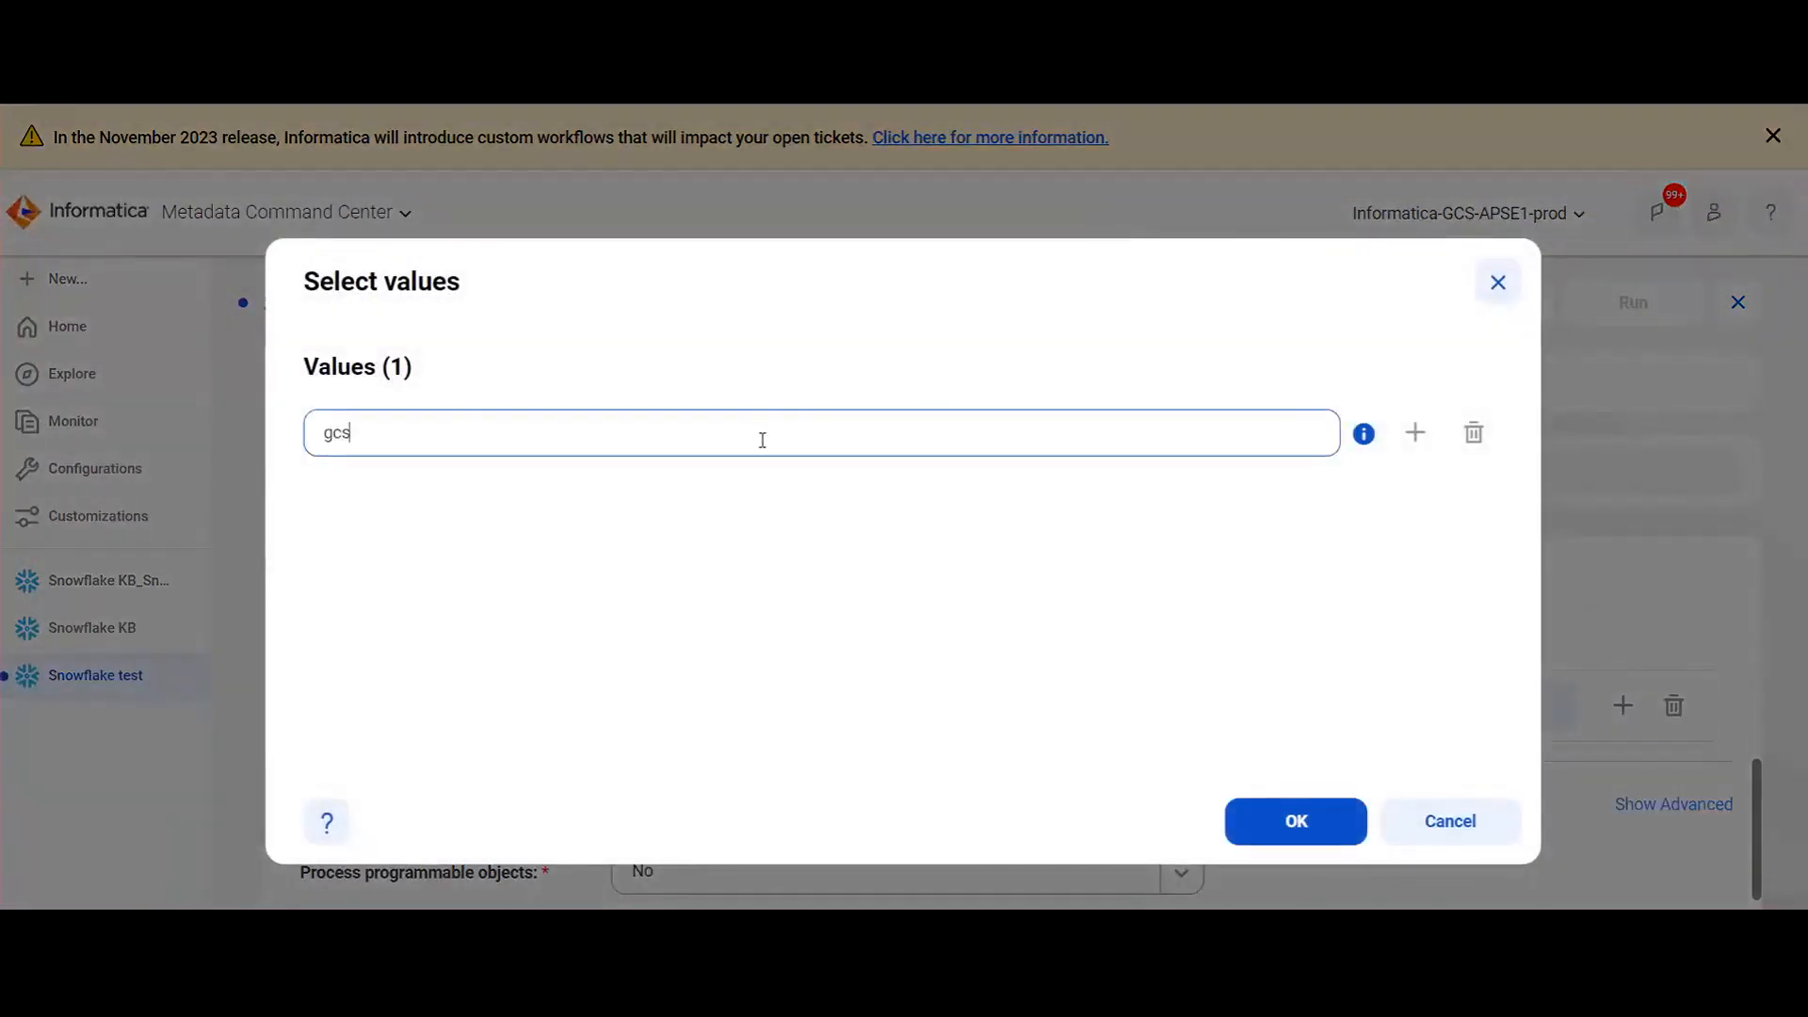
pyautogui.write('.gcs_repro')
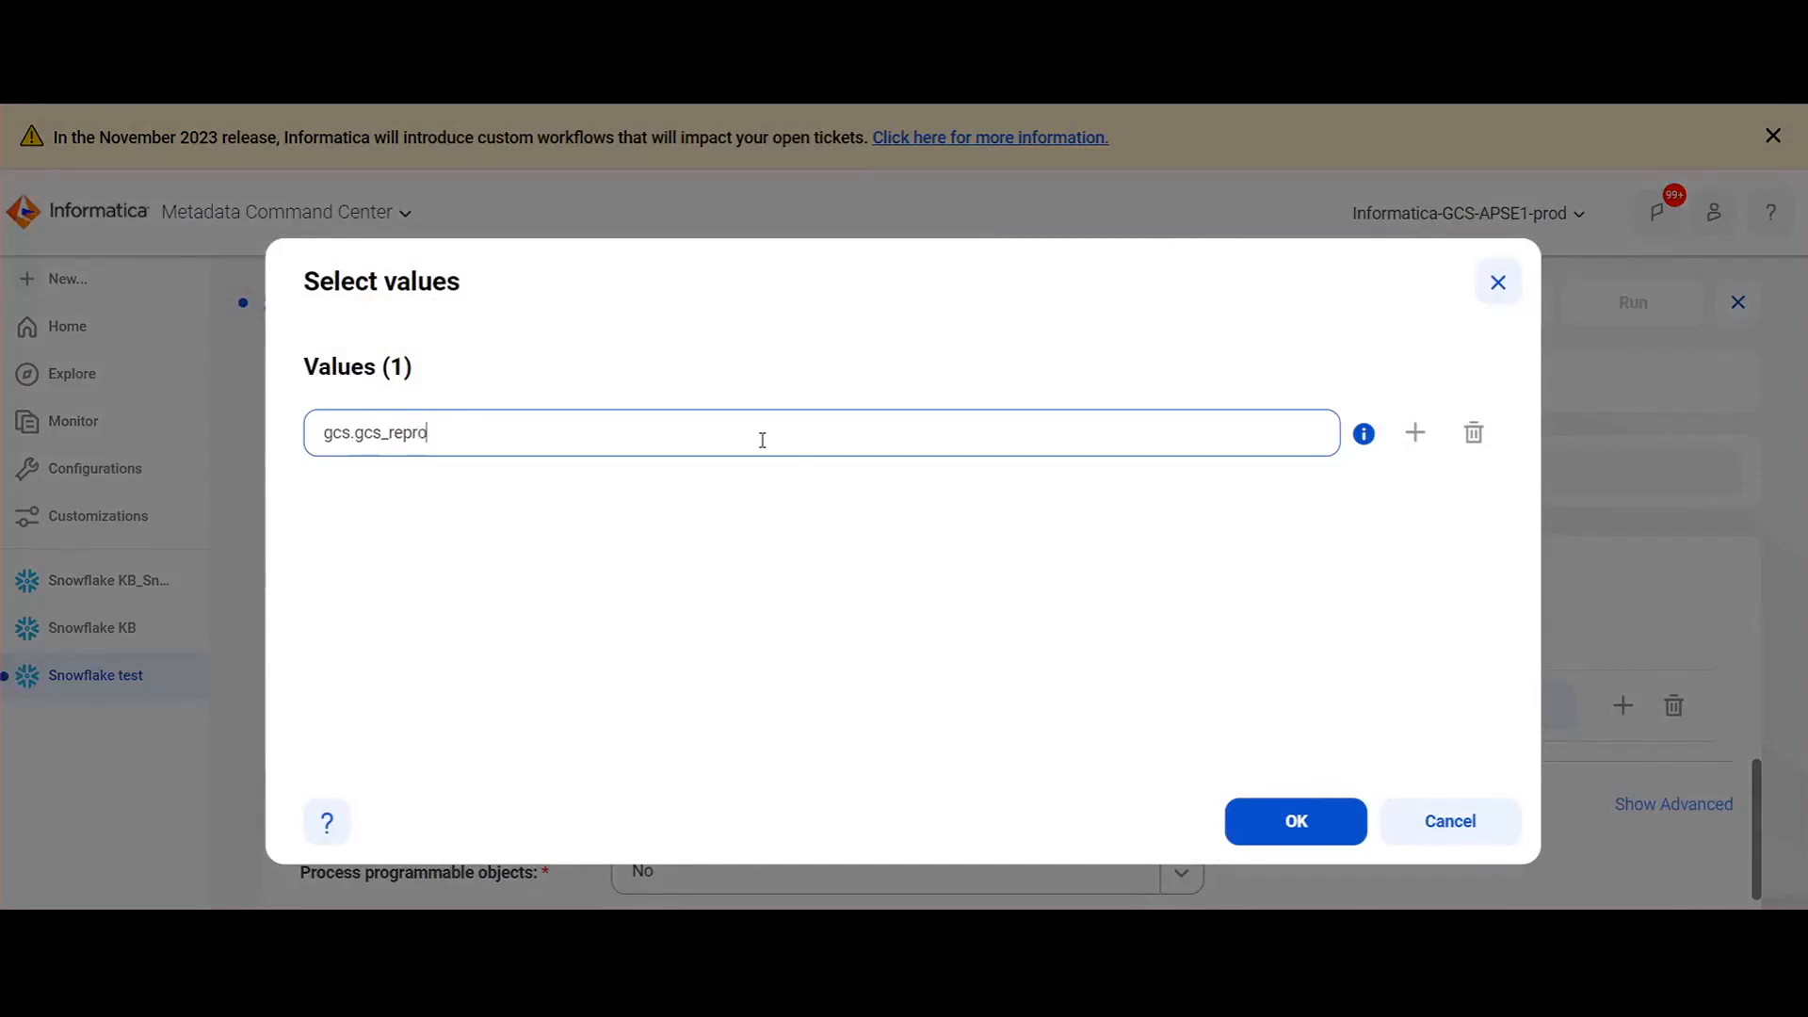
pyautogui.click(1296, 821)
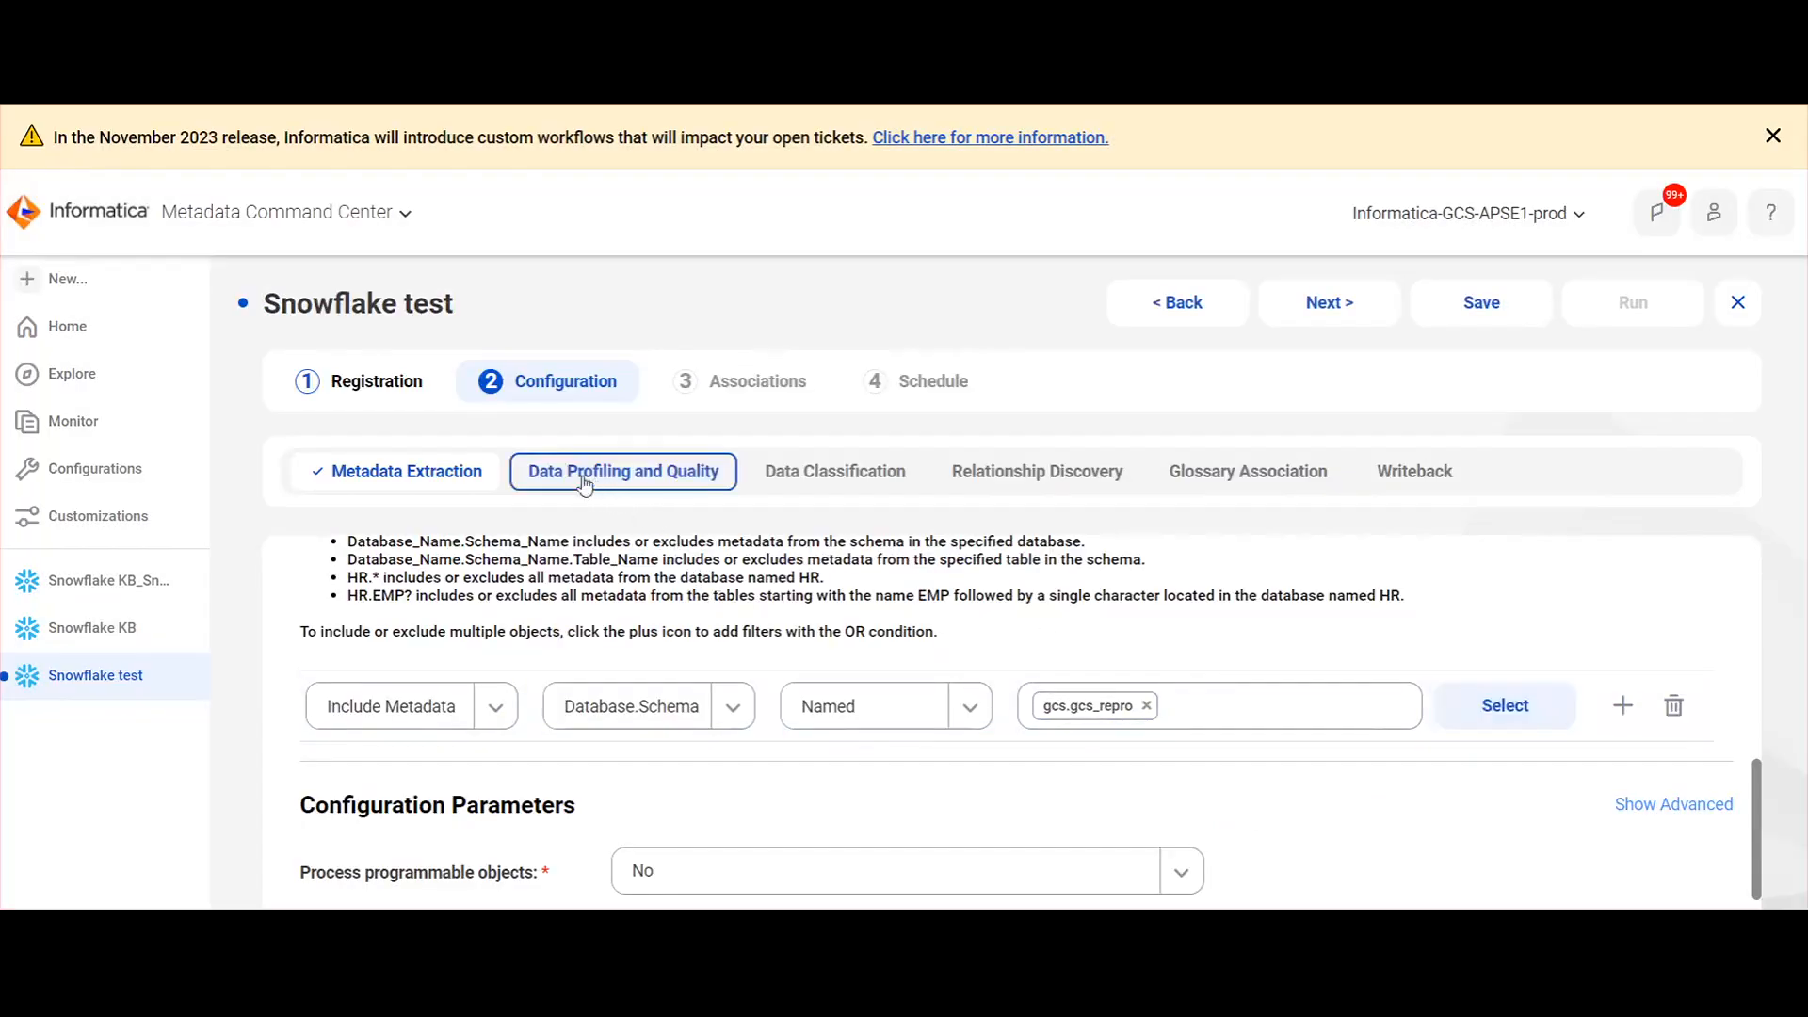
# Enable Data Profiling with 1Ranjig as its runtime environment.
pyautogui.click(623, 471)
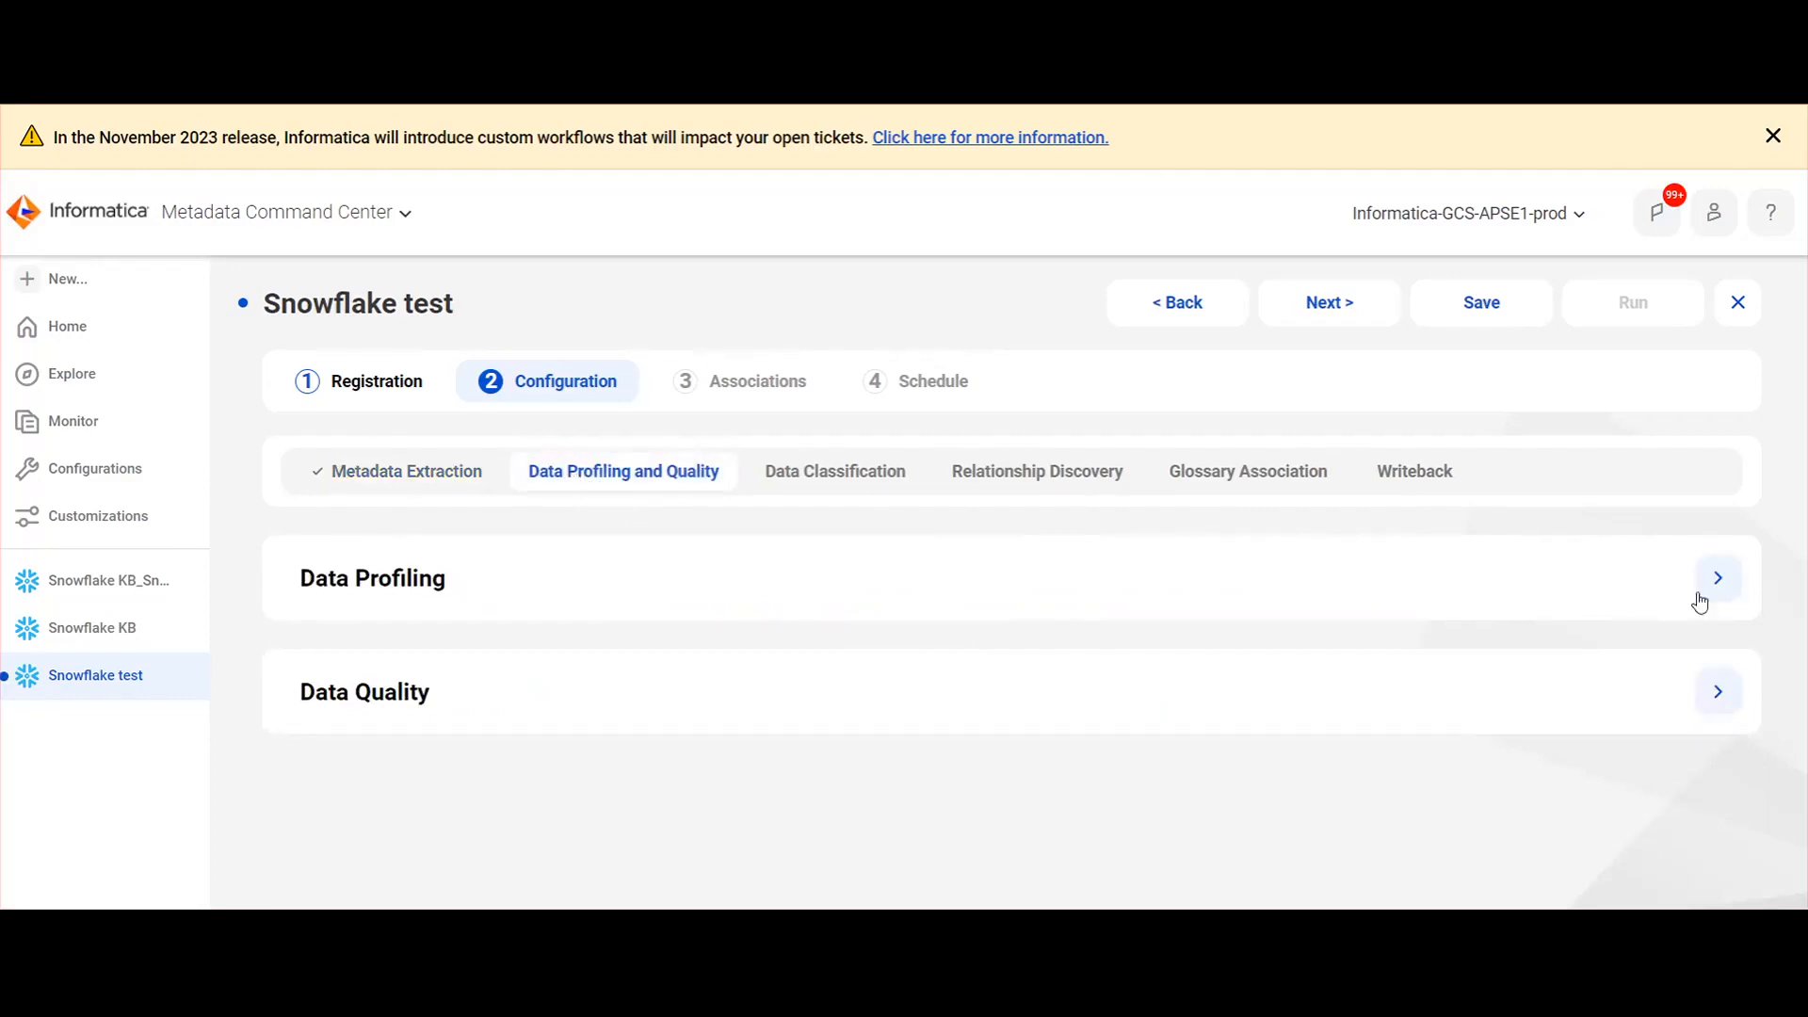
pyautogui.click(1718, 578)
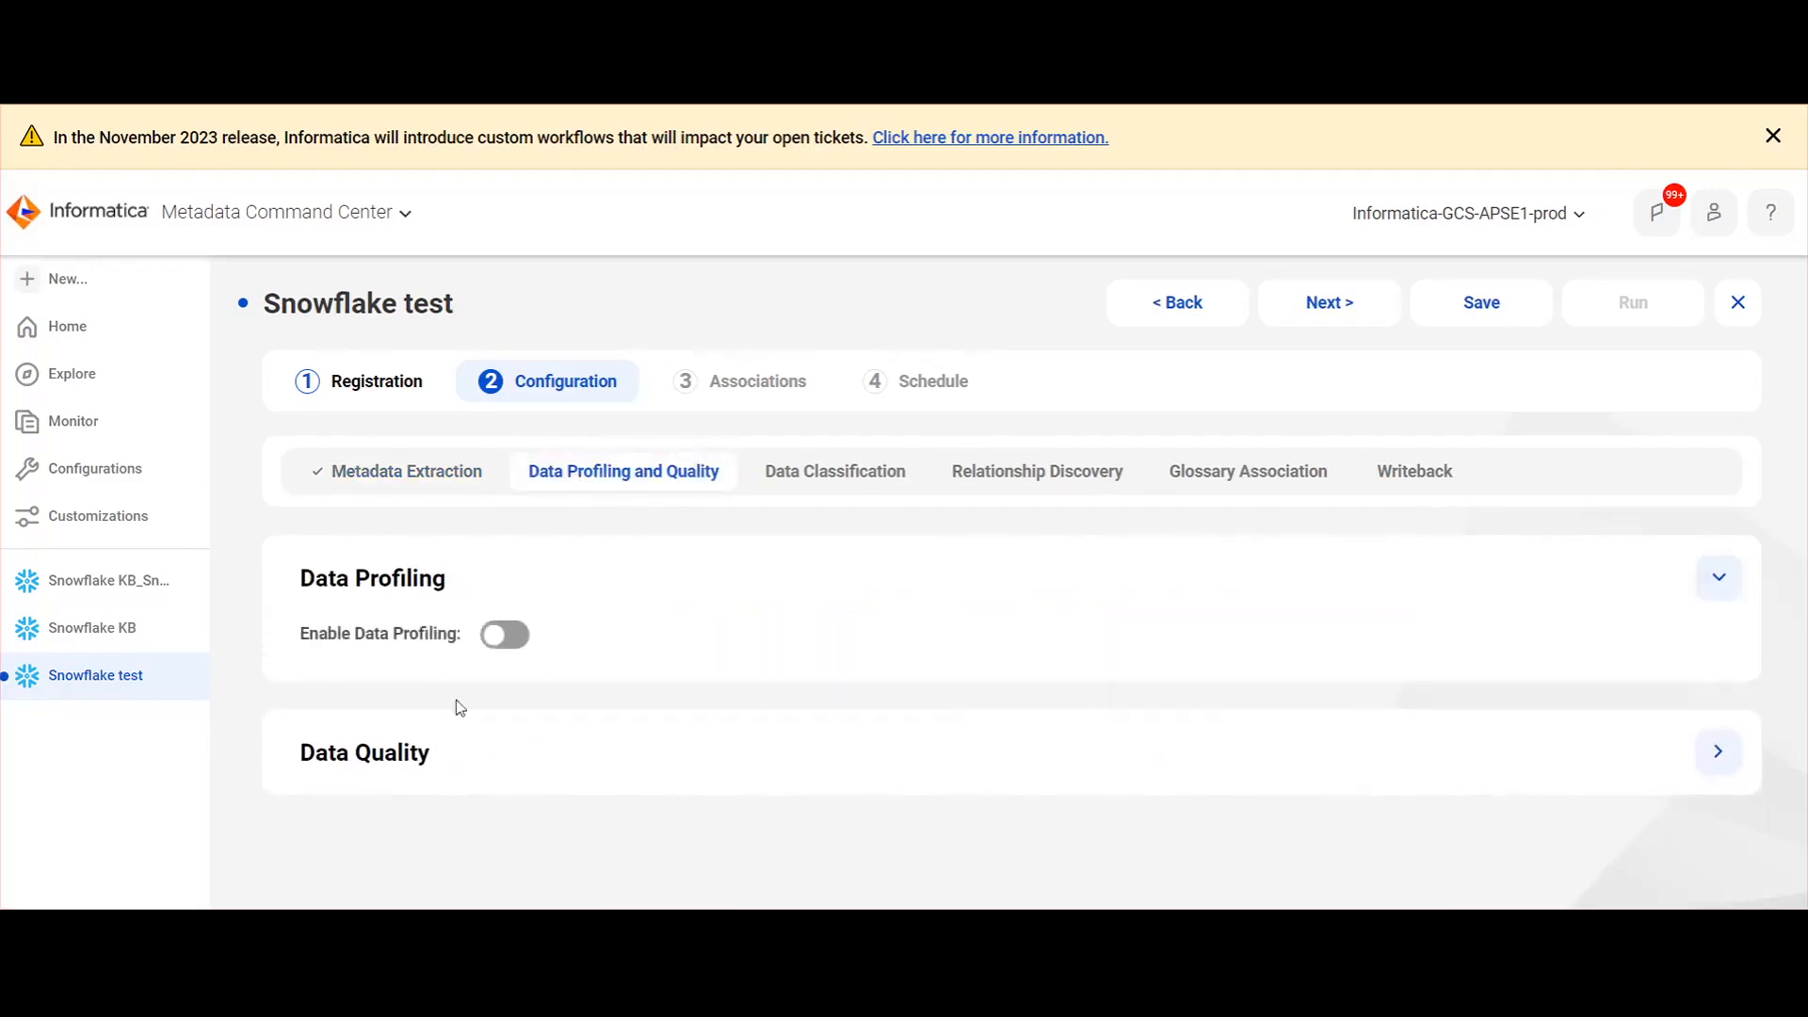
pyautogui.click(505, 633)
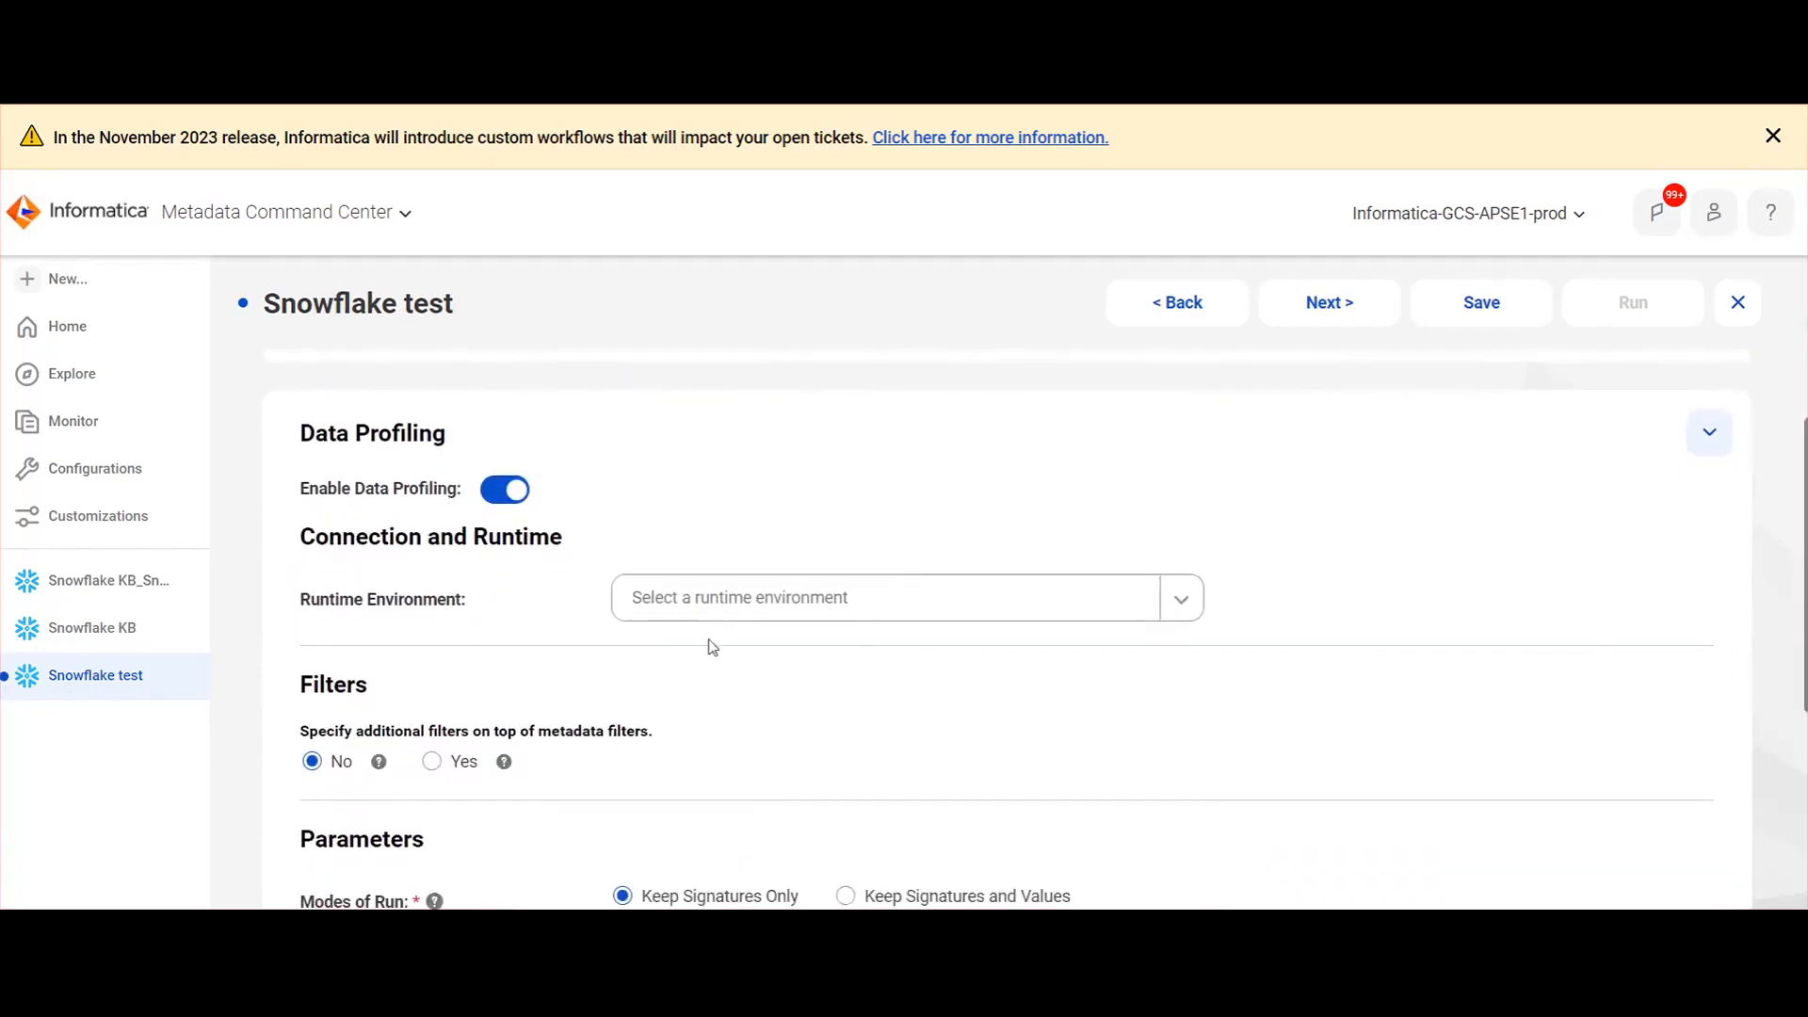
pyautogui.write('1ra')
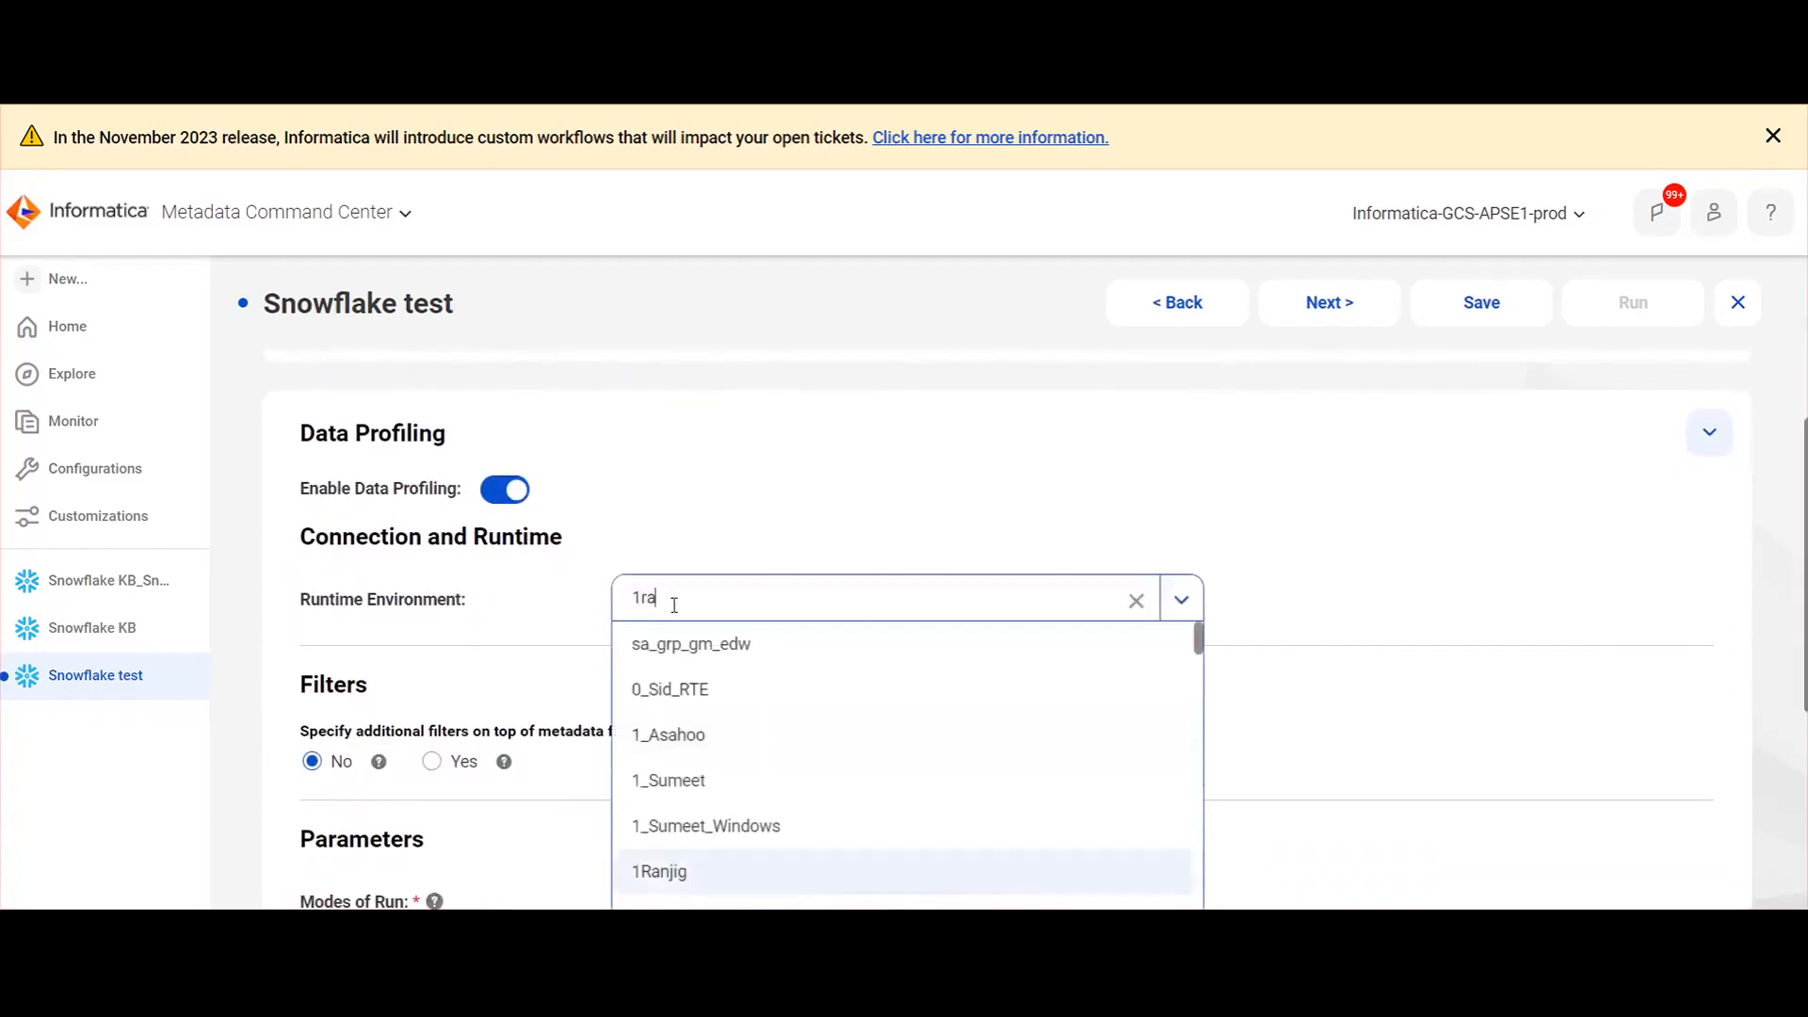
pyautogui.click(660, 871)
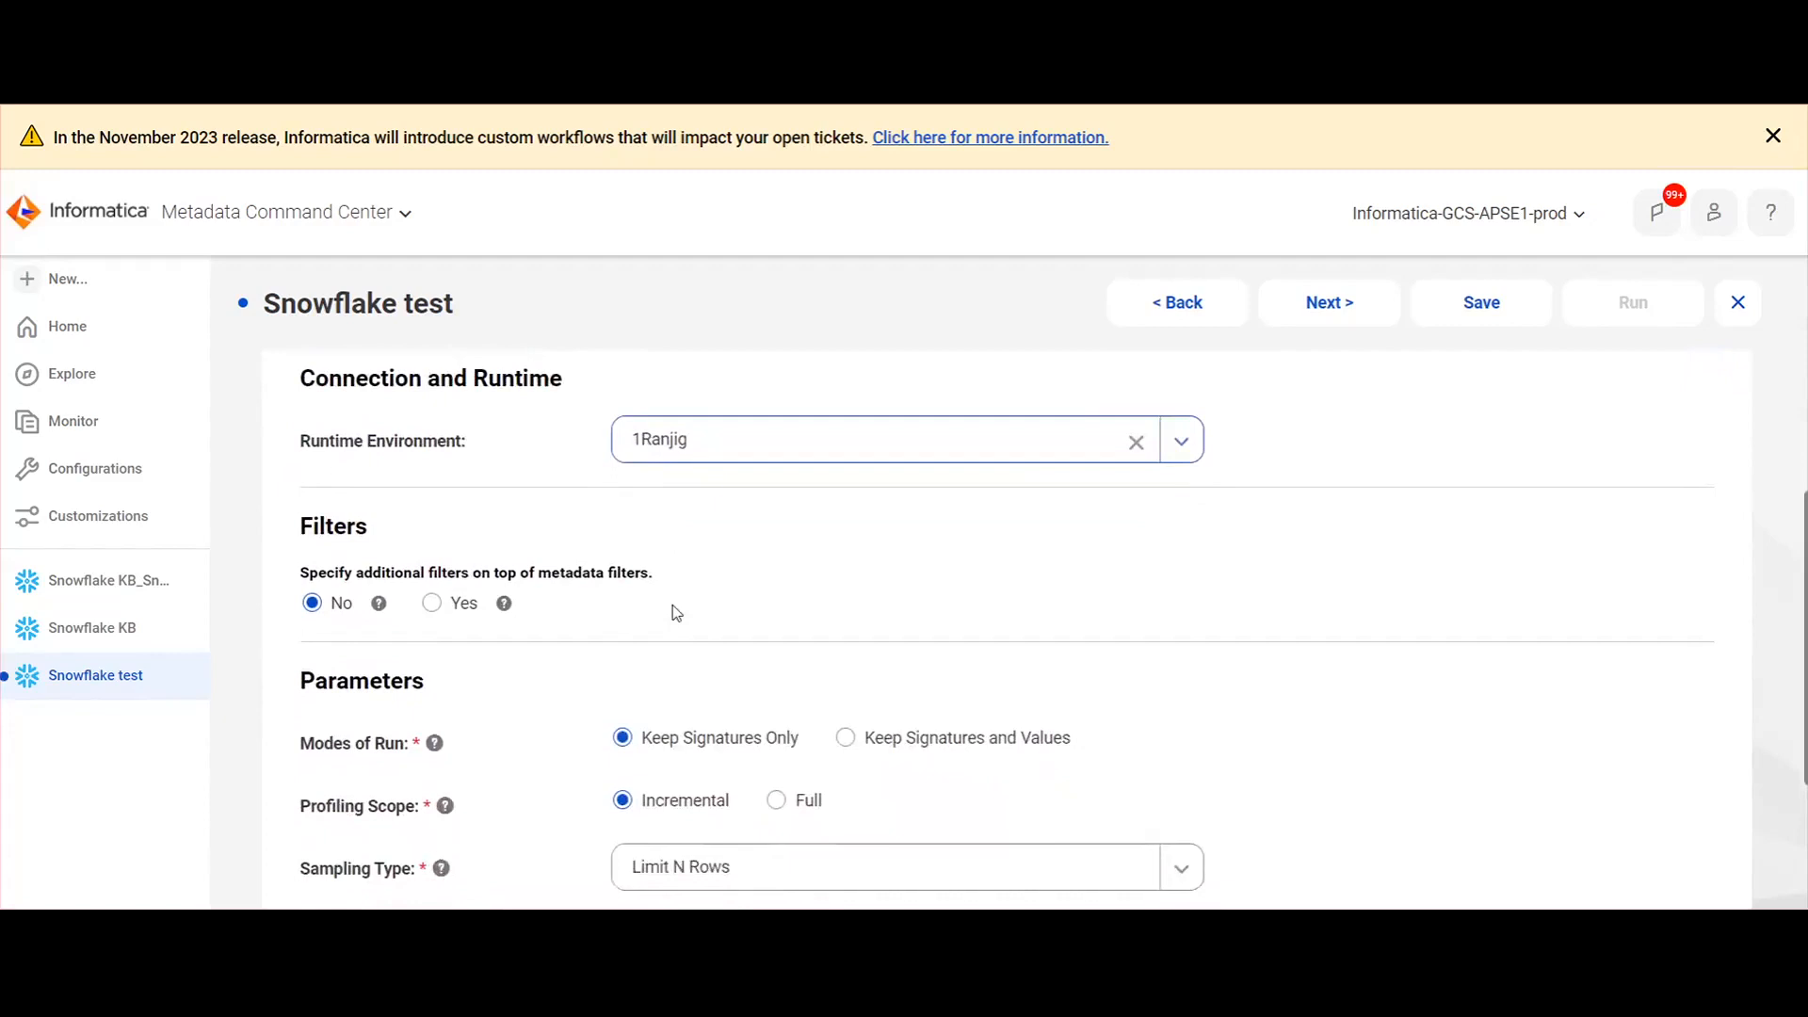
# Enable Data Quality with 1Ranjig as its runtime environment.
pyautogui.scroll(-3)
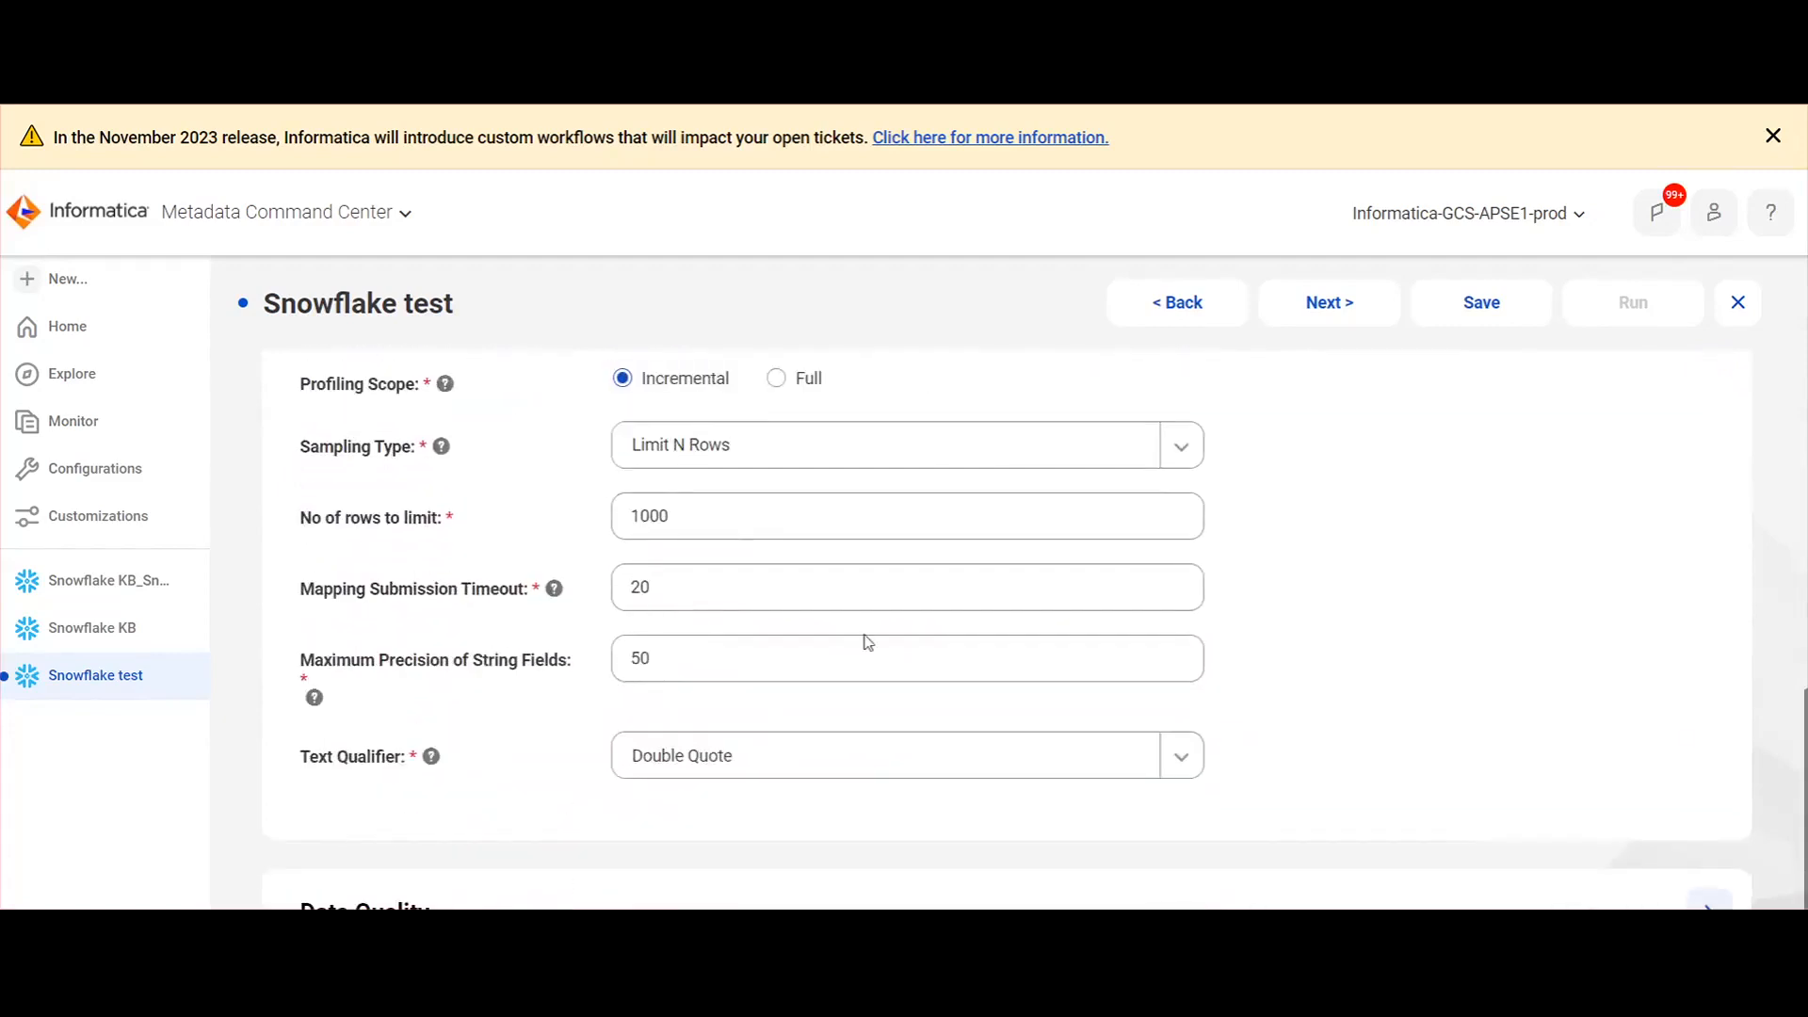
pyautogui.moveTo(1256, 689)
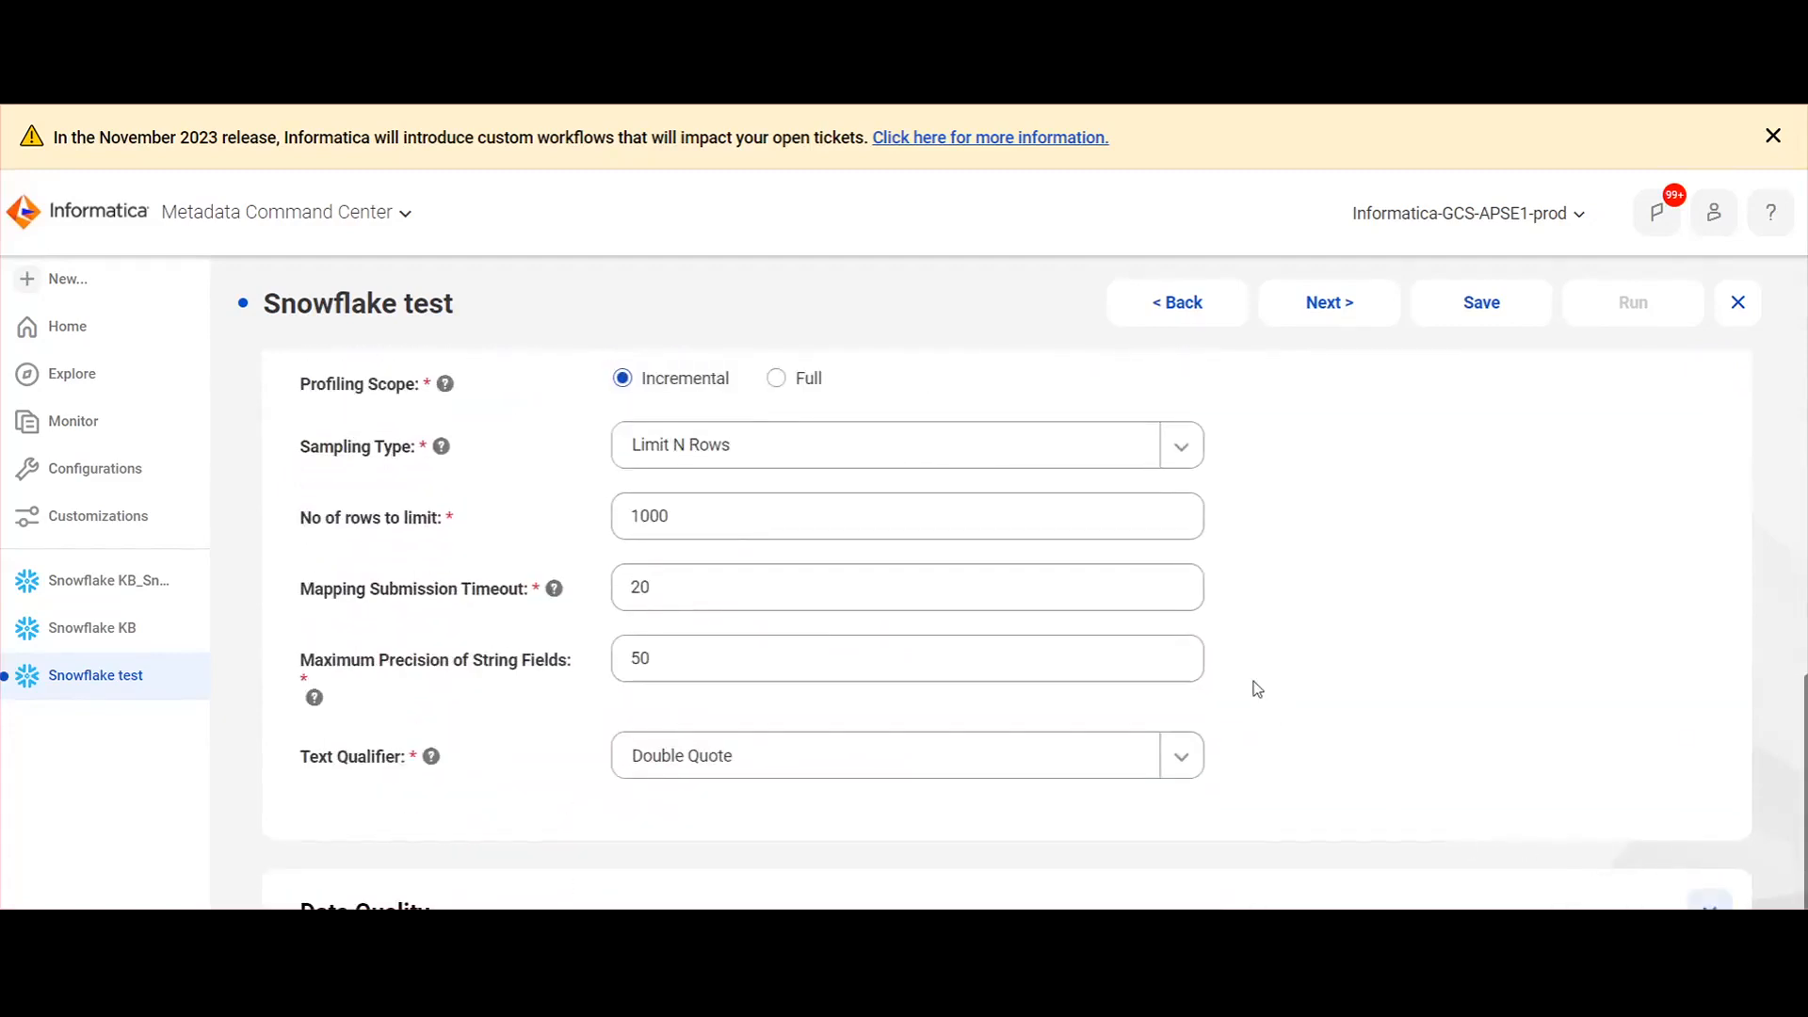
pyautogui.scroll(-3)
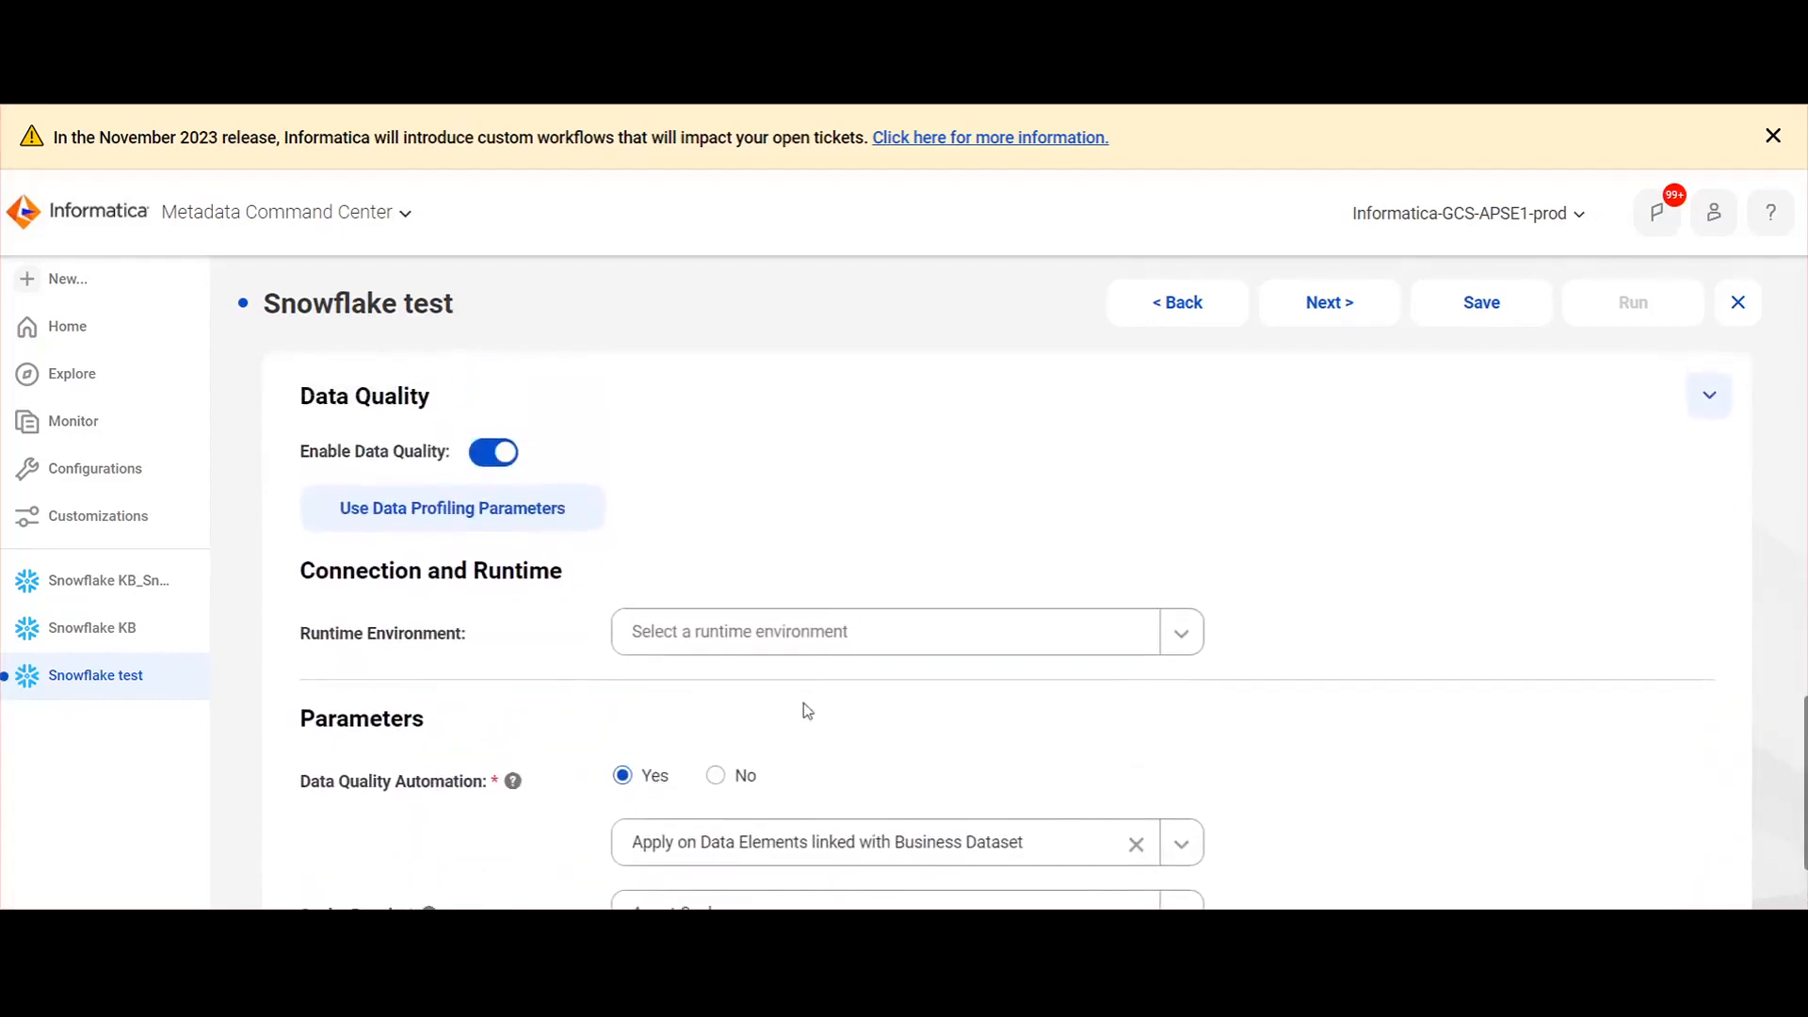
pyautogui.write('1ra')
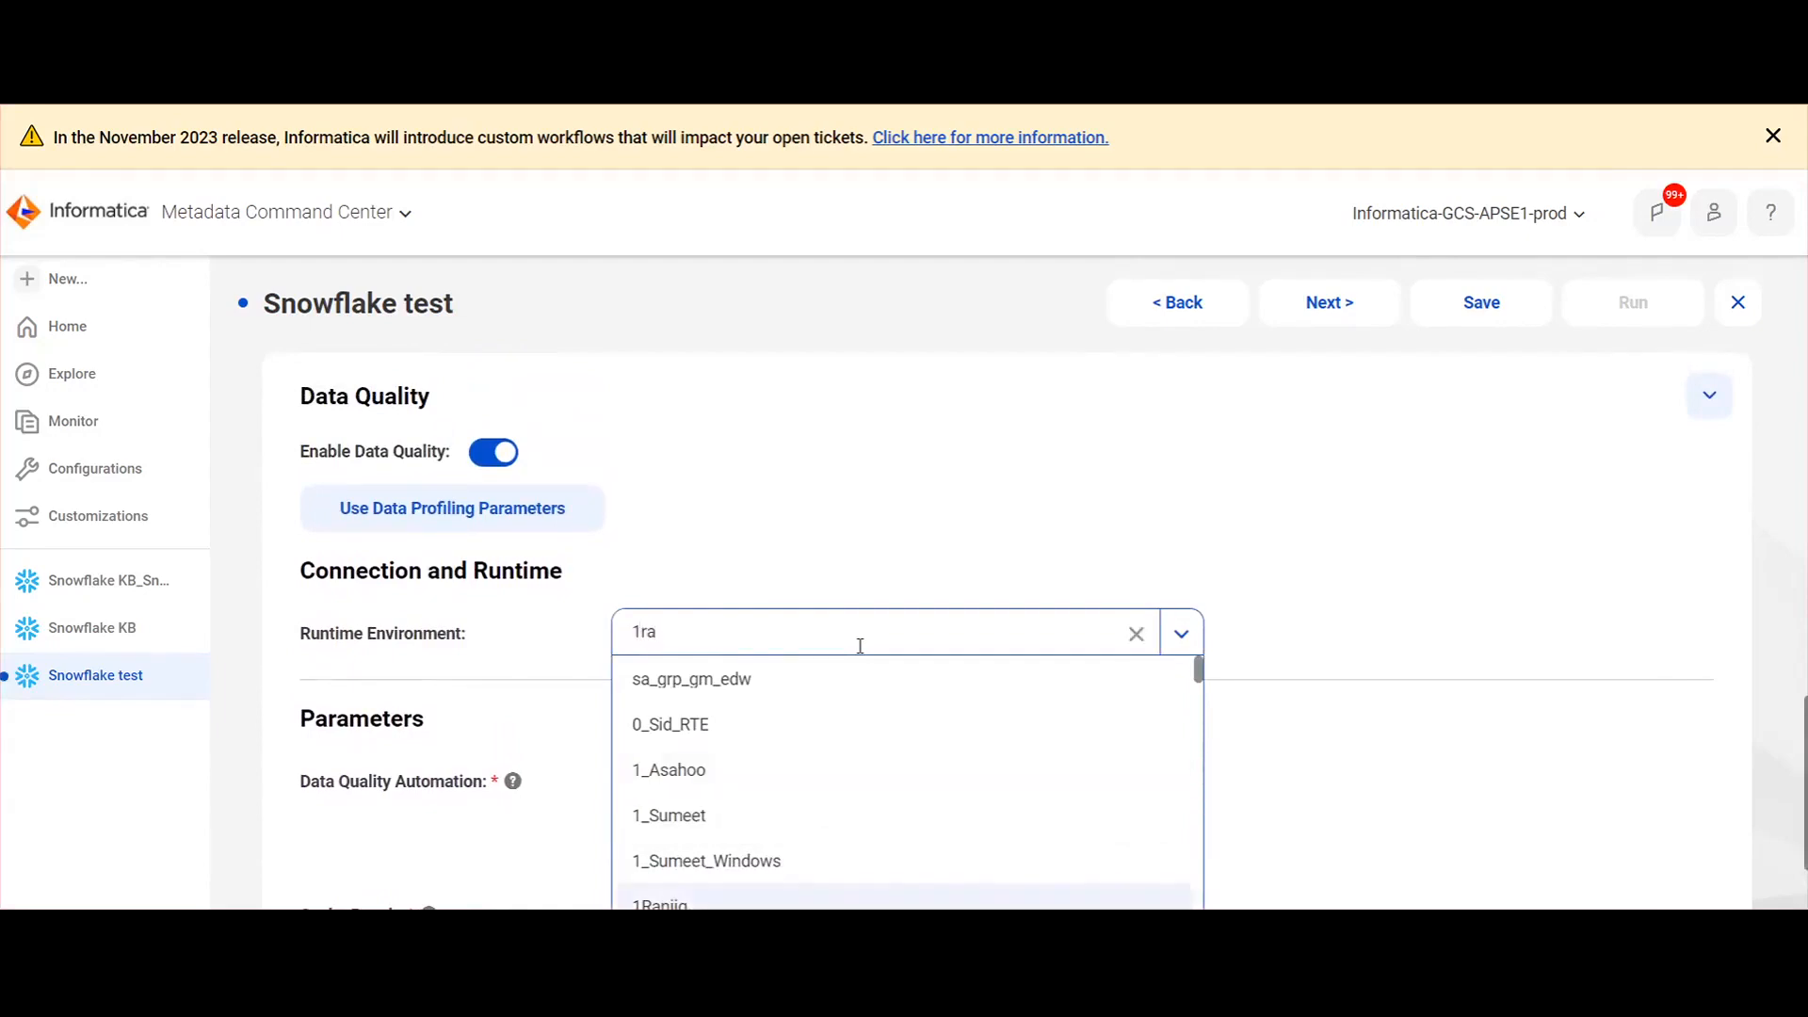
pyautogui.click(660, 904)
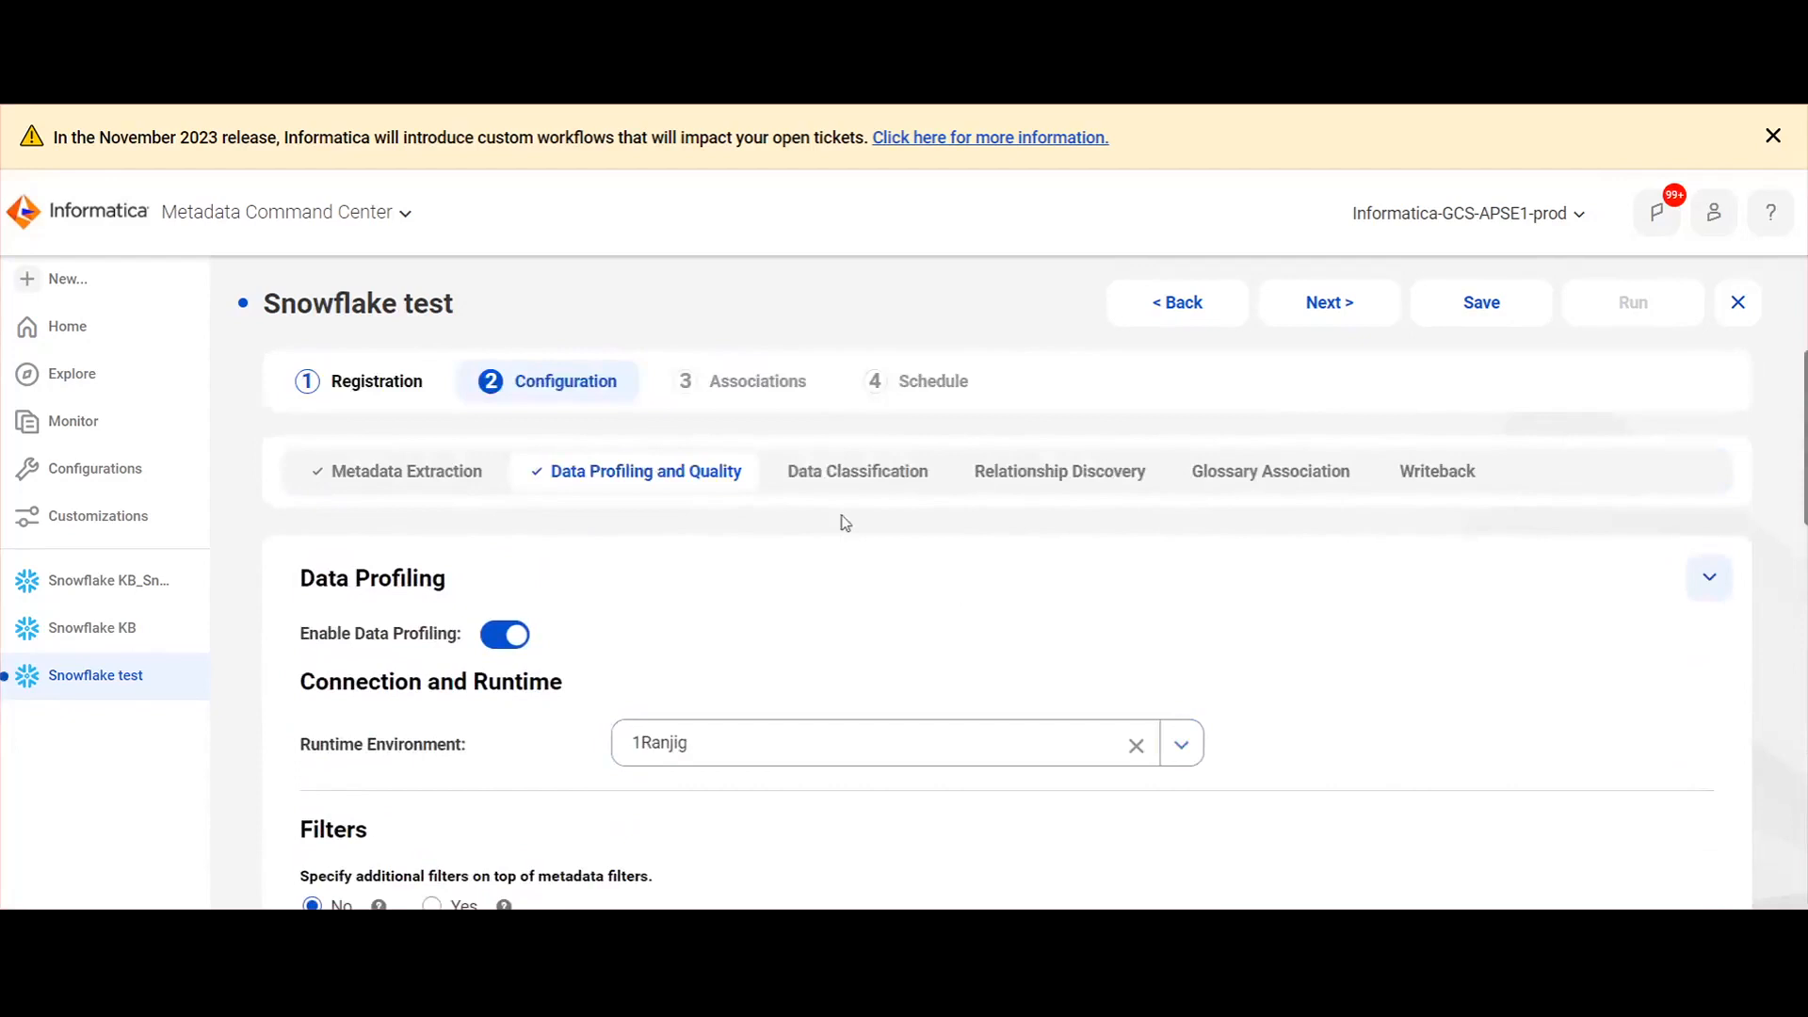
pyautogui.moveTo(867, 520)
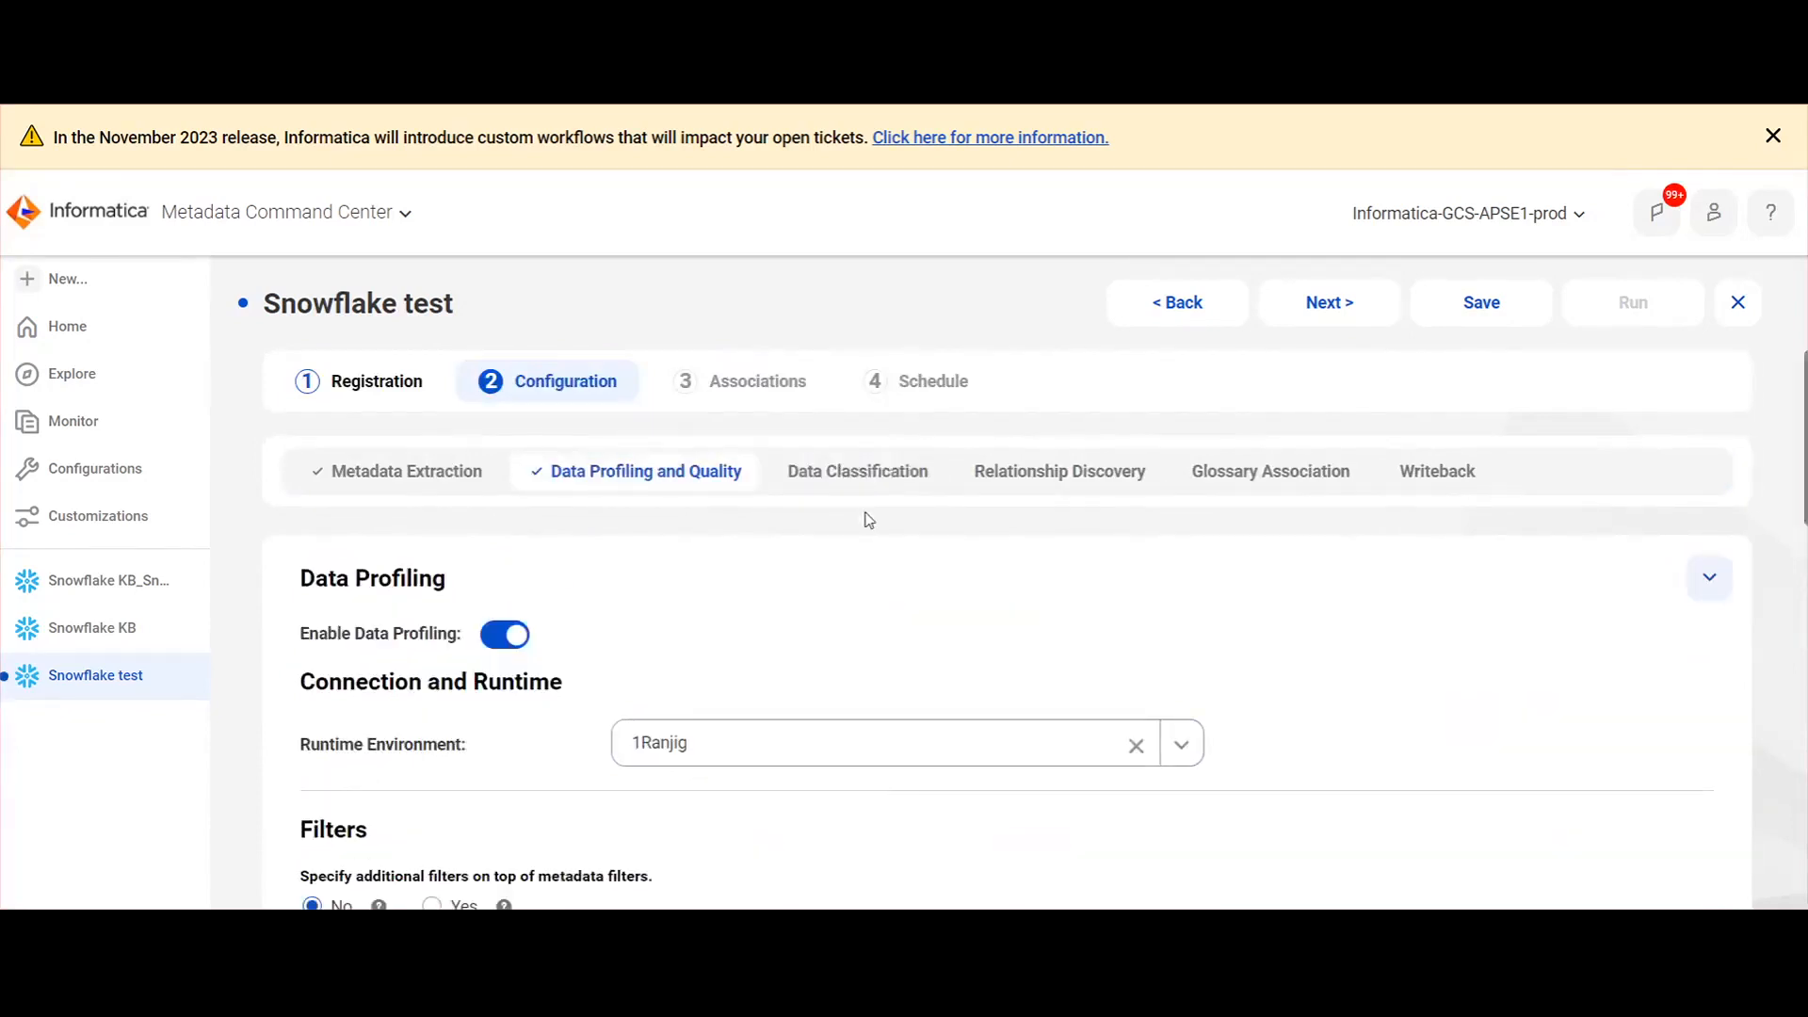
# Enable data classification using Data Classification Rules.
pyautogui.click(857, 471)
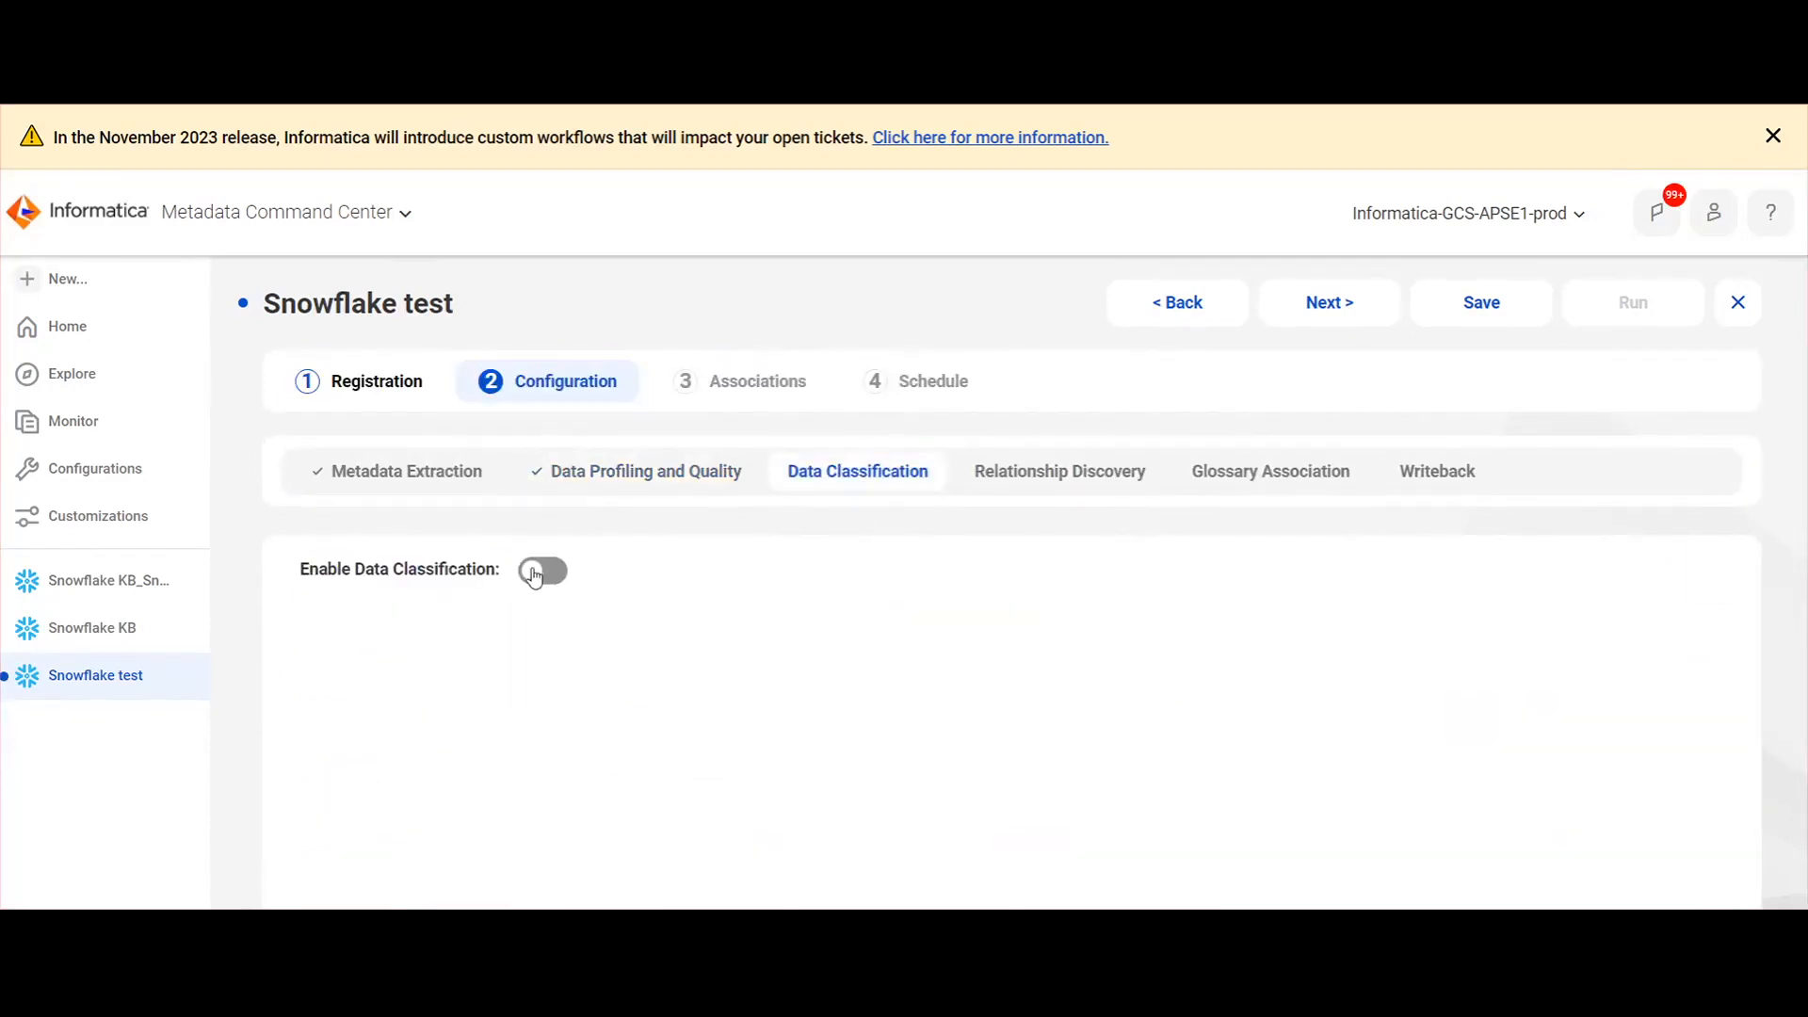
pyautogui.click(543, 569)
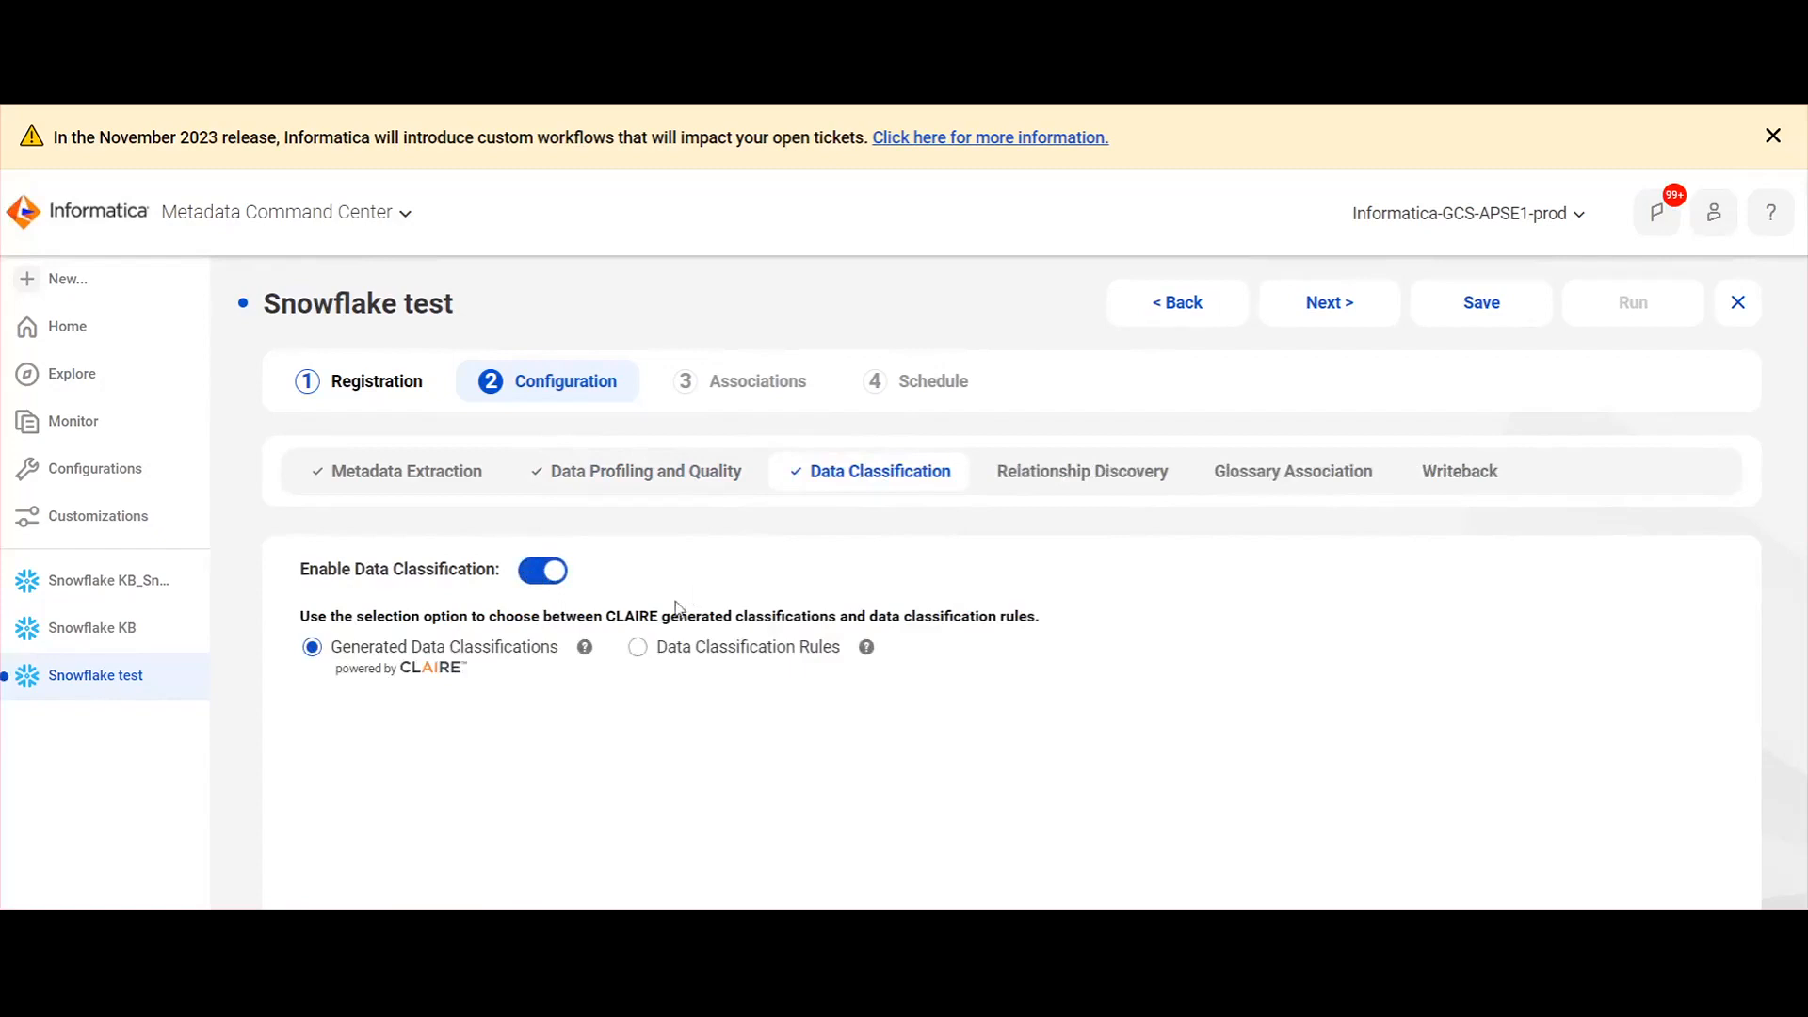
pyautogui.click(639, 646)
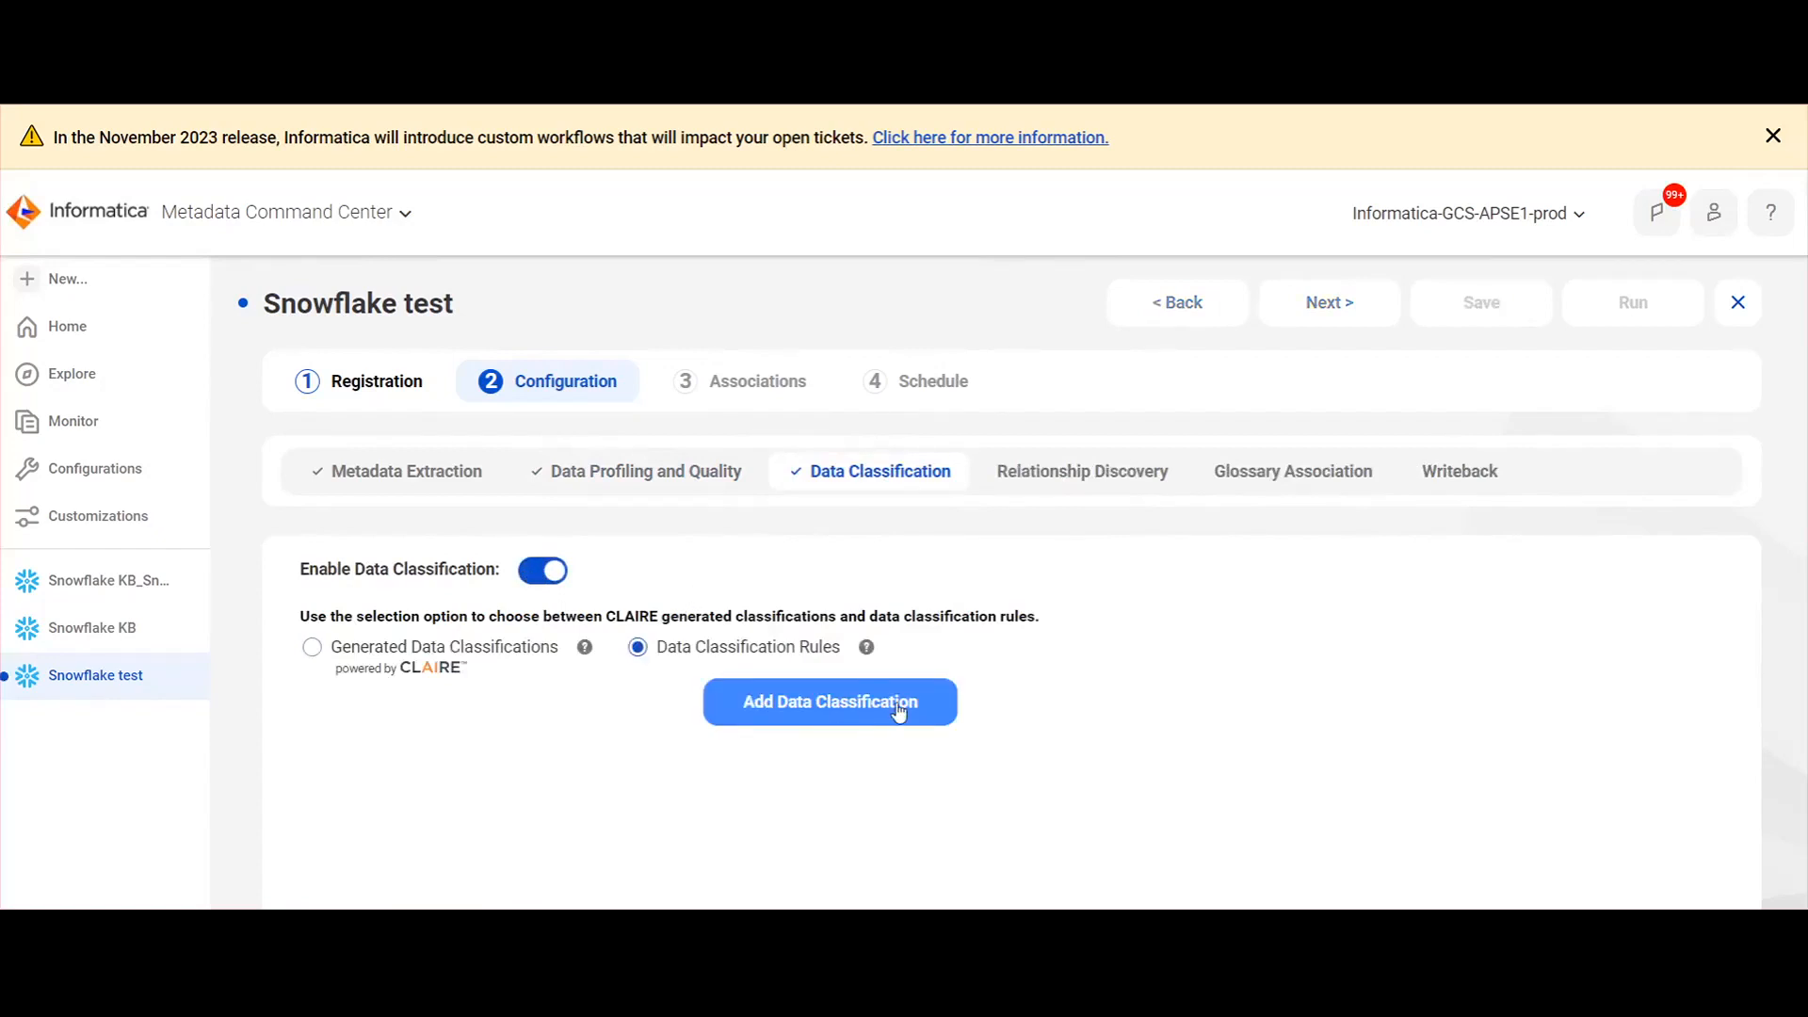
pyautogui.click(829, 701)
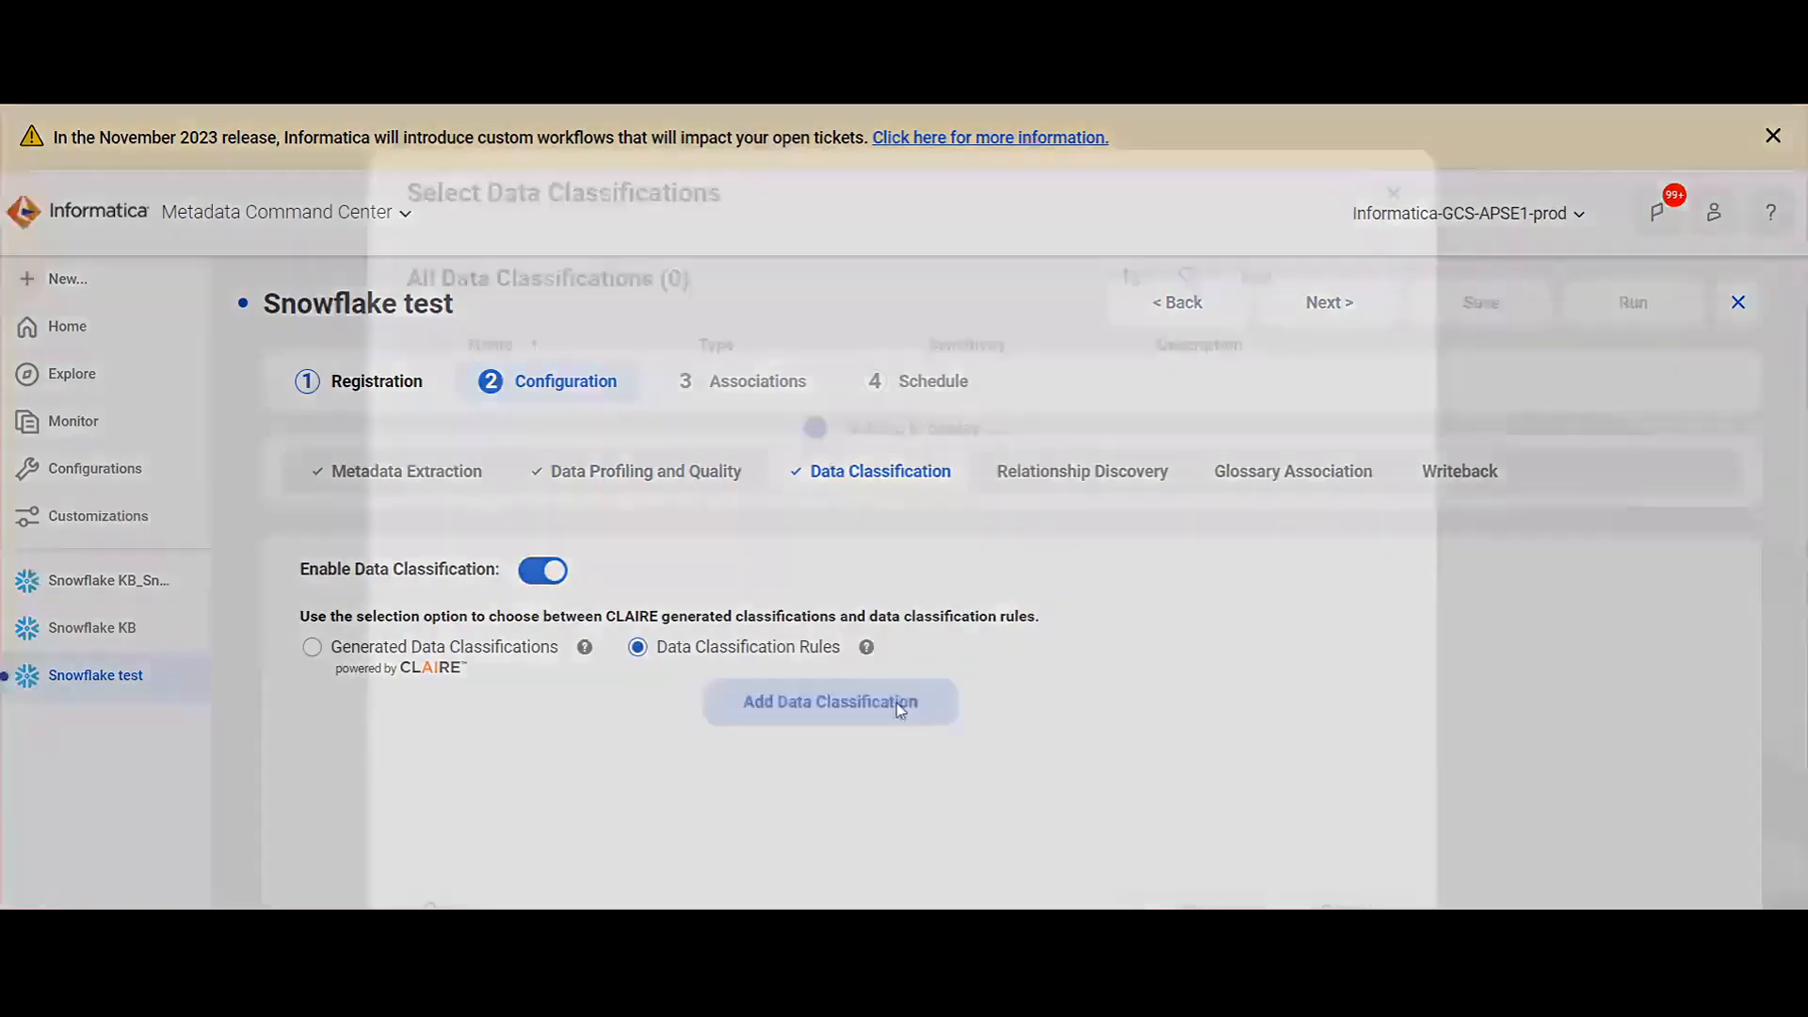
# Add the Email and Phone Number USA classifications.
pyautogui.click(829, 700)
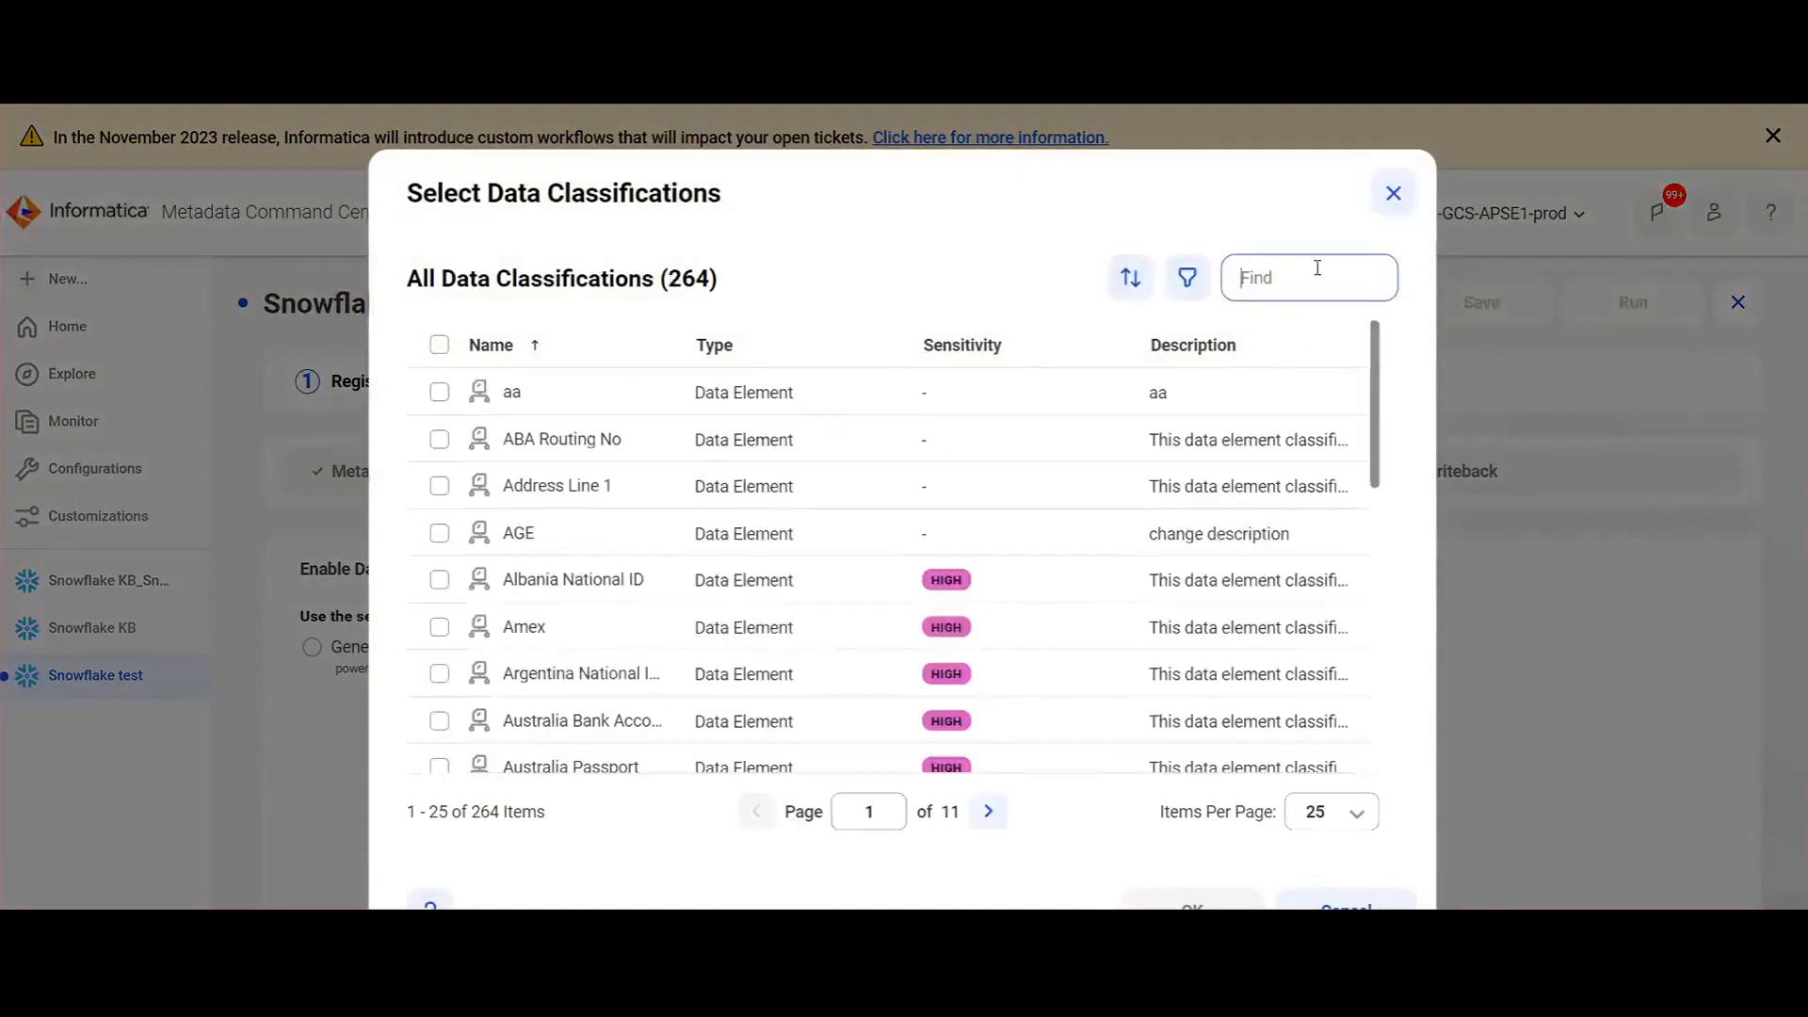
pyautogui.write('email')
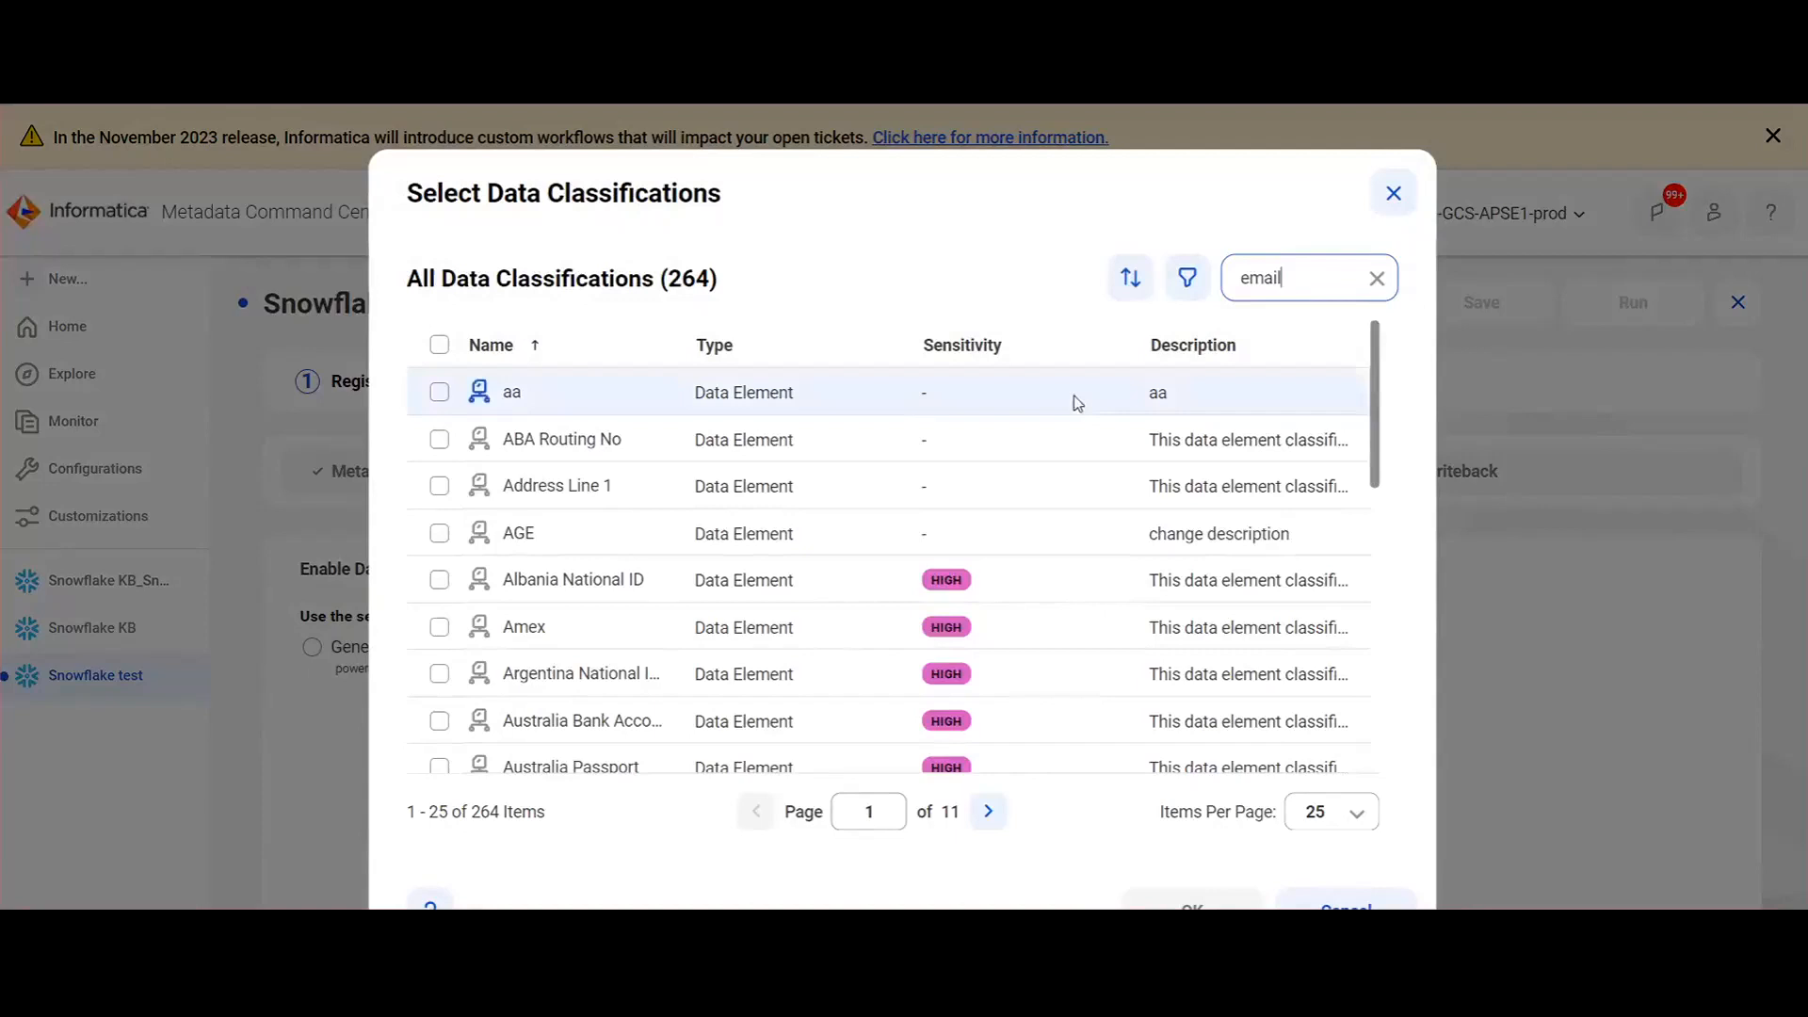
pyautogui.click(439, 392)
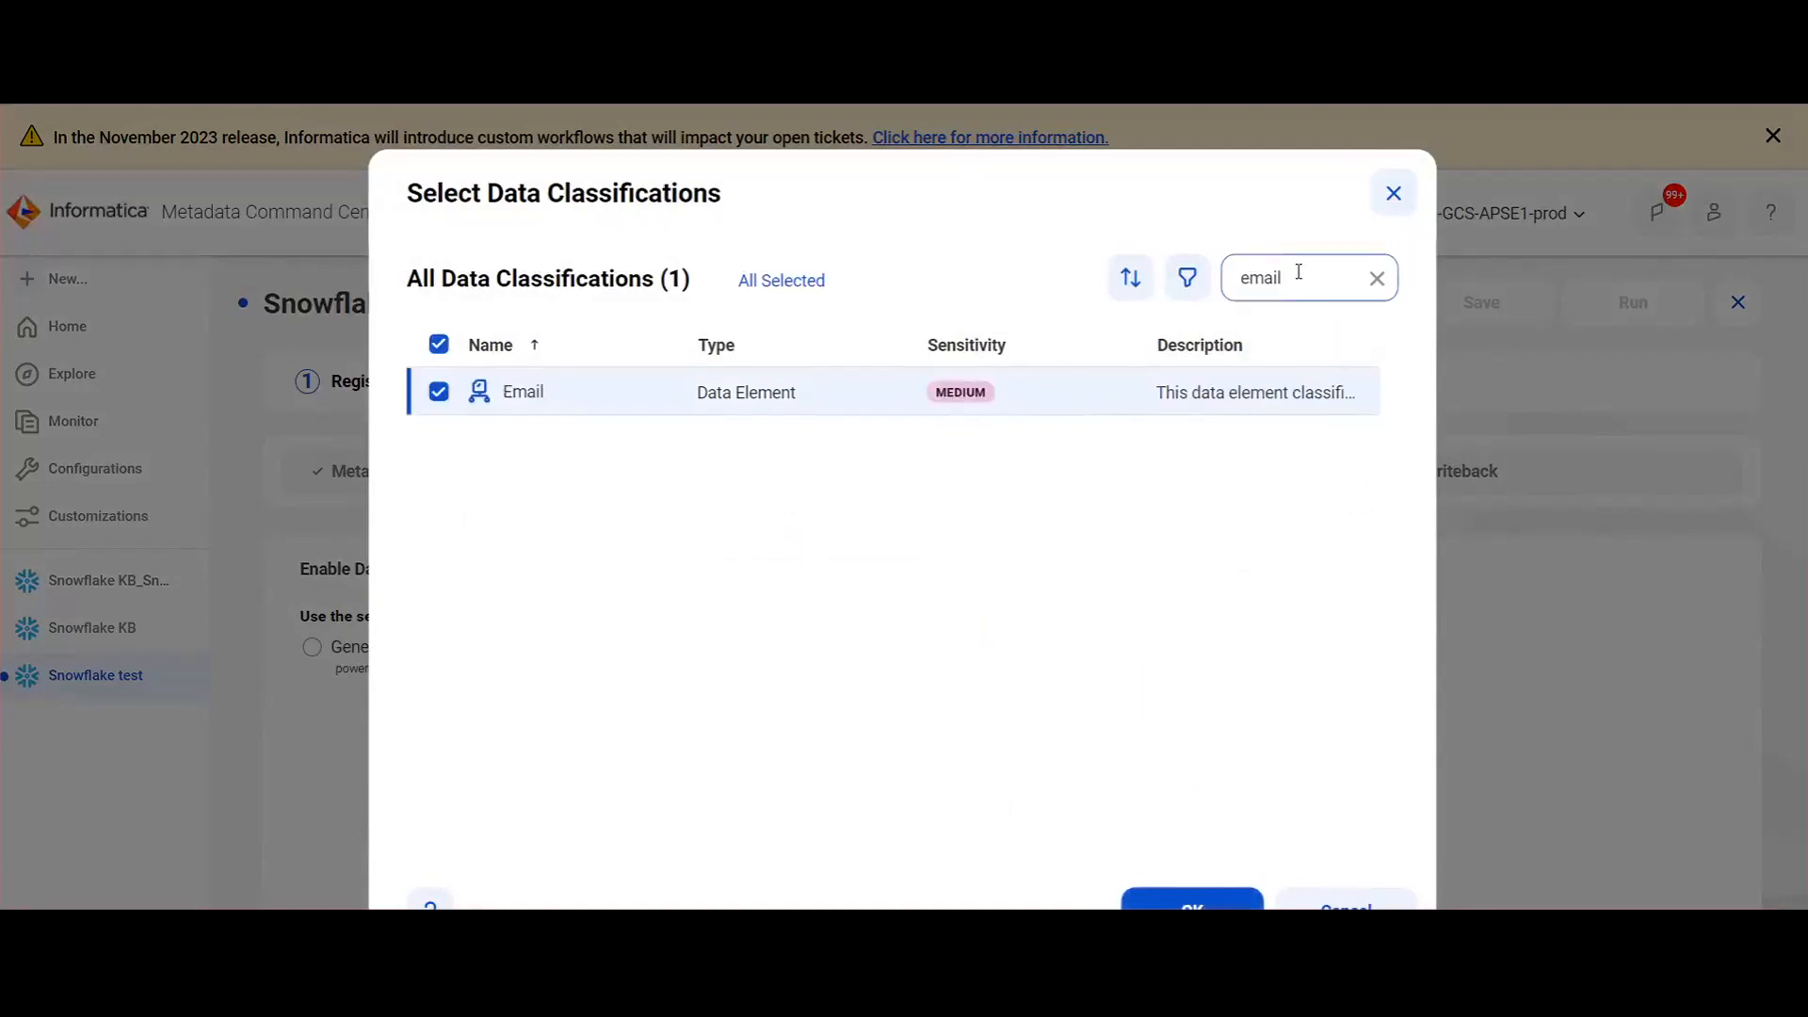
pyautogui.write('phone')
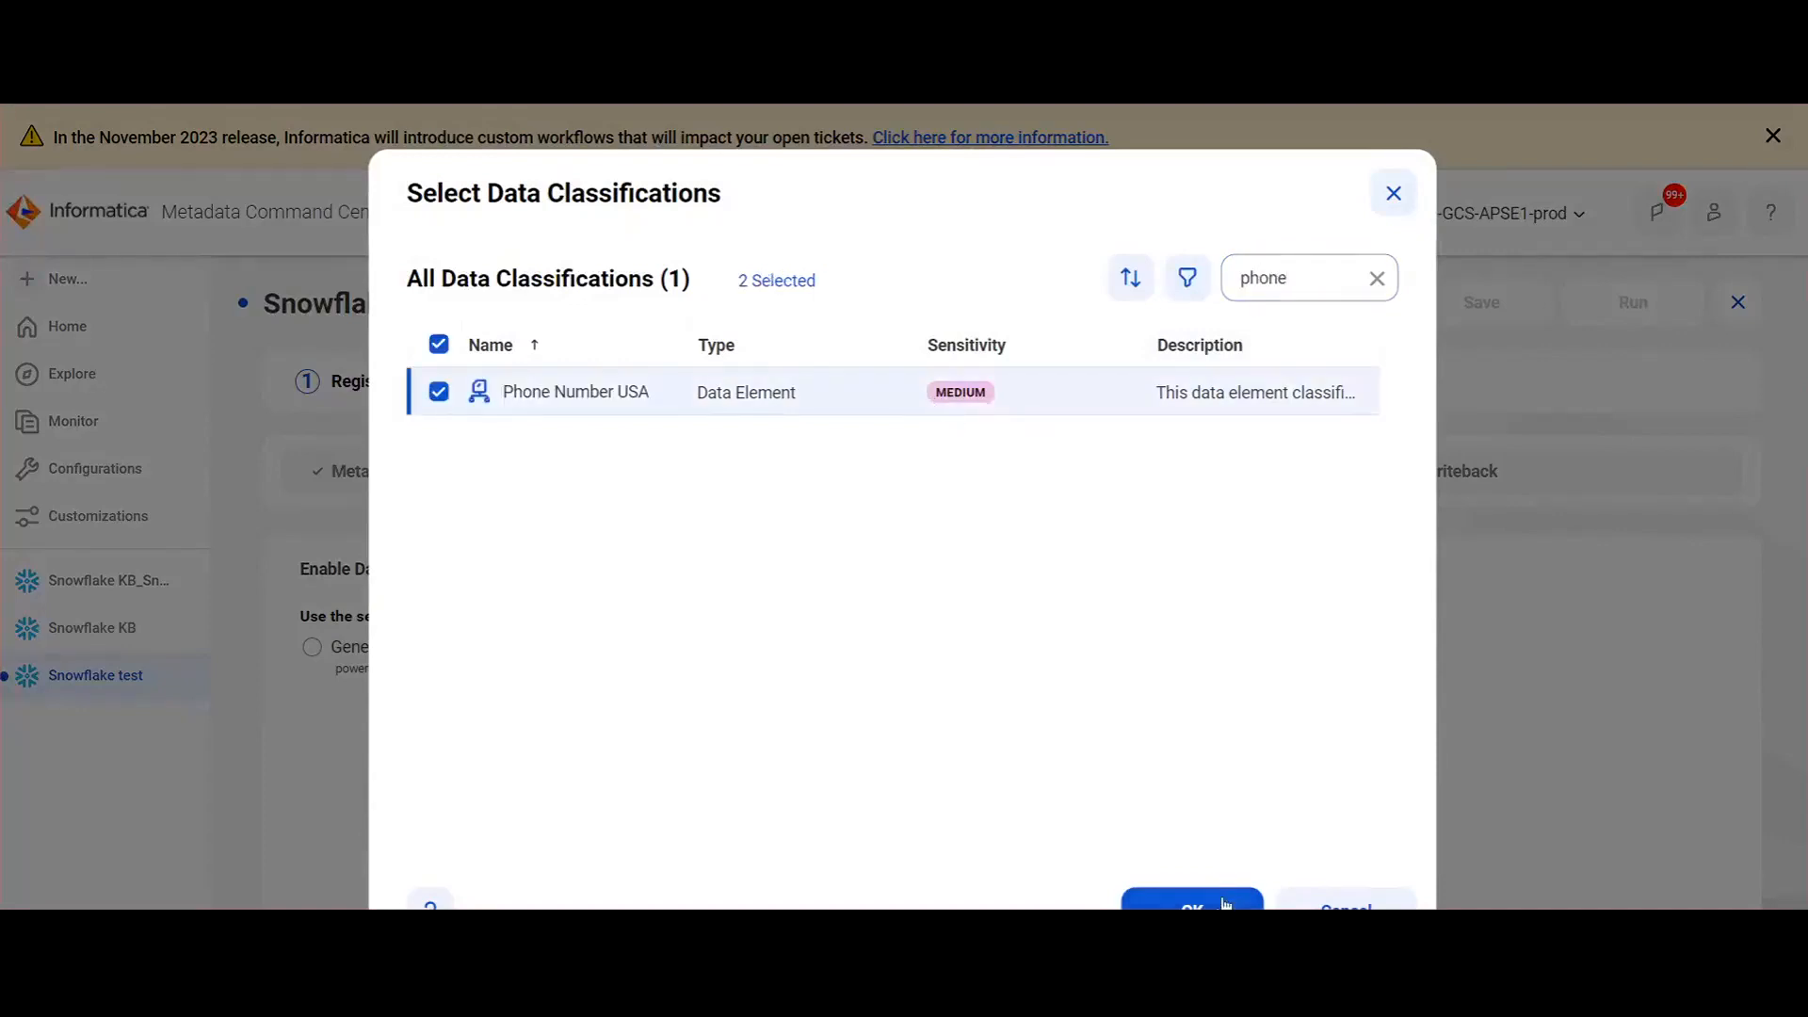
pyautogui.click(1191, 907)
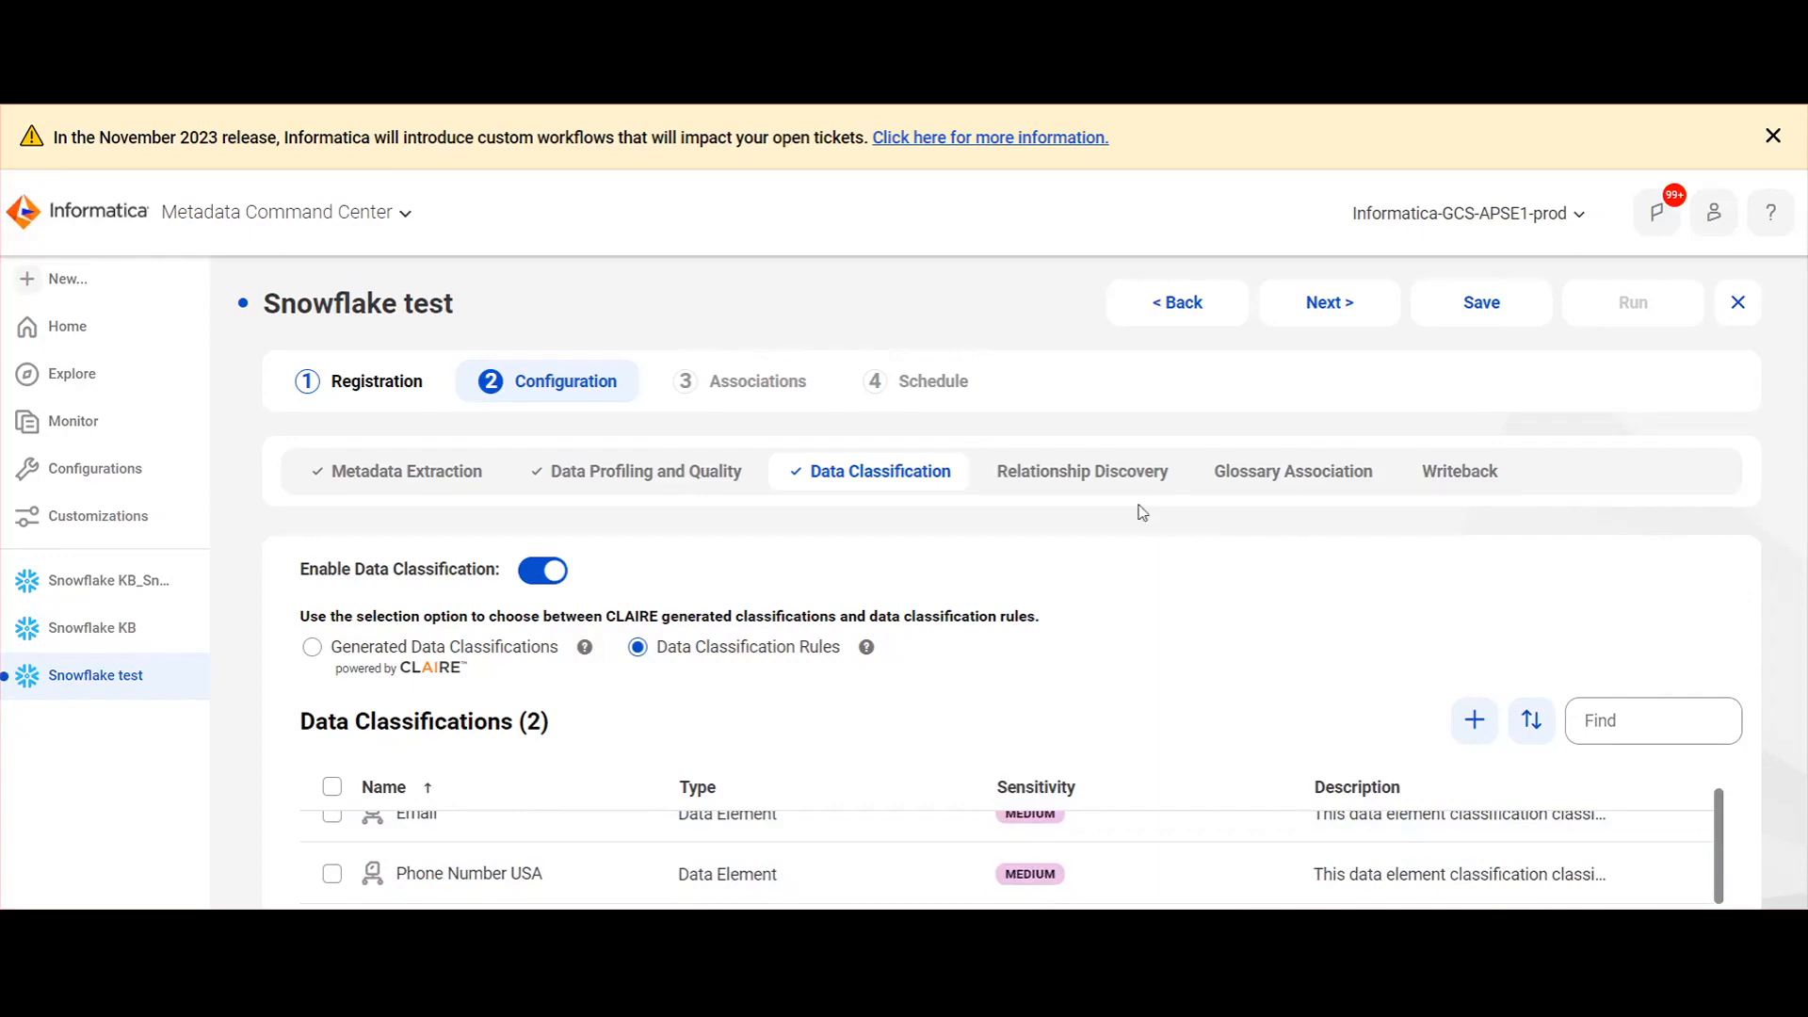
# Enable Relationship Discovery using Column Similarity Model v1.0.
pyautogui.click(1081, 471)
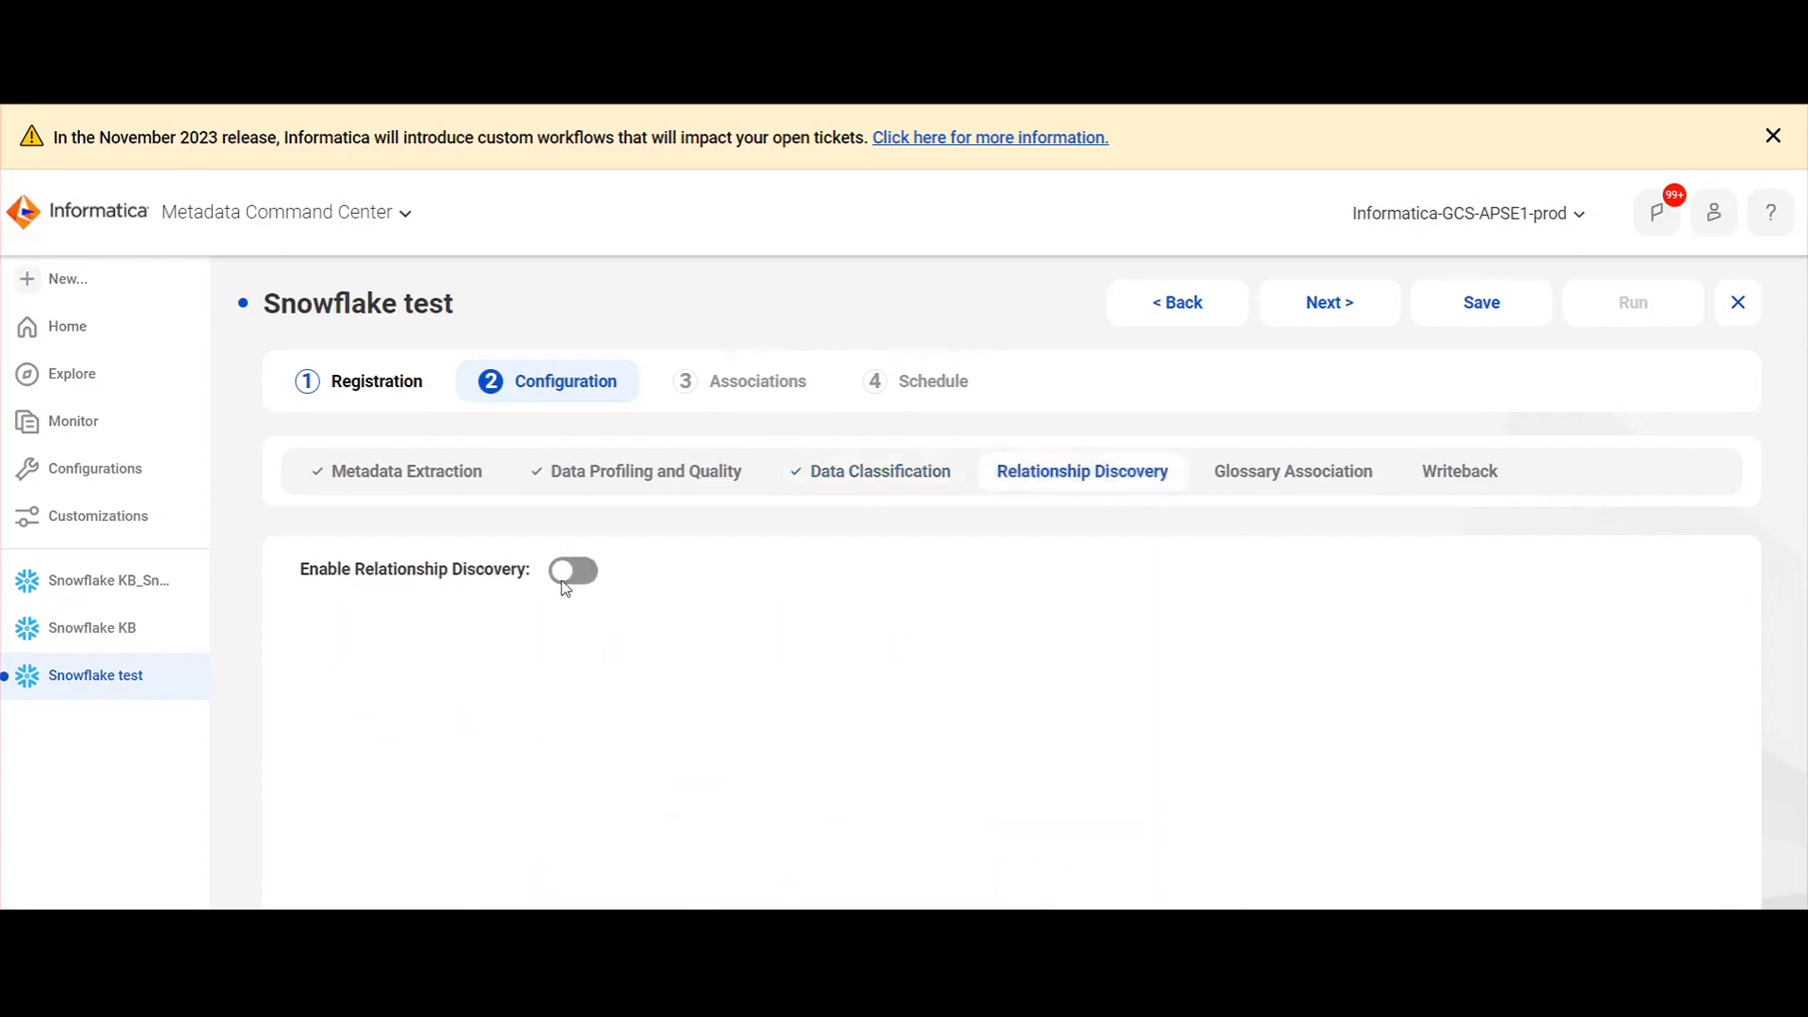
pyautogui.click(572, 570)
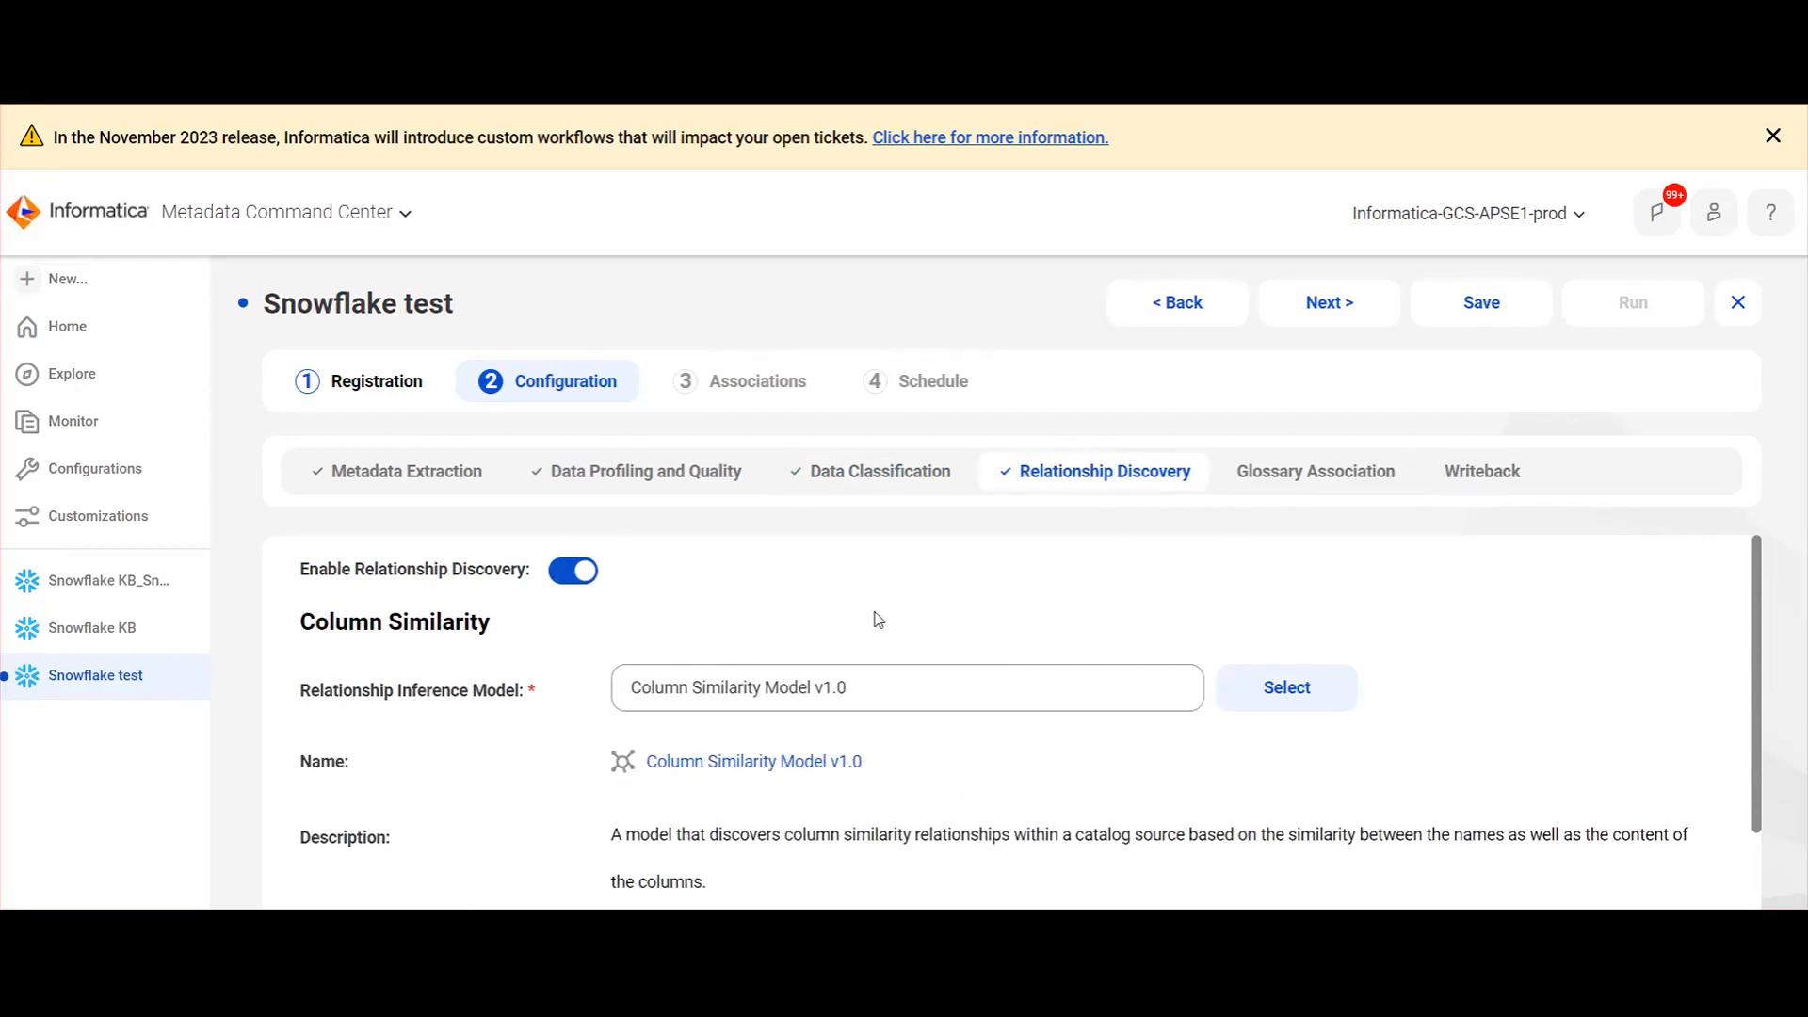
pyautogui.scroll(-3)
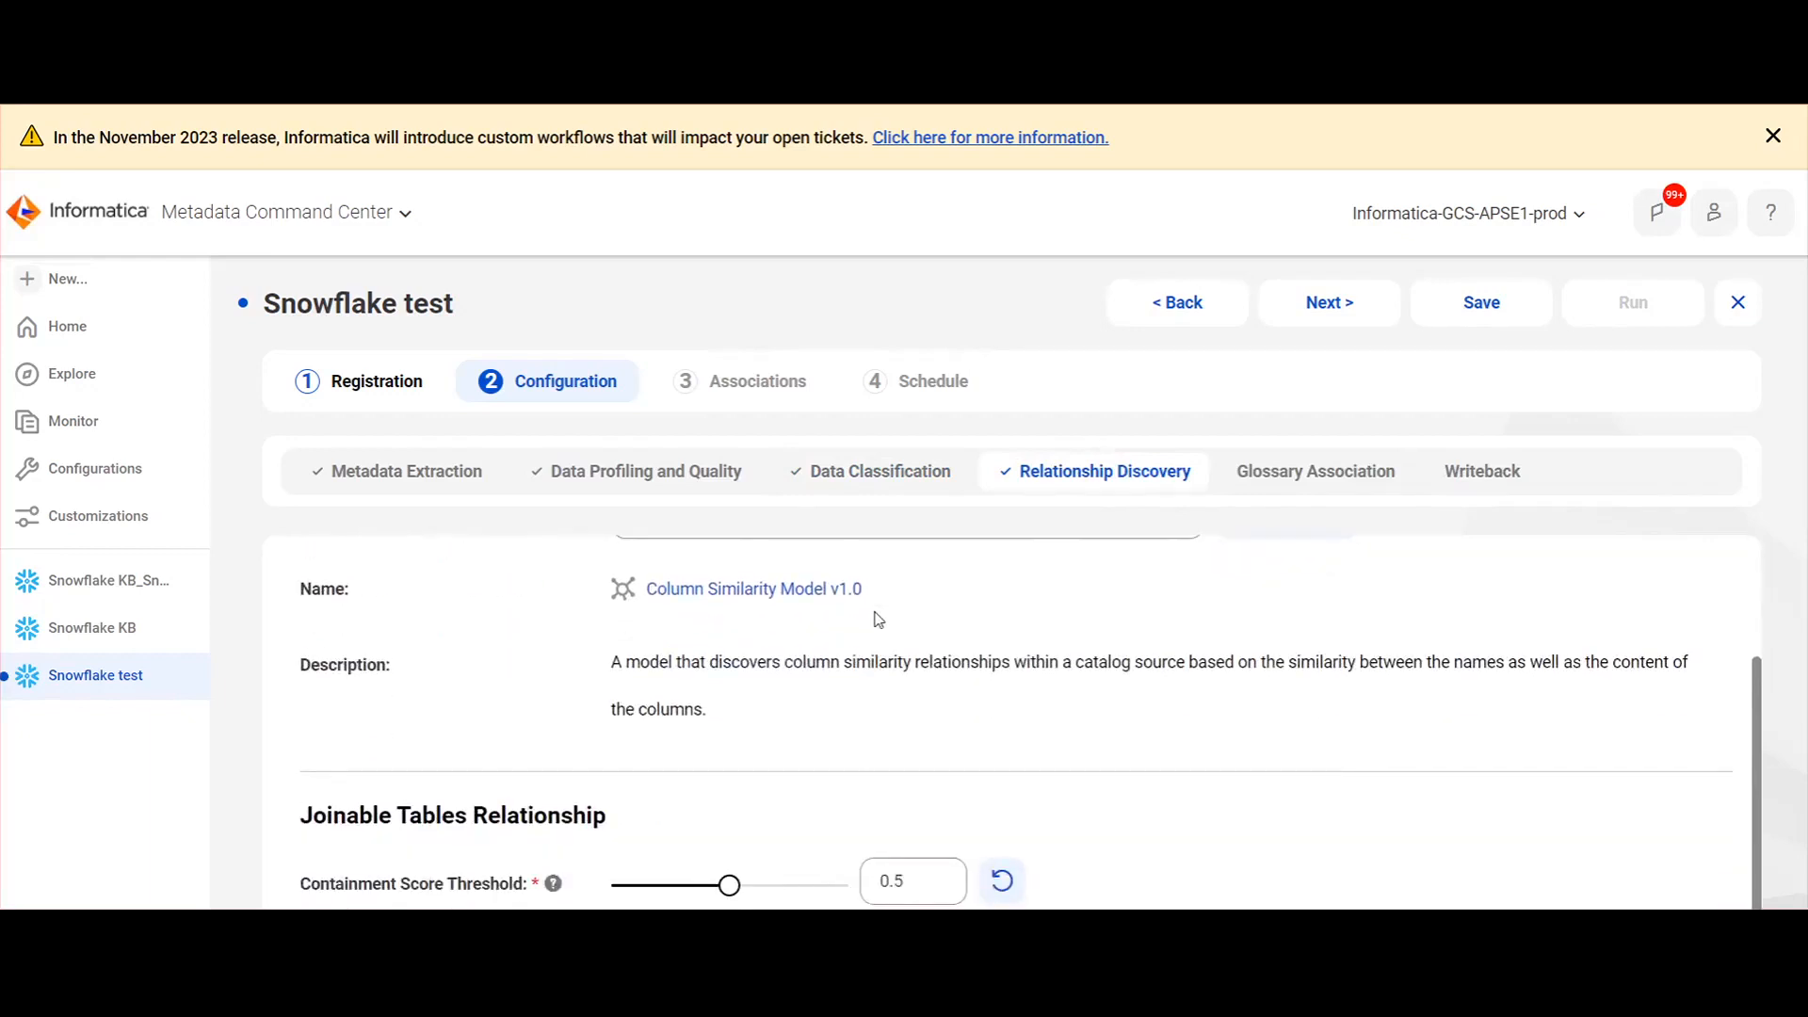
pyautogui.moveTo(413, 906)
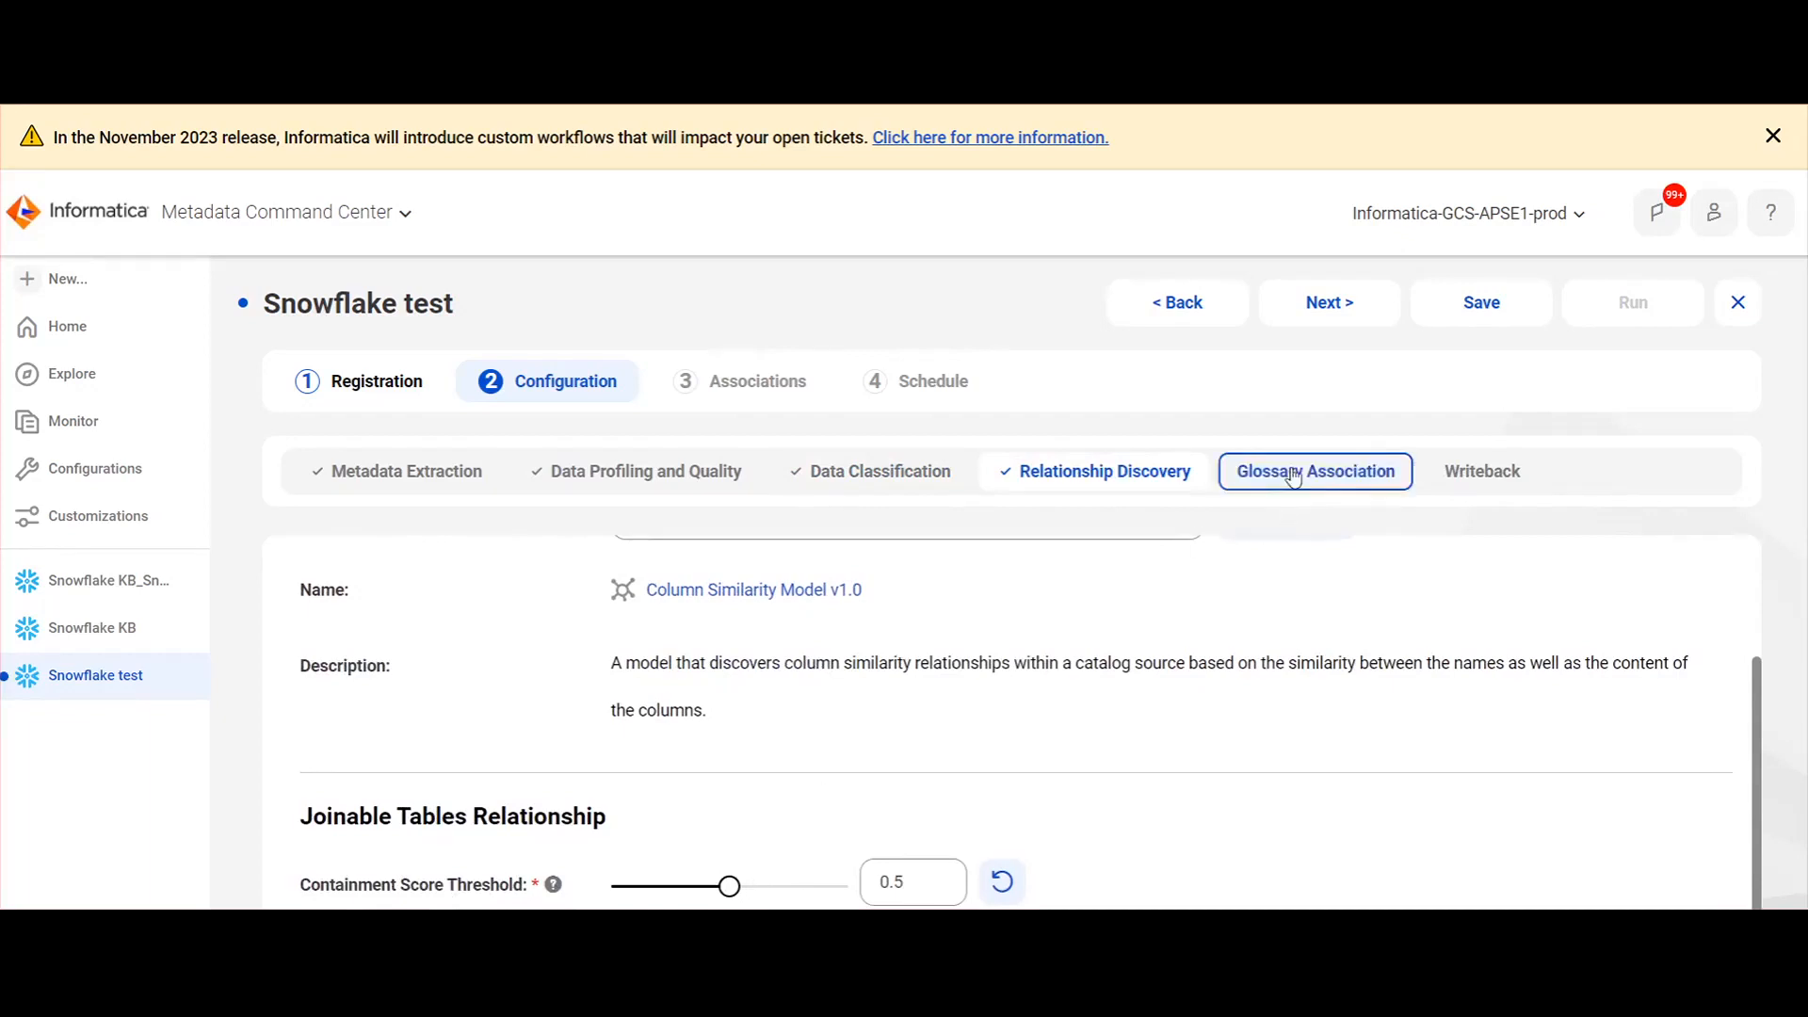
pyautogui.click(1315, 471)
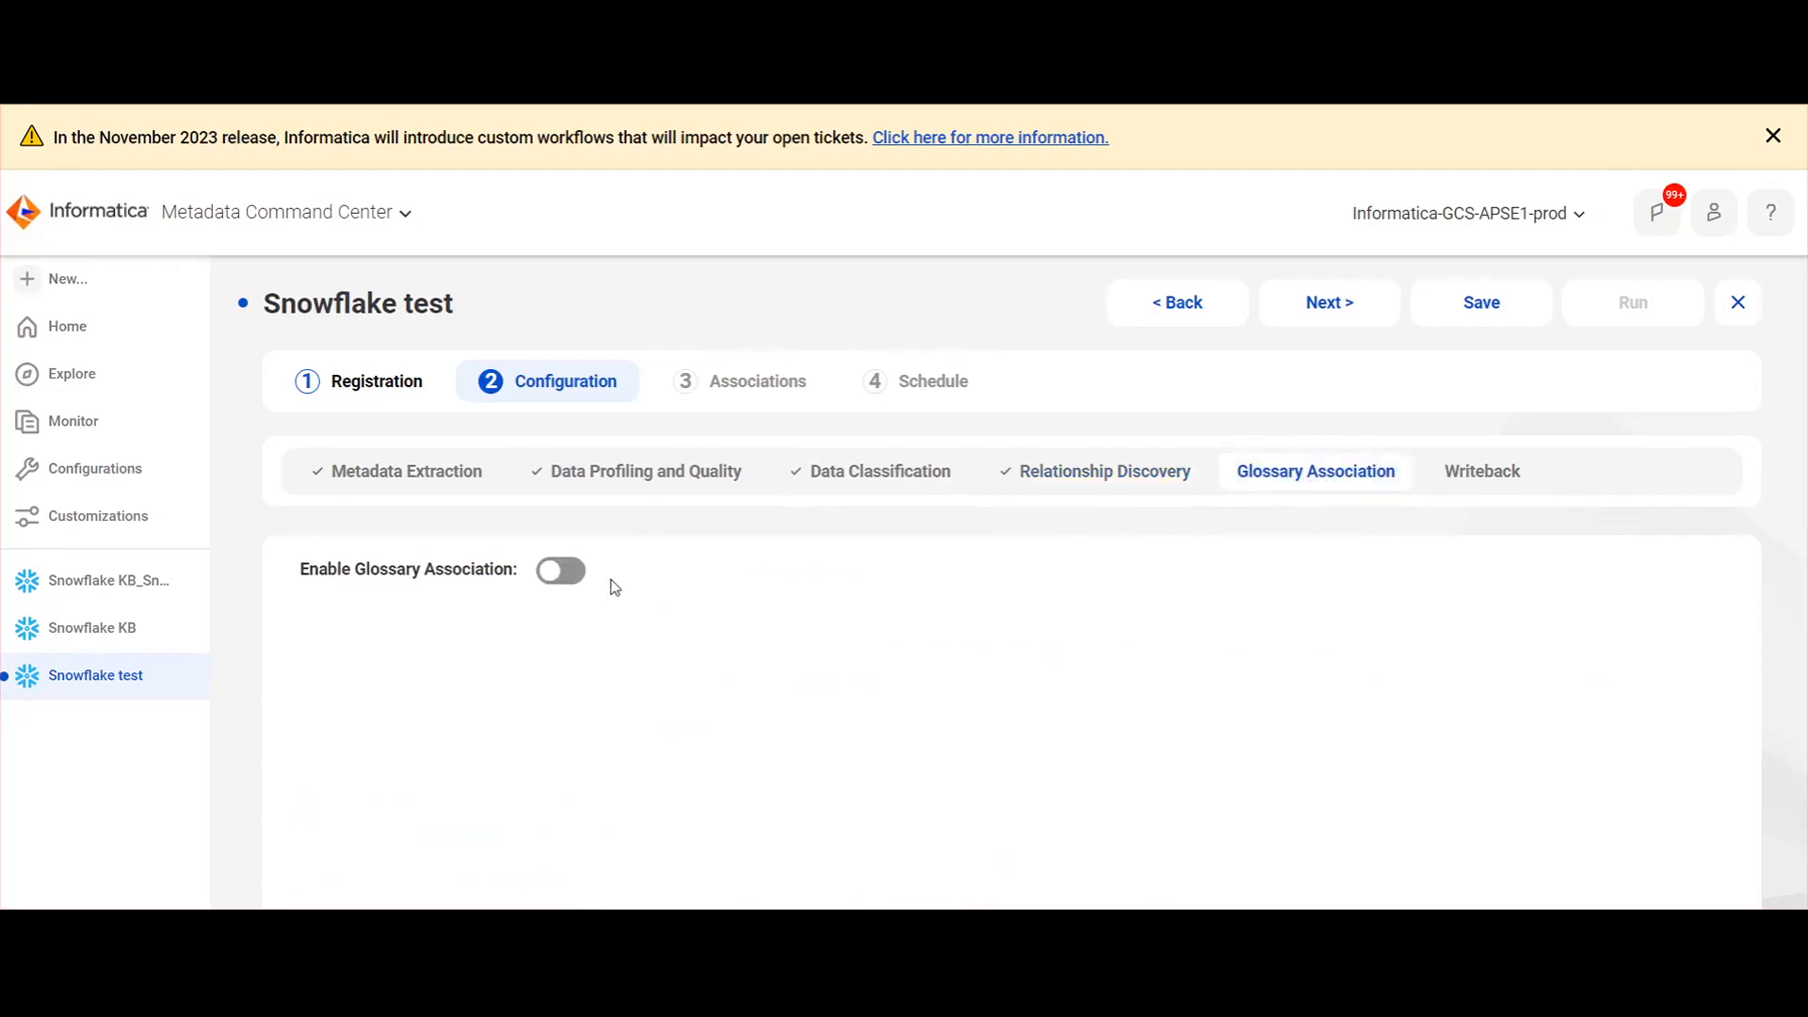
pyautogui.click(561, 570)
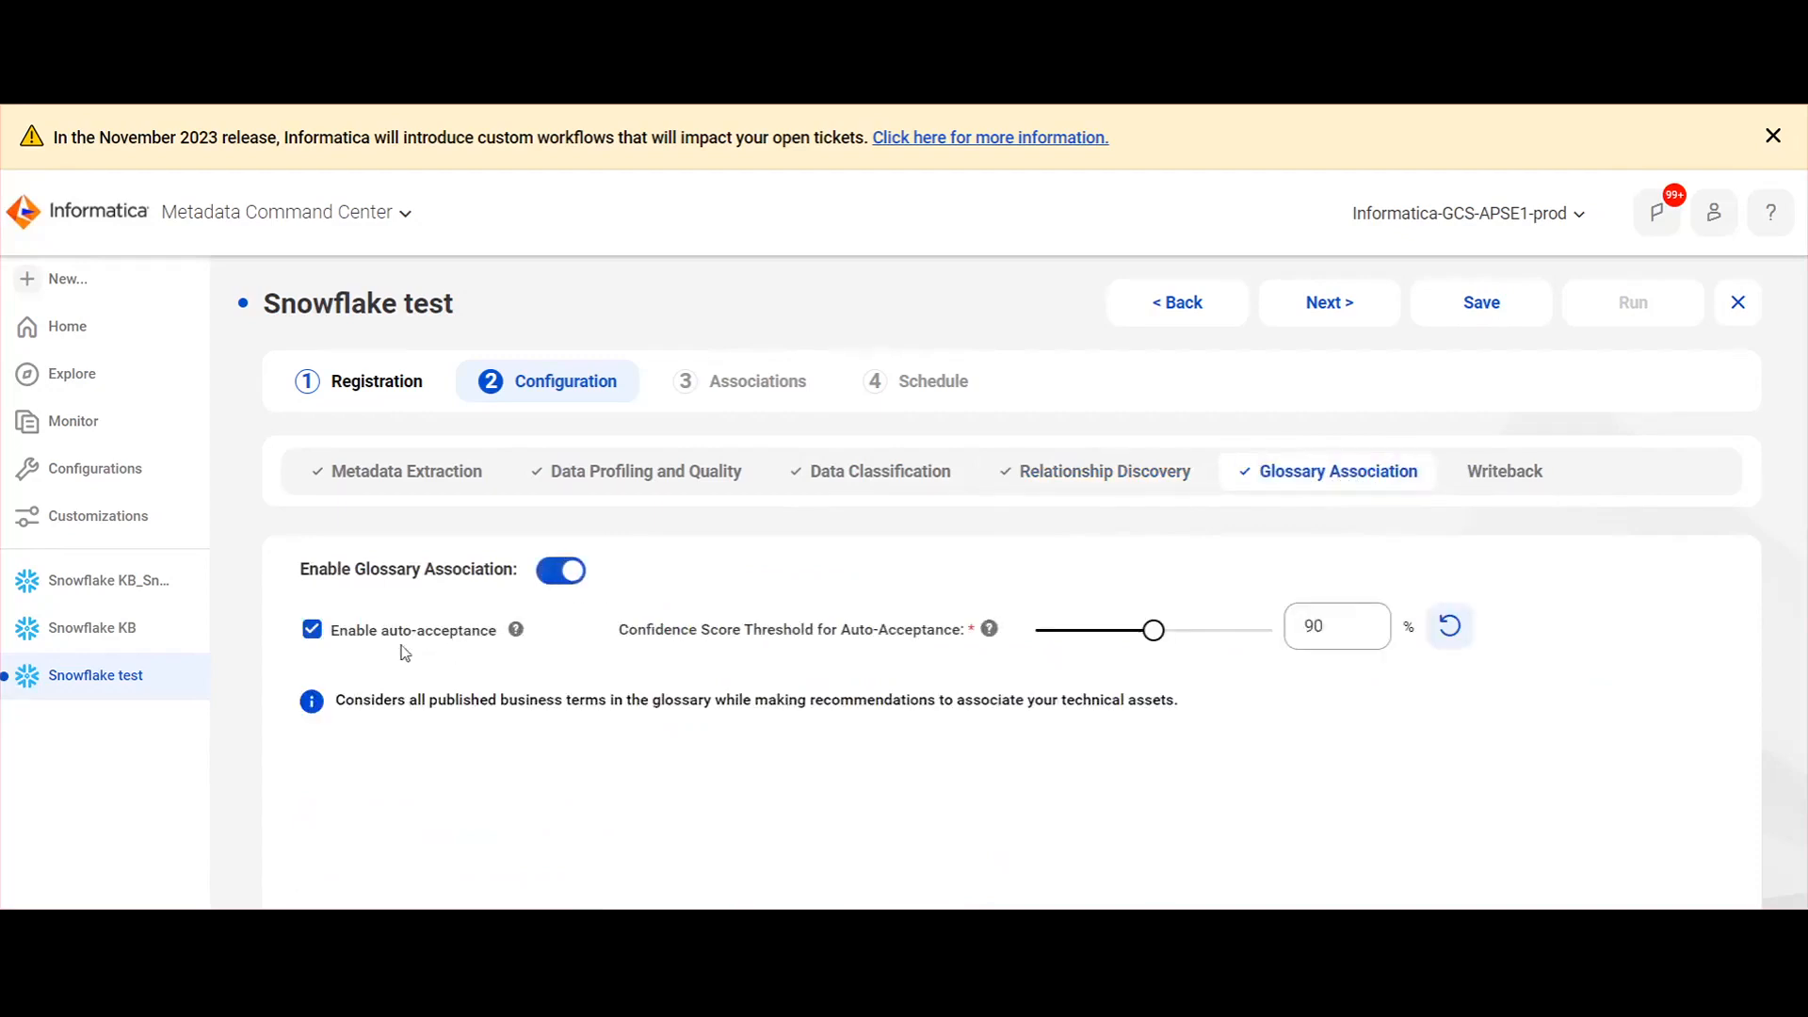
pyautogui.moveTo(763, 659)
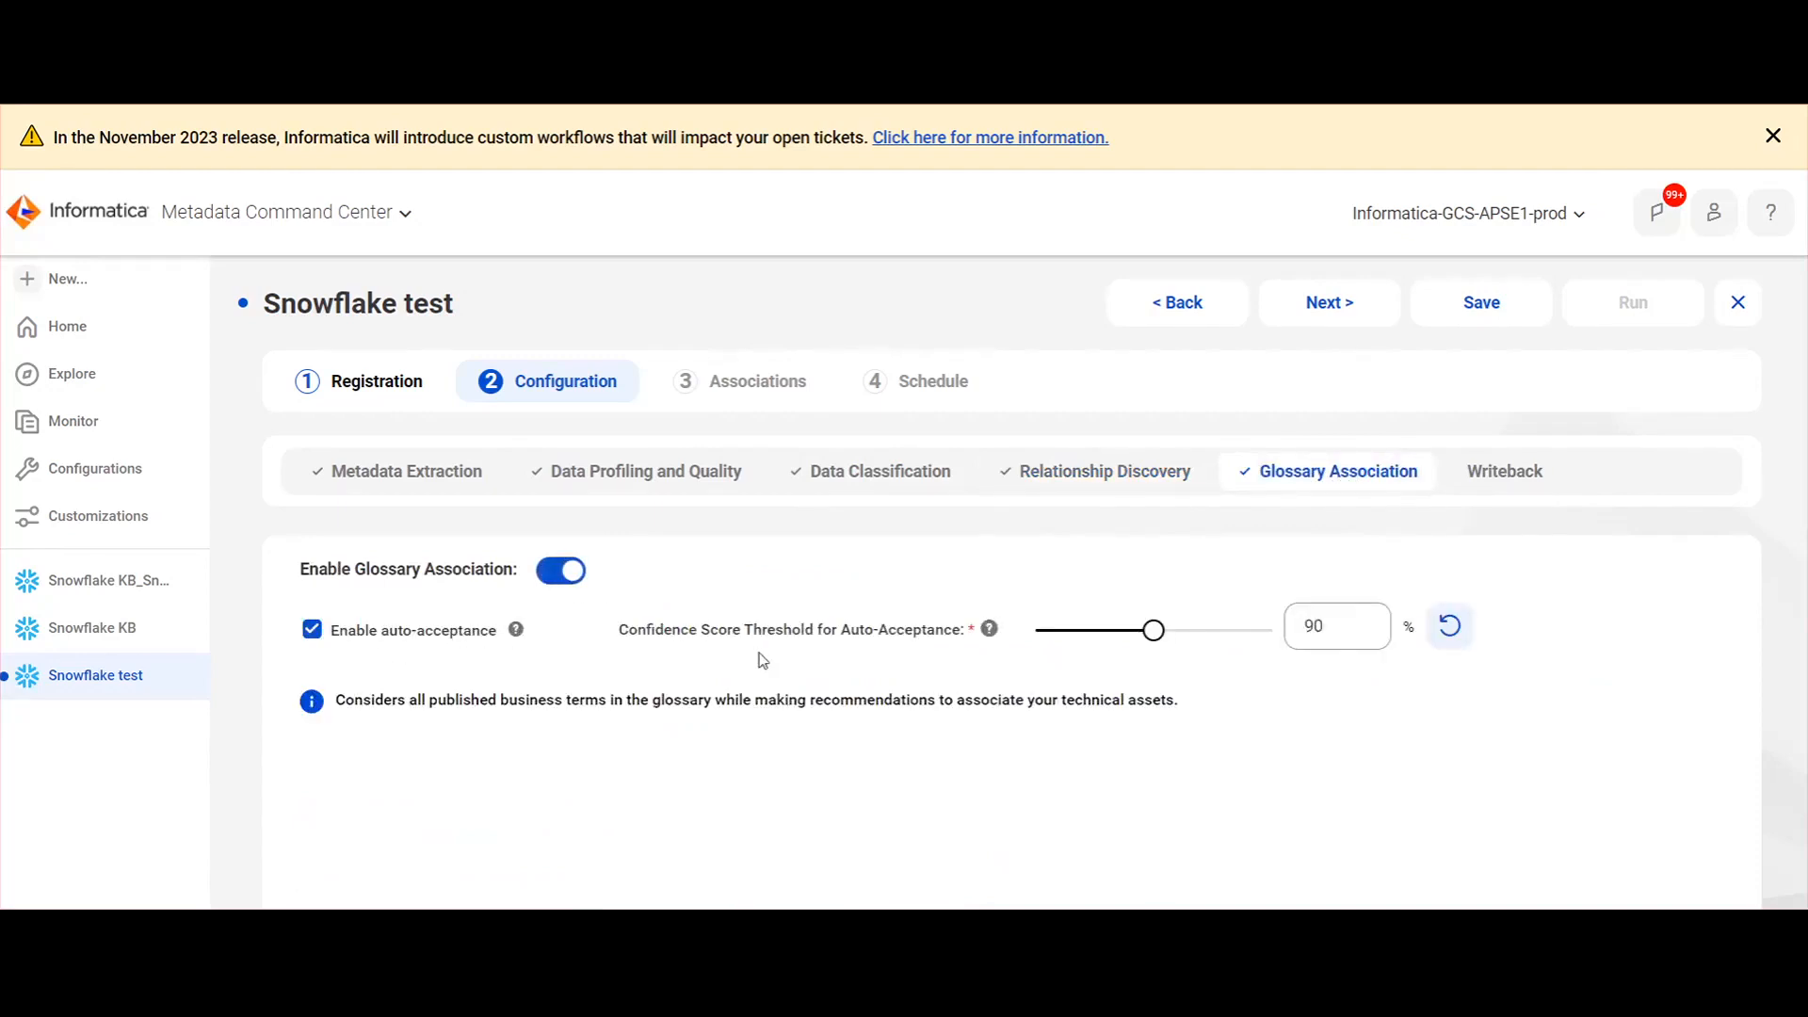
pyautogui.moveTo(1158, 652)
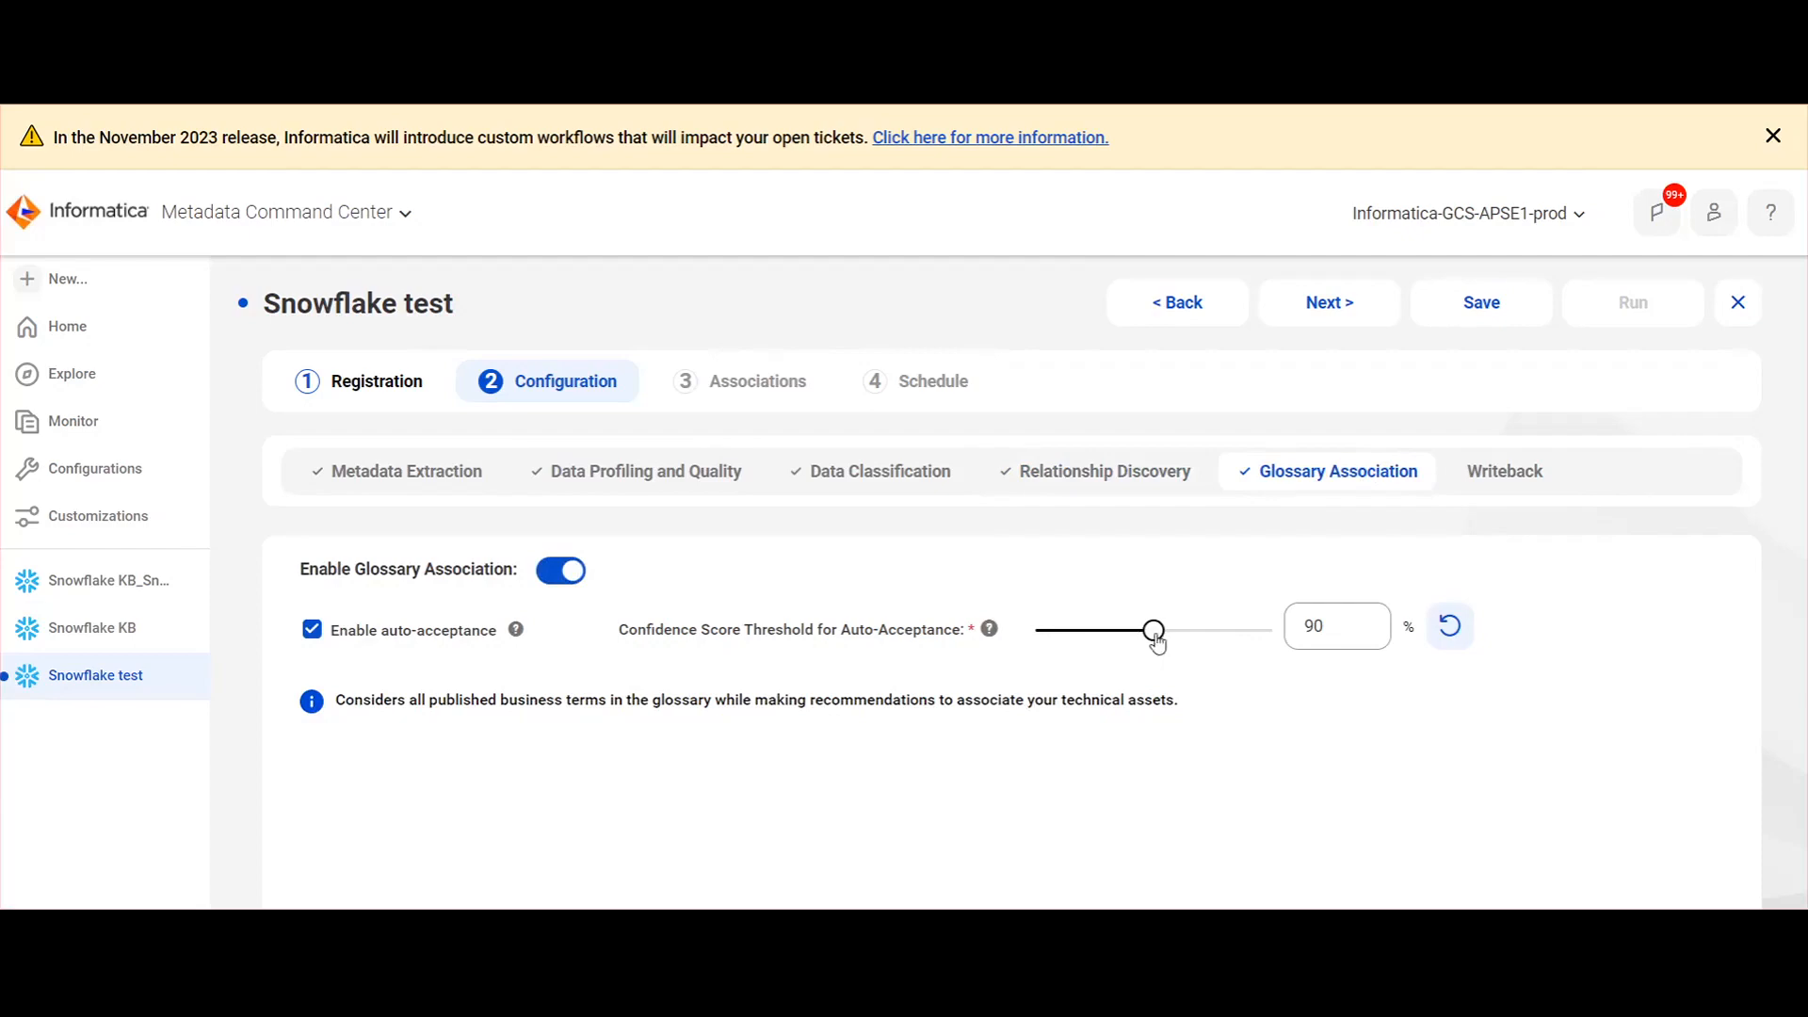
pyautogui.moveTo(1179, 686)
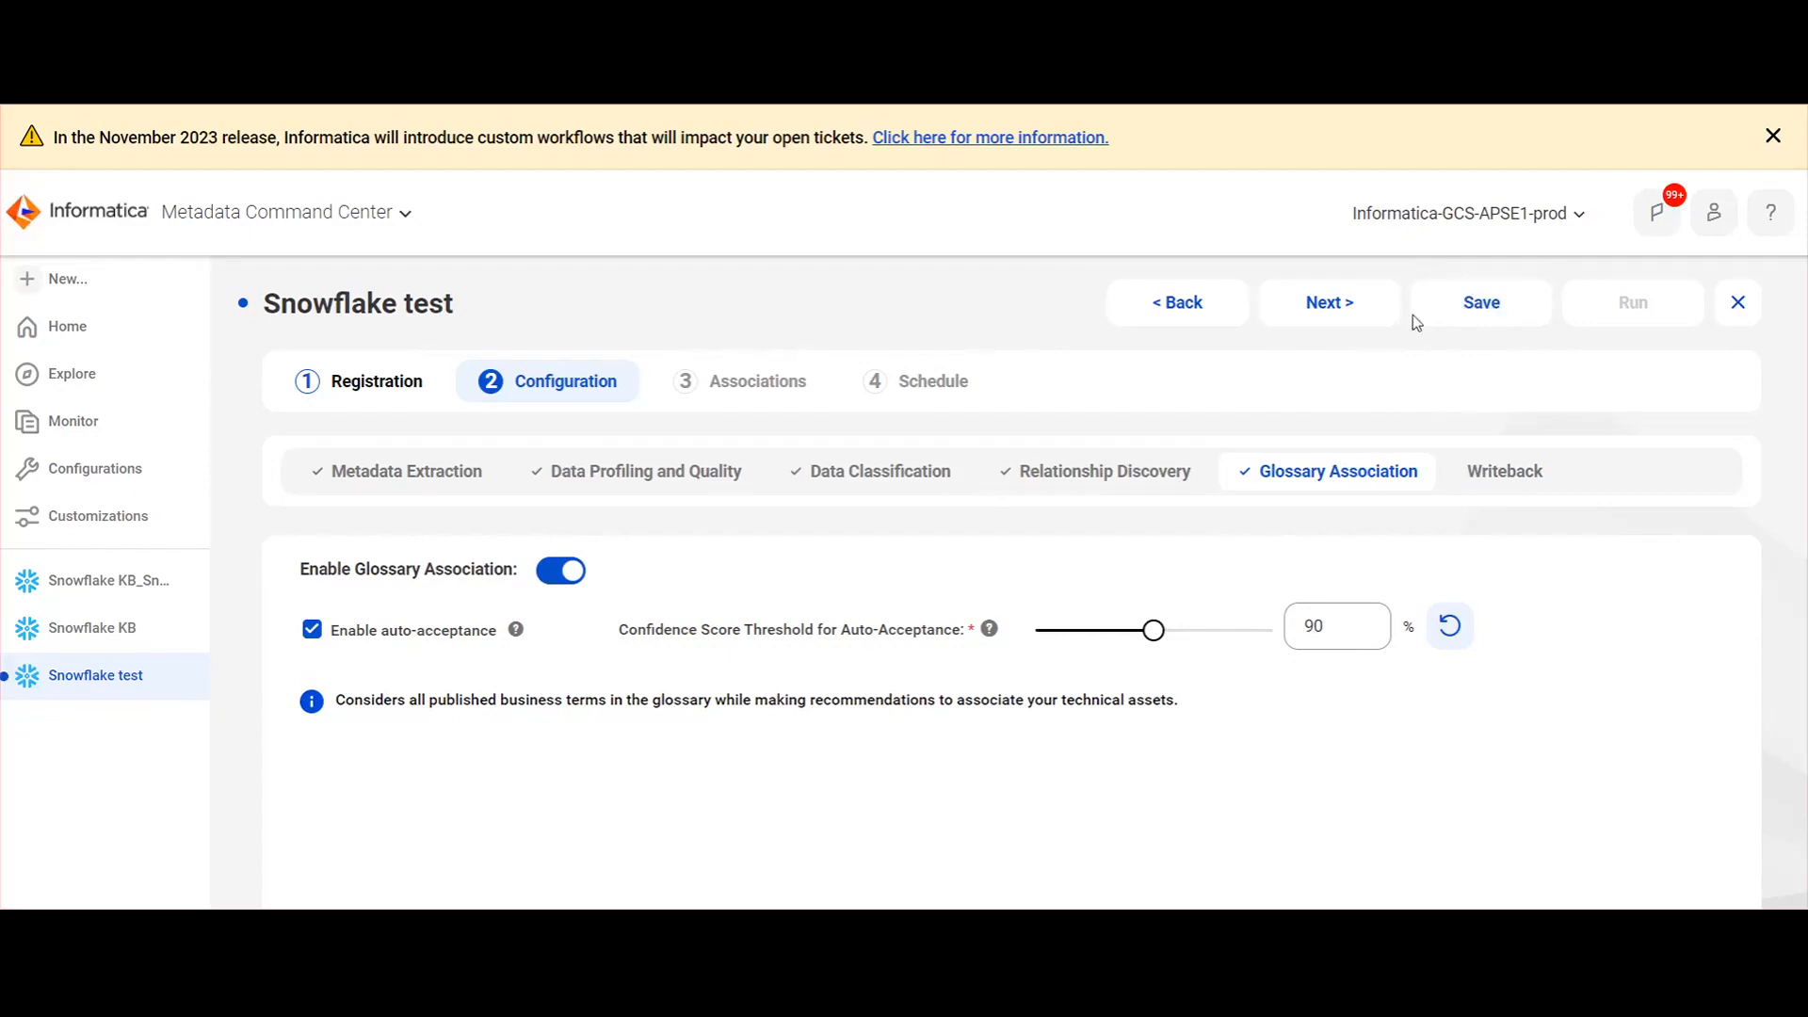
# Save Snowflake test and run its catalog source job with all tasks selected.
pyautogui.click(1482, 301)
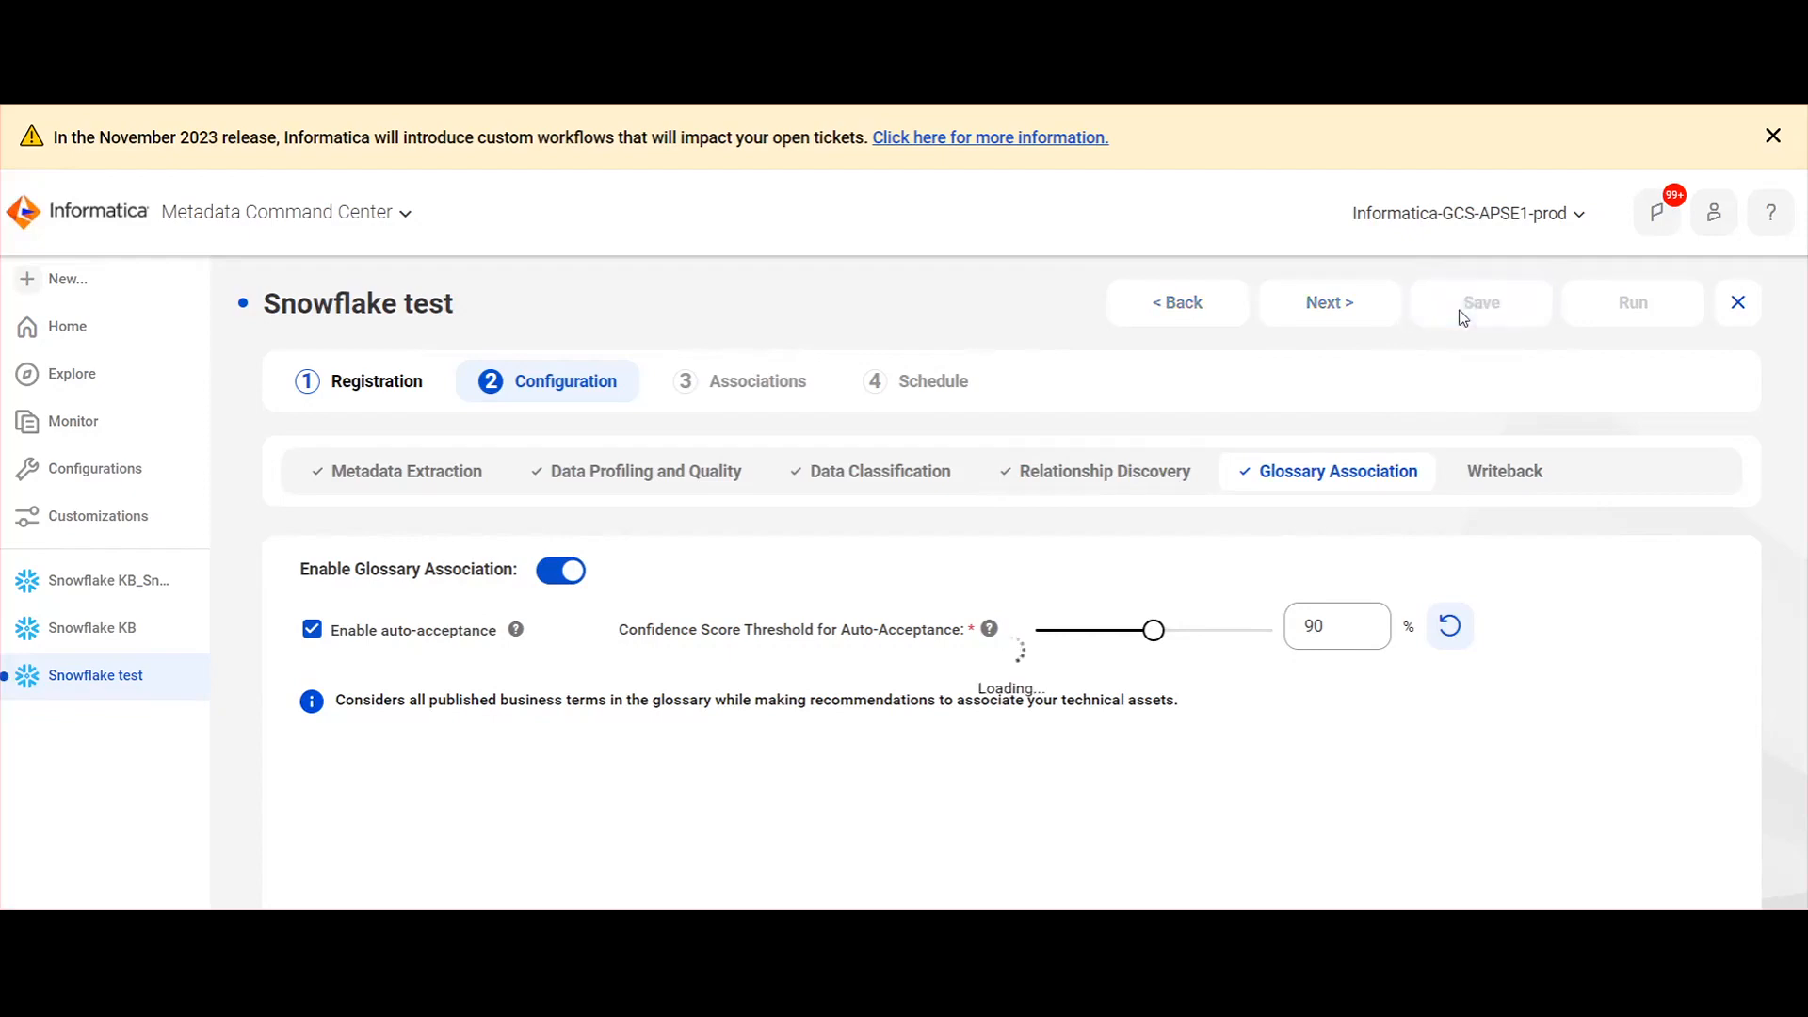
pyautogui.click(1481, 301)
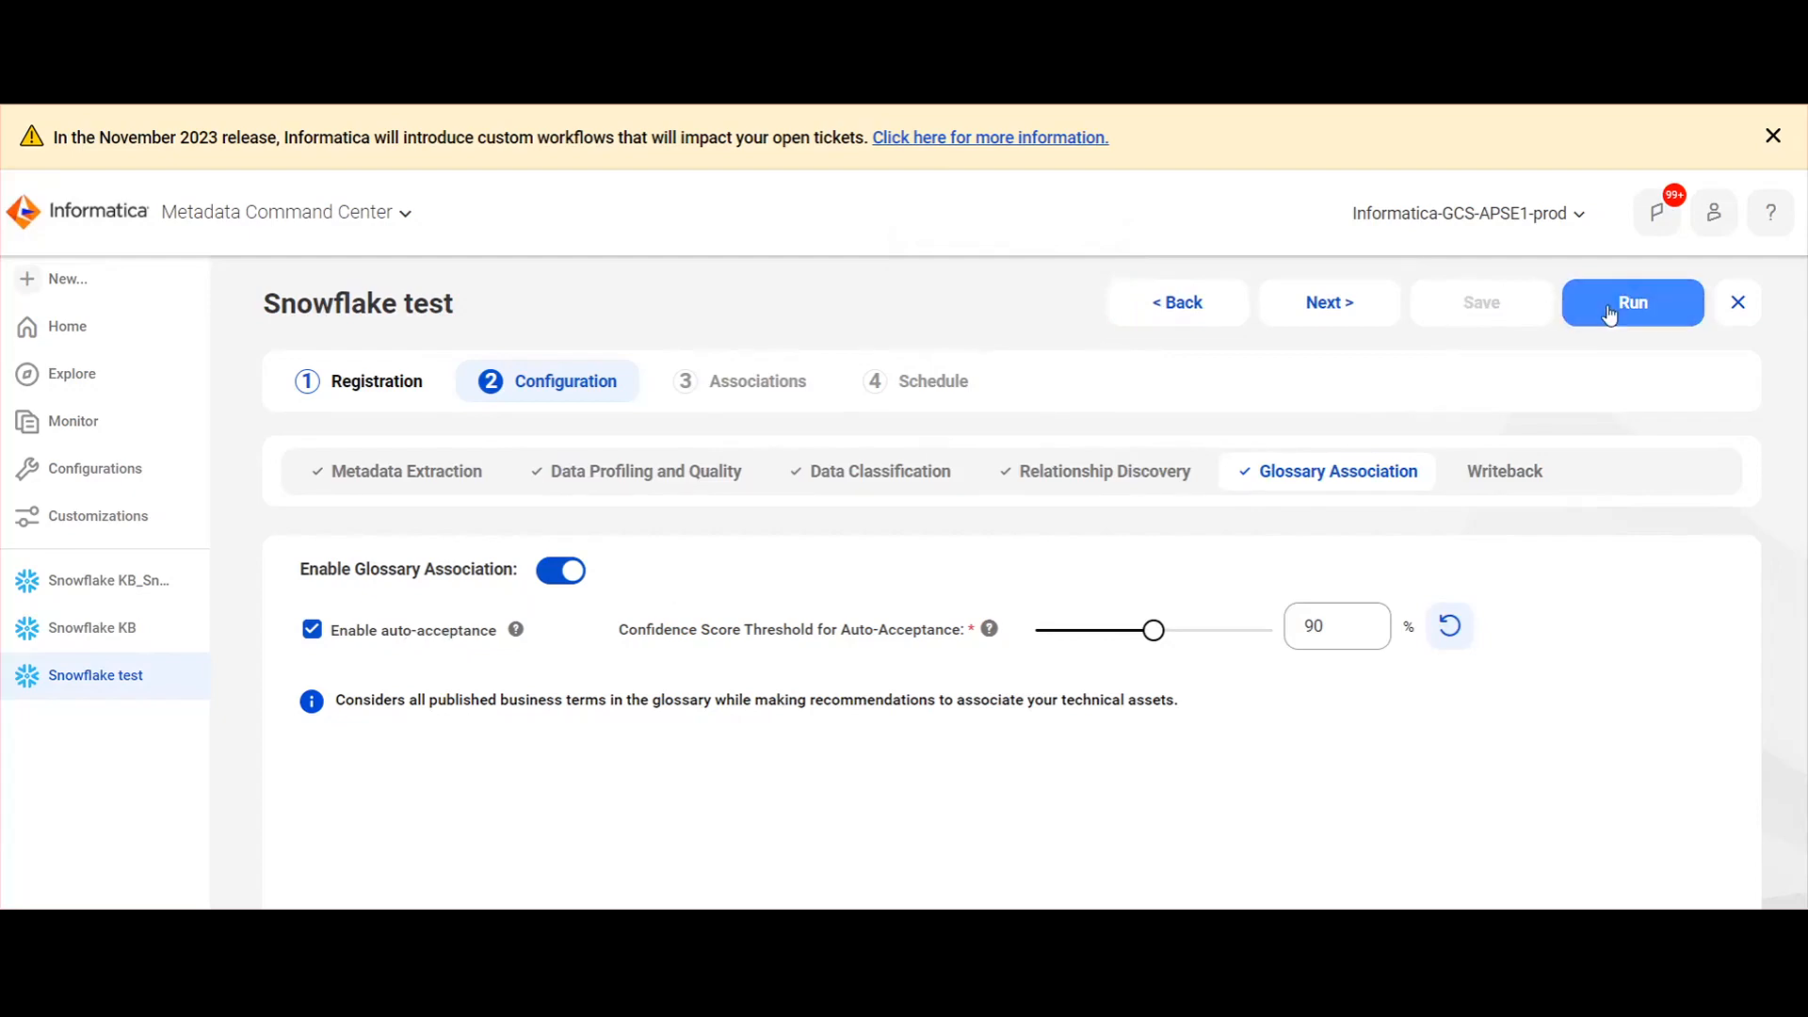
pyautogui.click(1631, 301)
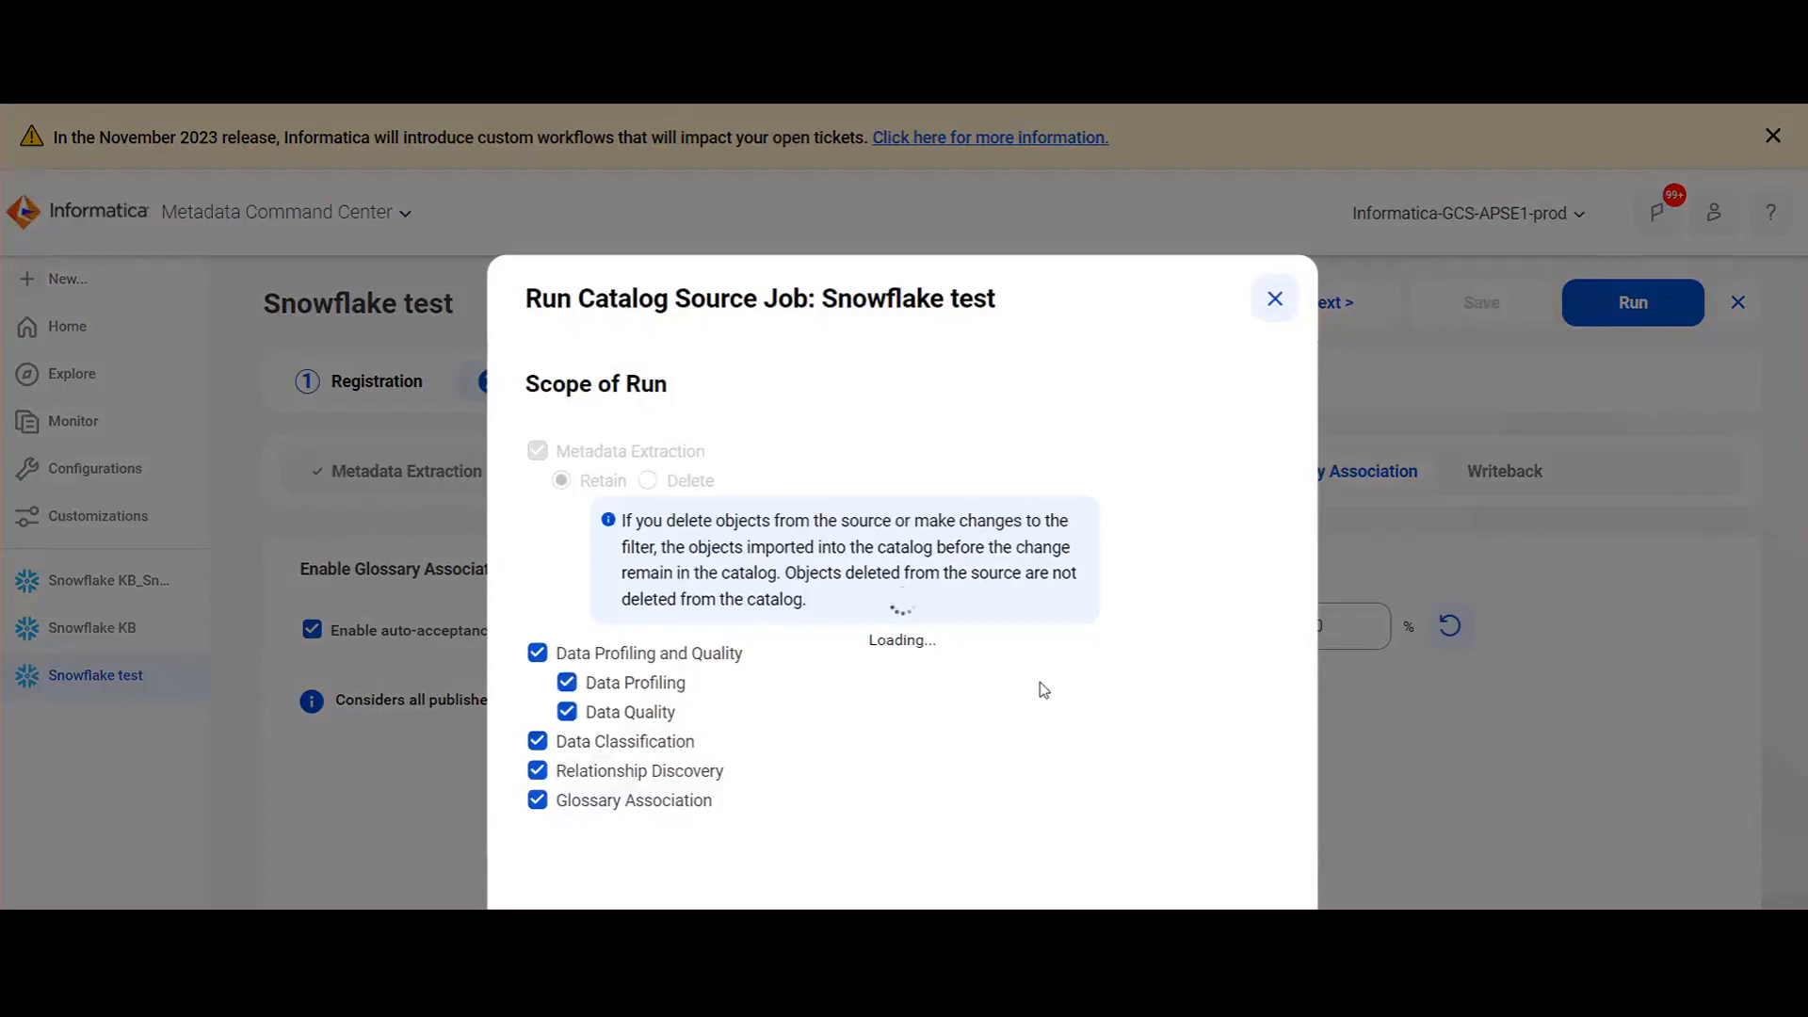
pyautogui.click(1632, 302)
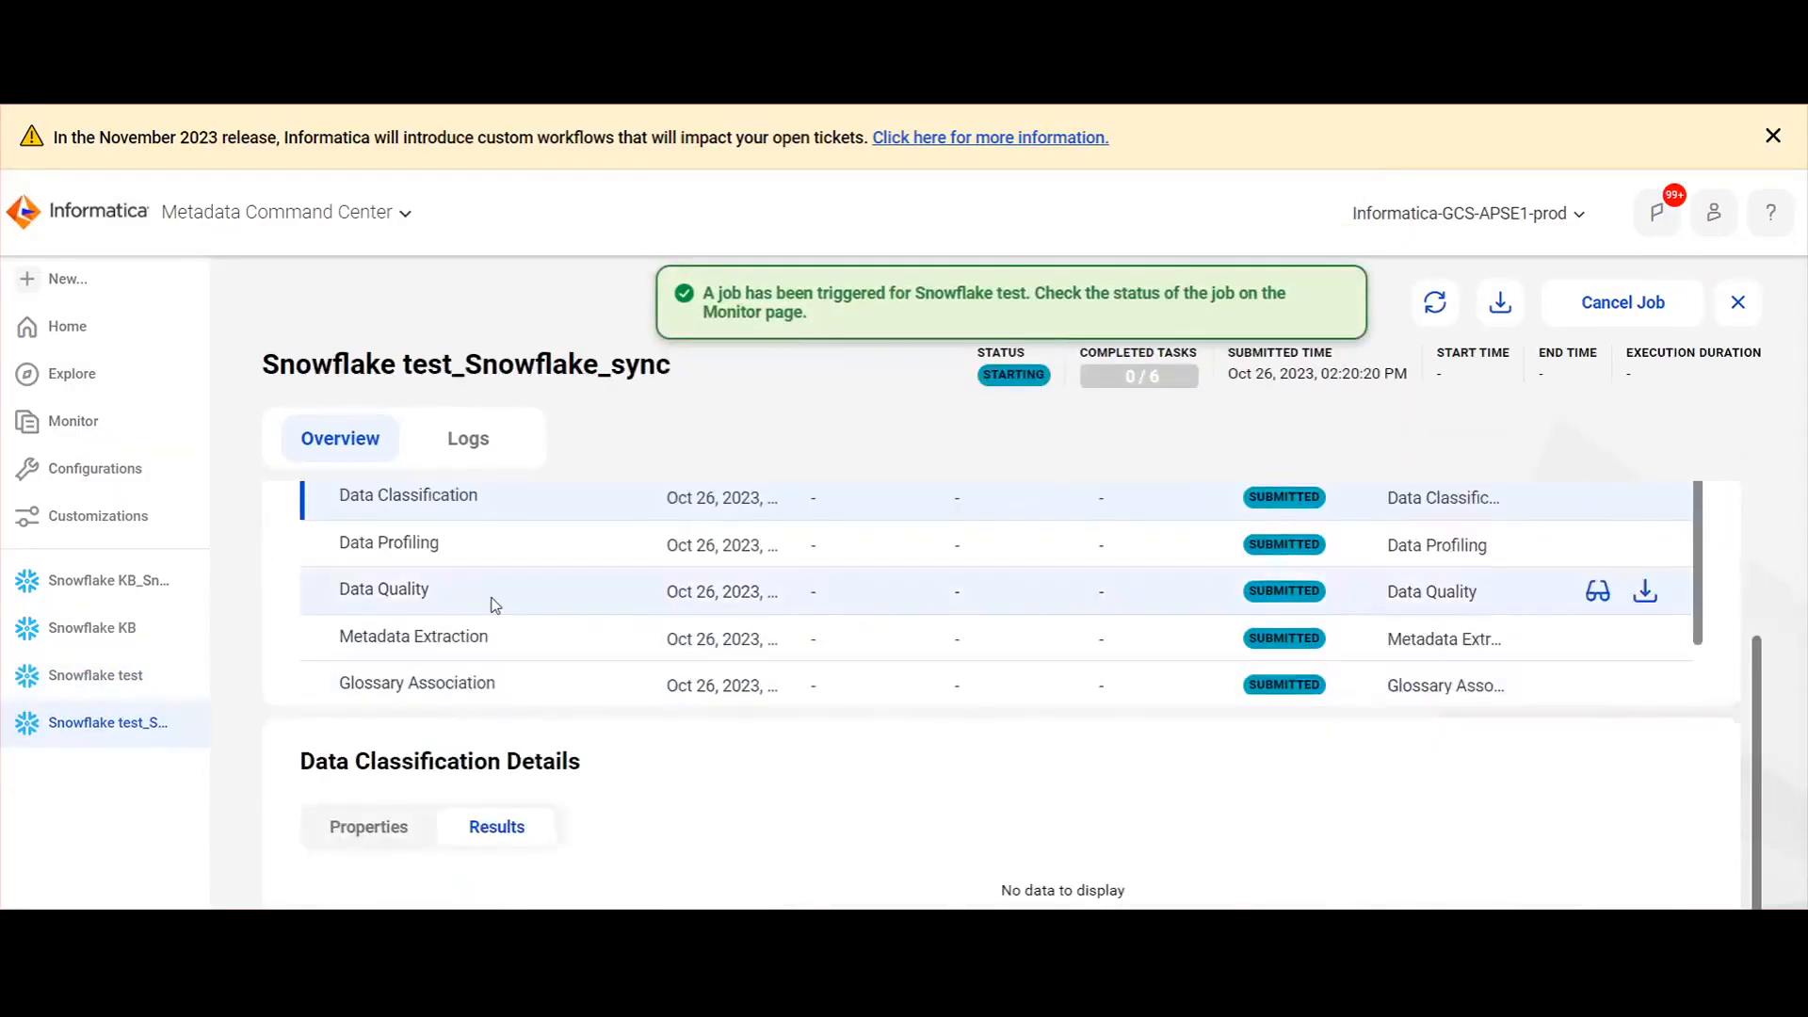
pyautogui.moveTo(104, 580)
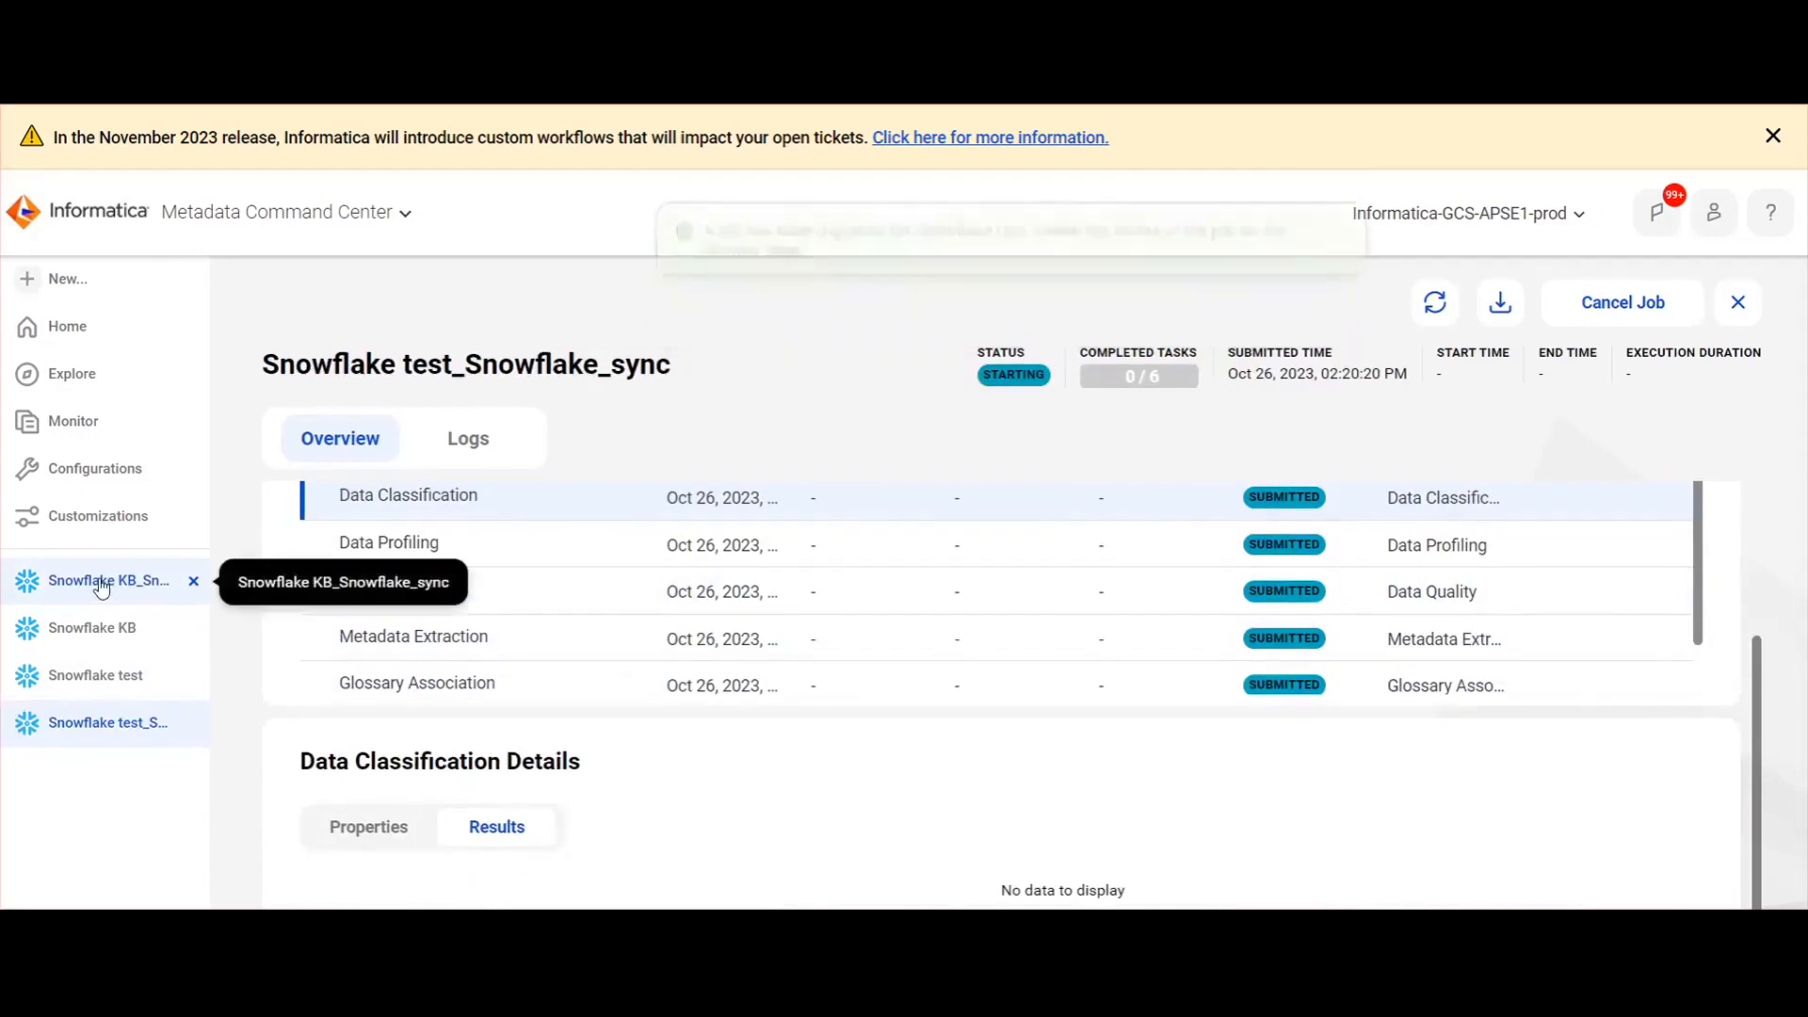
# Review Snowflake KB's configuration and completed sync job, then switch to Data Governance and Catalog.
pyautogui.click(92, 627)
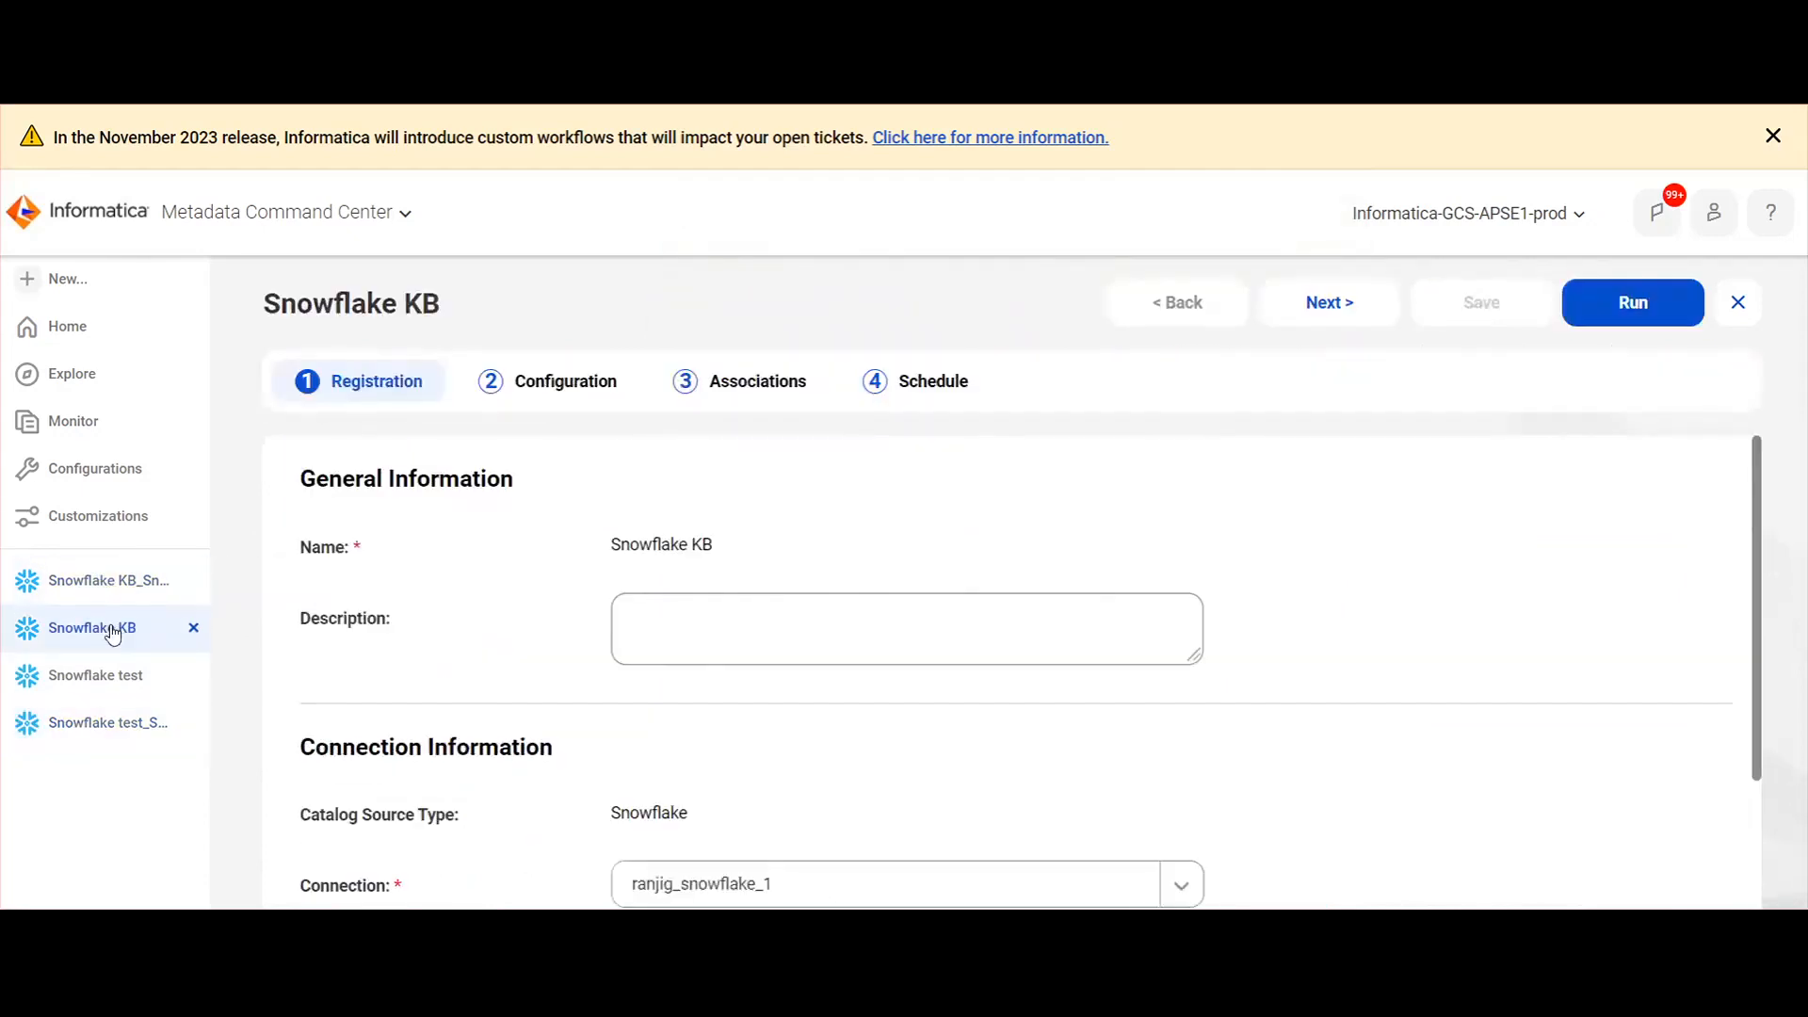
pyautogui.click(565, 381)
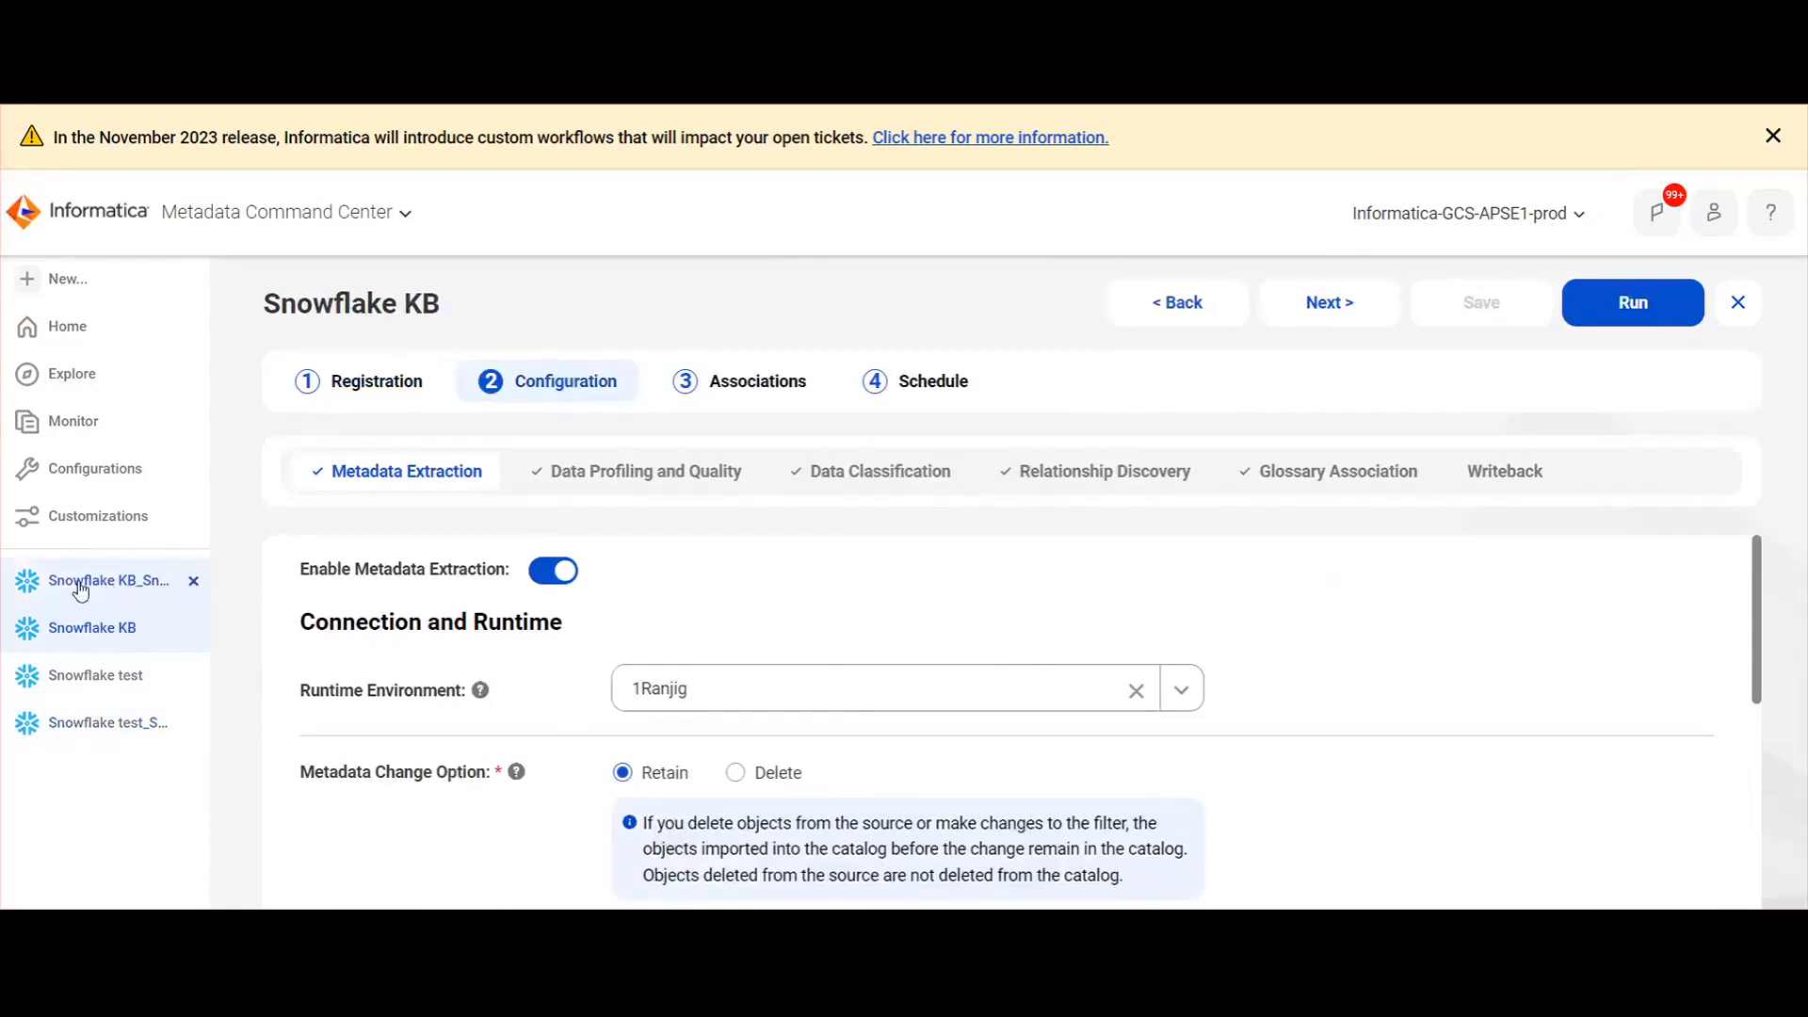
pyautogui.click(1631, 302)
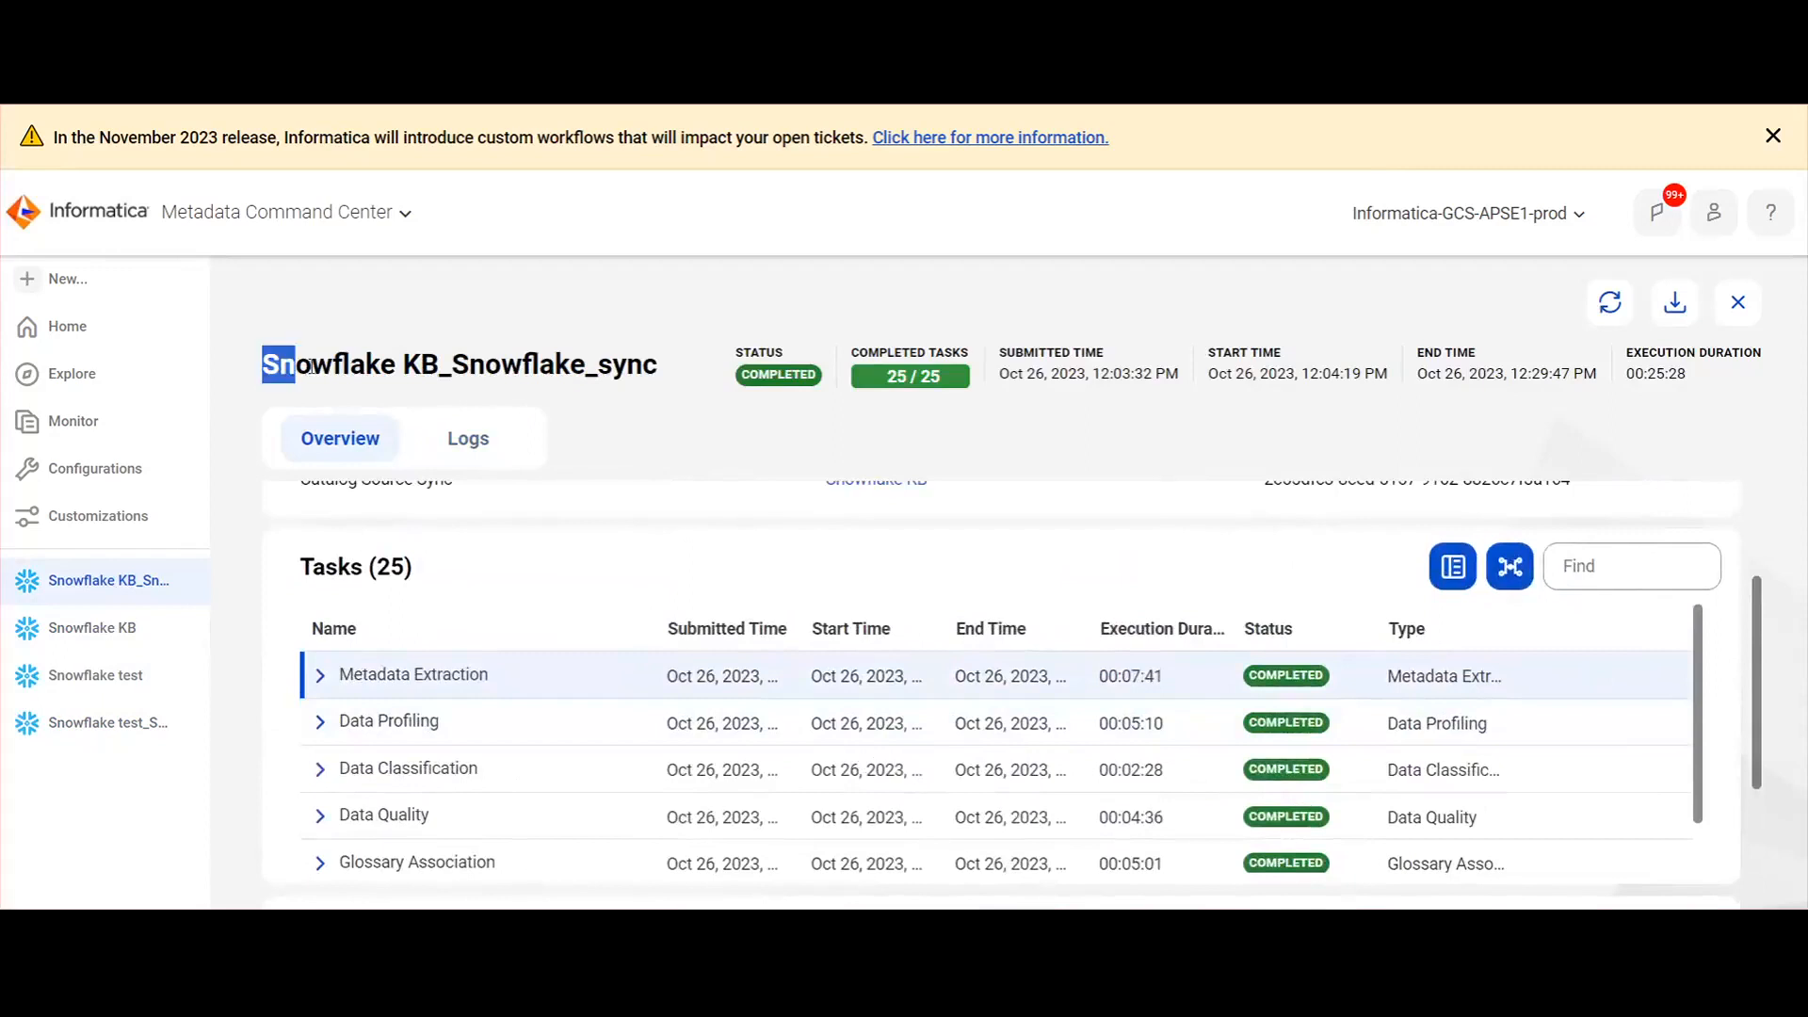
pyautogui.moveTo(277, 363); pyautogui.dragTo(445, 364)
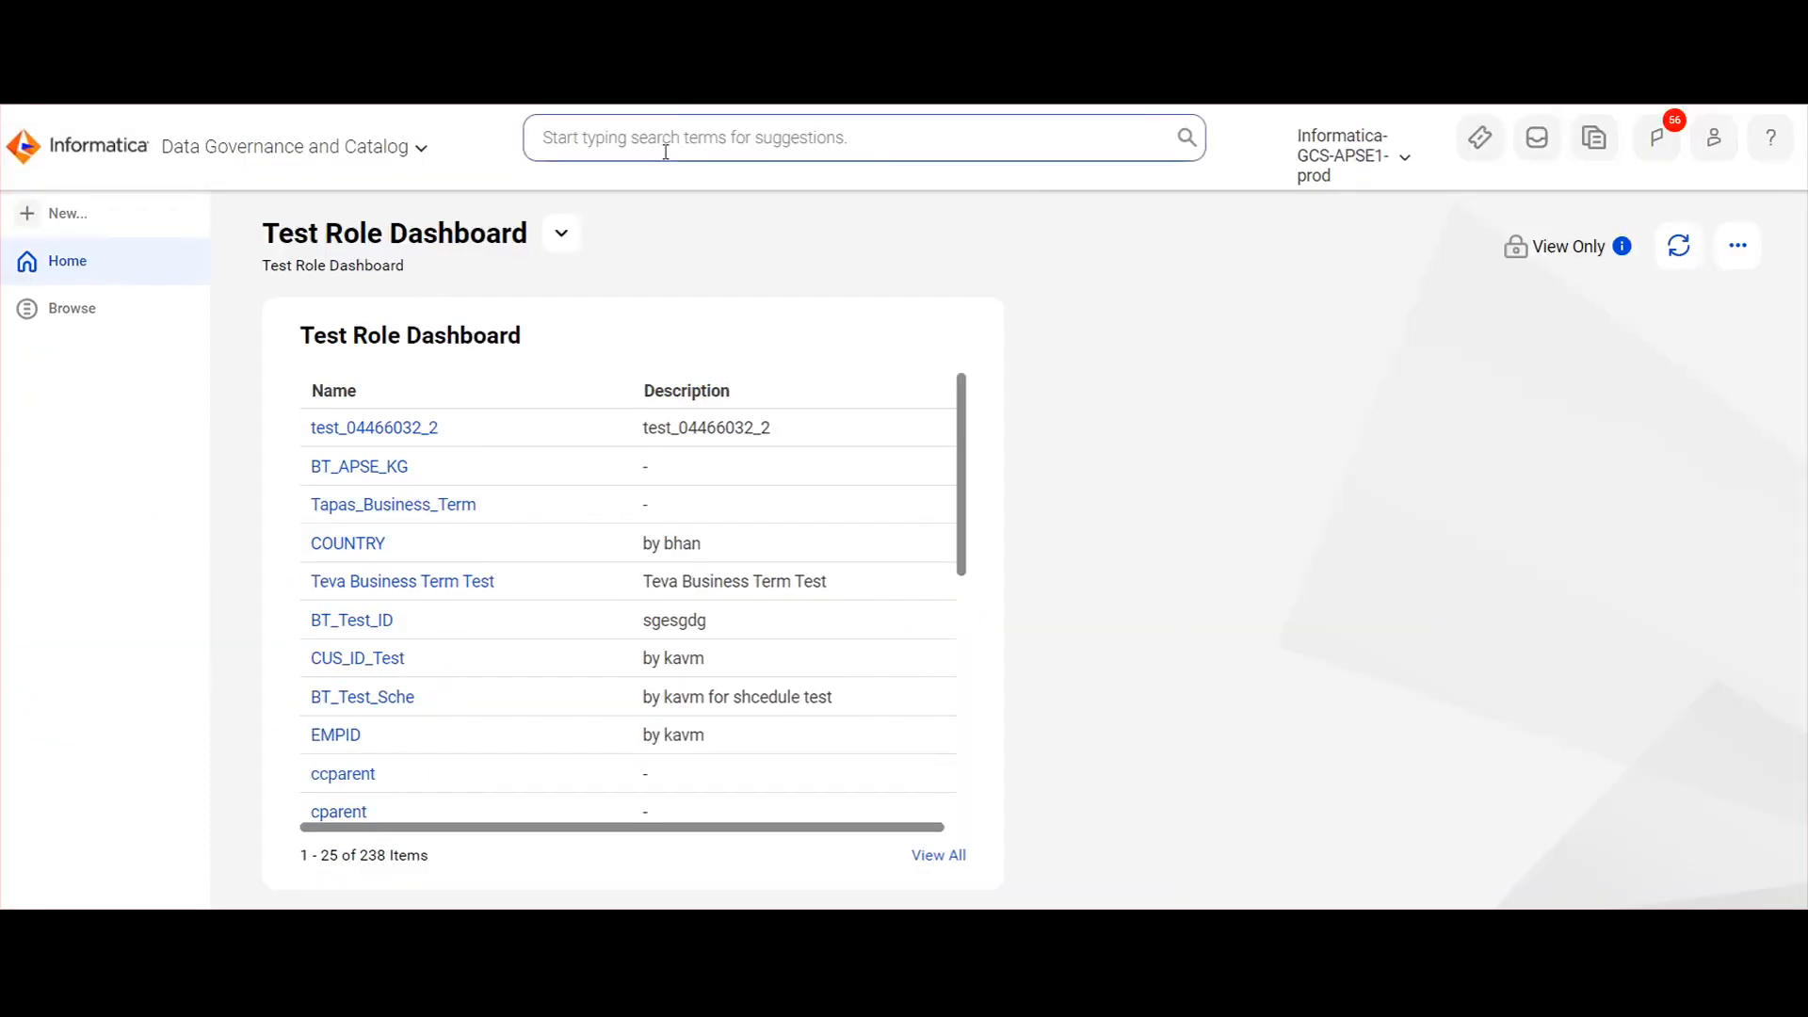
# Search 'catalog source "Snowflake KB"' and open the Snowflake KB source.
pyautogui.write('c')
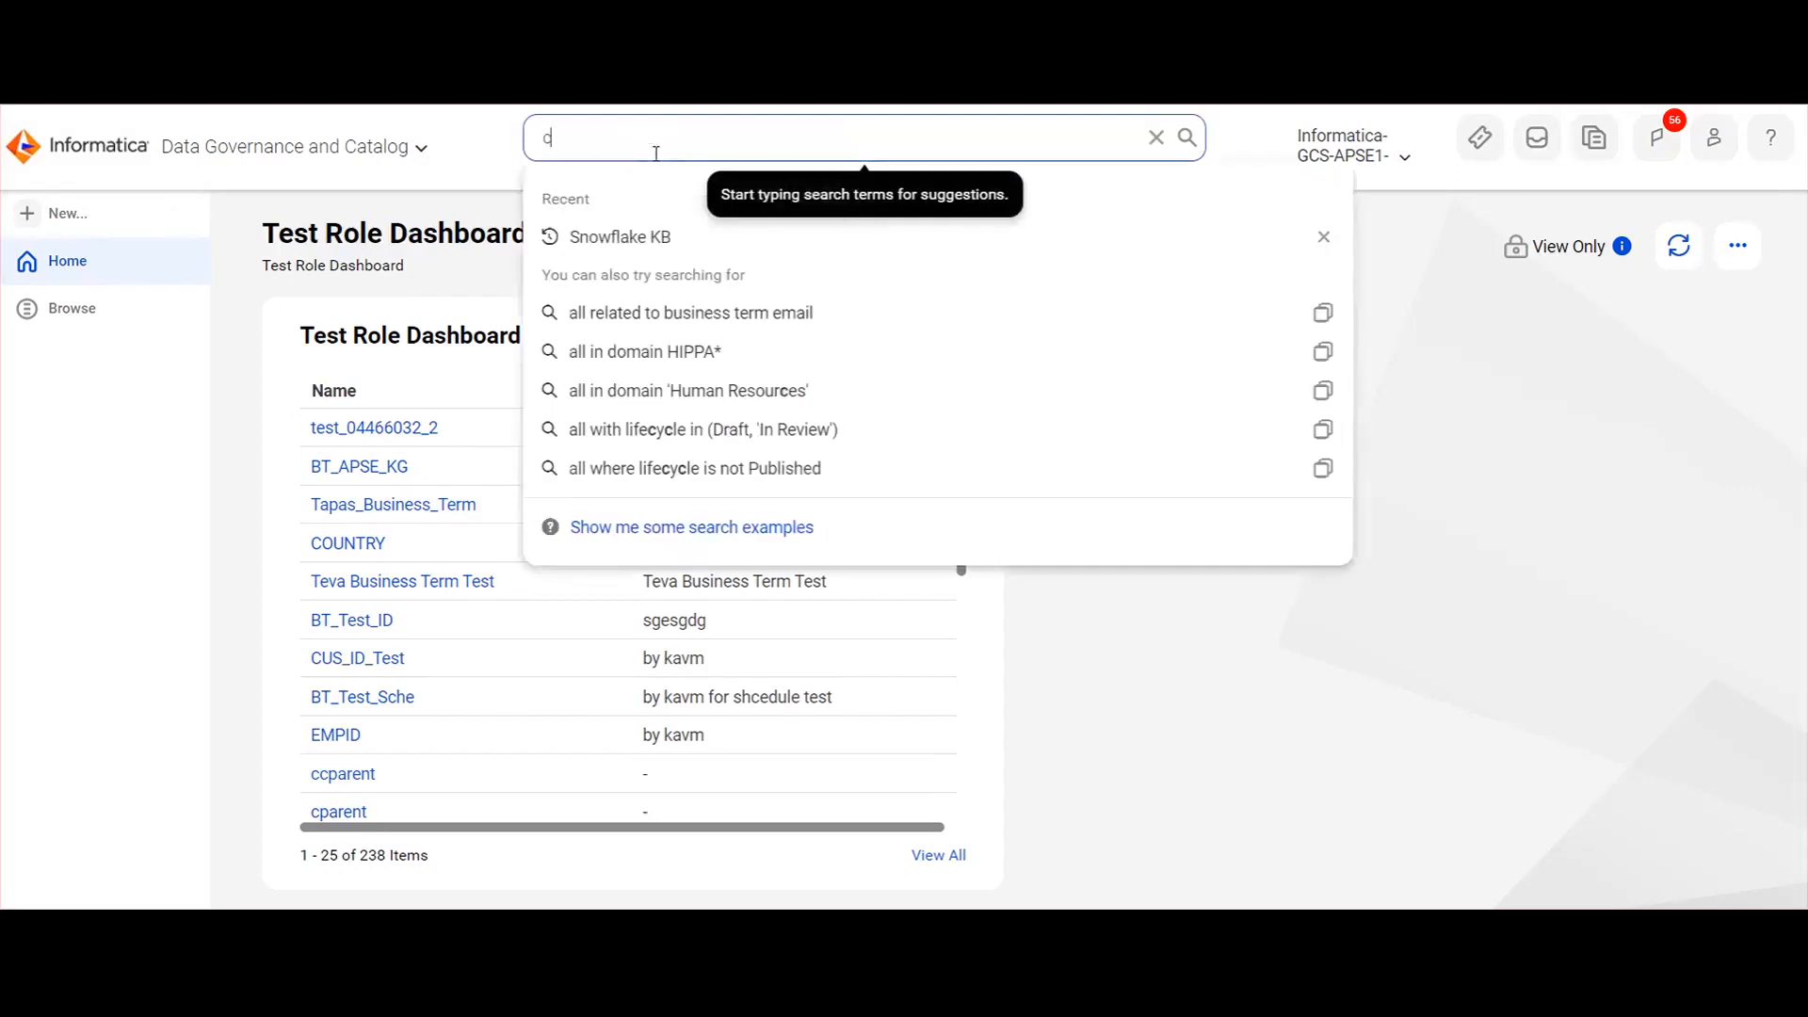
pyautogui.write('atalog source "Snowflake KB')
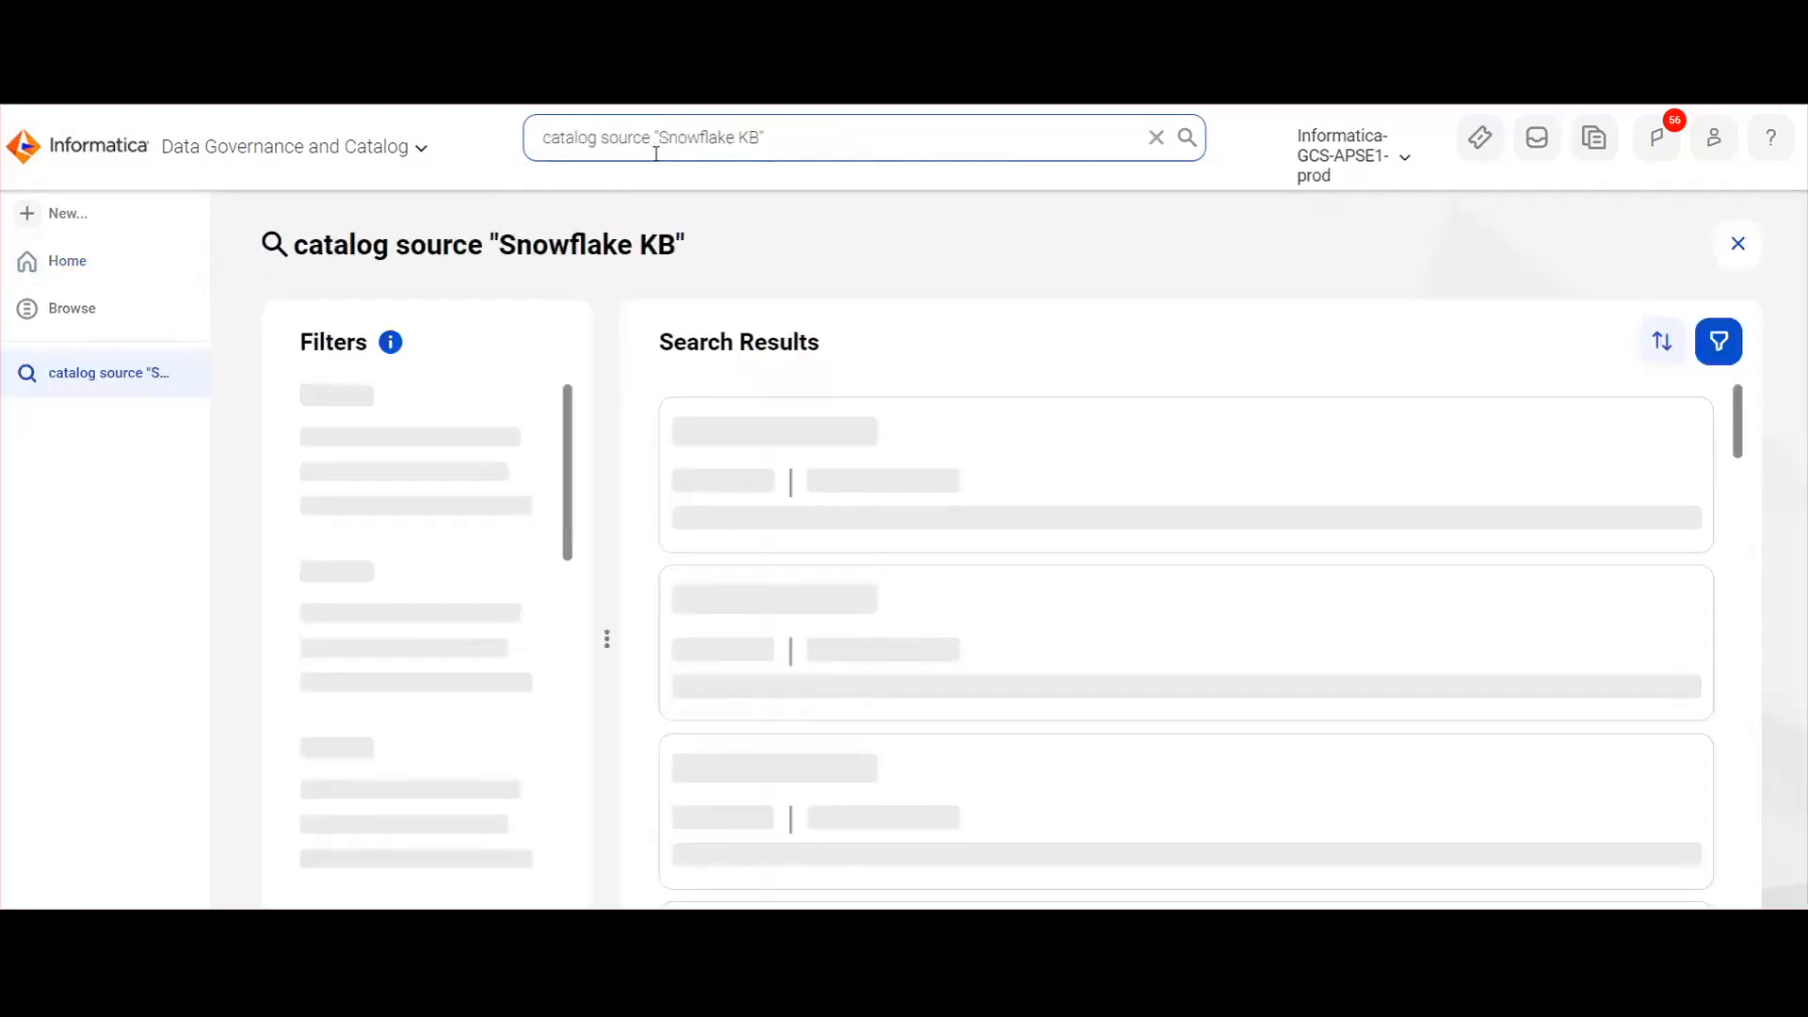
pyautogui.click(772, 429)
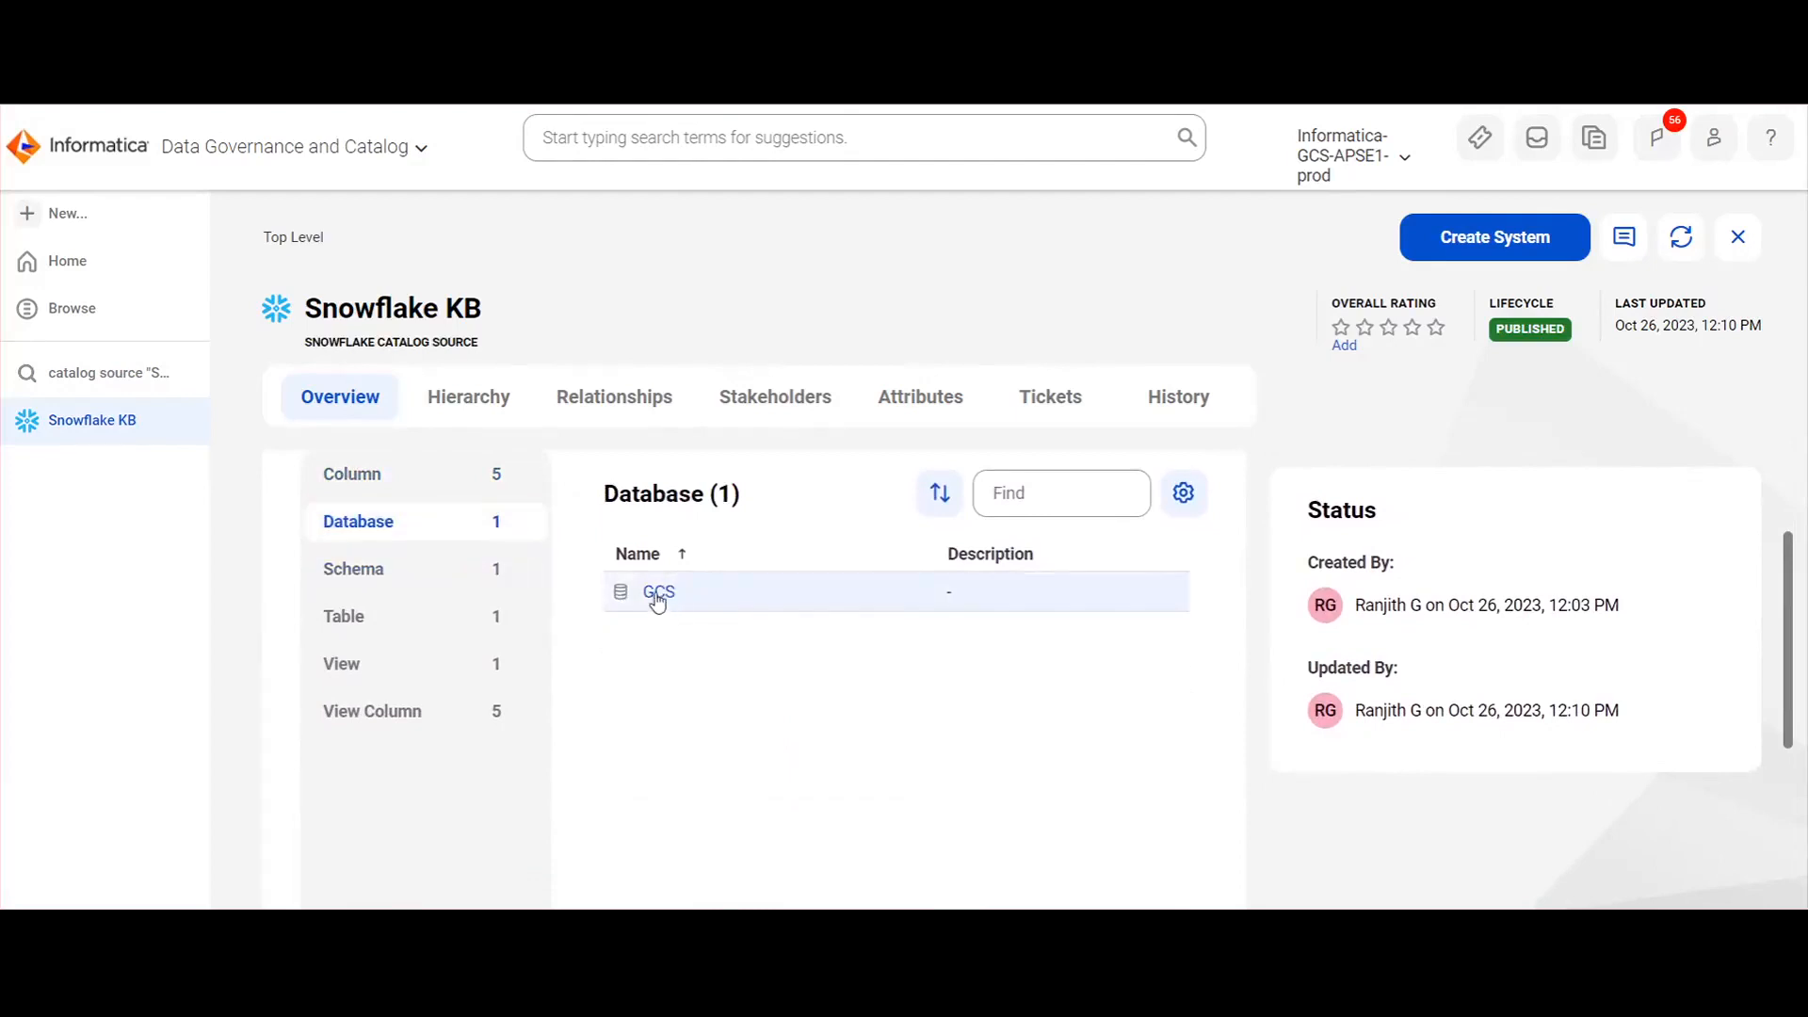
# Drill down through database GCS and schema GCS_REPRO to the REPRO_TEST table.
pyautogui.click(660, 592)
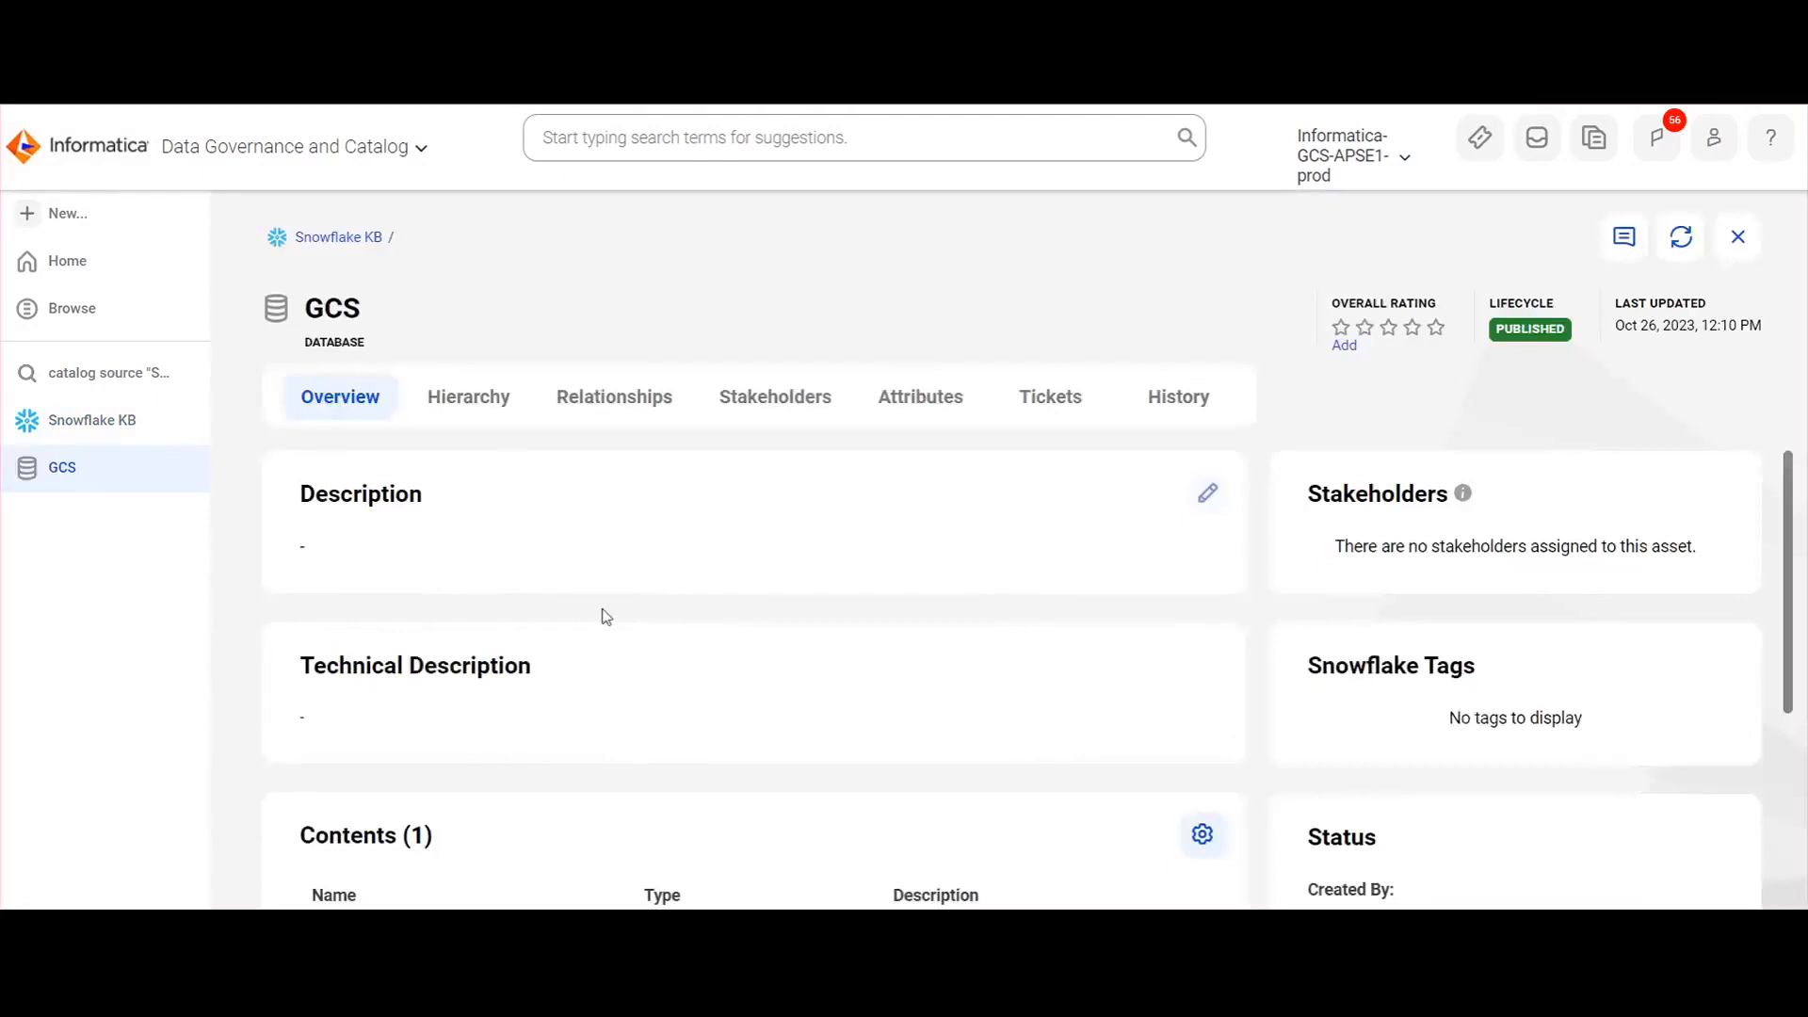
pyautogui.scroll(-3)
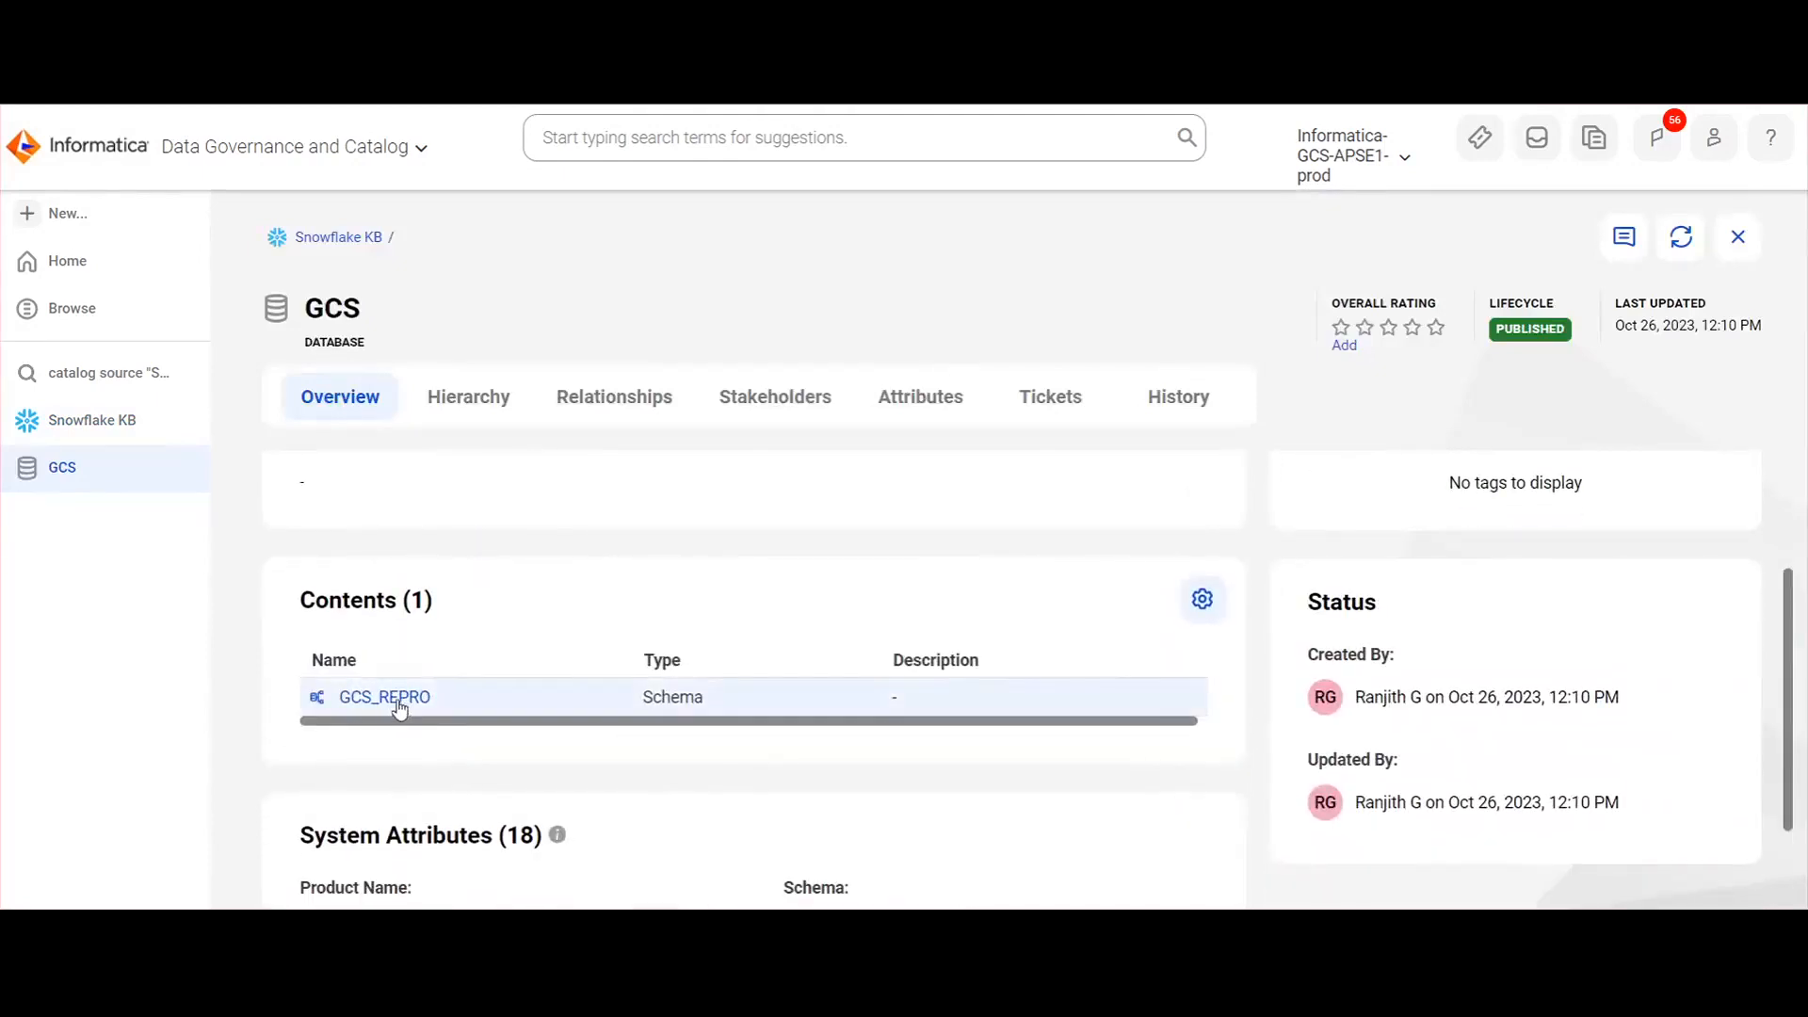
pyautogui.click(385, 697)
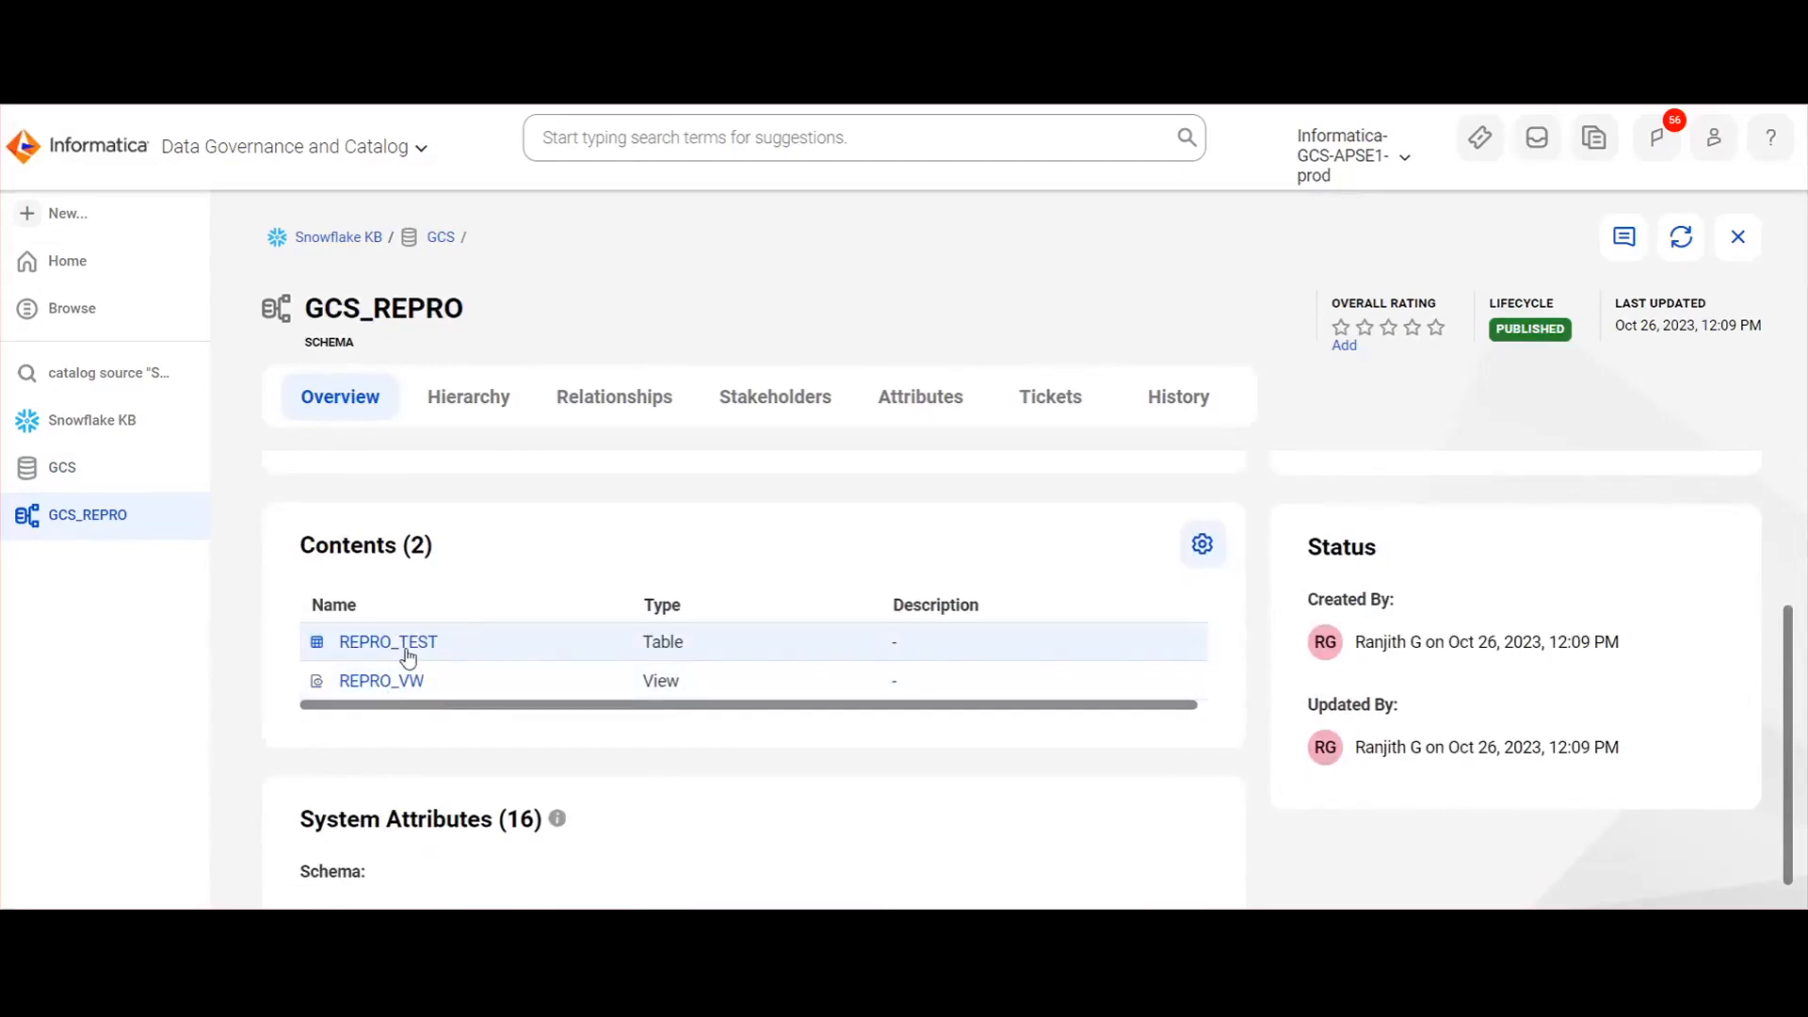
pyautogui.click(388, 642)
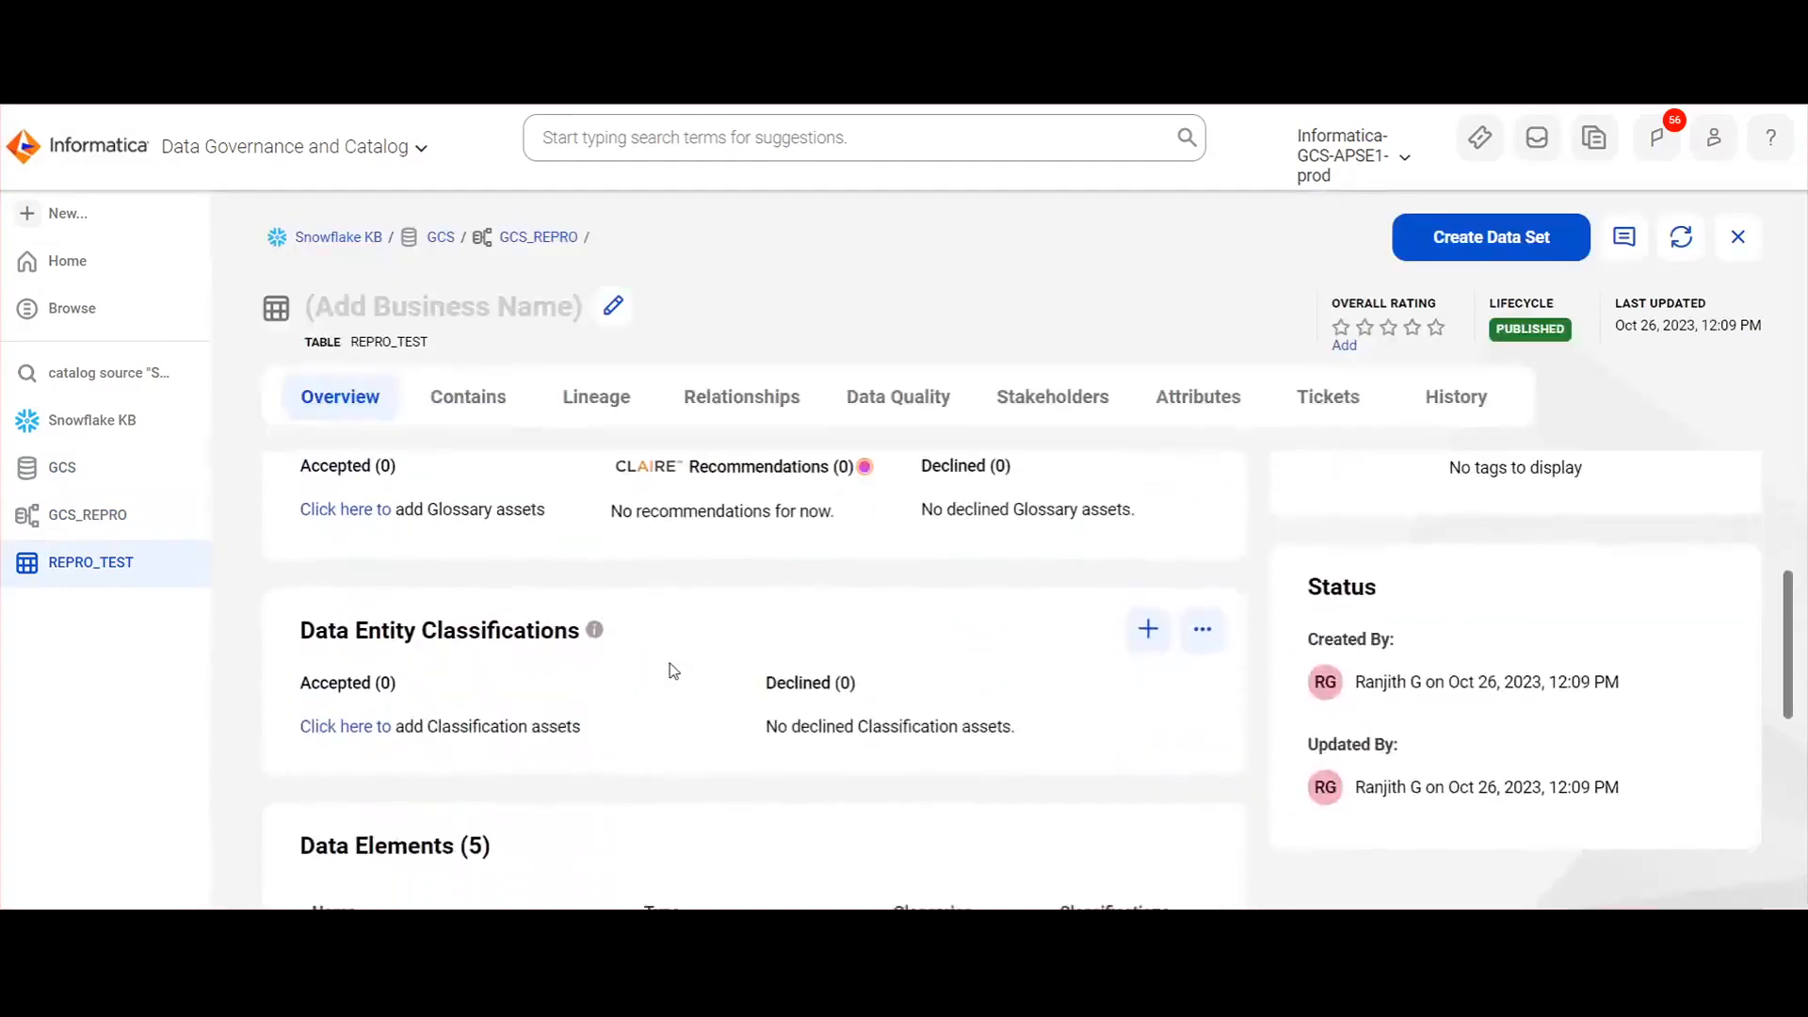
# Review ID's idnum glossary term and both email columns' Email classification, then switch to Lineage.
pyautogui.scroll(-3)
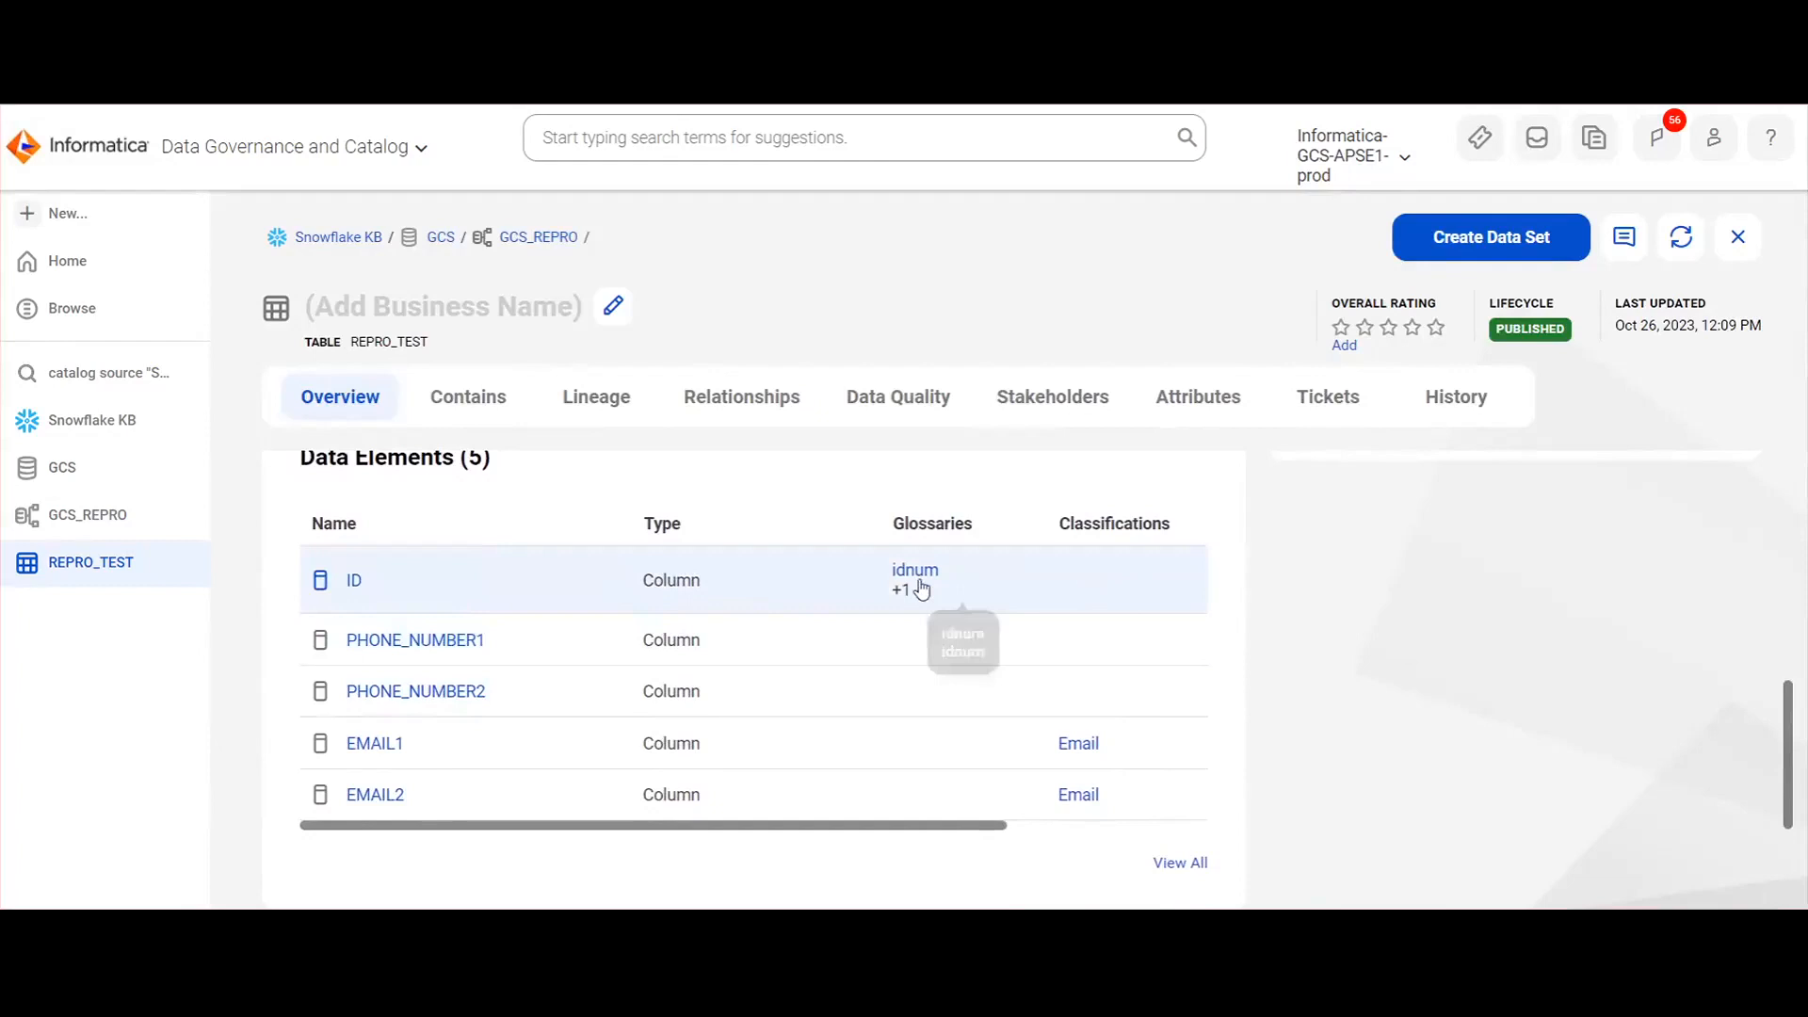
pyautogui.moveTo(402, 575)
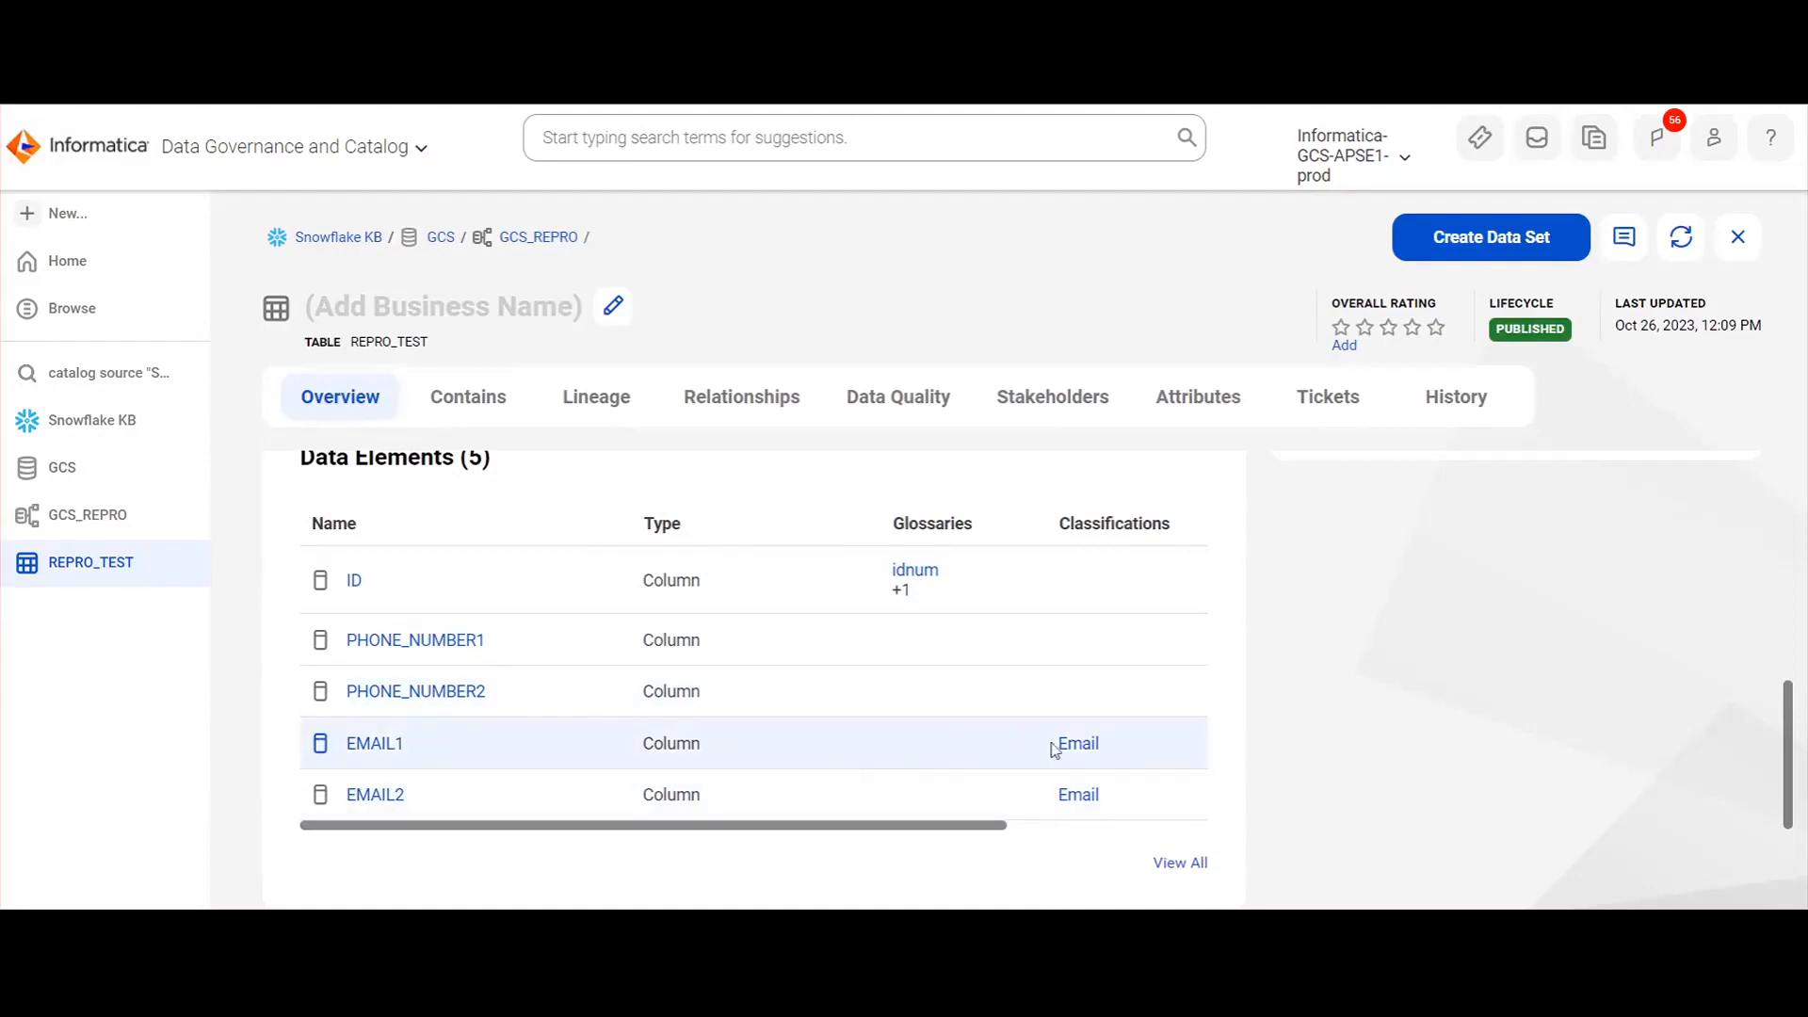
pyautogui.moveTo(1087, 719)
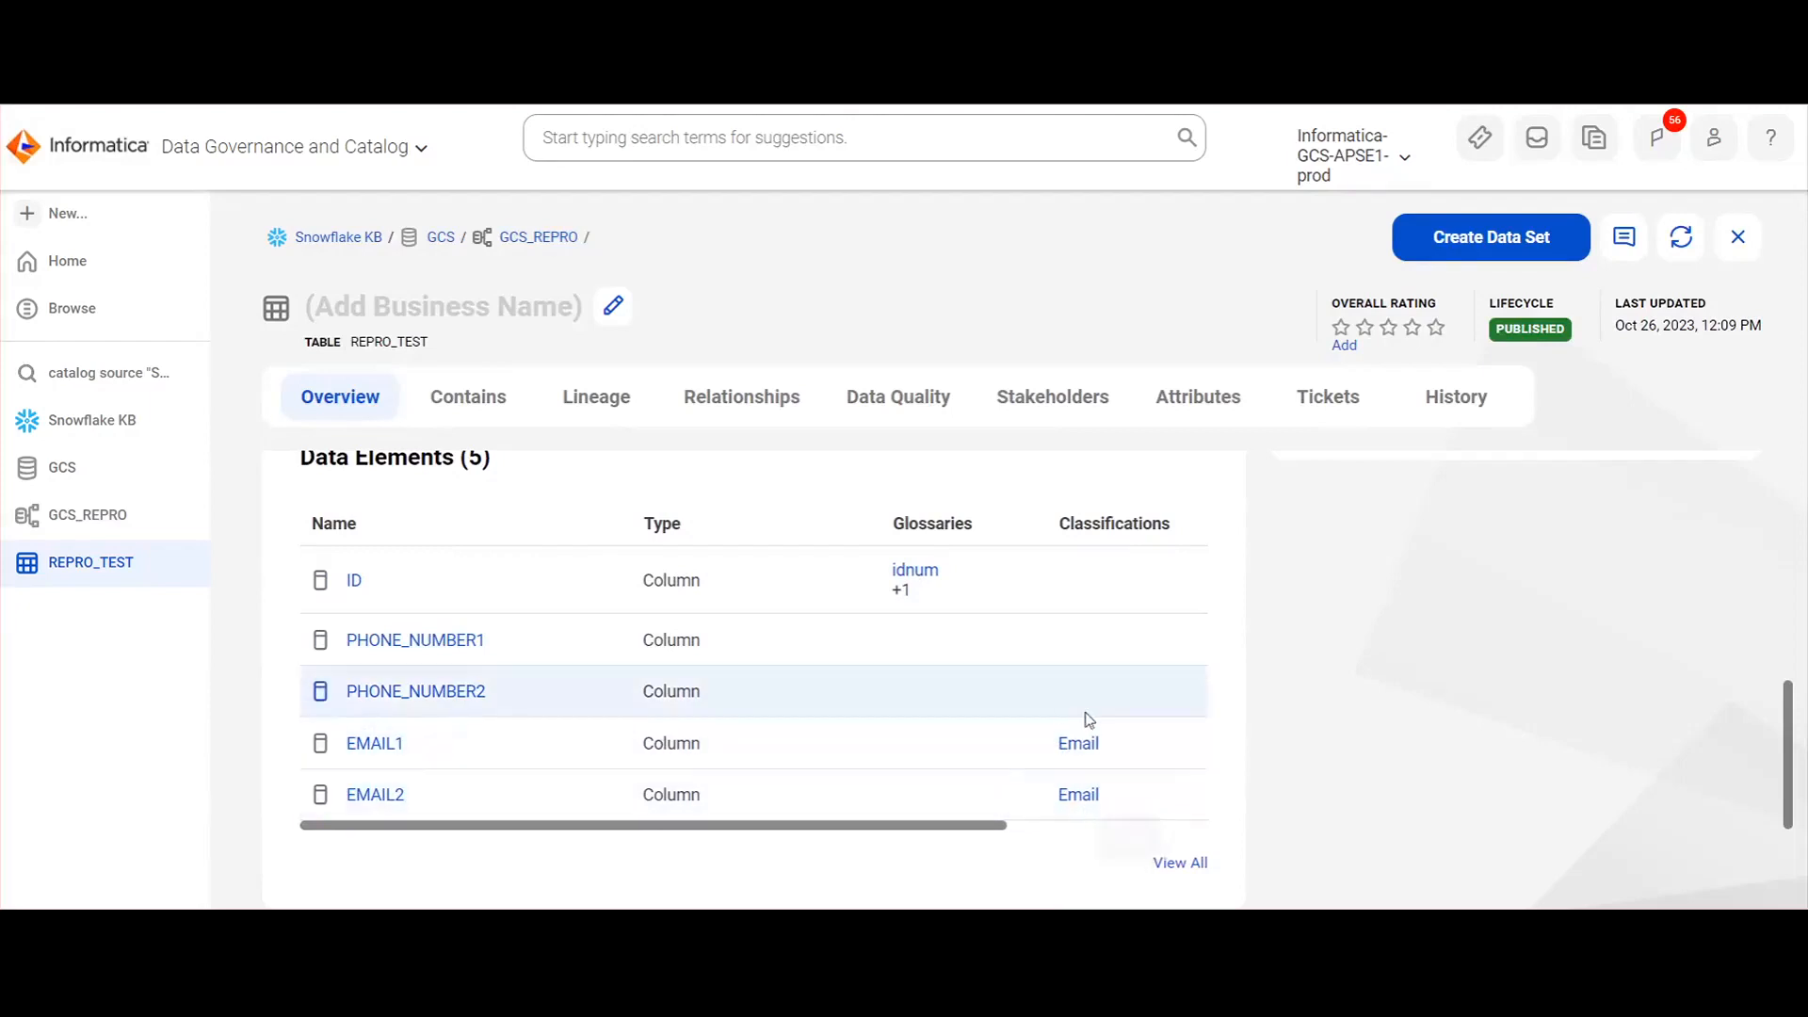
pyautogui.scroll(-3)
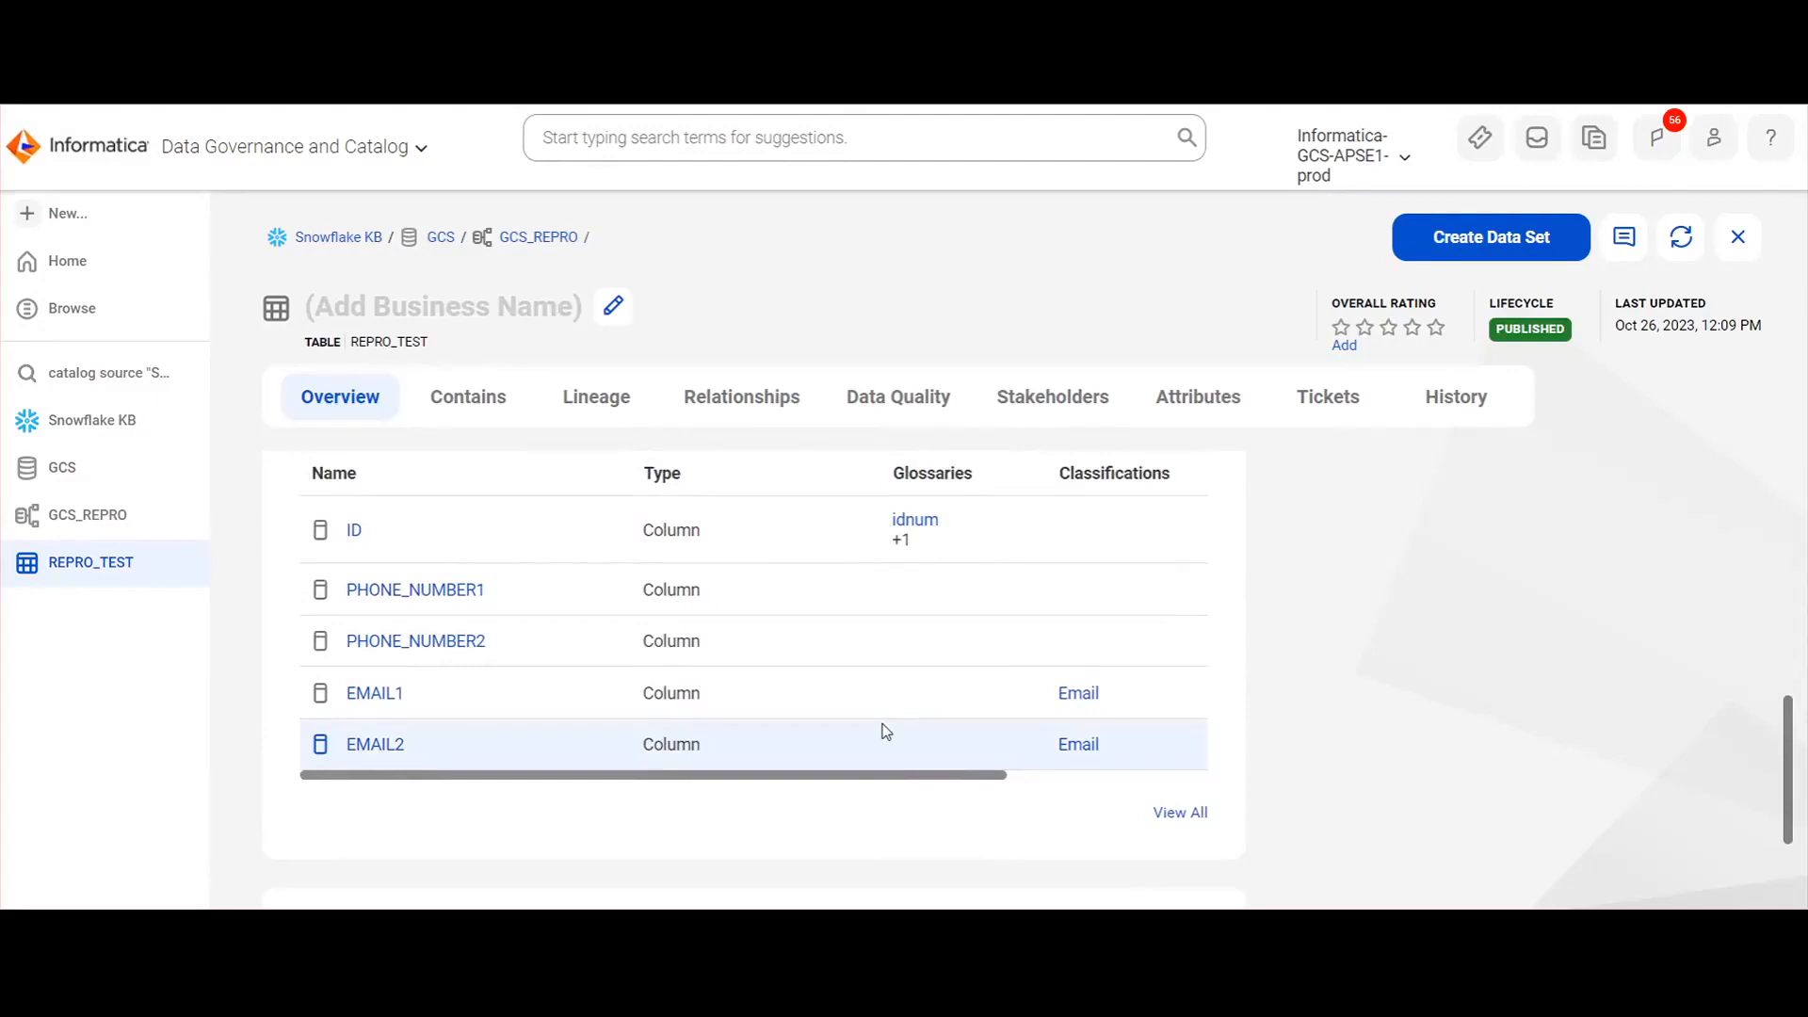
pyautogui.click(595, 397)
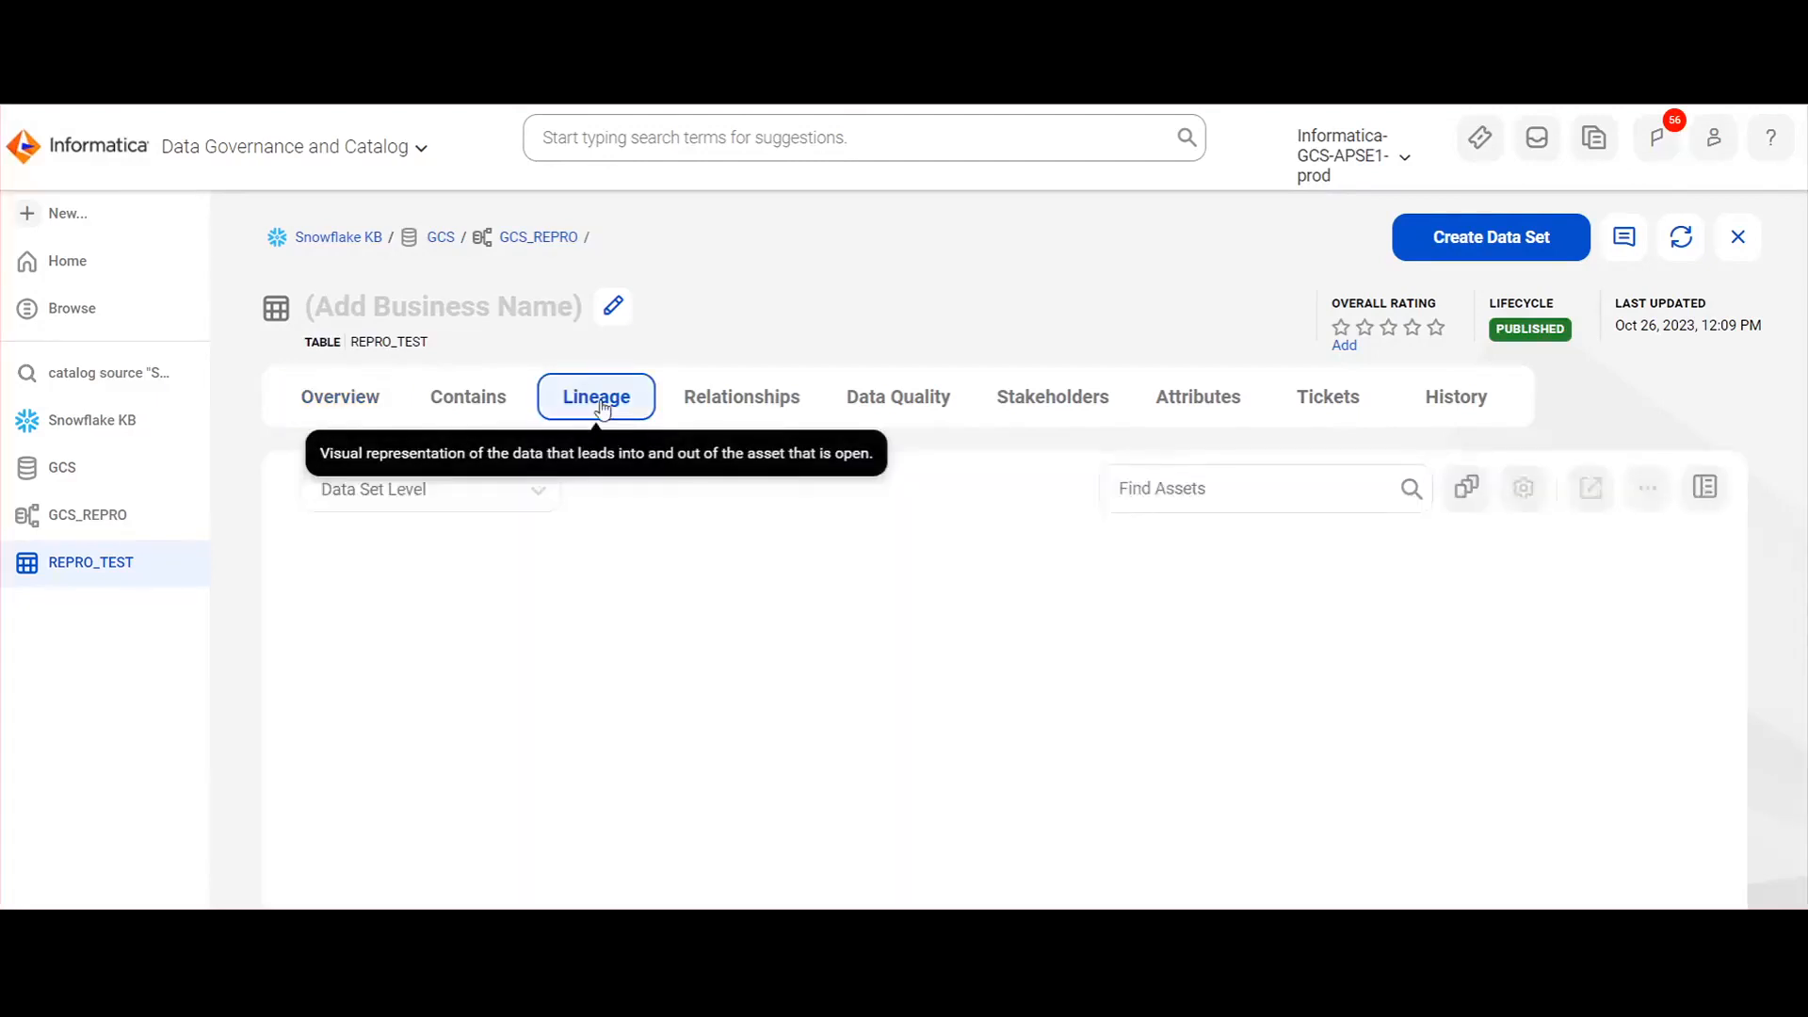
# Load the Data Set Level diagram showing REPRO_TEST feeding the REPRO_VW view in GCS_REPRO.
pyautogui.click(595, 397)
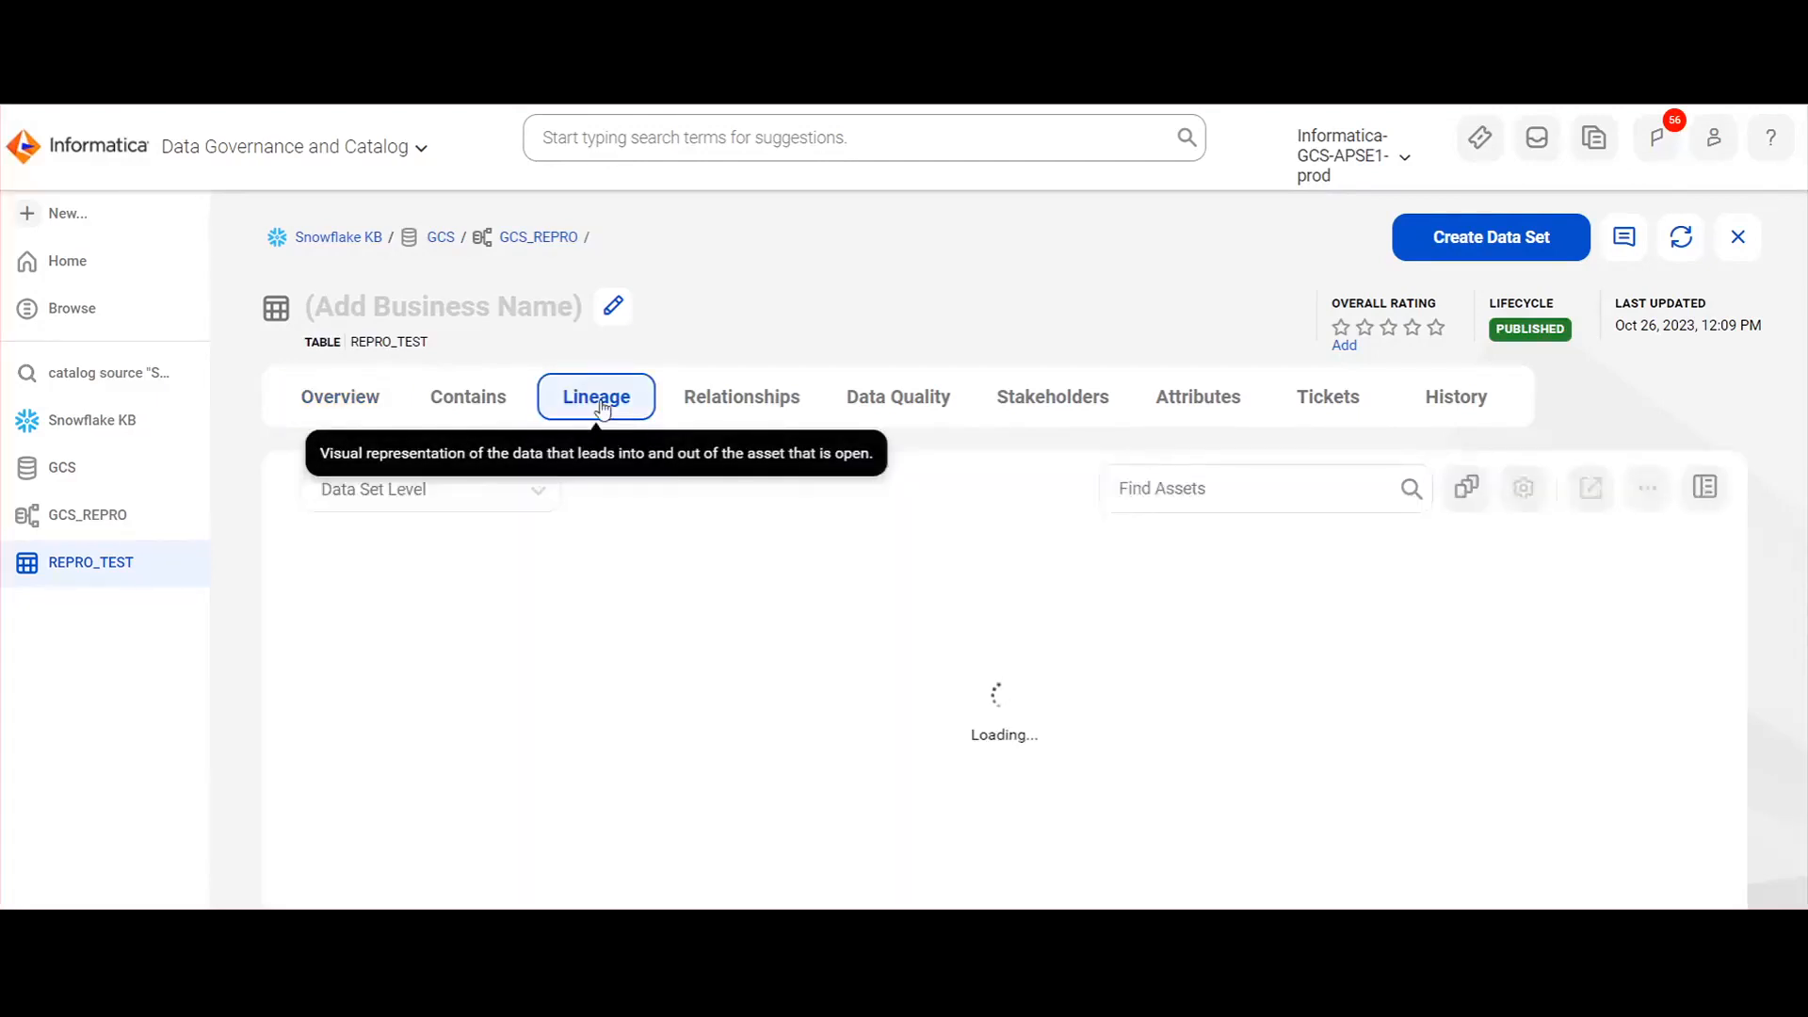
pyautogui.click(597, 398)
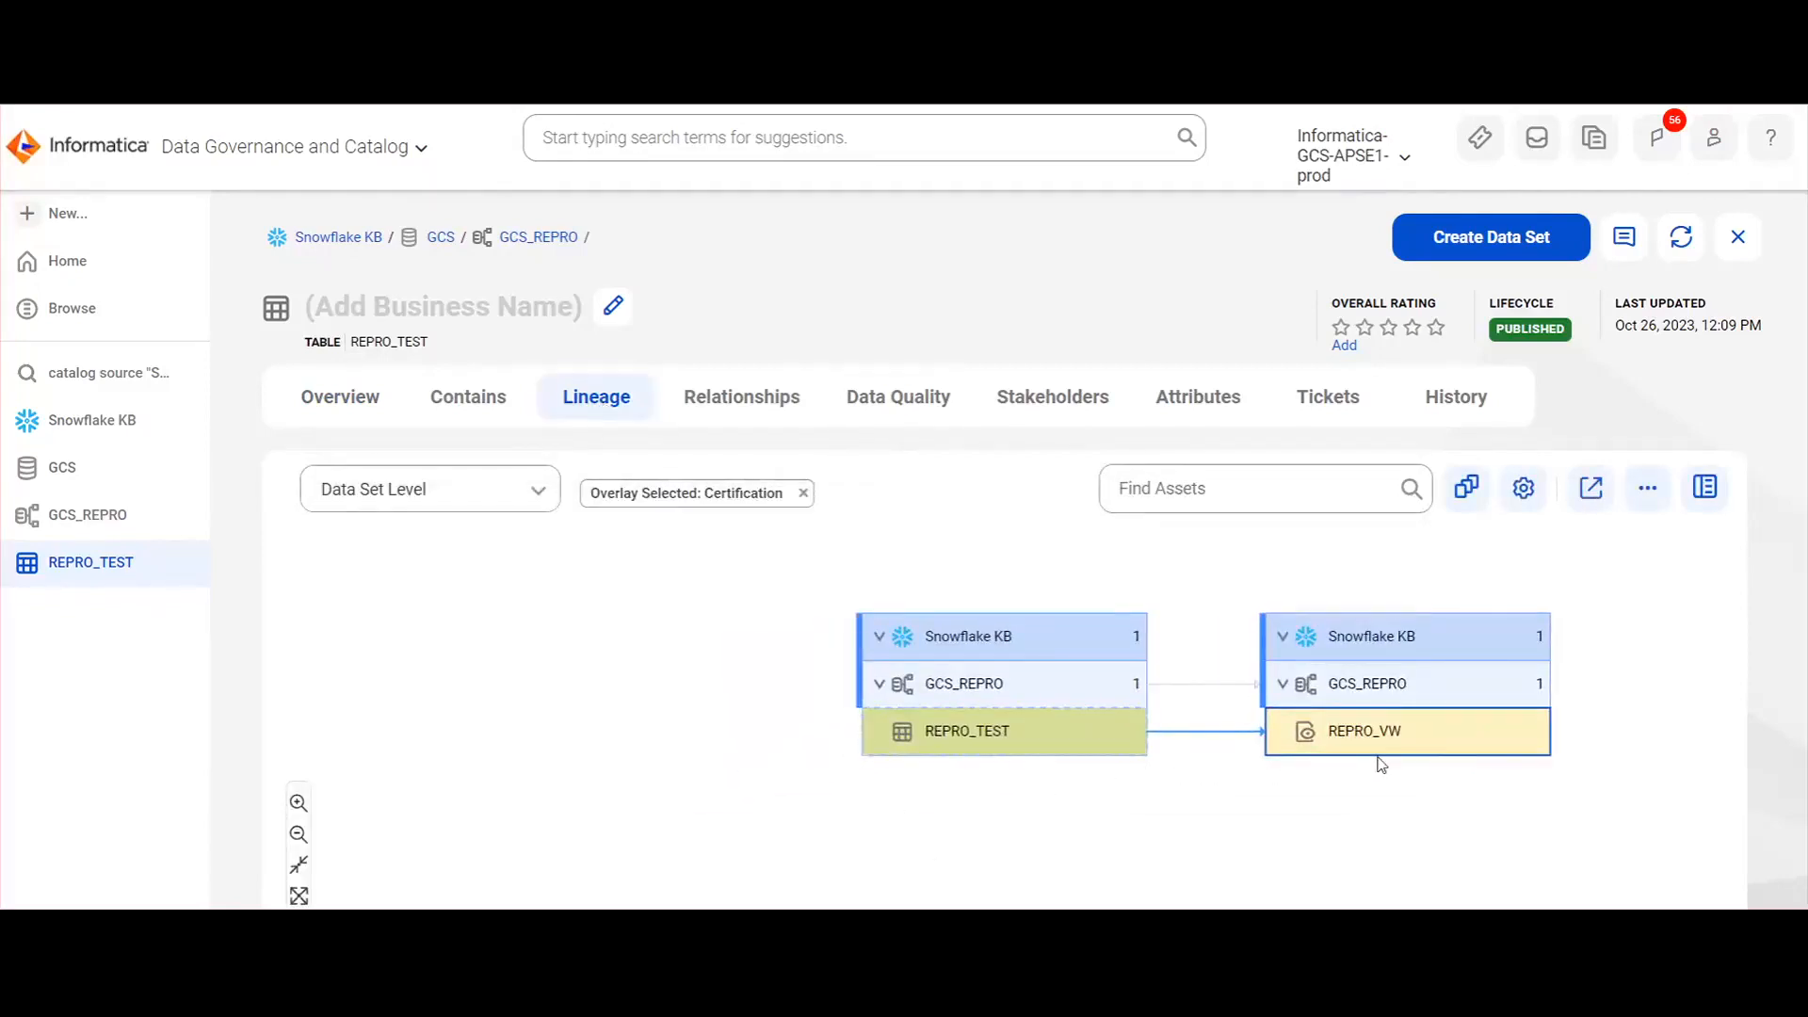
pyautogui.moveTo(1401, 753)
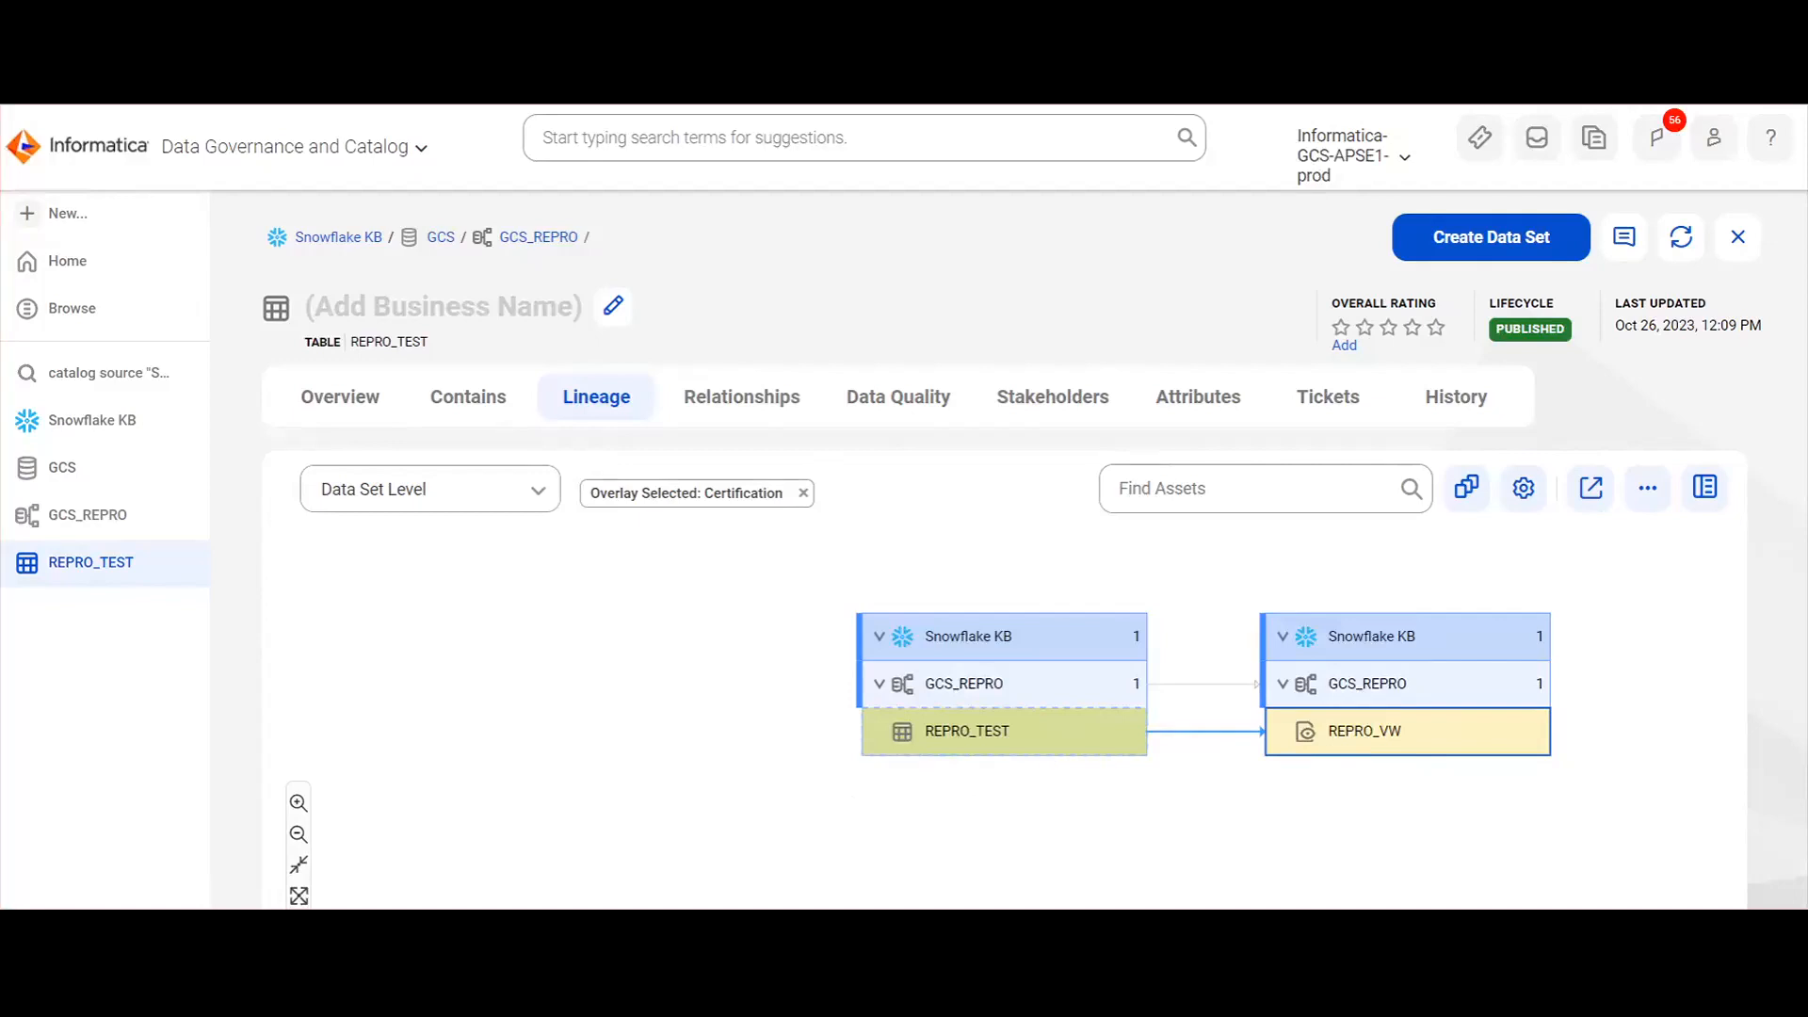
pyautogui.moveTo(701, 693)
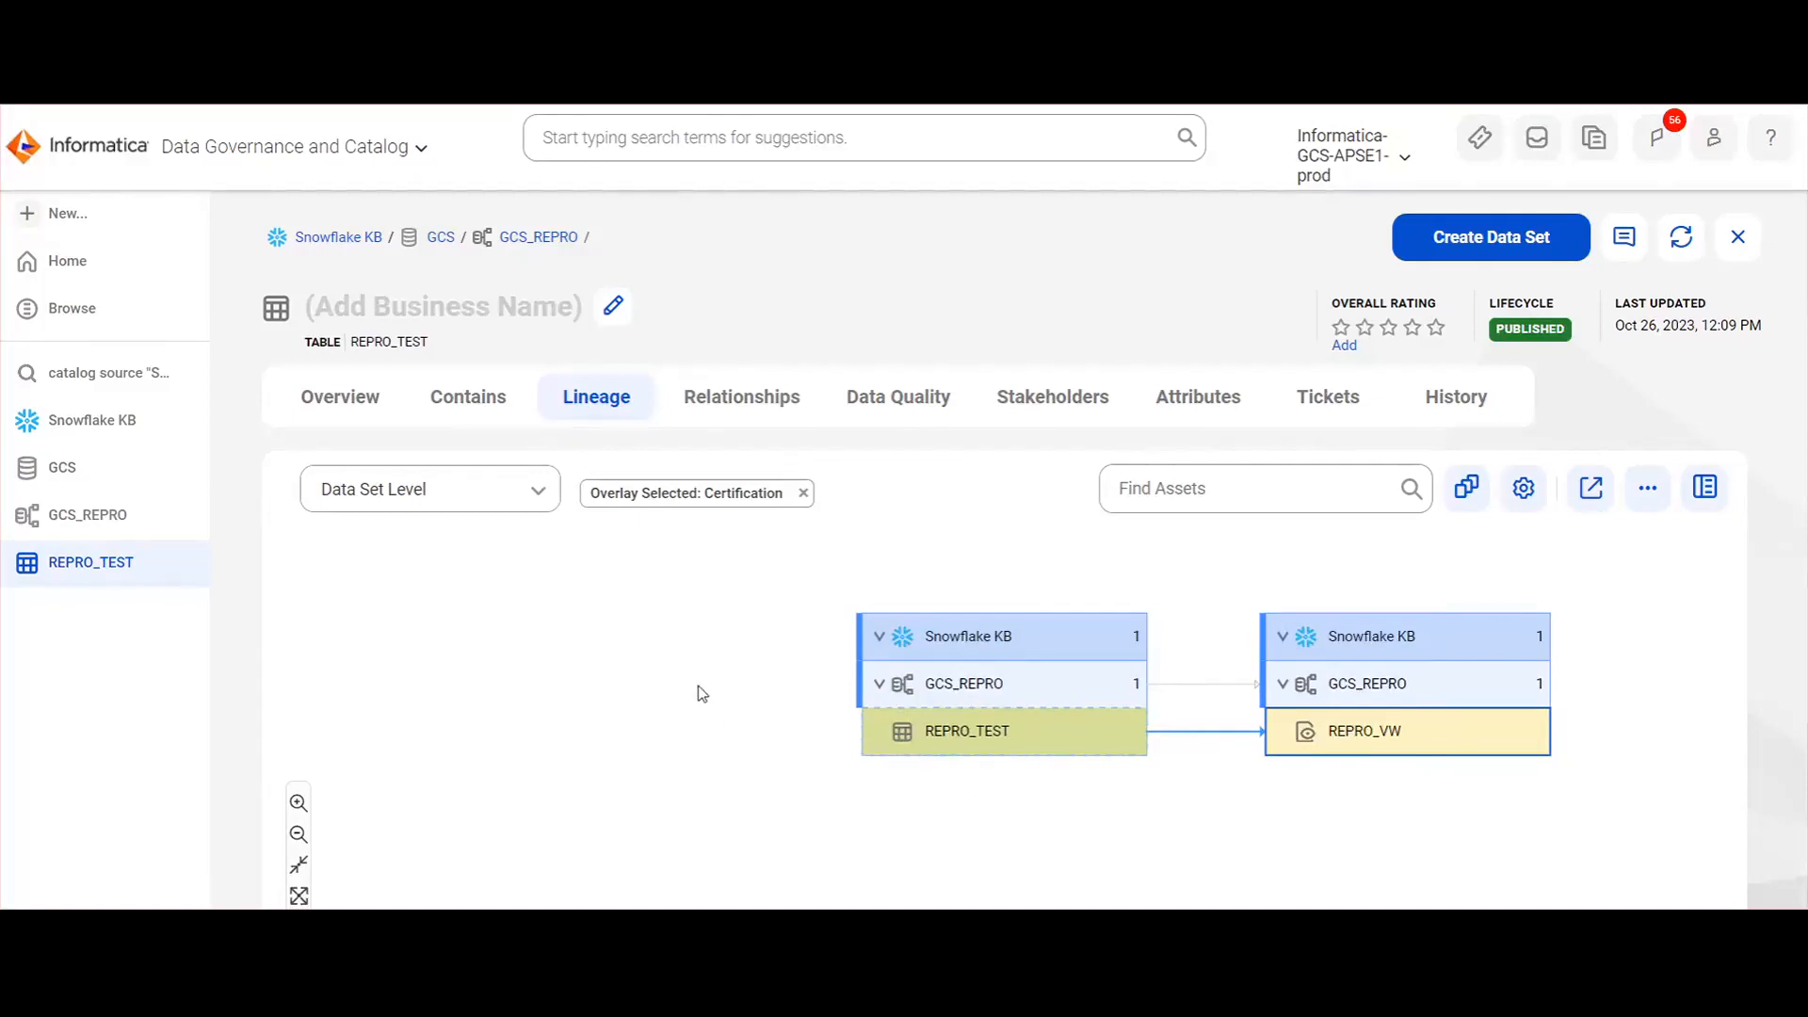